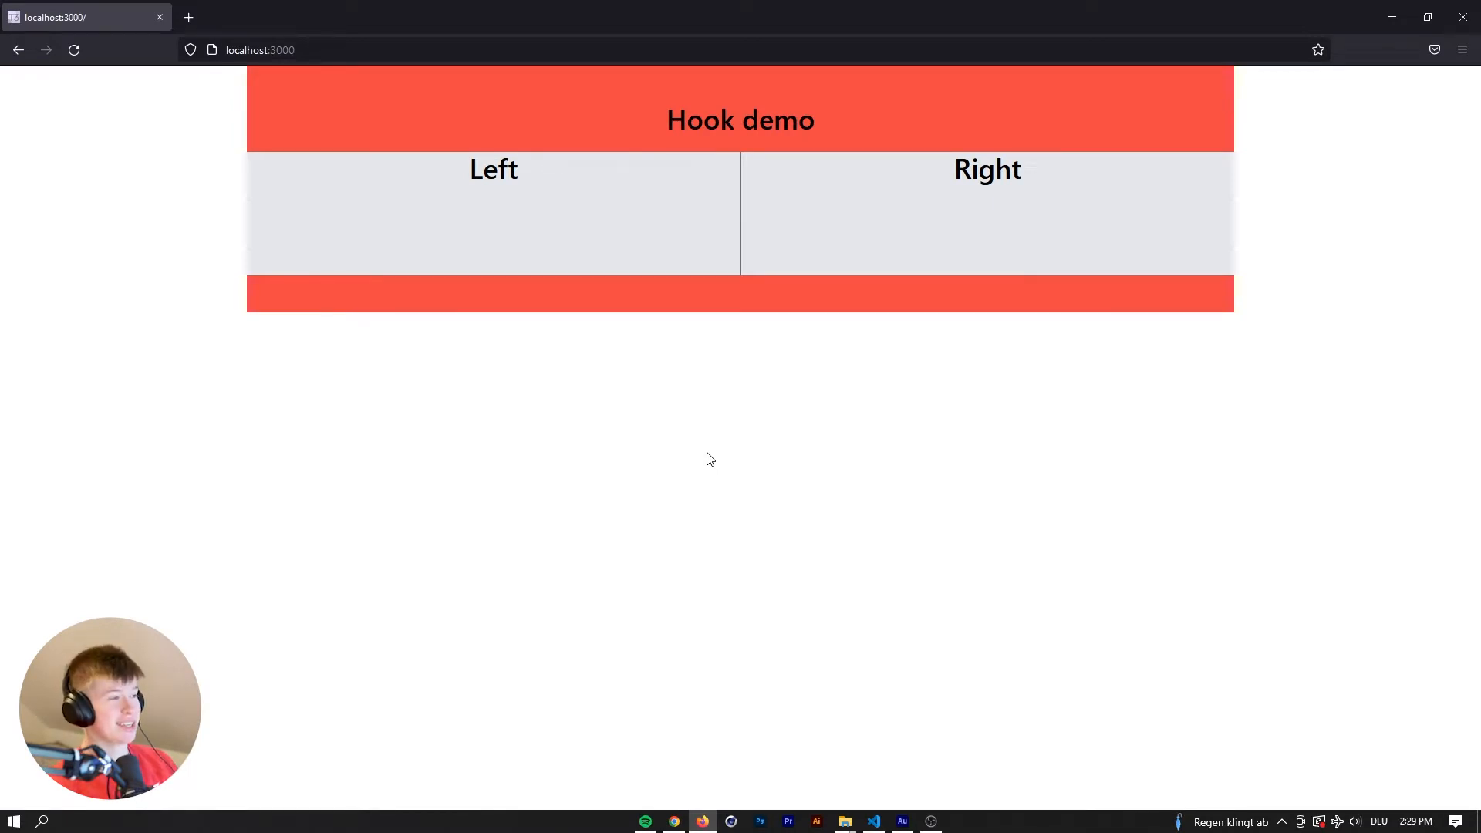
{"action": "mouse_move", "coordinate": [519, 179]}
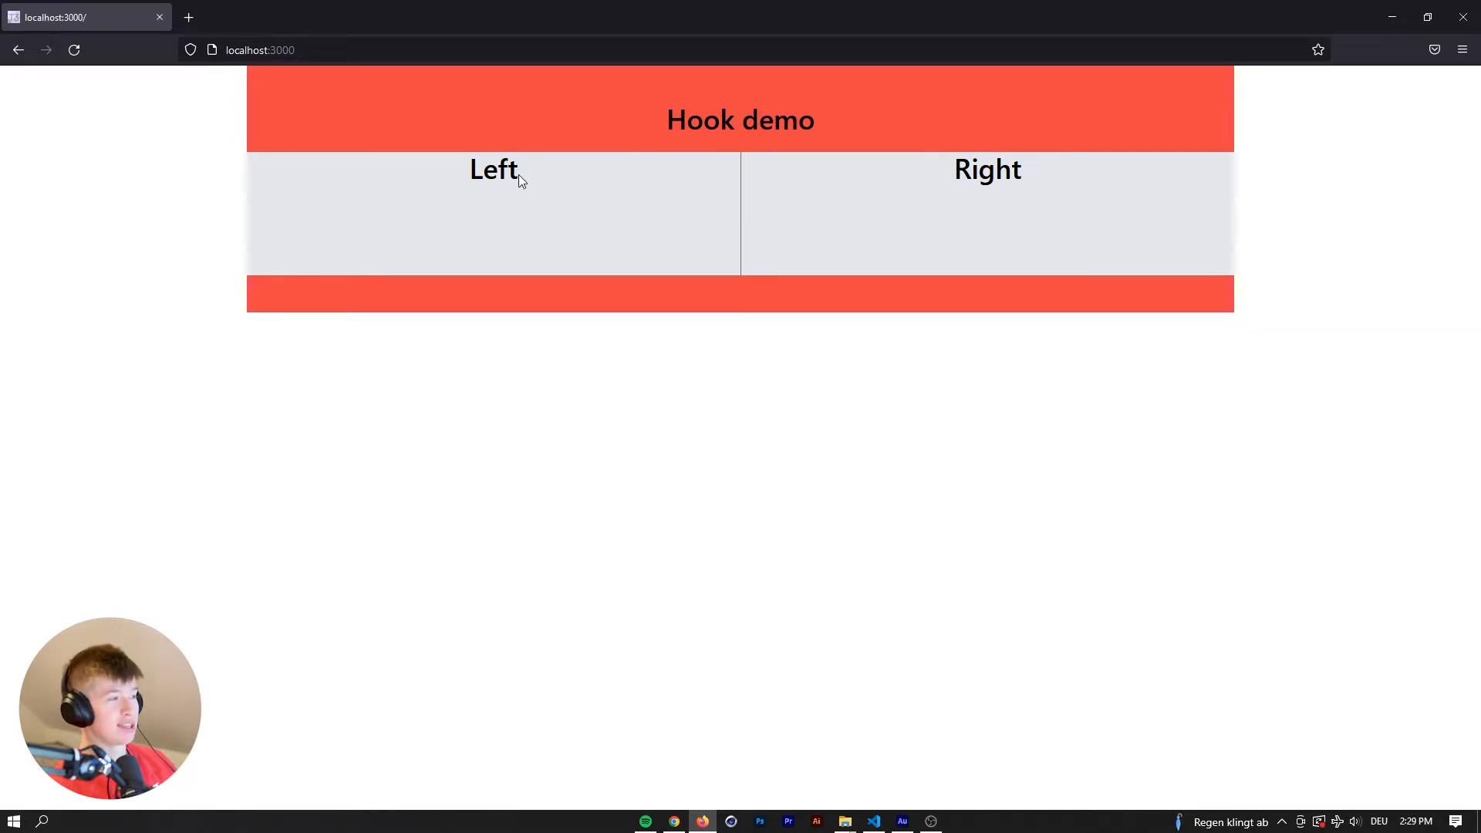
{"action": "mouse_move", "coordinate": [567, 189]}
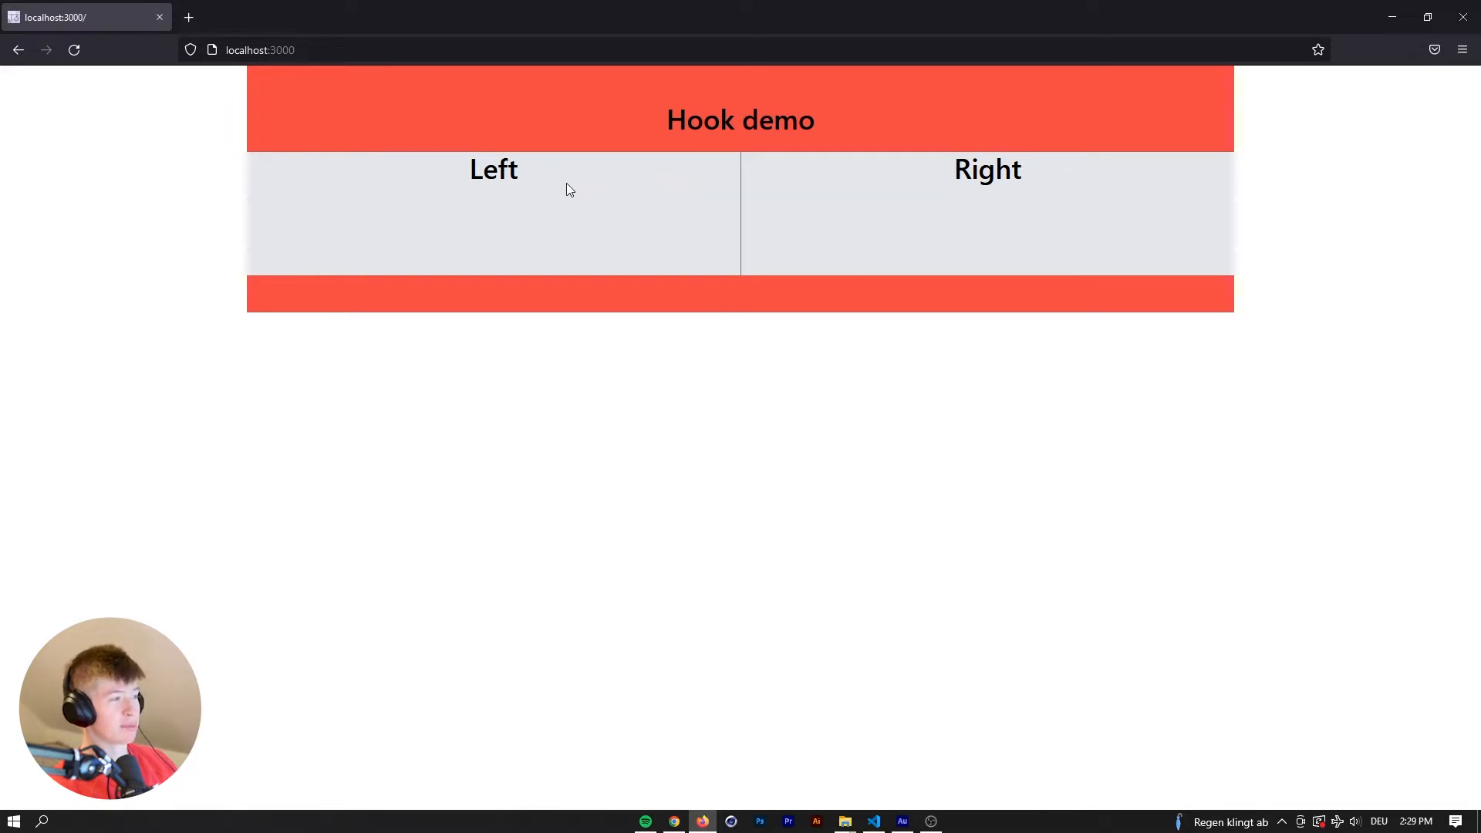
Delete the old useRef and useHover lines and the ref attribute from index.tsx.
{"action": "double_click", "coordinate": [493, 168]}
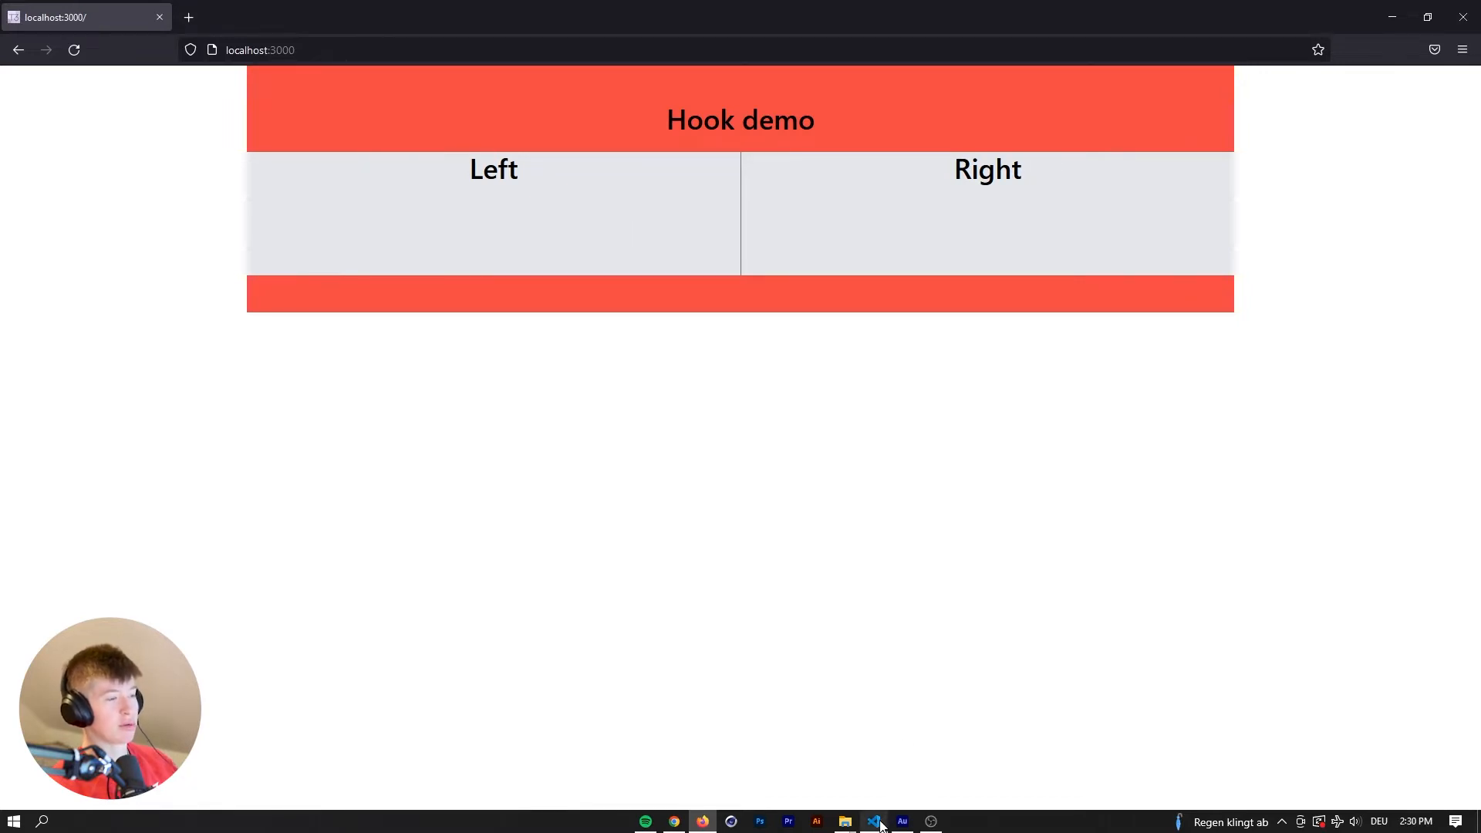
{"action": "left_click", "coordinate": [873, 820]}
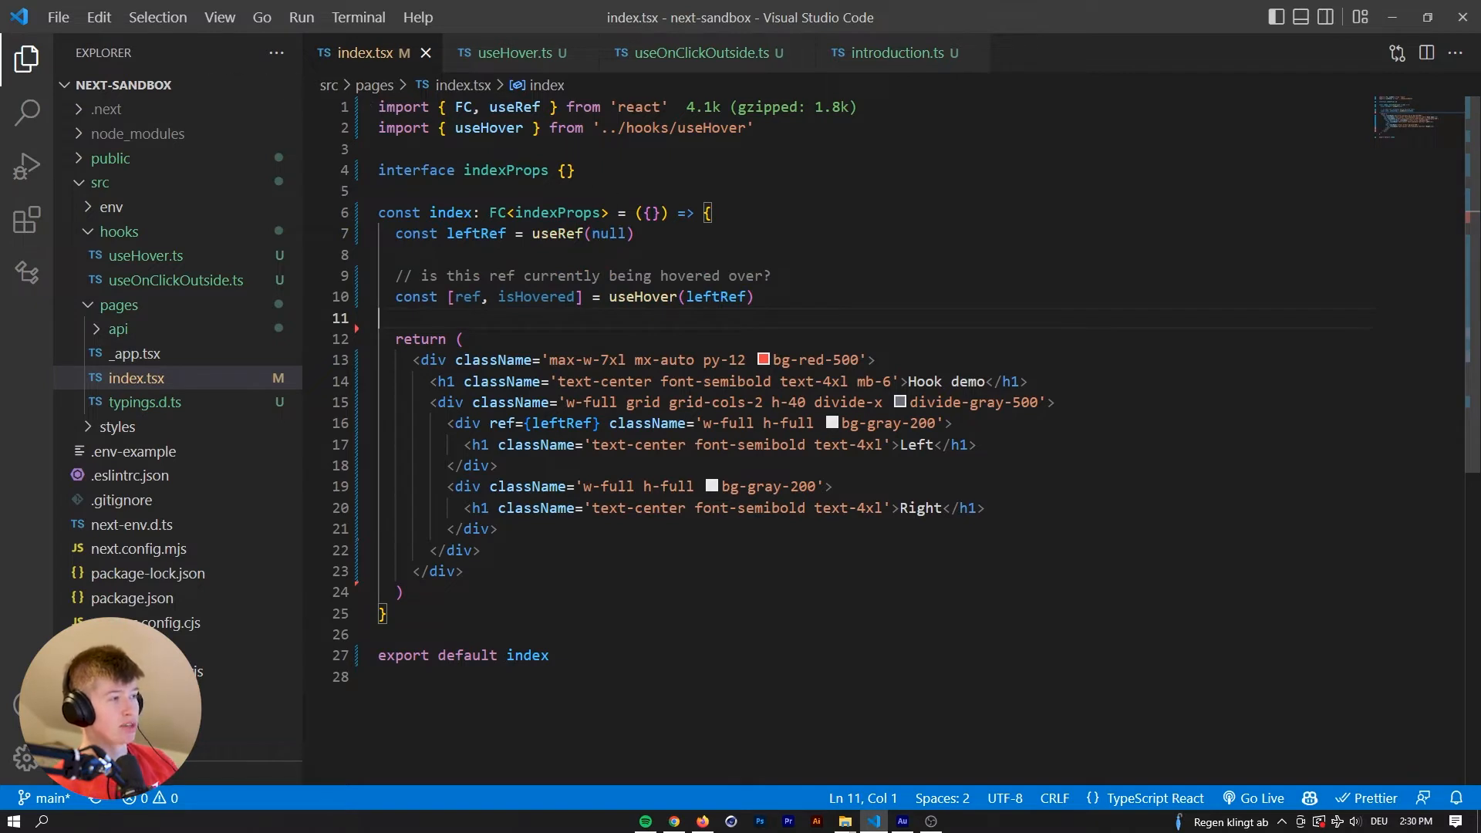
{"action": "left_click", "coordinate": [979, 52]}
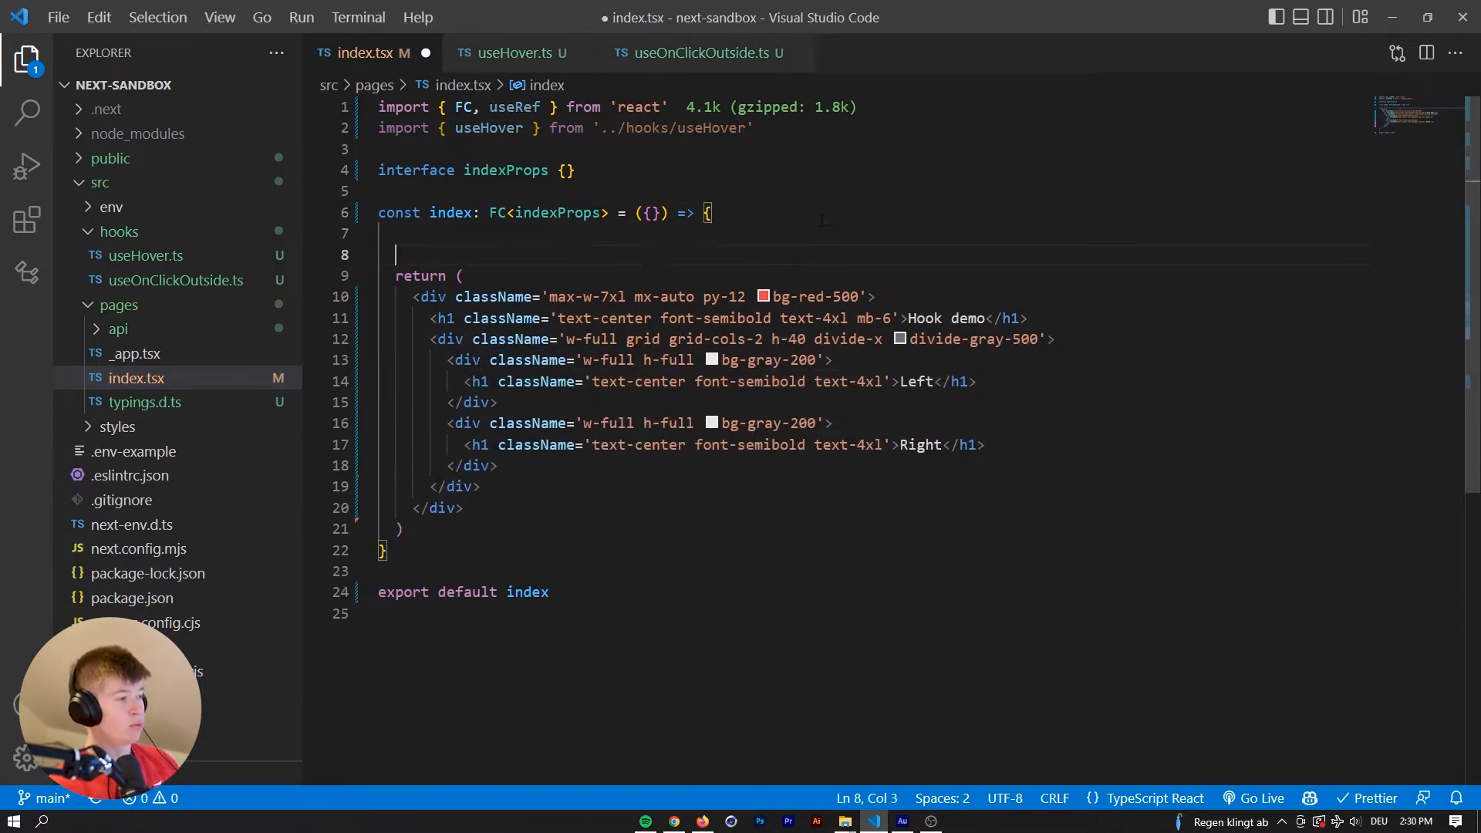
{"action": "type", "text": "const ref = useRef<HTMLDivElement>(null)"}
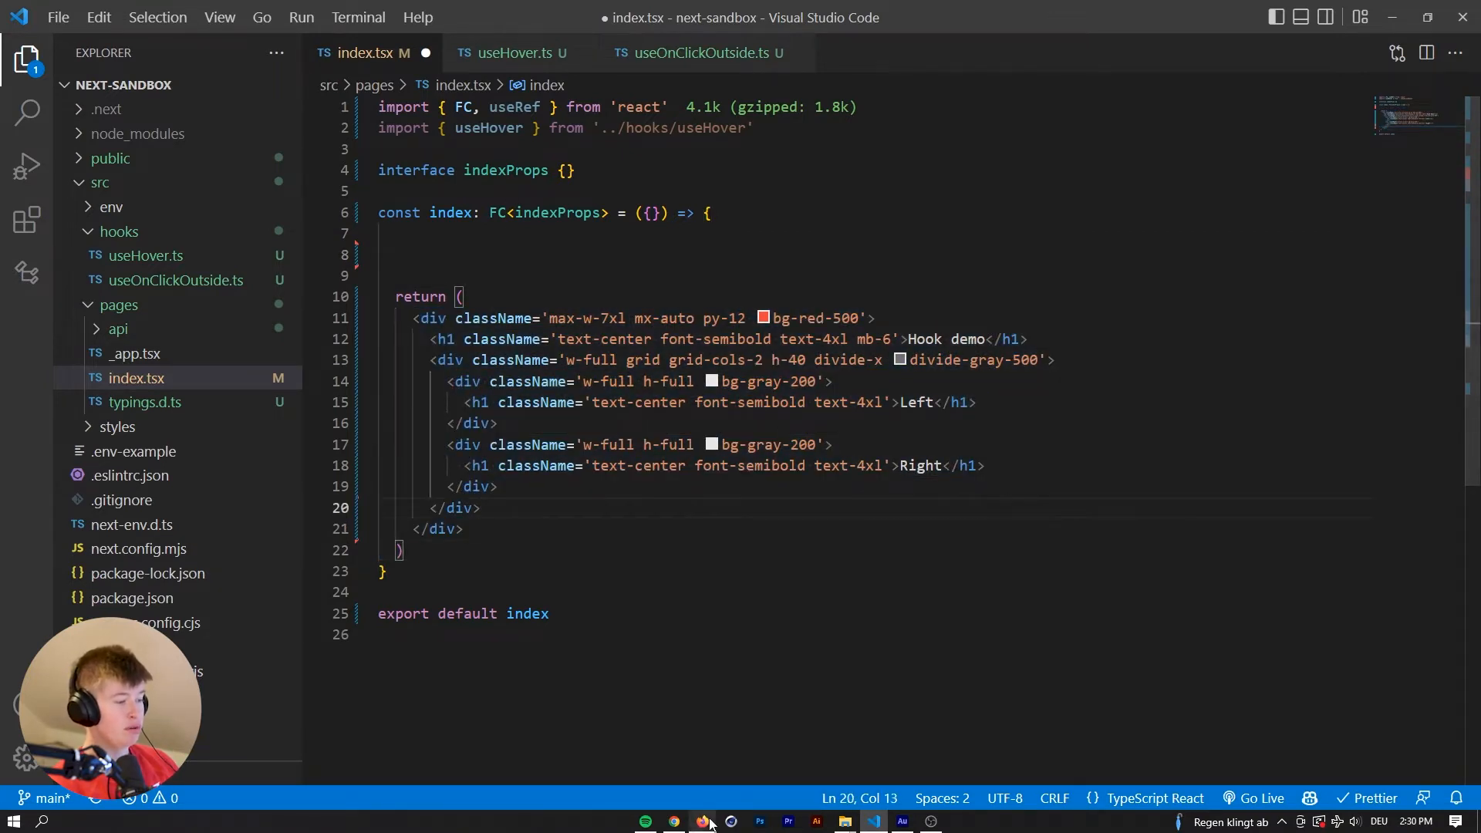
Glance at the demo page and useHover.ts before returning to index.tsx.
{"action": "left_click", "coordinate": [701, 821]}
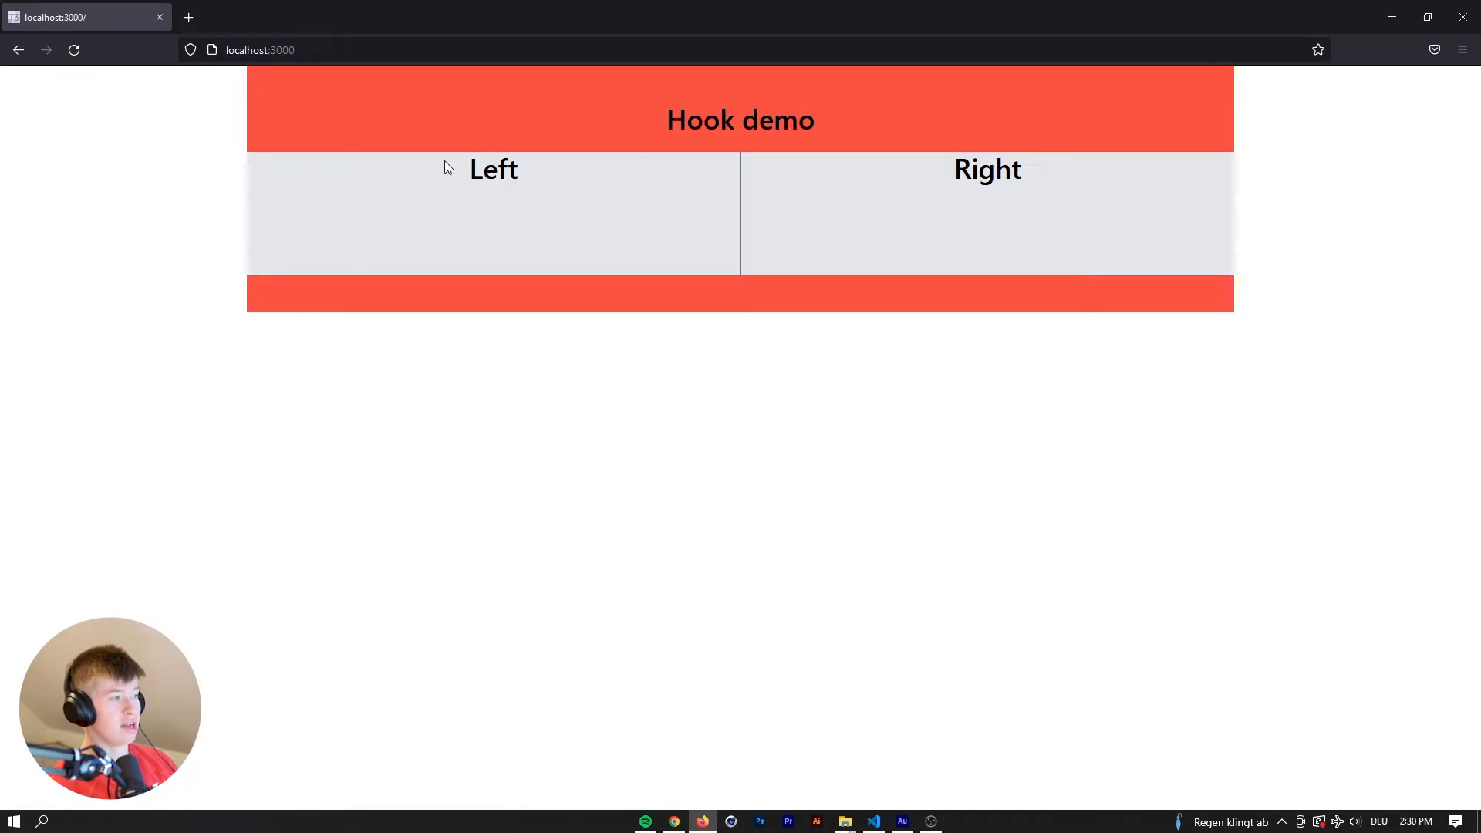
{"action": "left_click", "coordinate": [872, 821]}
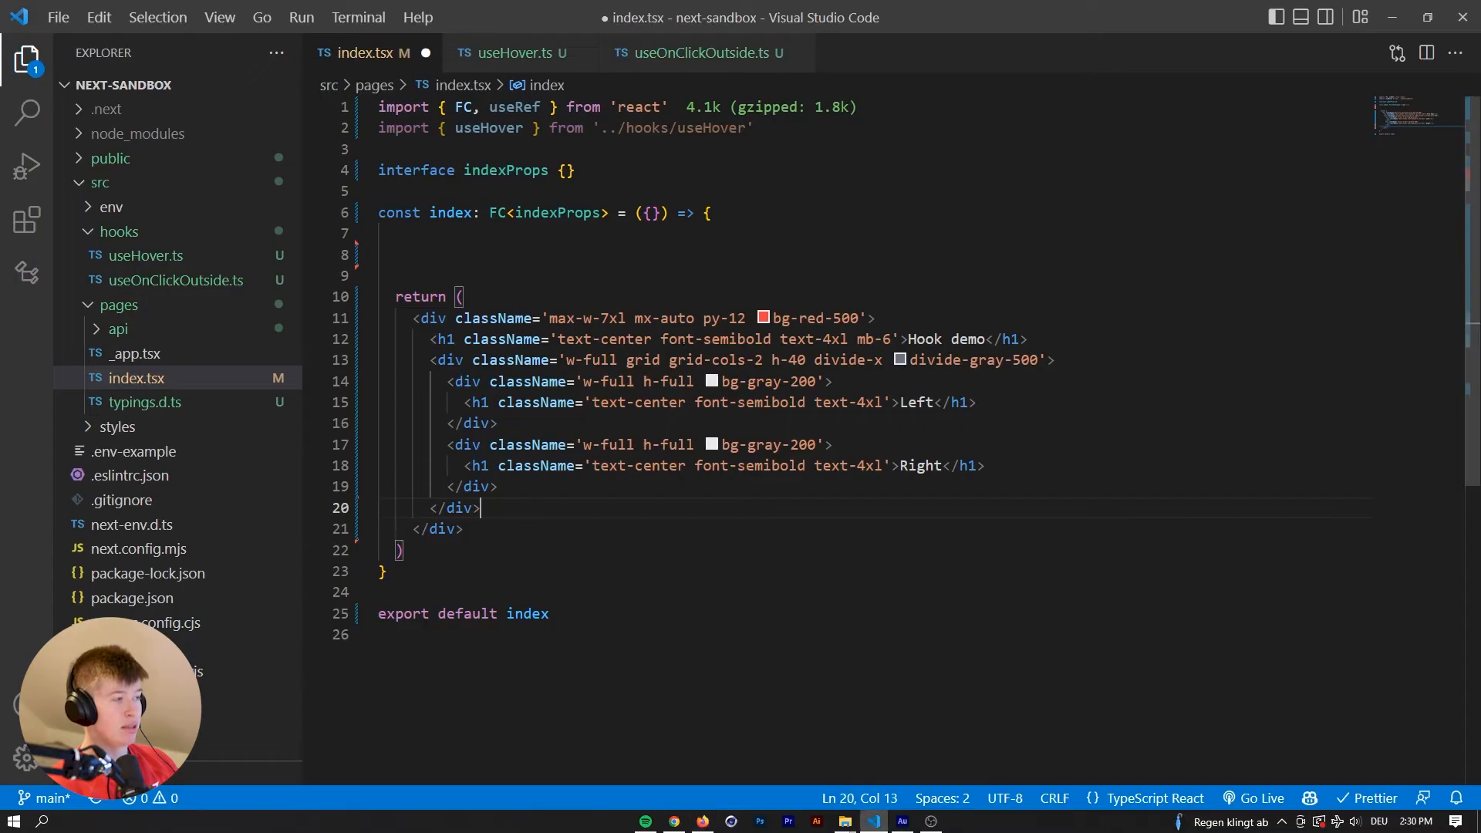
{"action": "left_click", "coordinate": [513, 54]}
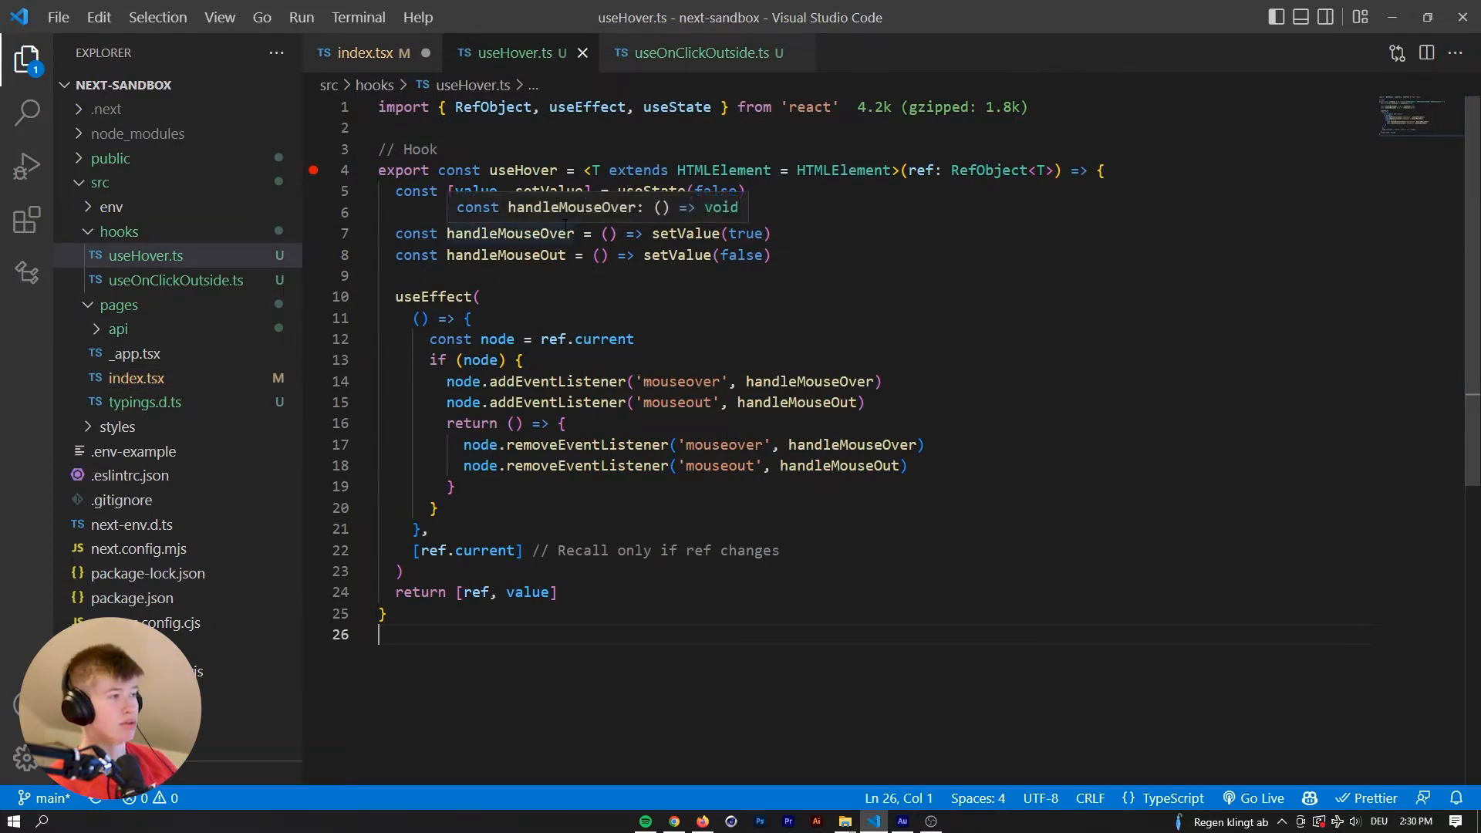
{"action": "left_click", "coordinate": [363, 53]}
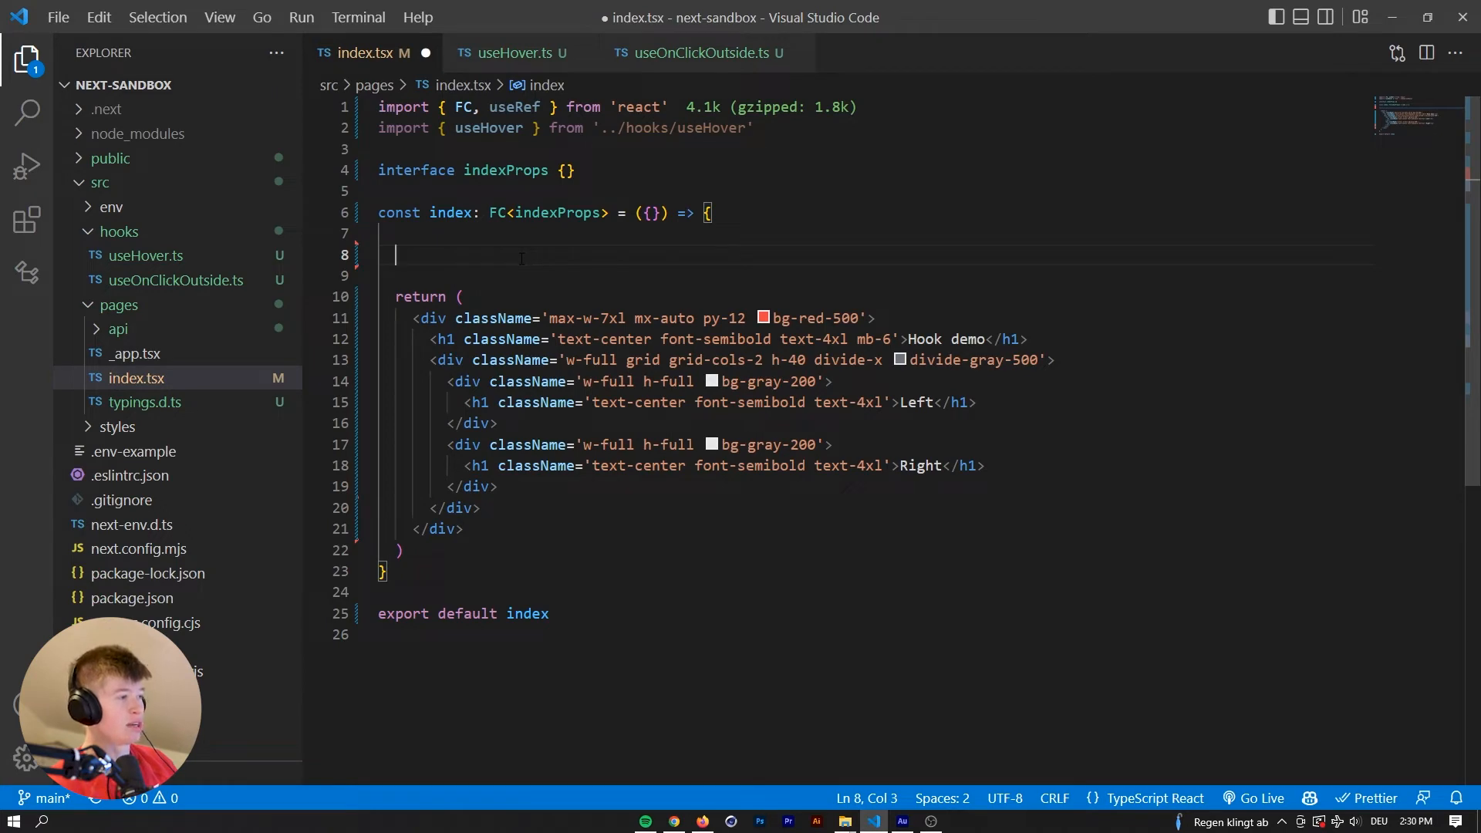
Type const [ref, isHovered] = useHover() after checking the array useHover.ts returns.
{"action": "type", "text": "c"}
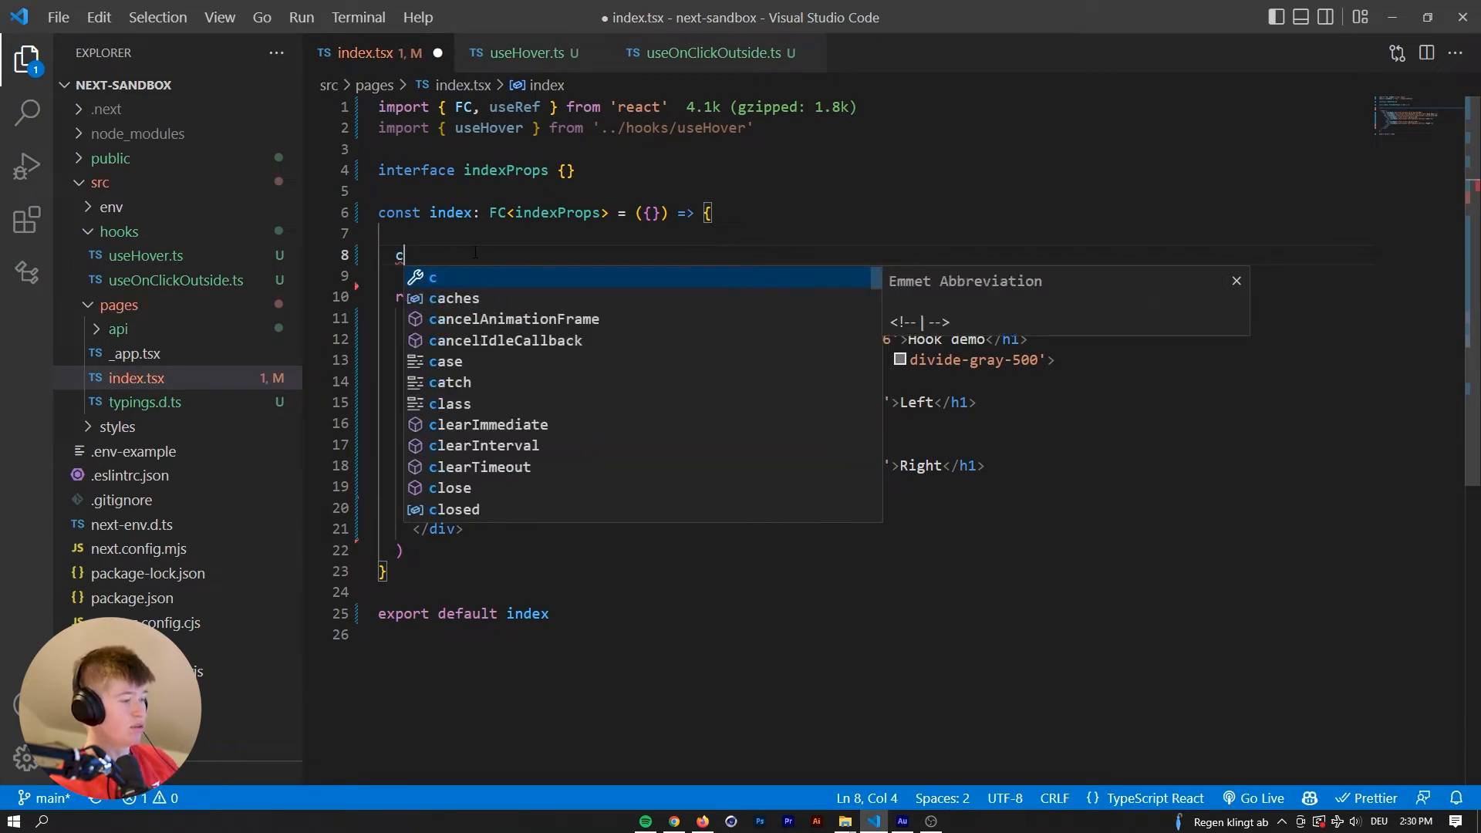
{"action": "left_click", "coordinate": [523, 52]}
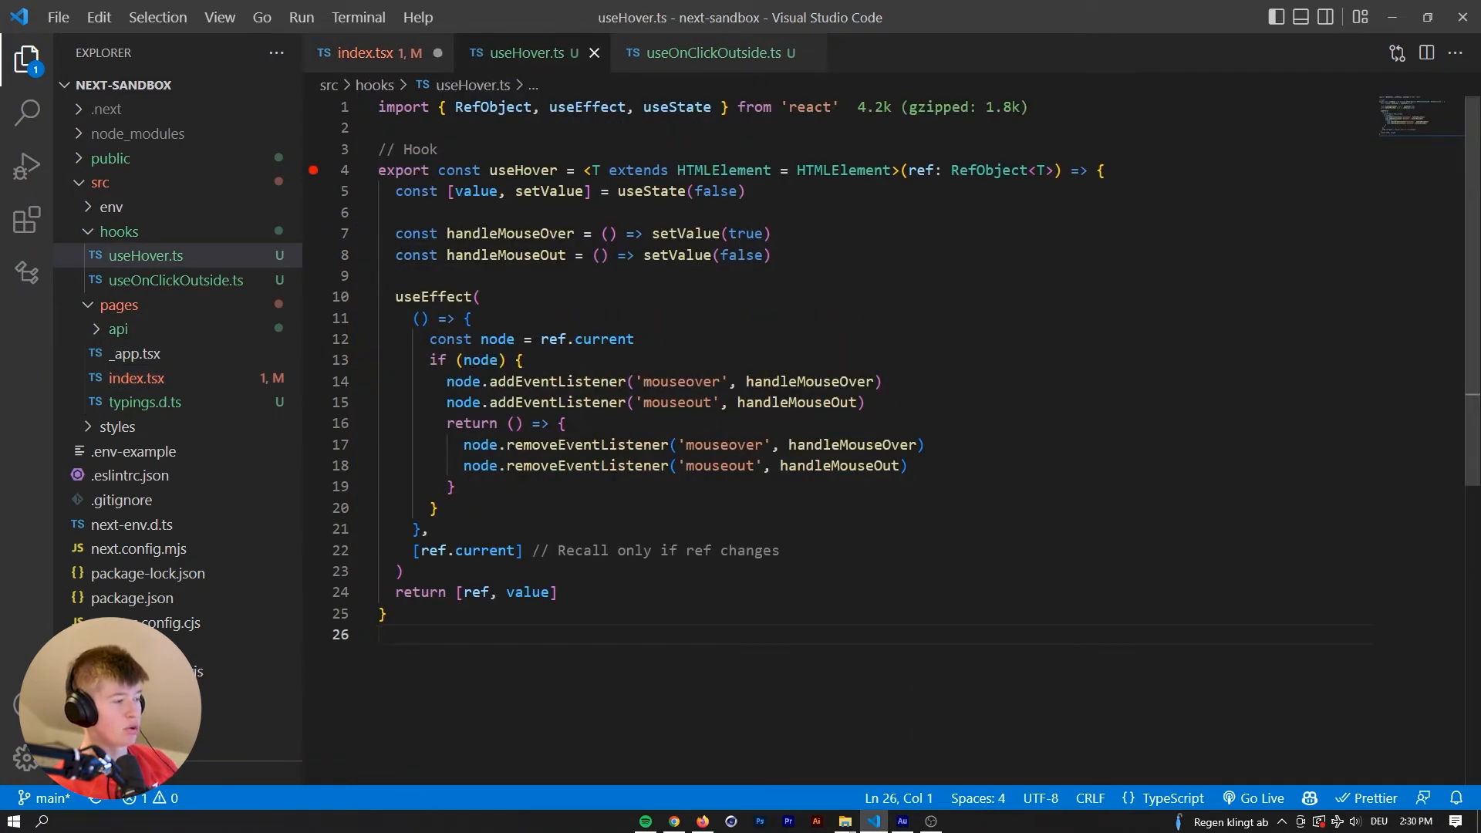
{"action": "double_click", "coordinate": [491, 592]}
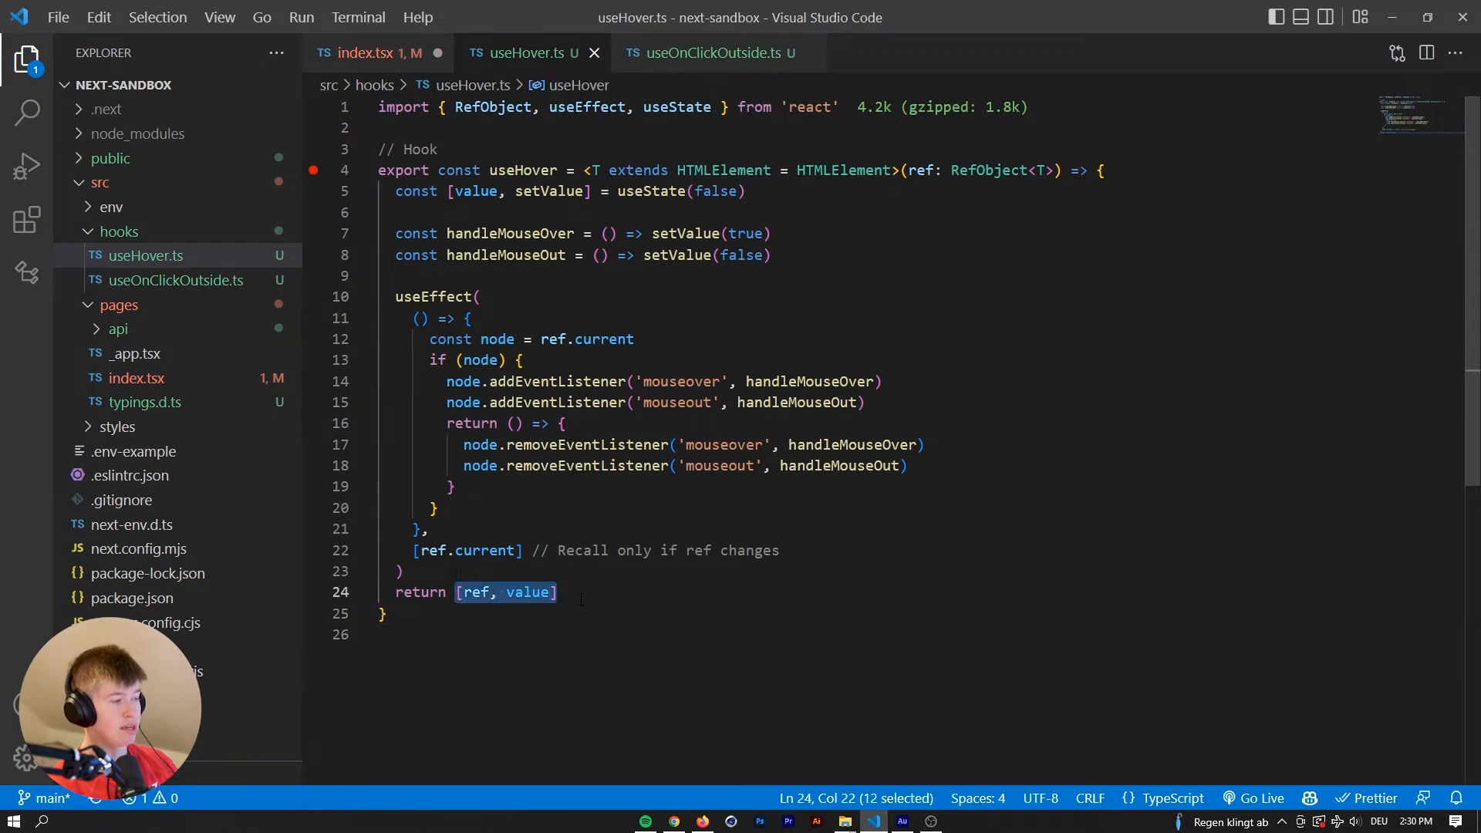
{"action": "left_click", "coordinate": [369, 51]}
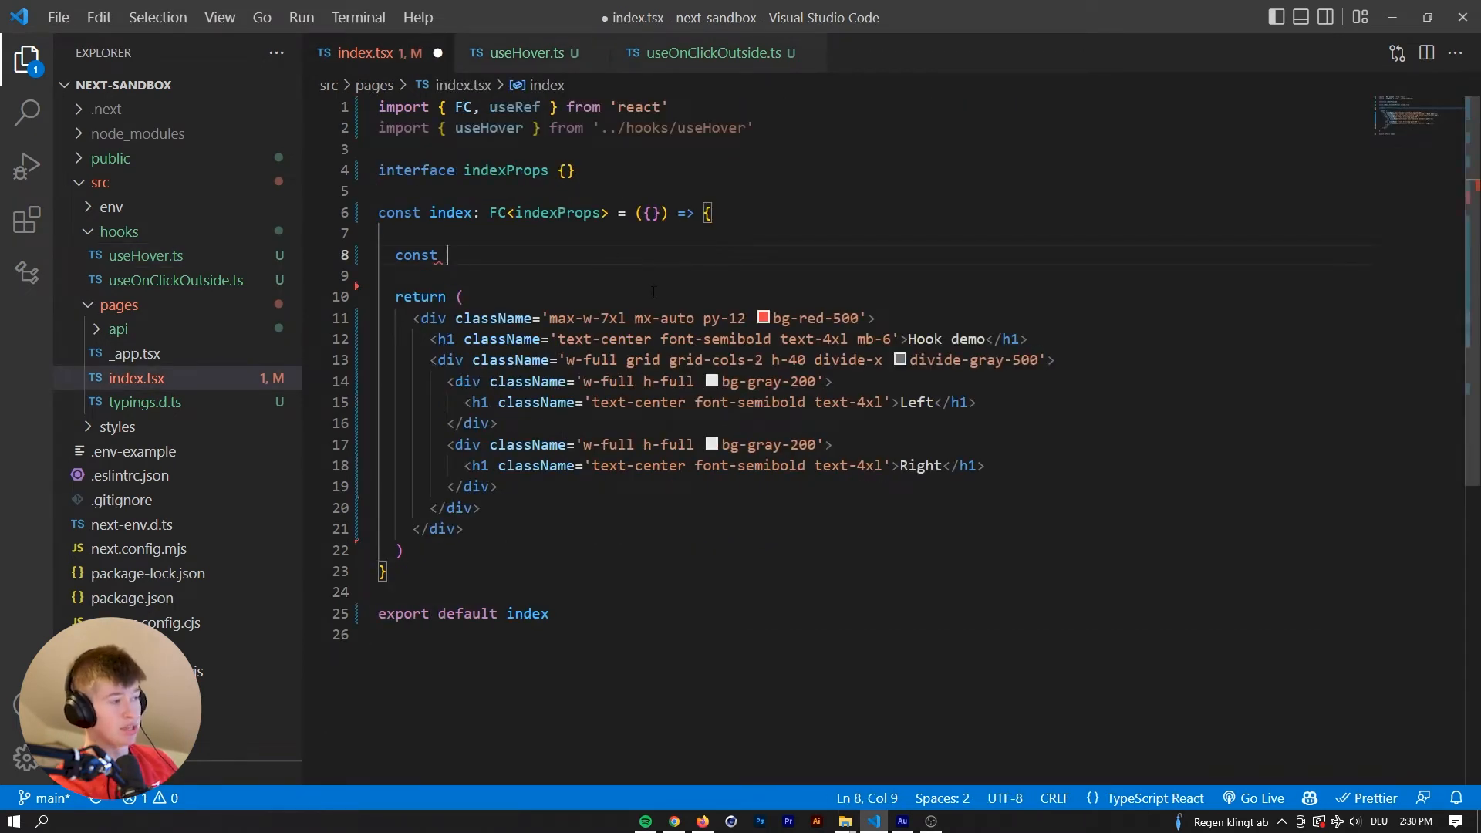
{"action": "type", "text": "[hoverRef, isHovered] = useHover()"}
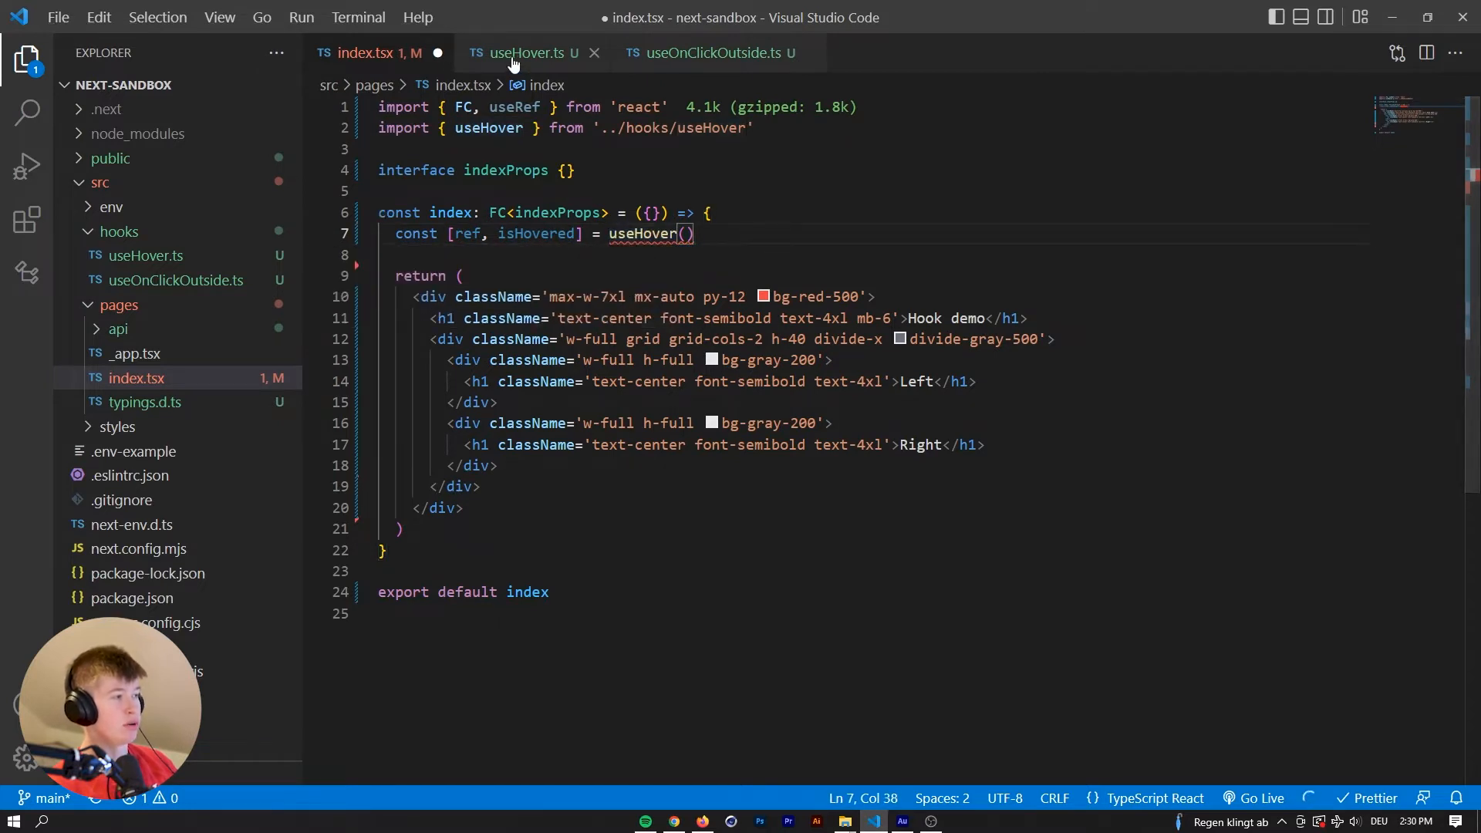
{"action": "left_click", "coordinate": [519, 52]}
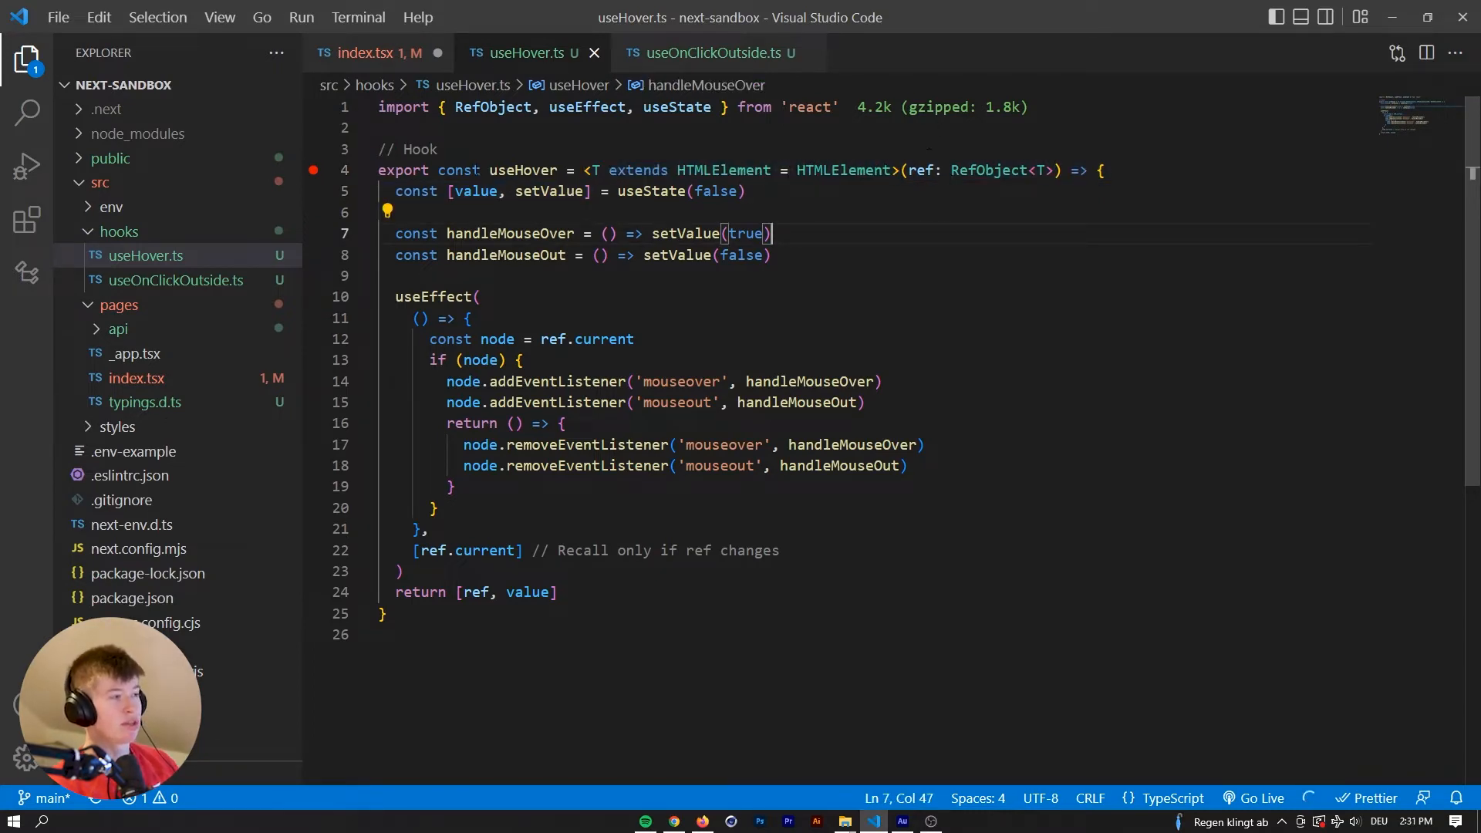
{"action": "mouse_move", "coordinate": [921, 170]}
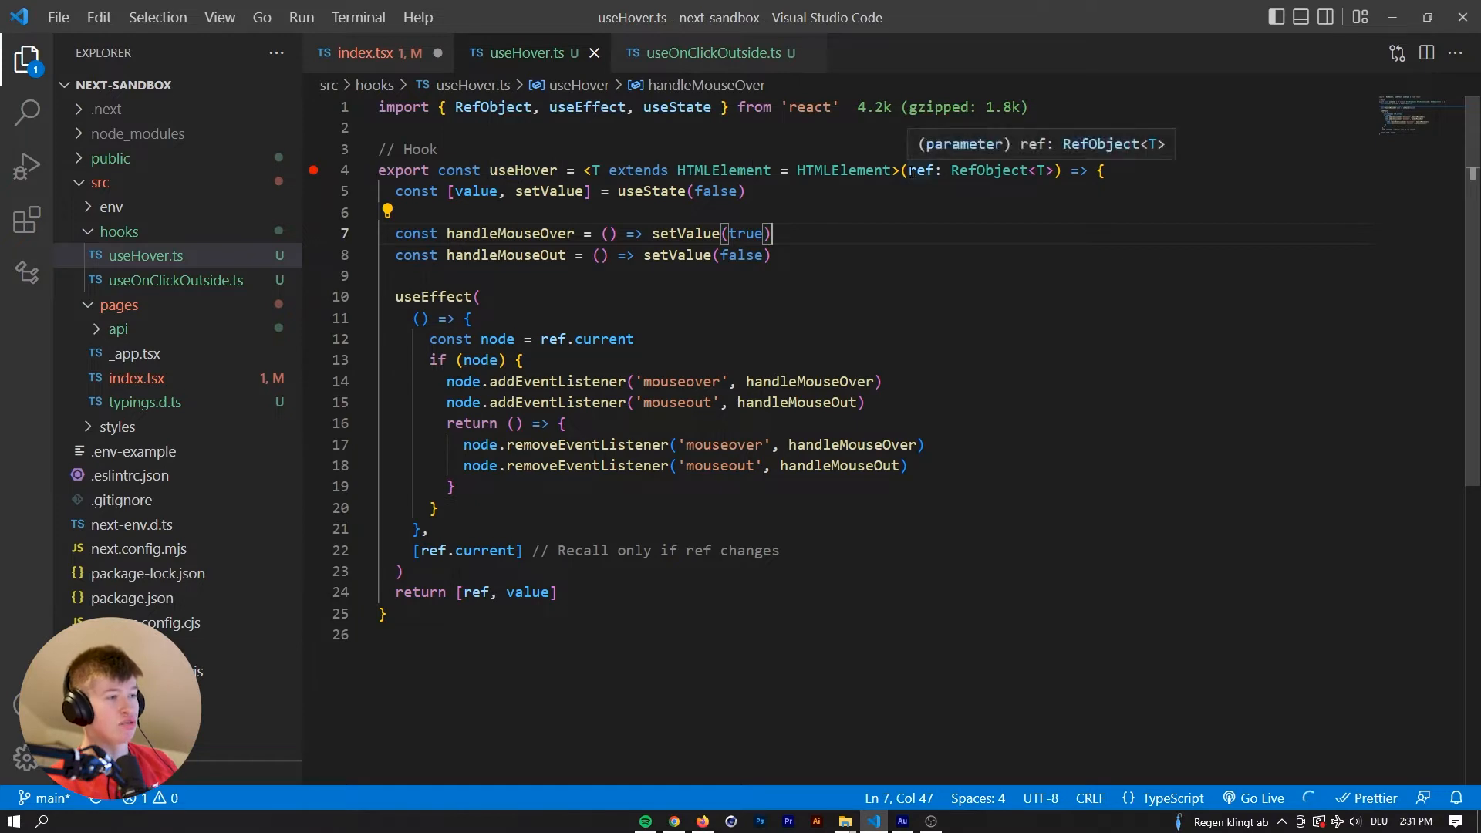
{"action": "left_click", "coordinate": [364, 52]}
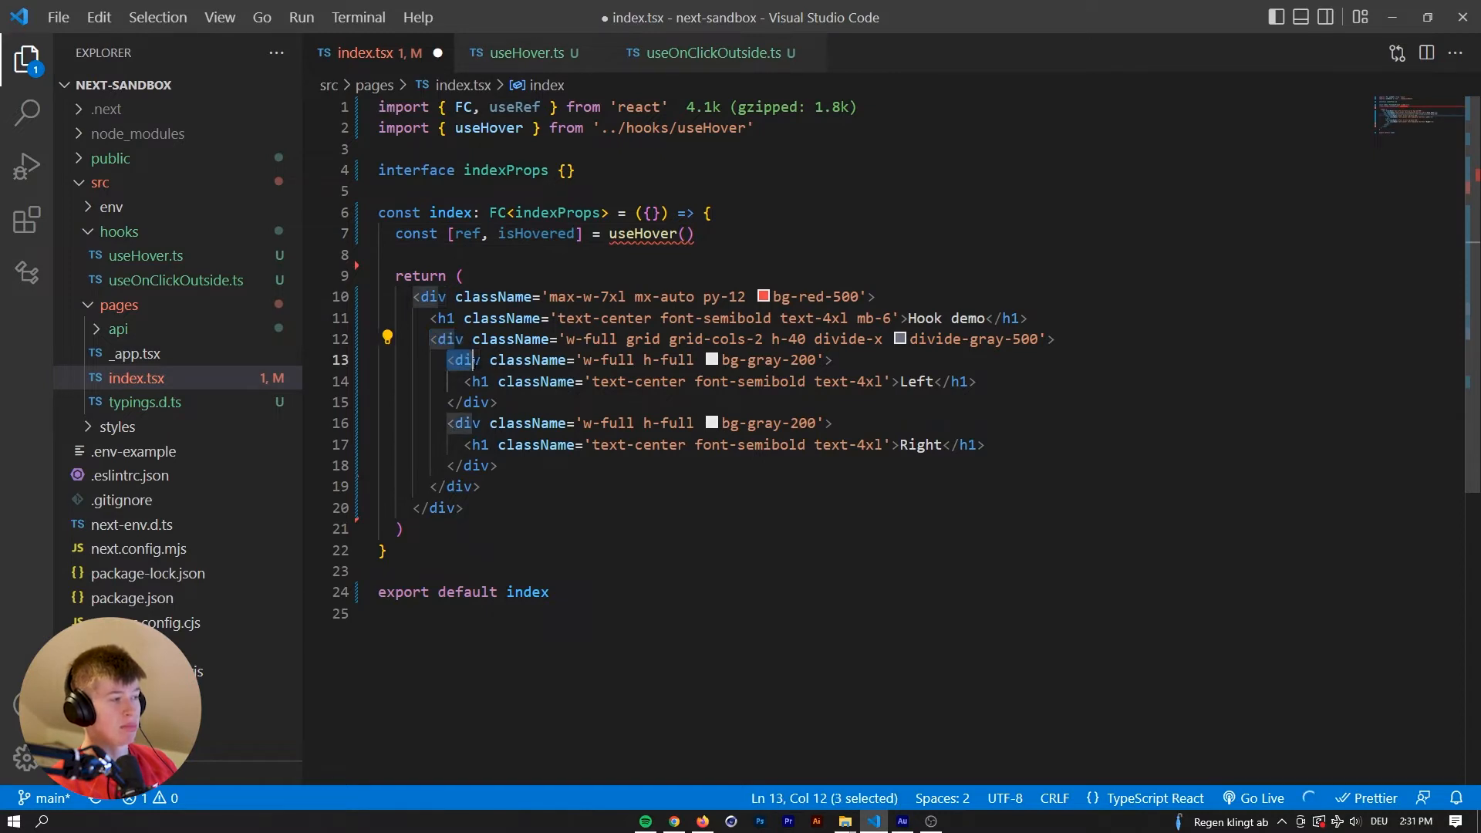
Add const leftColumnRef = useRef<HTMLDivElement>(null) on a new line above useHover.
{"action": "left_click", "coordinate": [505, 382]}
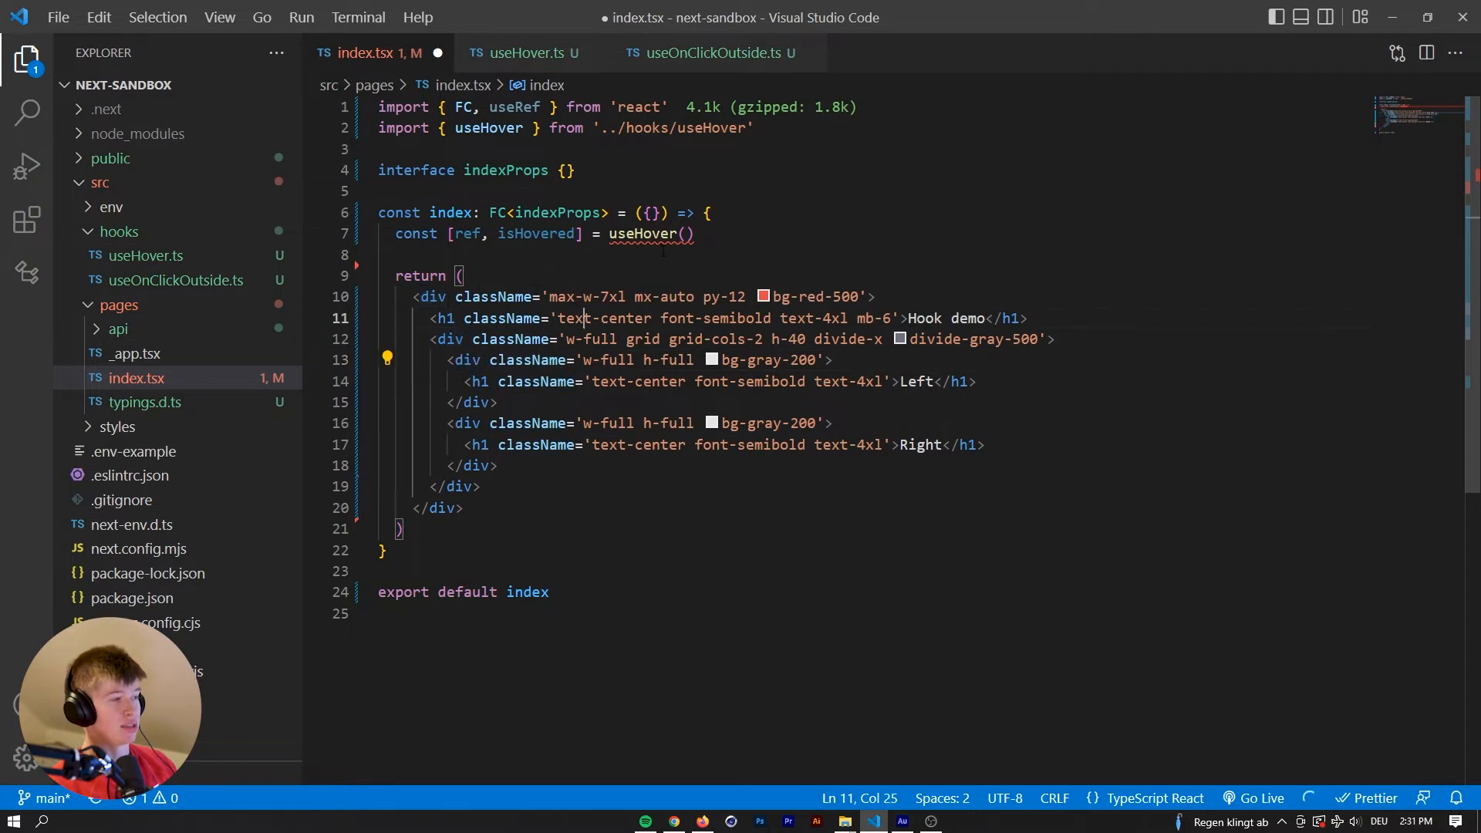
{"action": "key", "text": "Enter"}
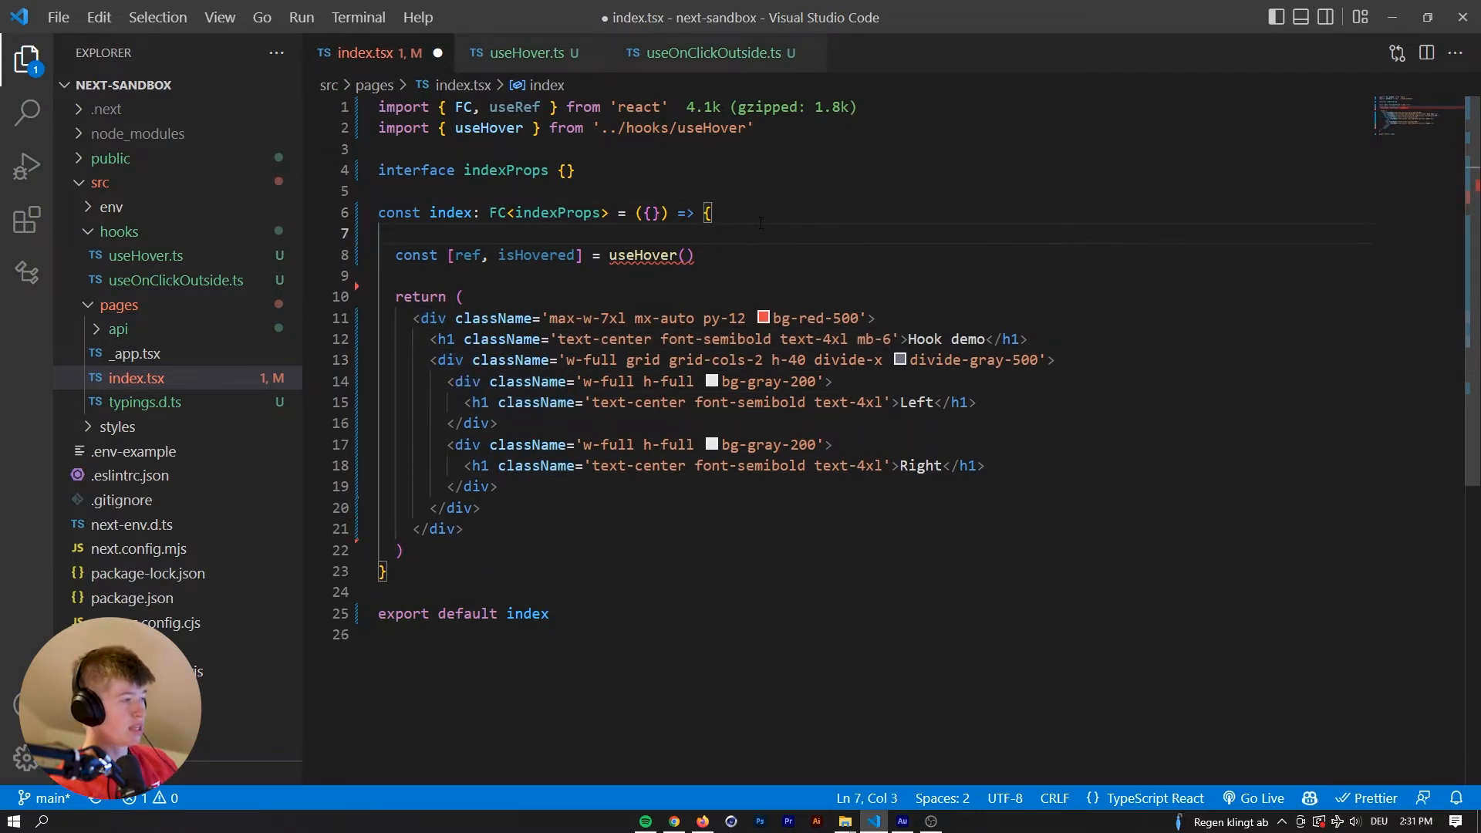
{"action": "type", "text": "use"}
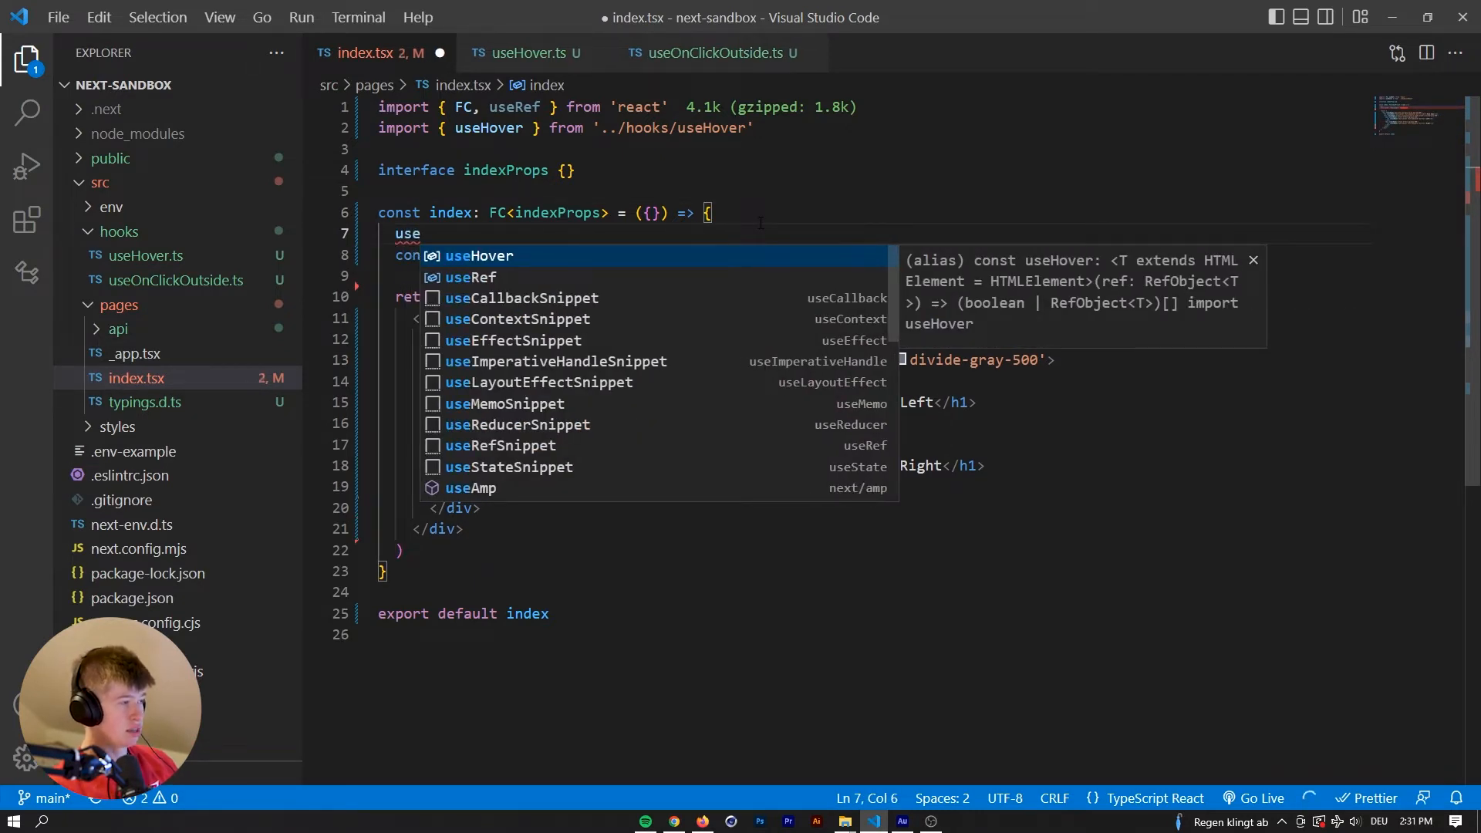
{"action": "type", "text": "ref"}
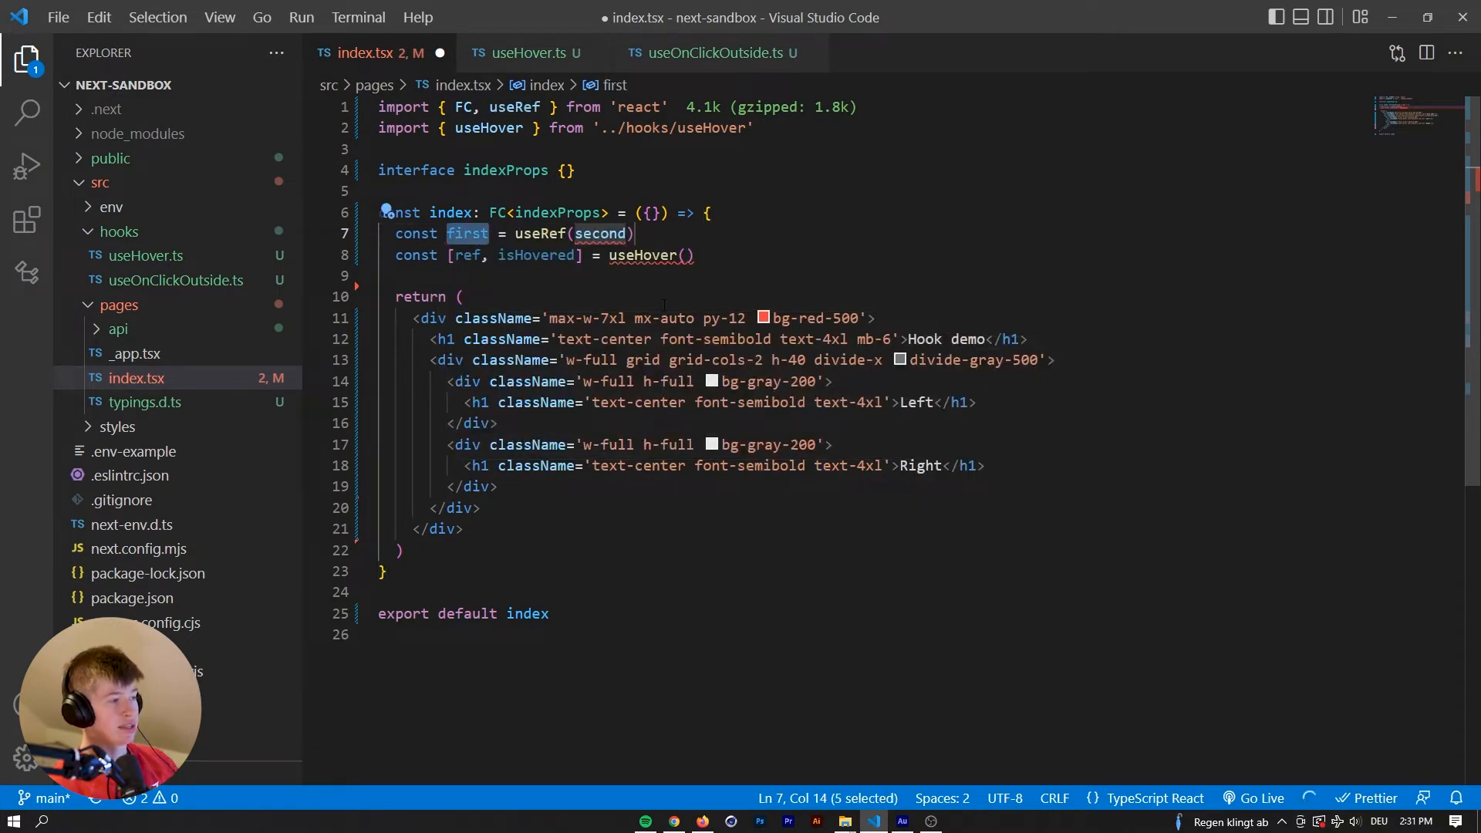
{"action": "type", "text": "leftColumnRef"}
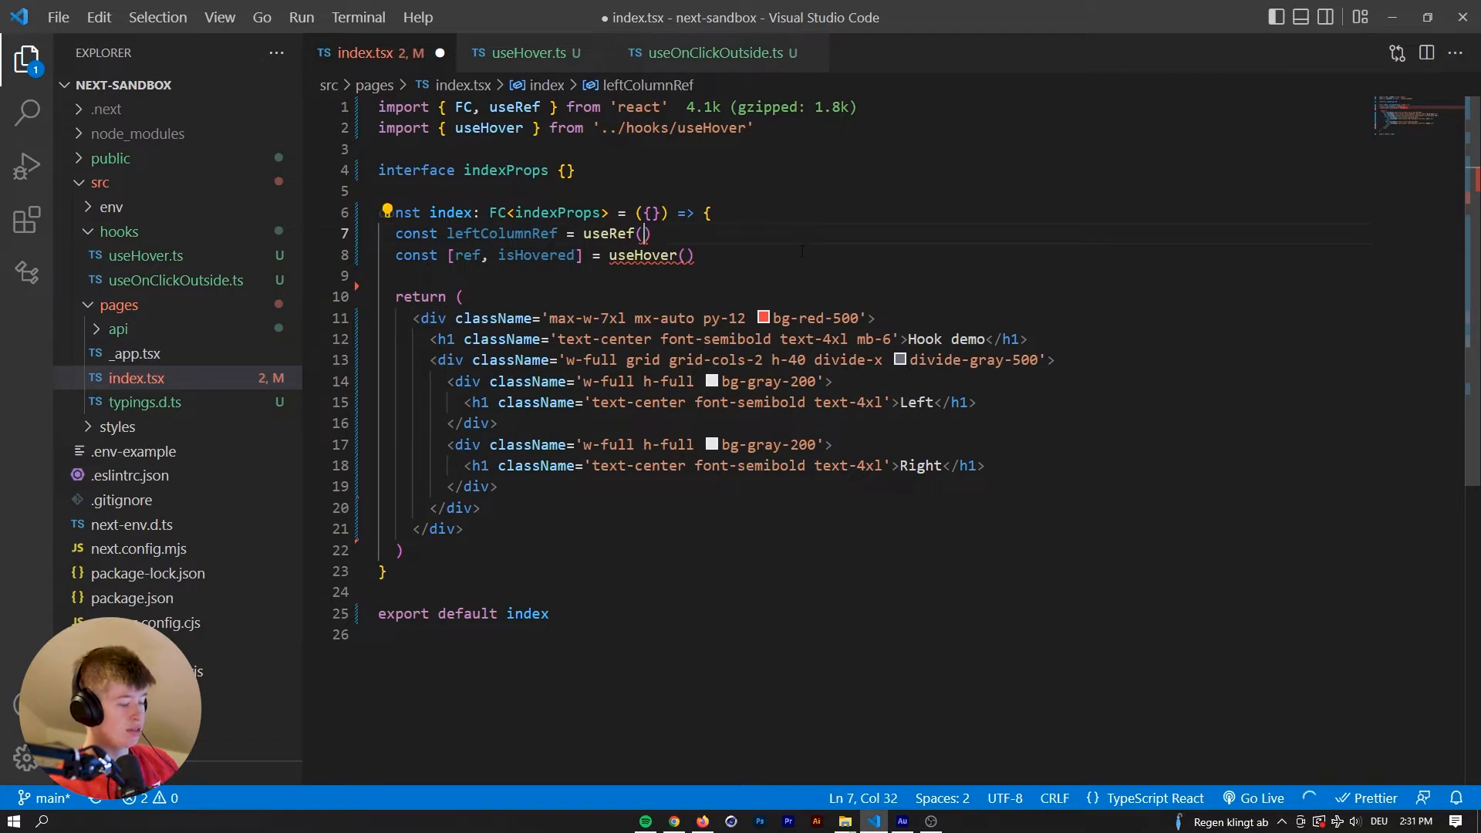
{"action": "type", "text": "null"}
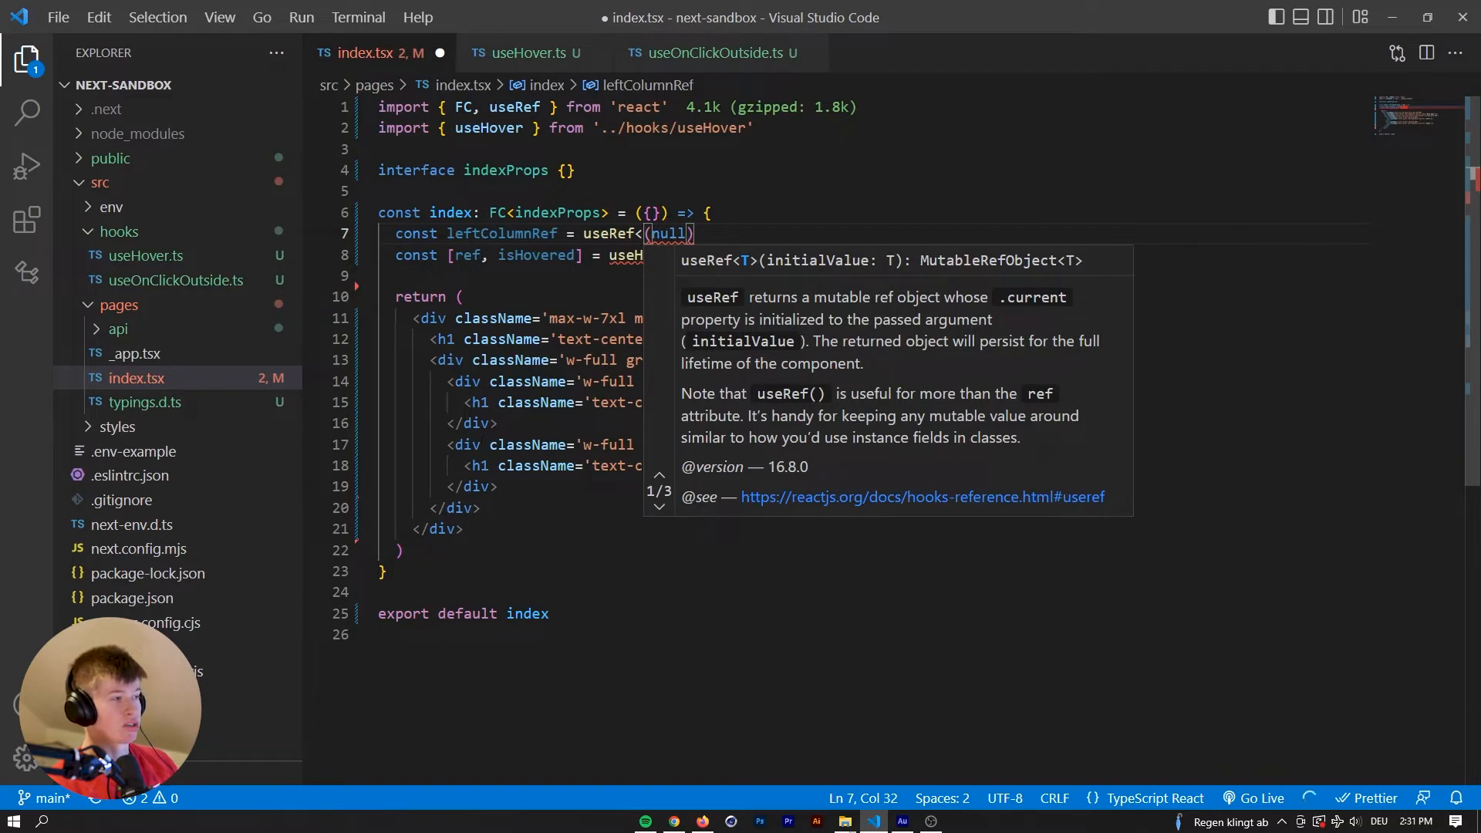
{"action": "type", "text": "HTMLDivElement>"}
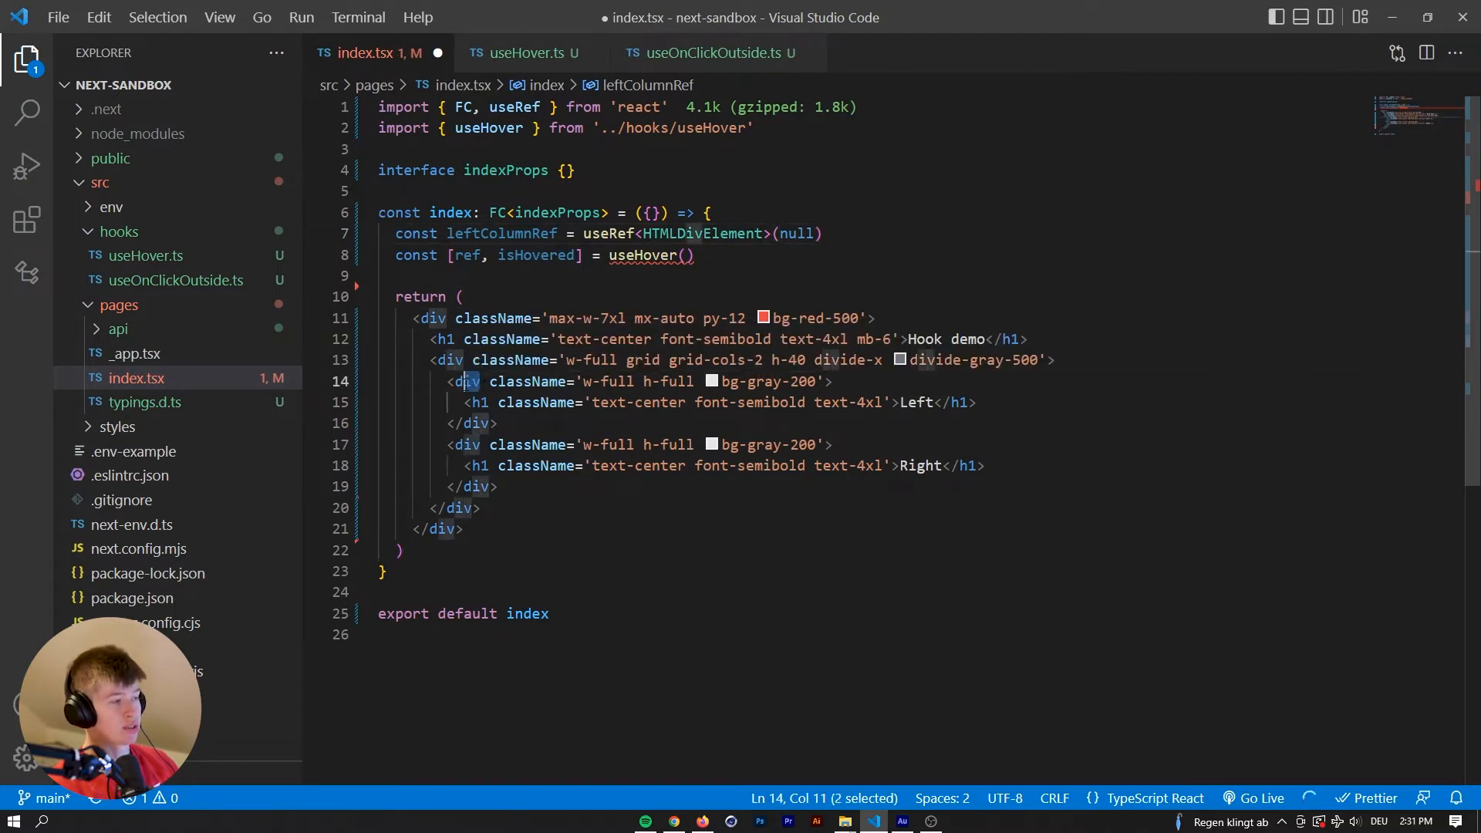
{"action": "left_click", "coordinate": [505, 401]}
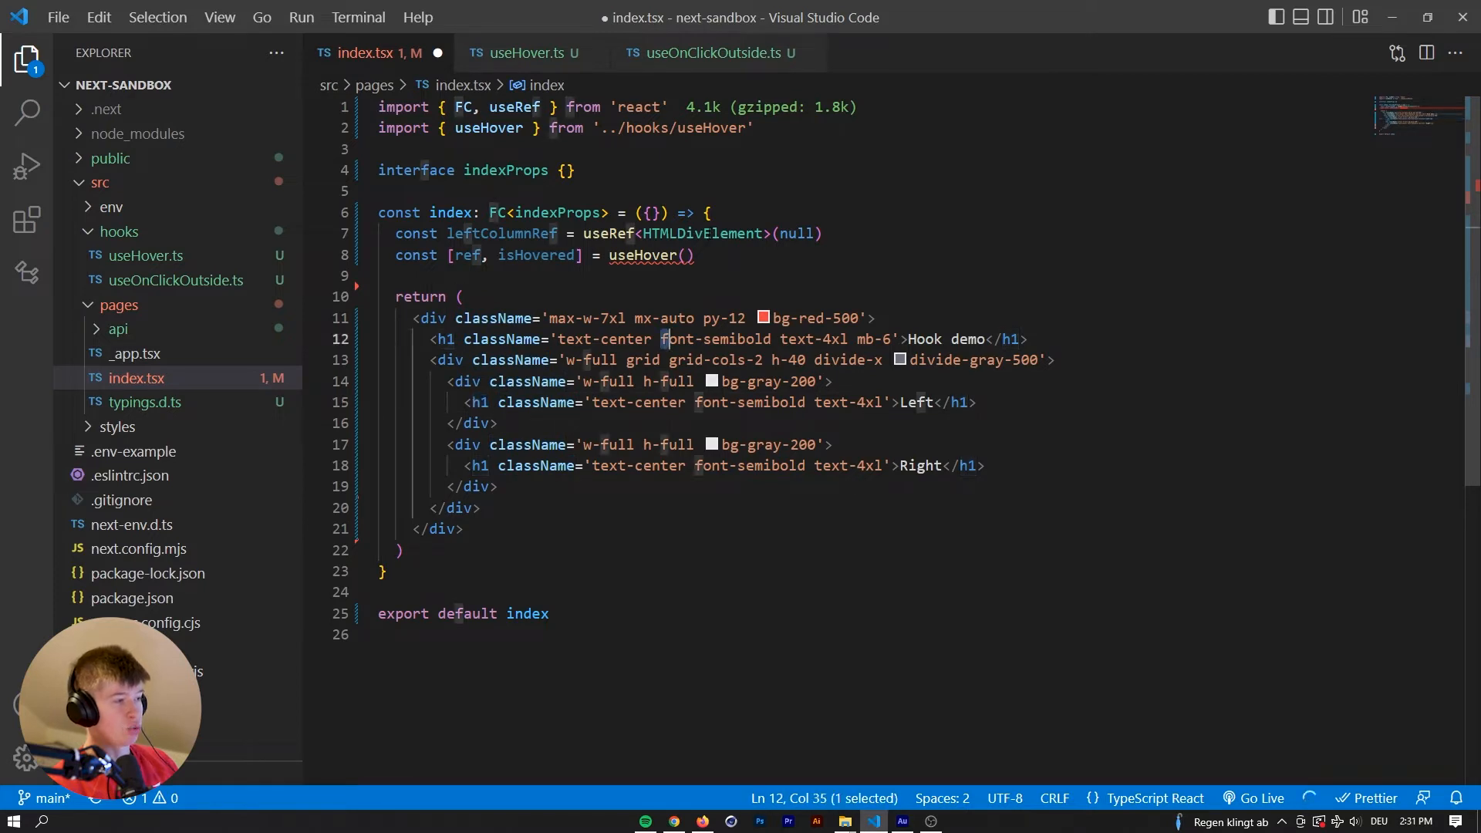
{"action": "type", "text": "HTML"}
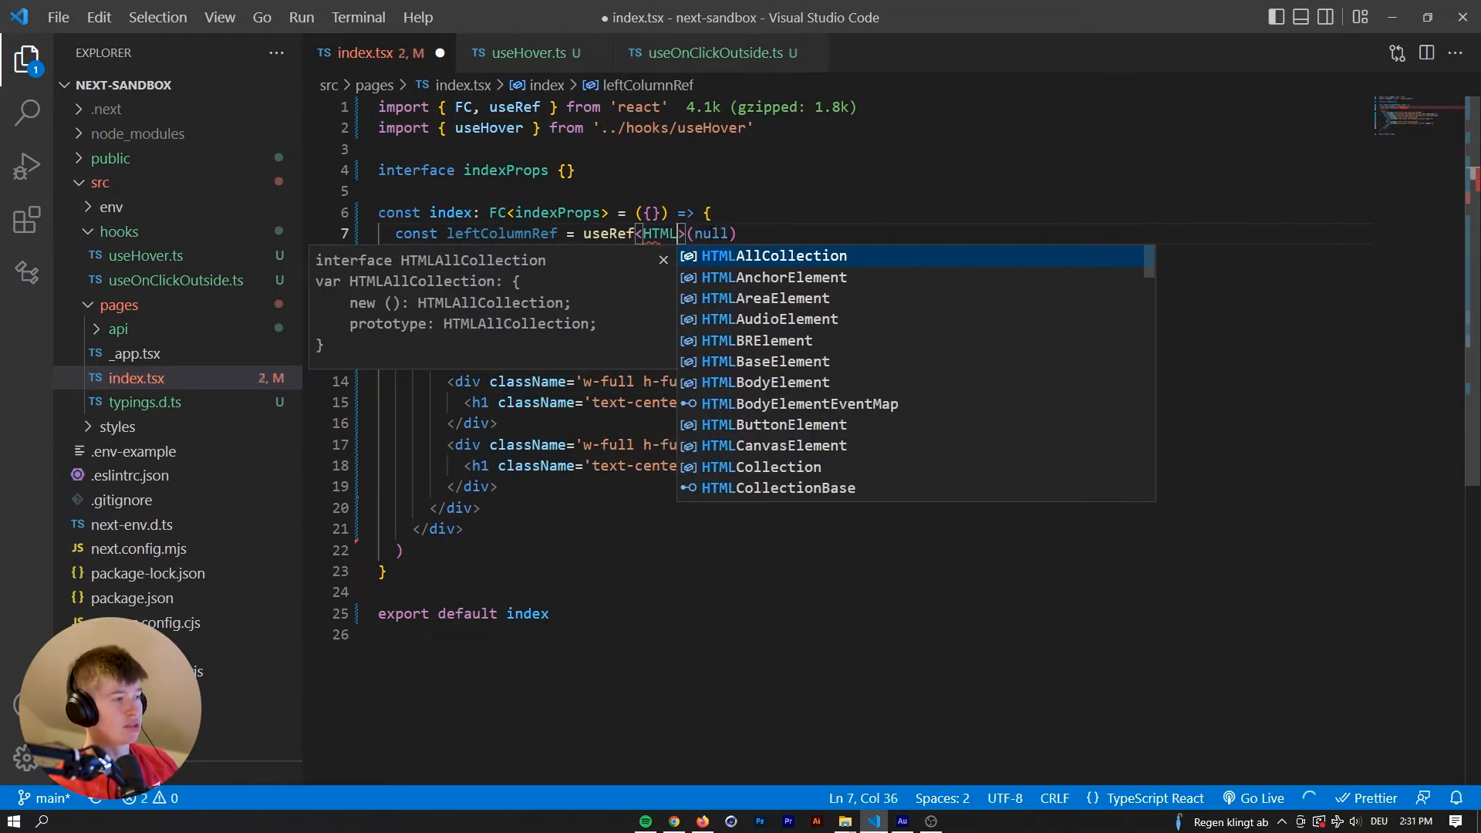
{"action": "type", "text": "HeadingElement"}
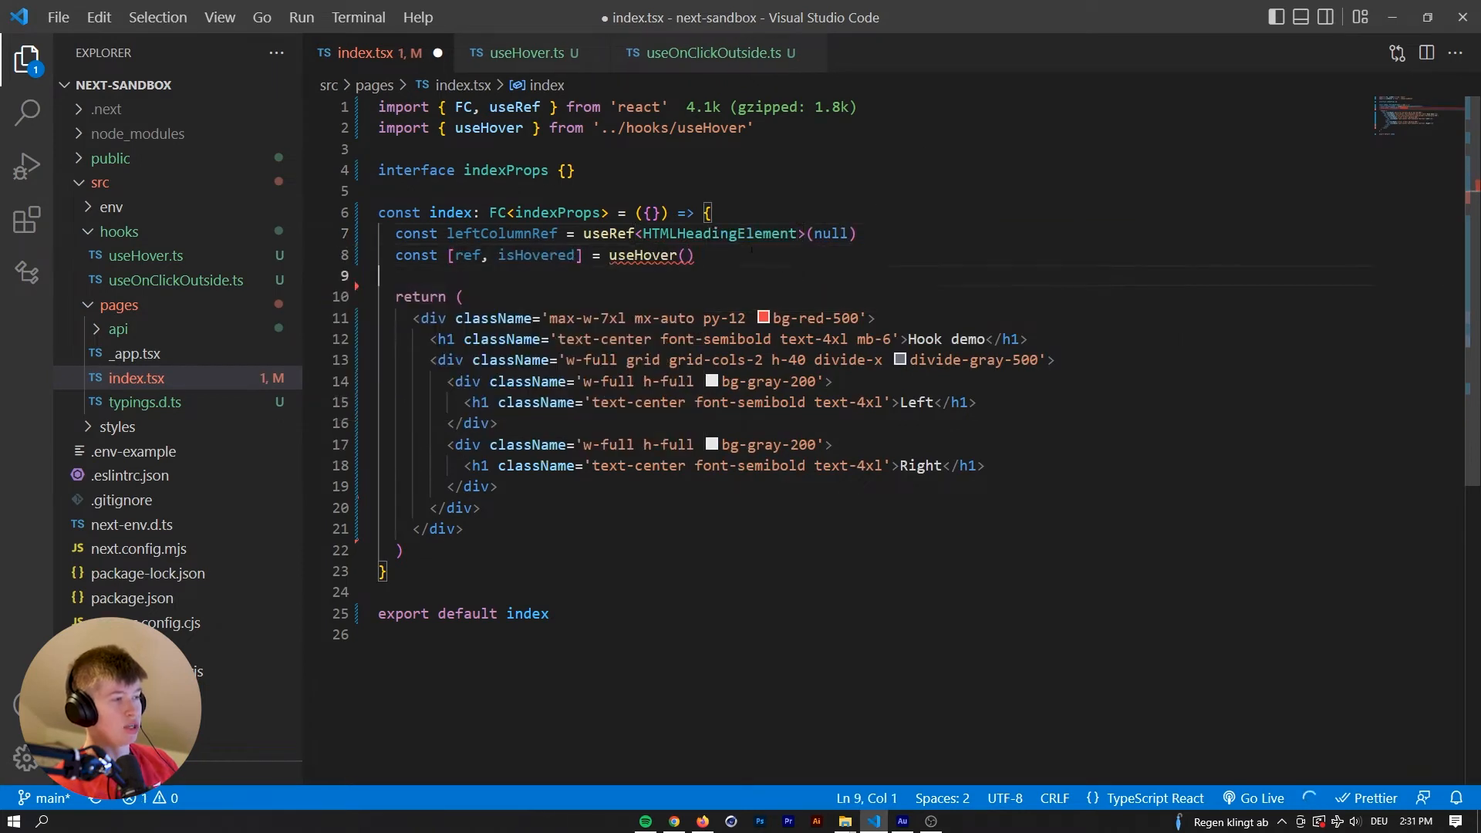
{"action": "mouse_move", "coordinate": [718, 233]}
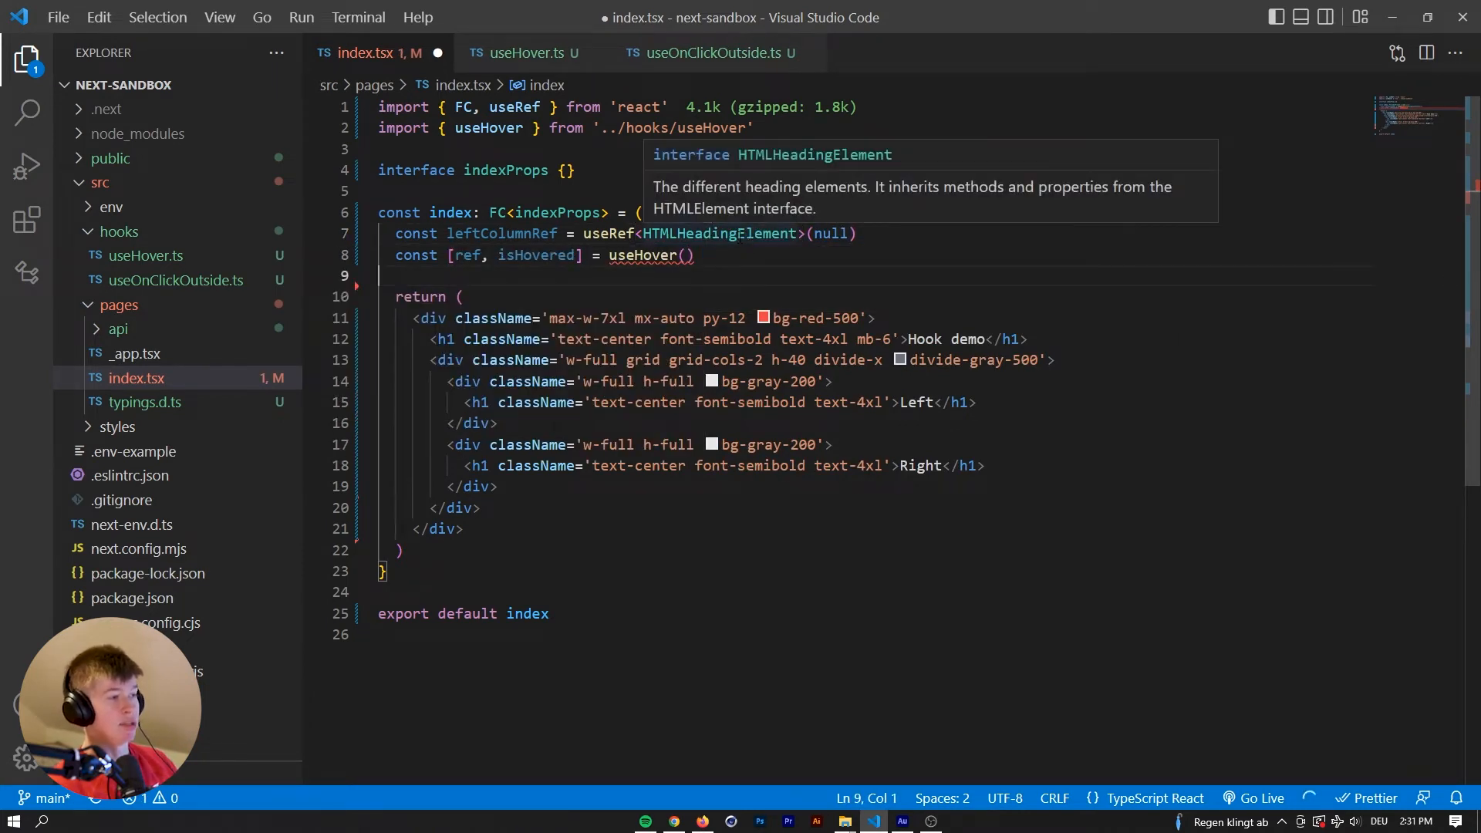
{"action": "type", "text": "HTMLD"}
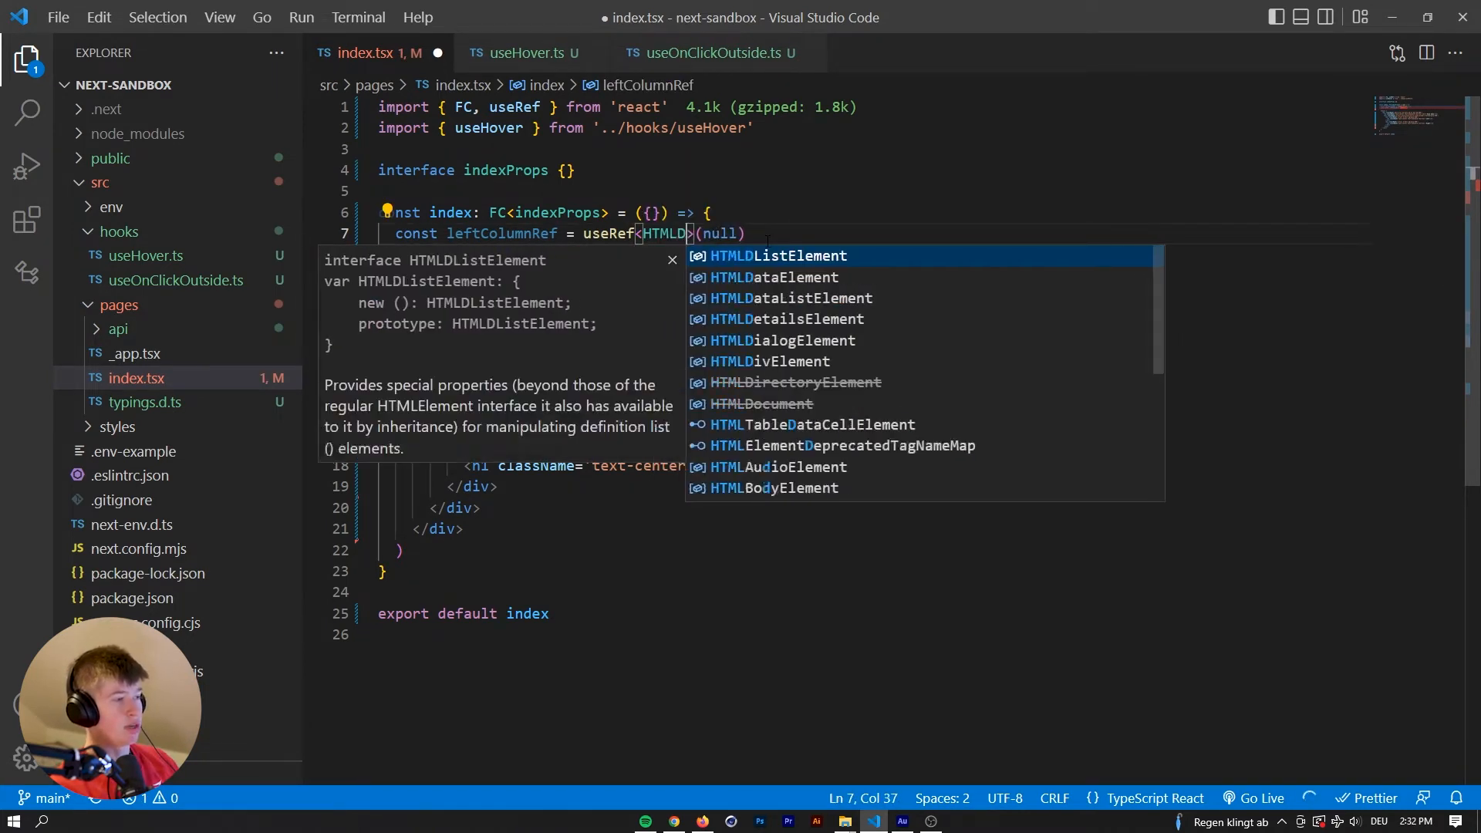
{"action": "left_click", "coordinate": [766, 361]}
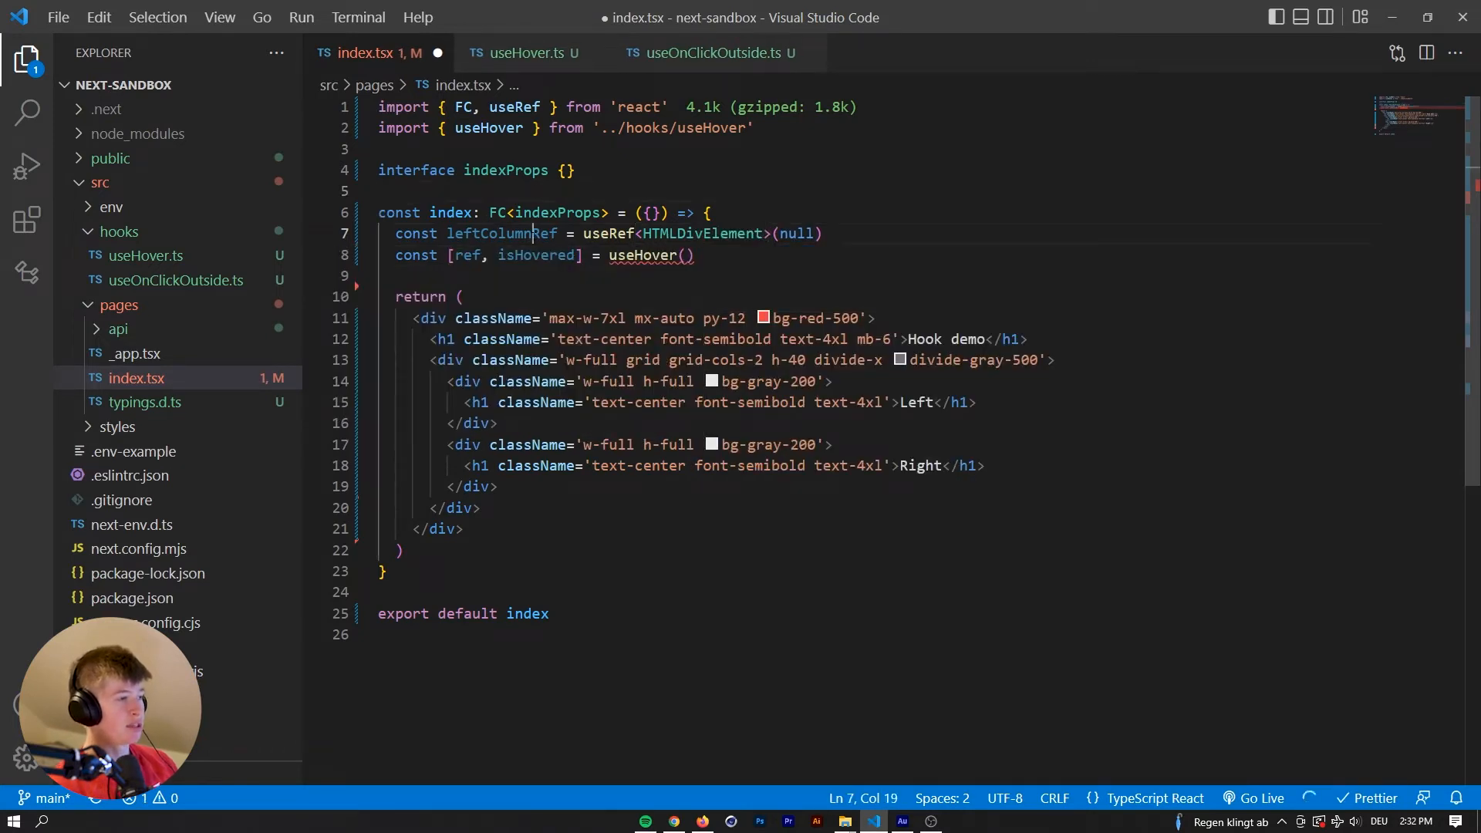
Add ref={leftColumnRef} to the Left column div and pass leftColumnRef into useHover.
{"action": "type", "text": "re"}
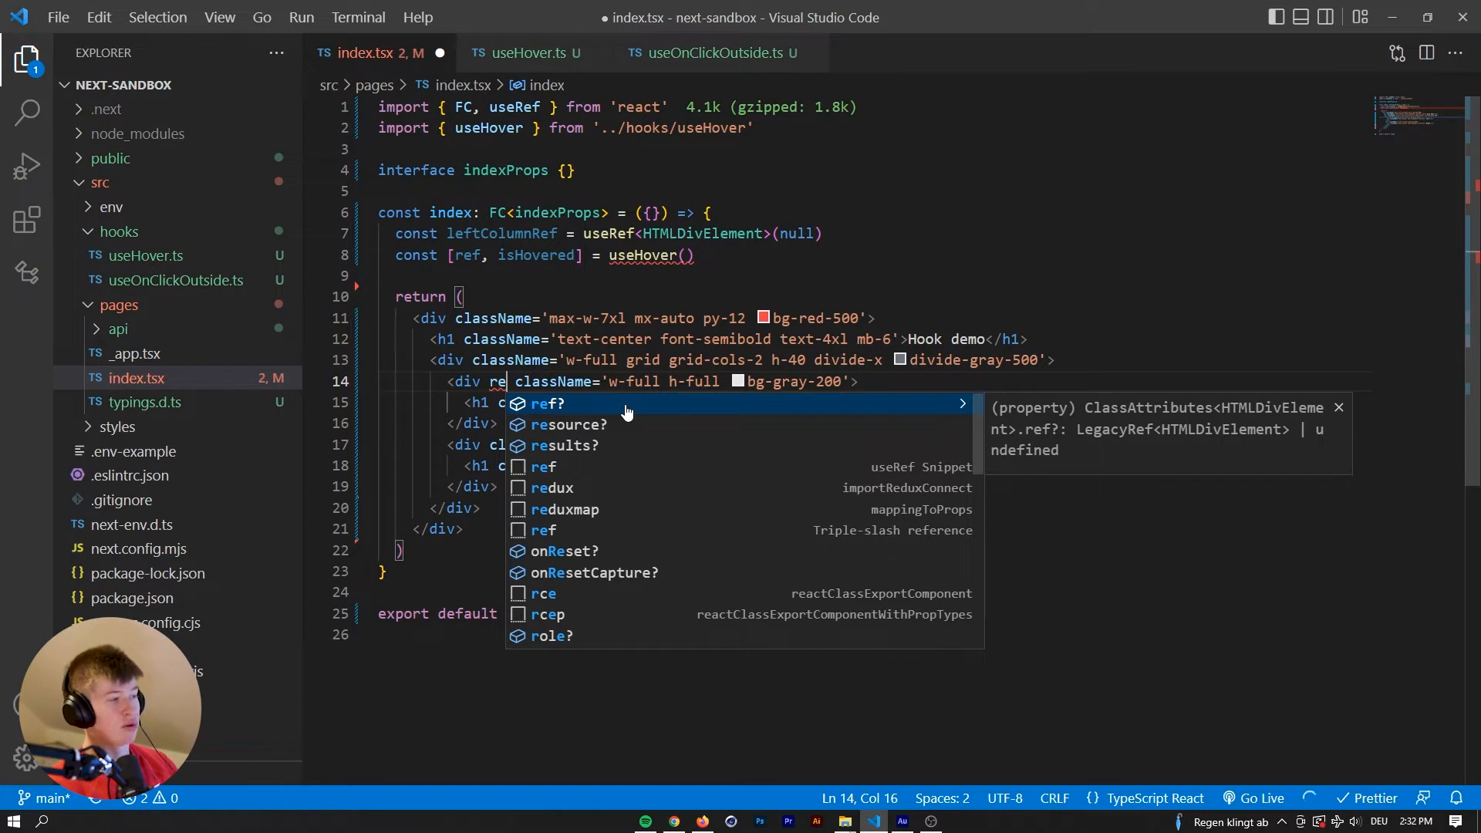
{"action": "type", "text": "f={leftColumnRef"}
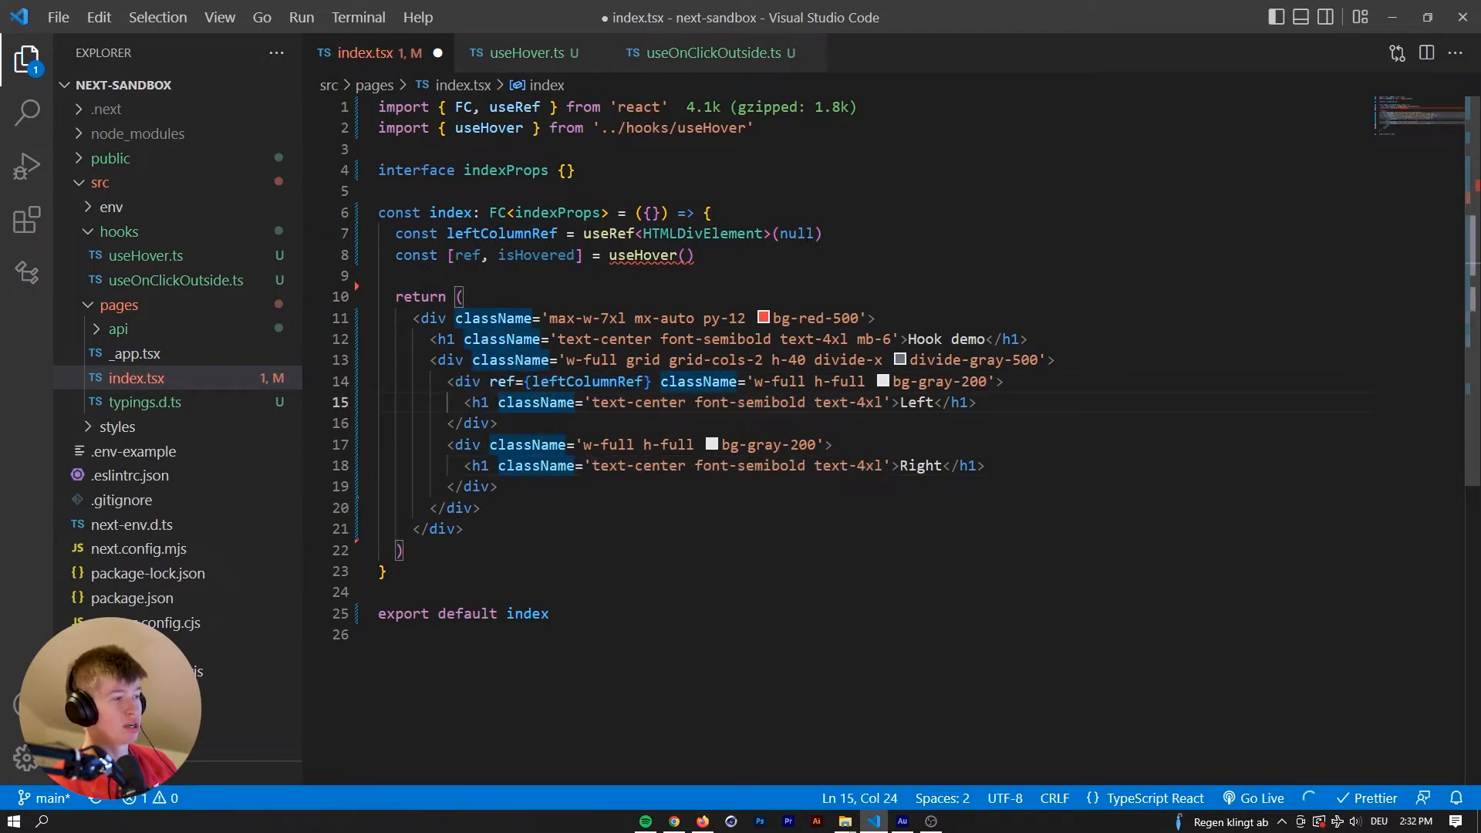
{"action": "double_click", "coordinate": [503, 233]}
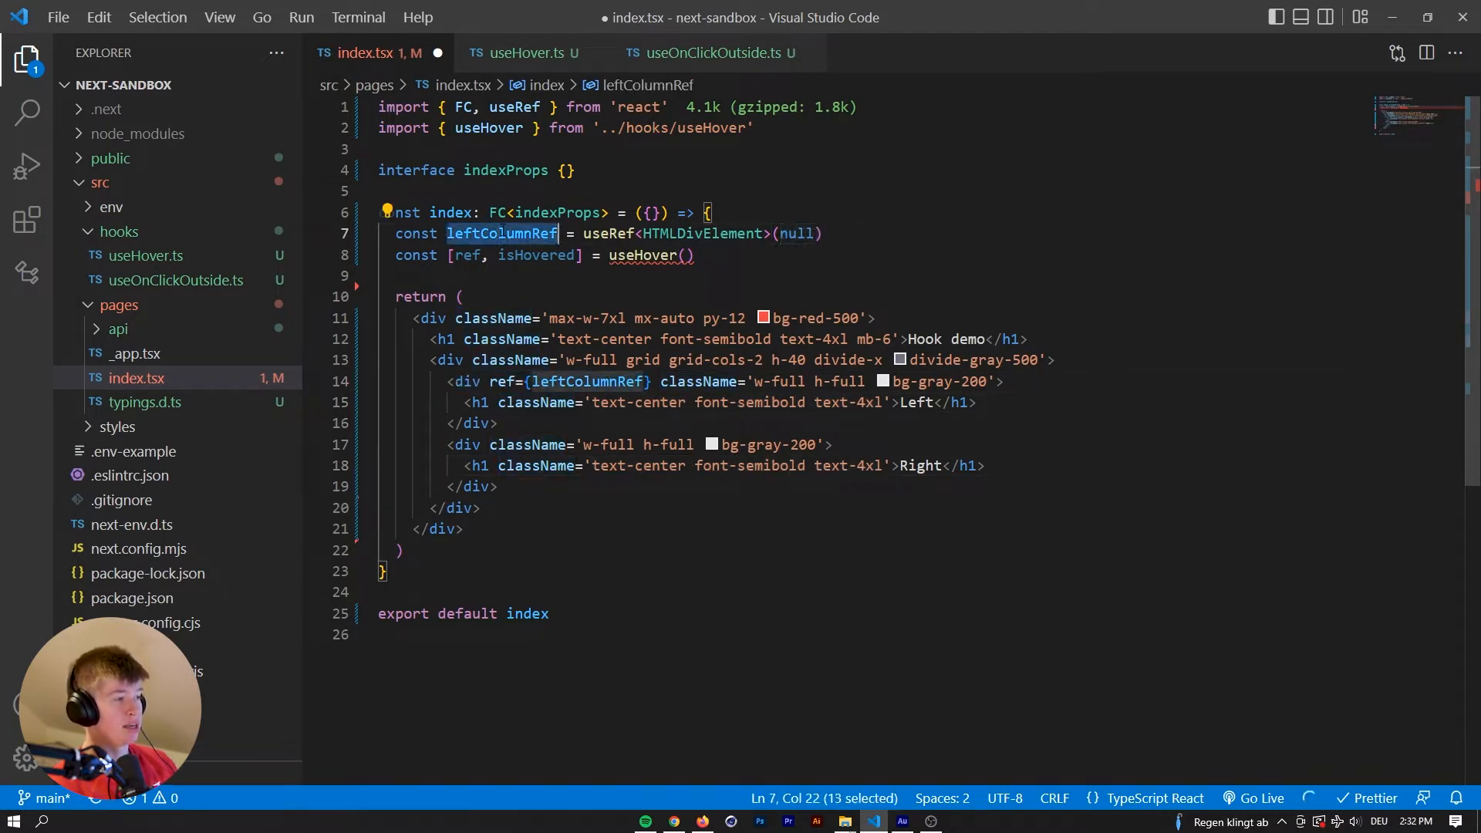
{"action": "type", "text": "leftColumnRef"}
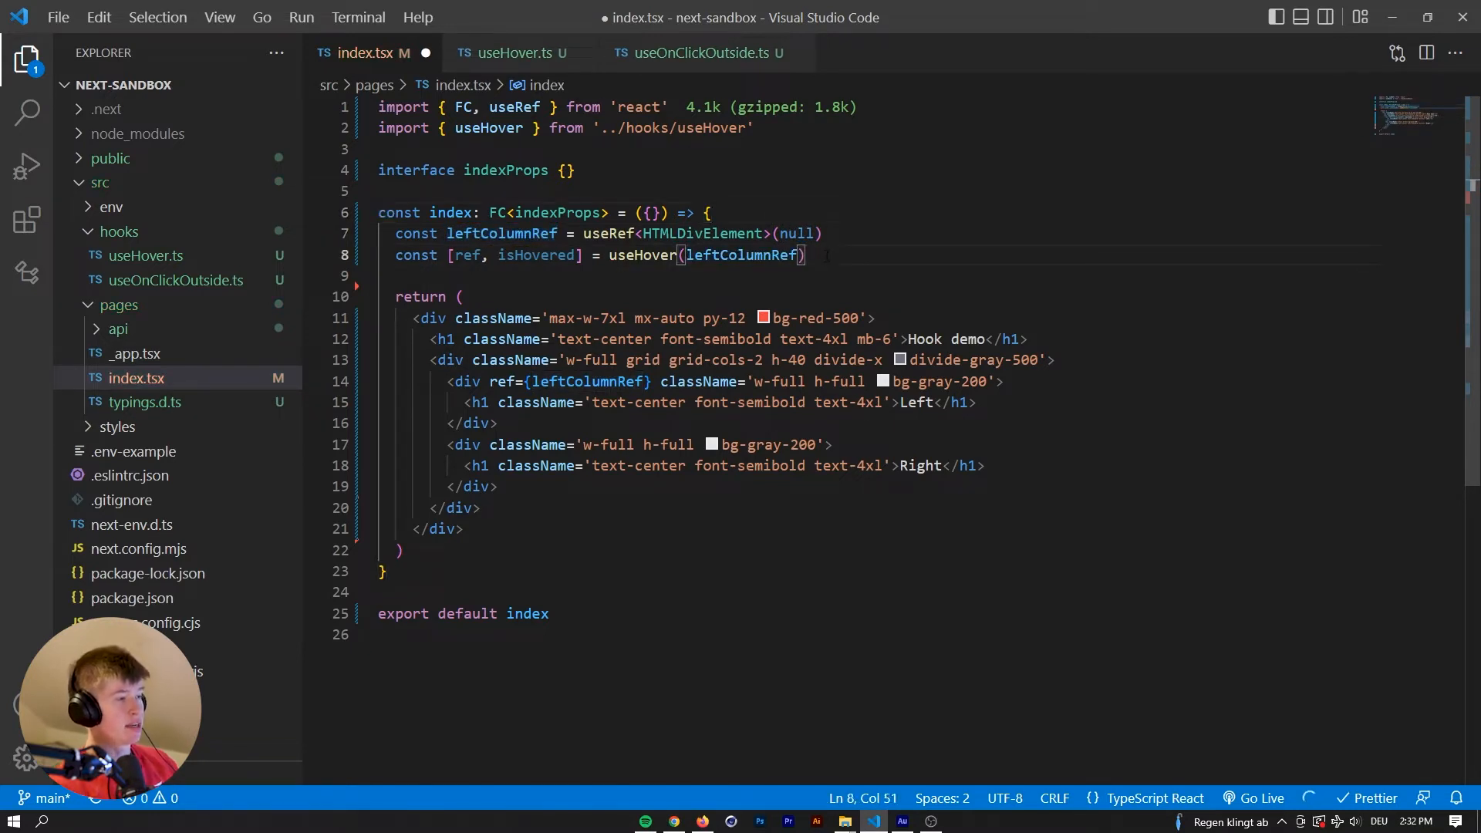
Log "ref, isHovered" with ref and isHovered using the clg snippet.
{"action": "type", "text": "clg"}
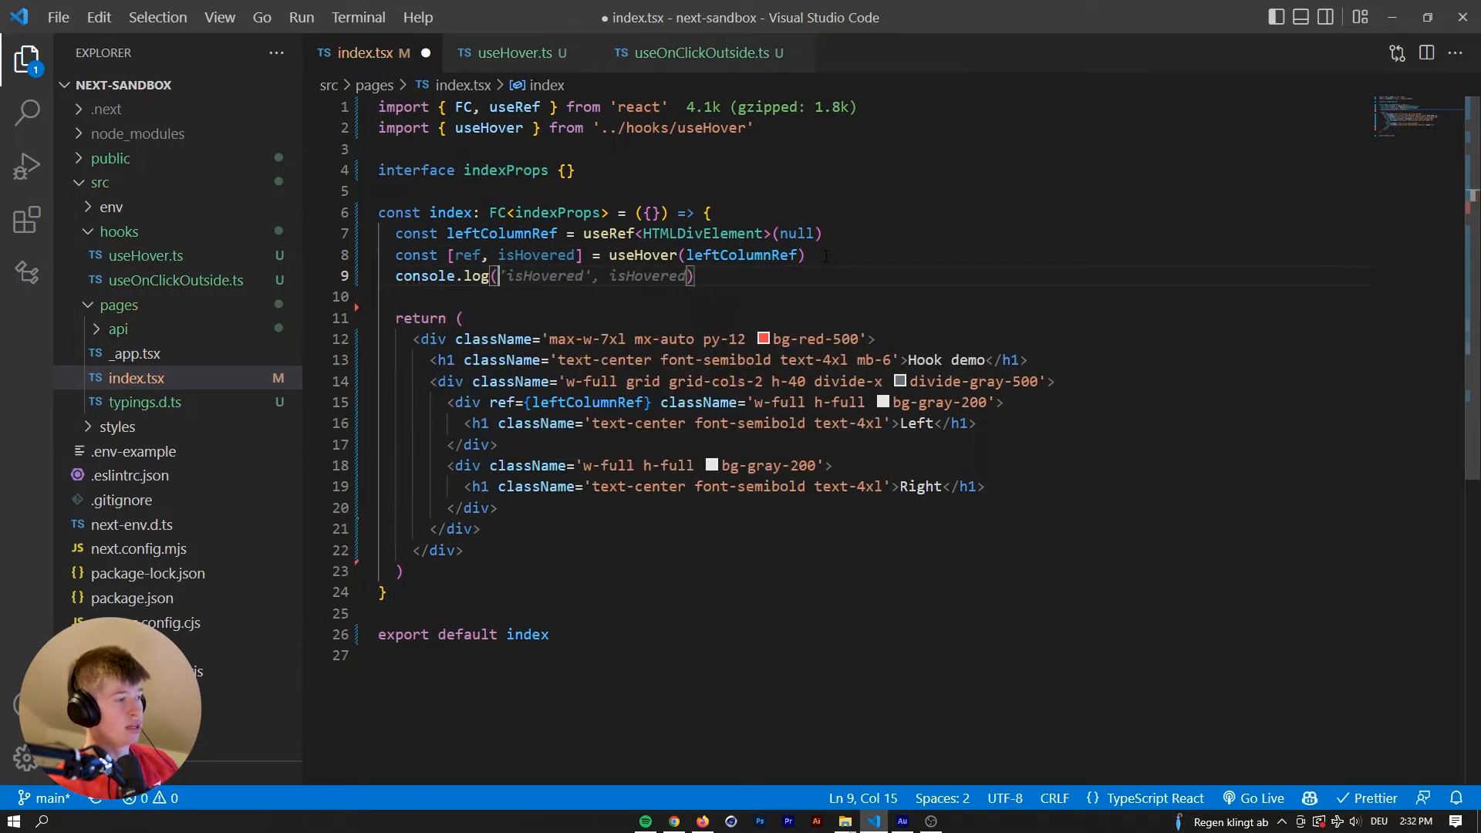
{"action": "type", "text": "\"ref,\""}
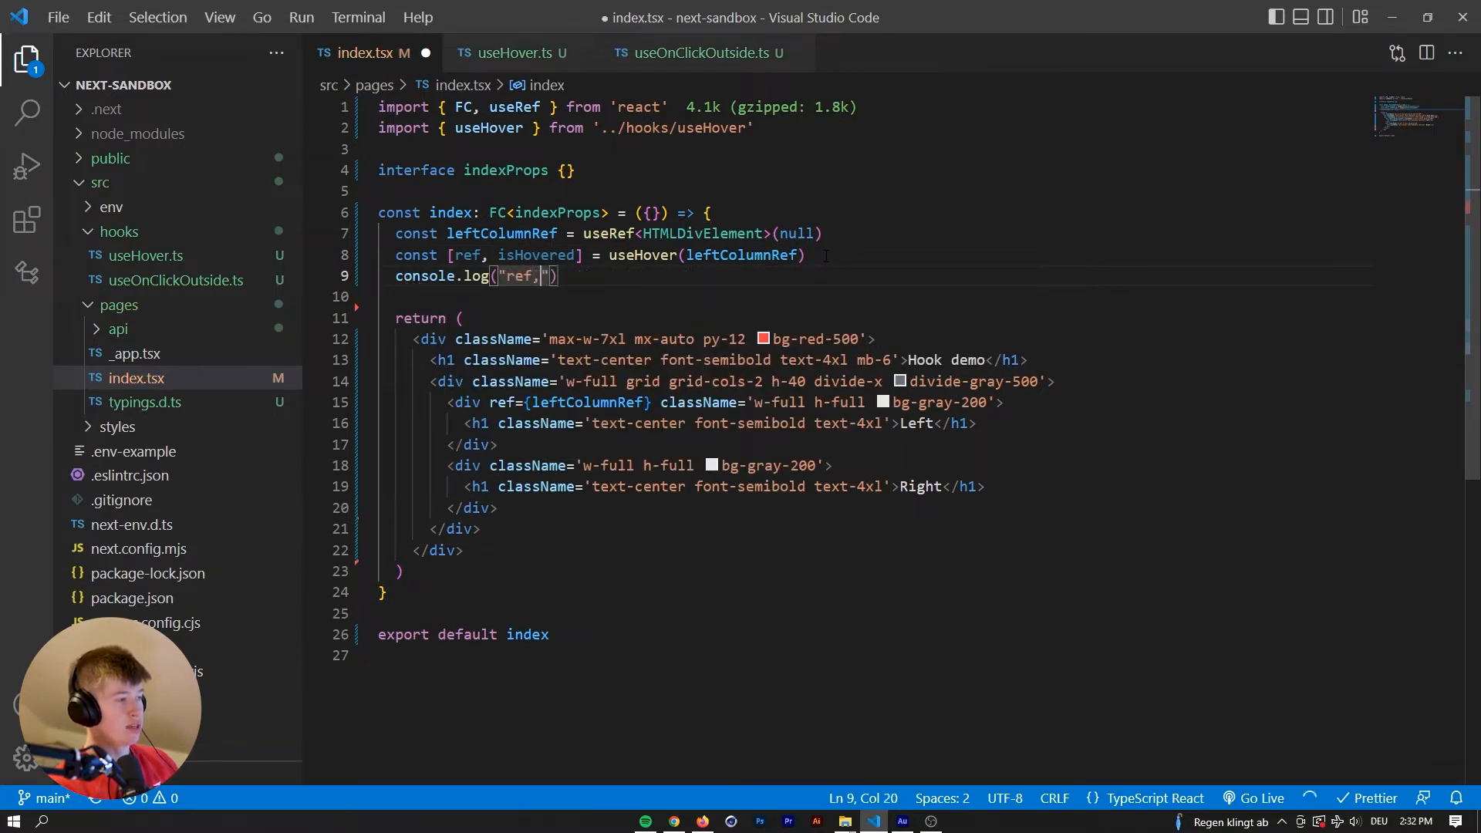
{"action": "type", "text": "isHovered\", ref, isHovered"}
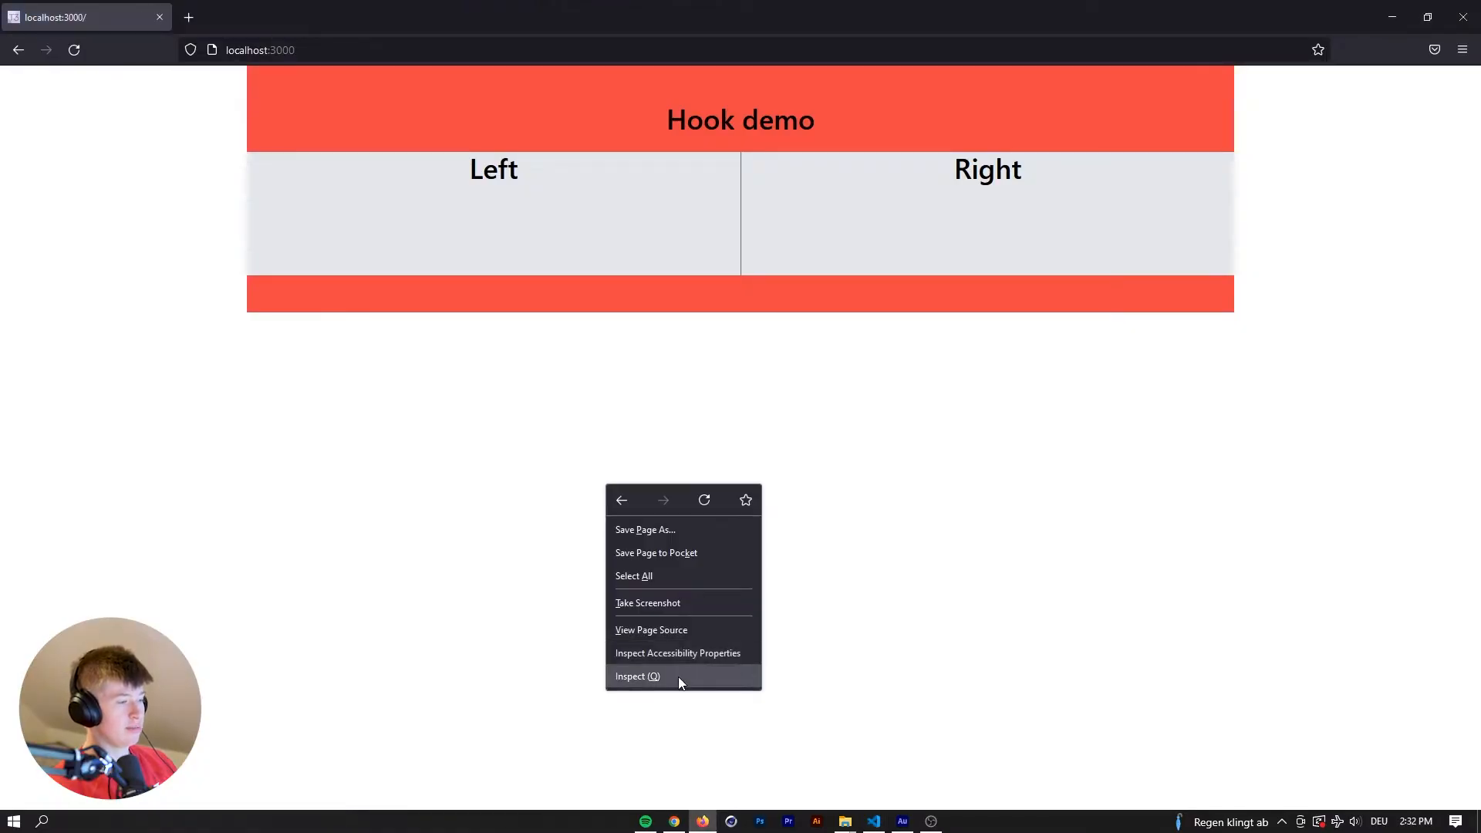
Open Firefox DevTools and watch the console log ref and isHovered over the Left column.
{"action": "left_click", "coordinate": [637, 676]}
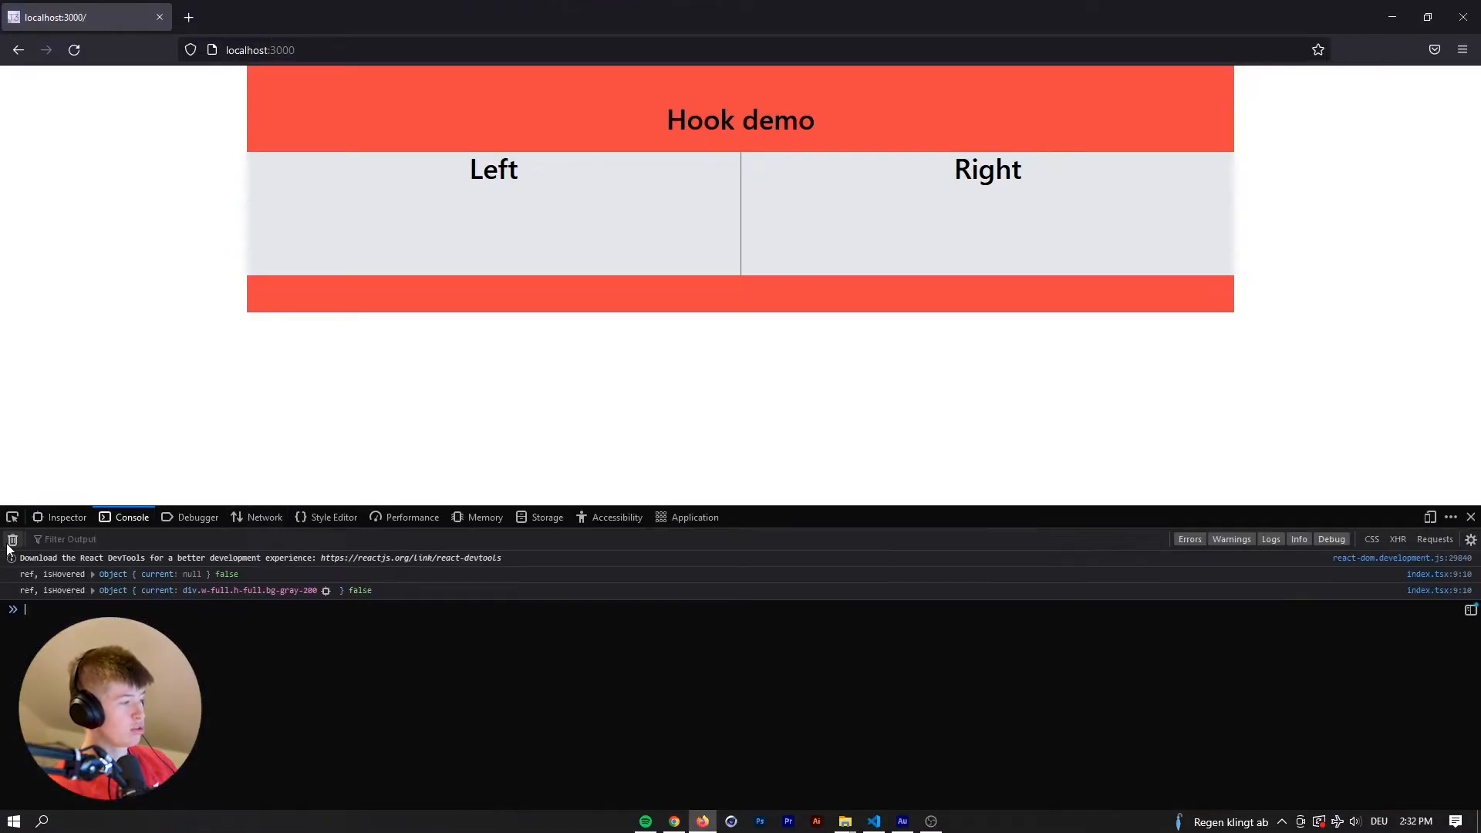
{"action": "mouse_move", "coordinate": [464, 226]}
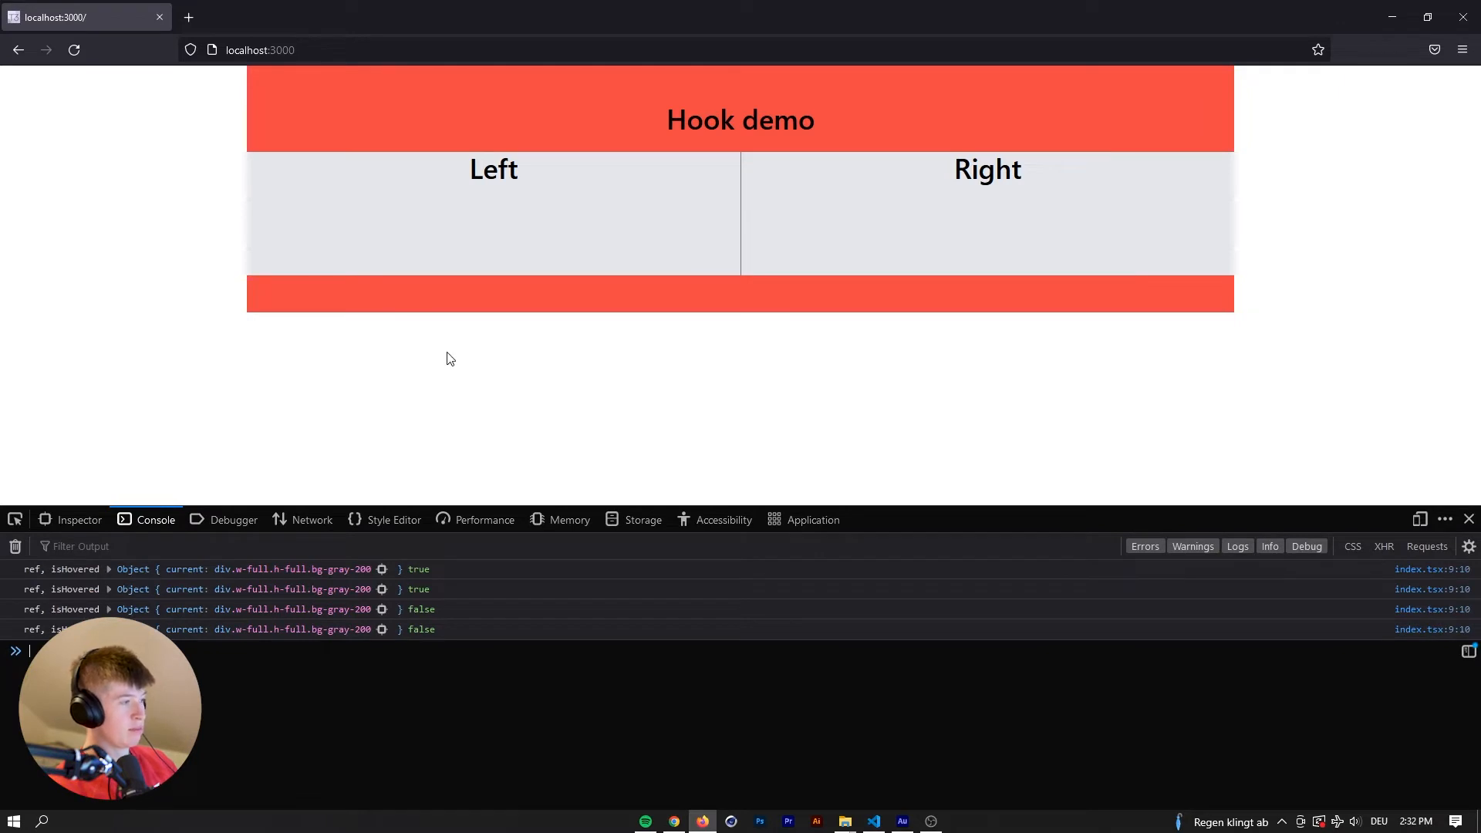
{"action": "mouse_move", "coordinate": [502, 257]}
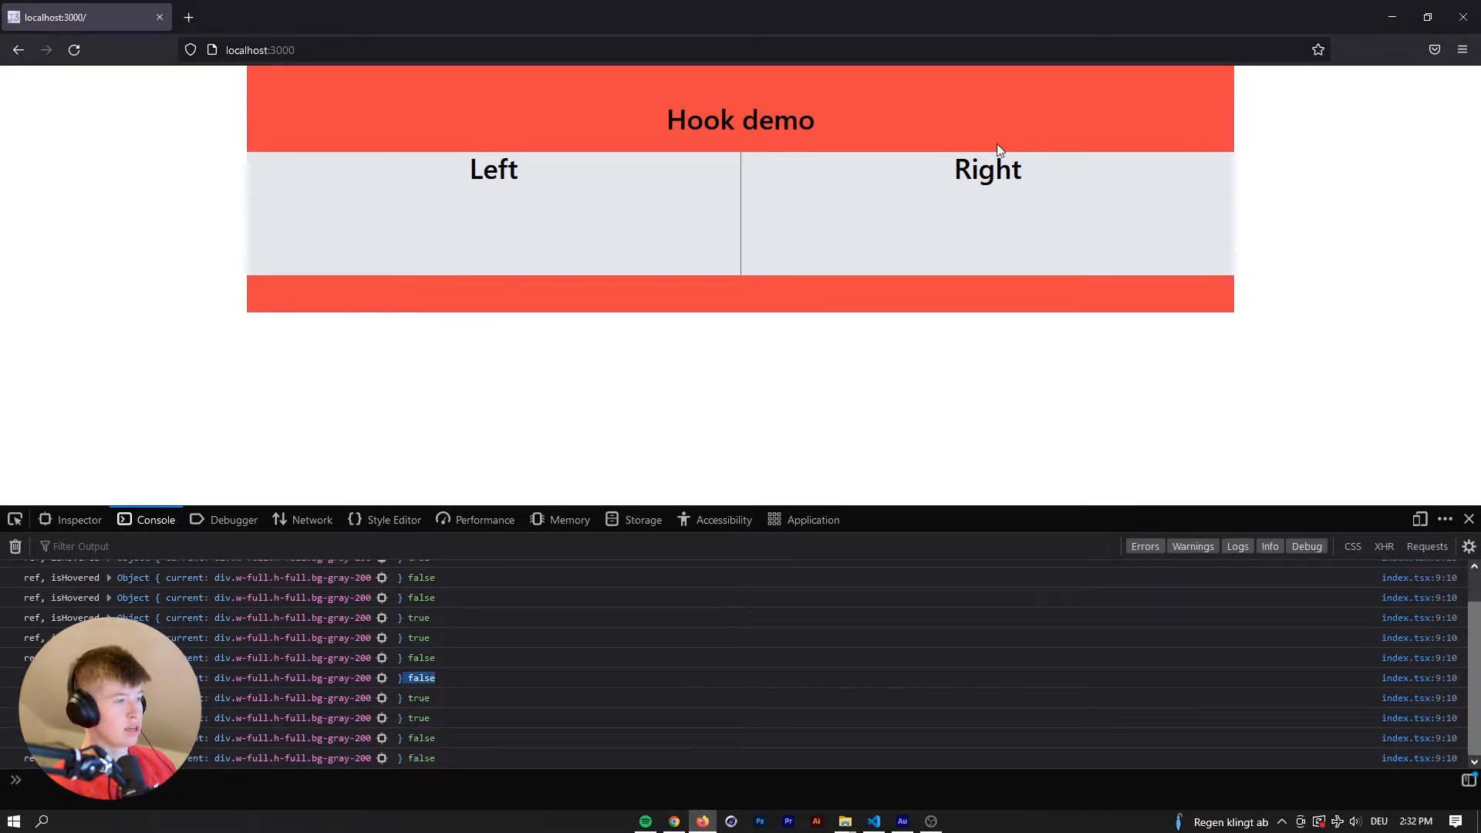
{"action": "mouse_move", "coordinate": [972, 295]}
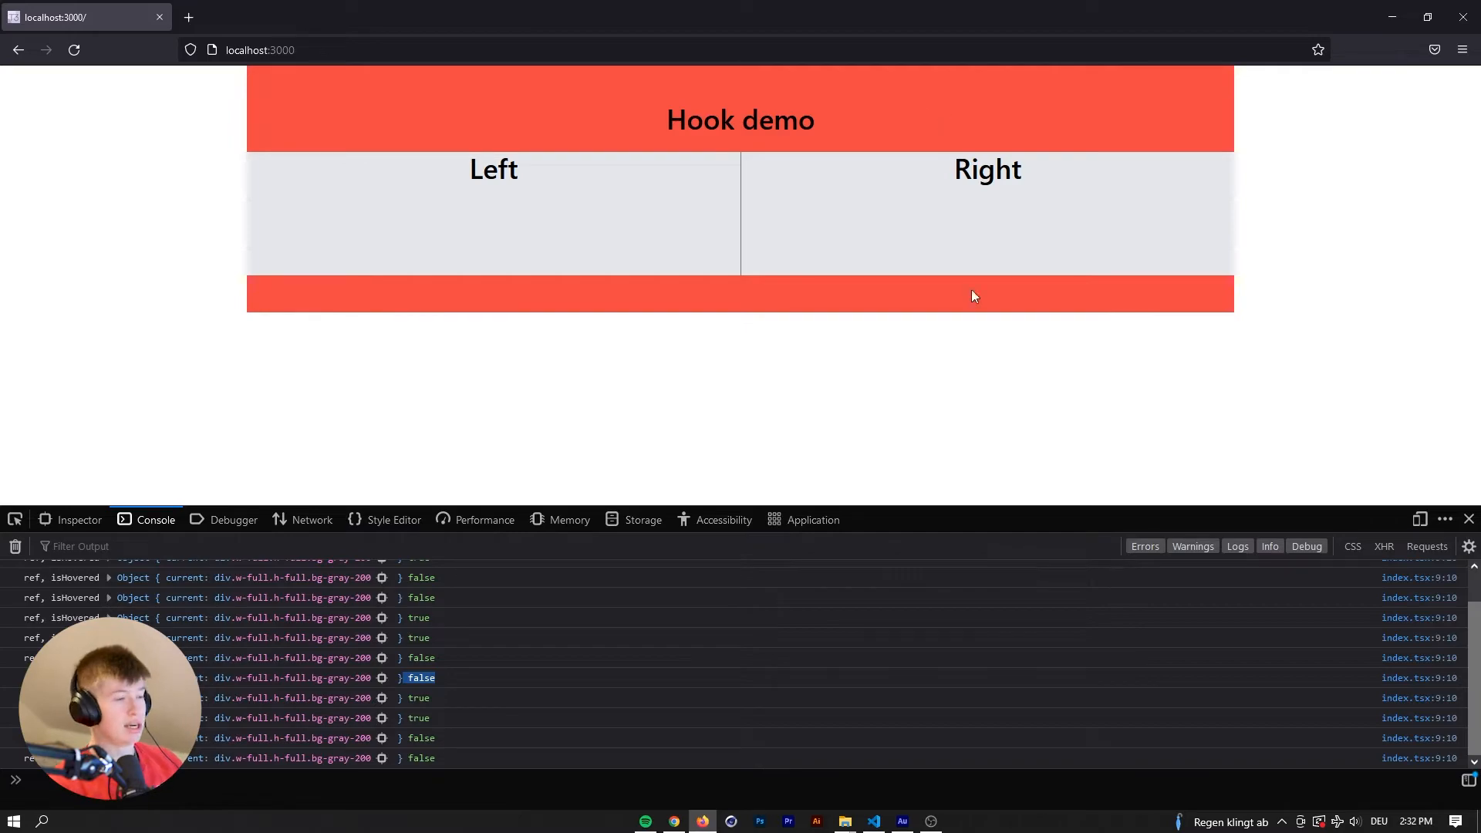
{"action": "left_click", "coordinate": [871, 820]}
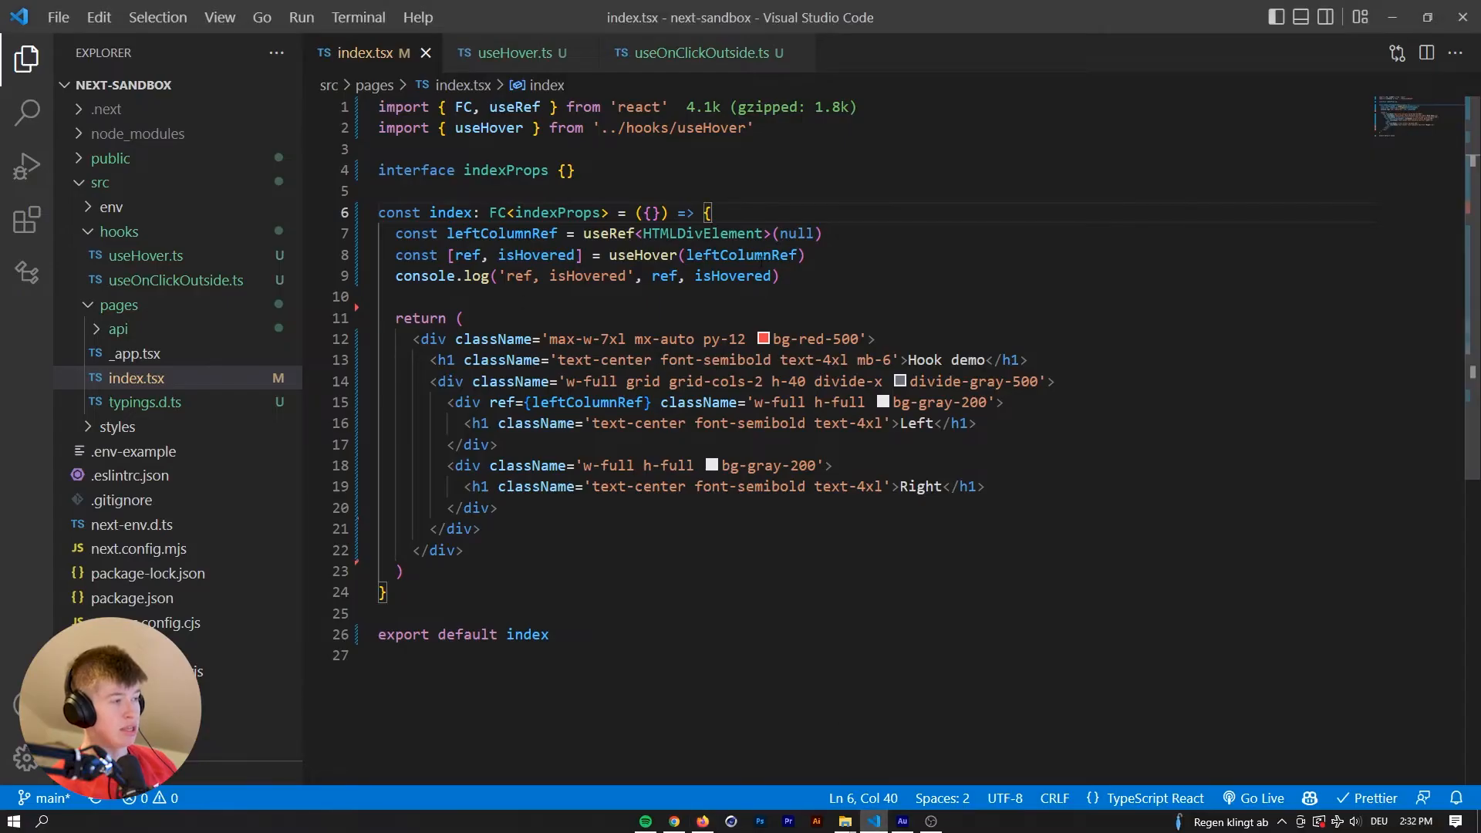
{"action": "left_click", "coordinate": [514, 53]}
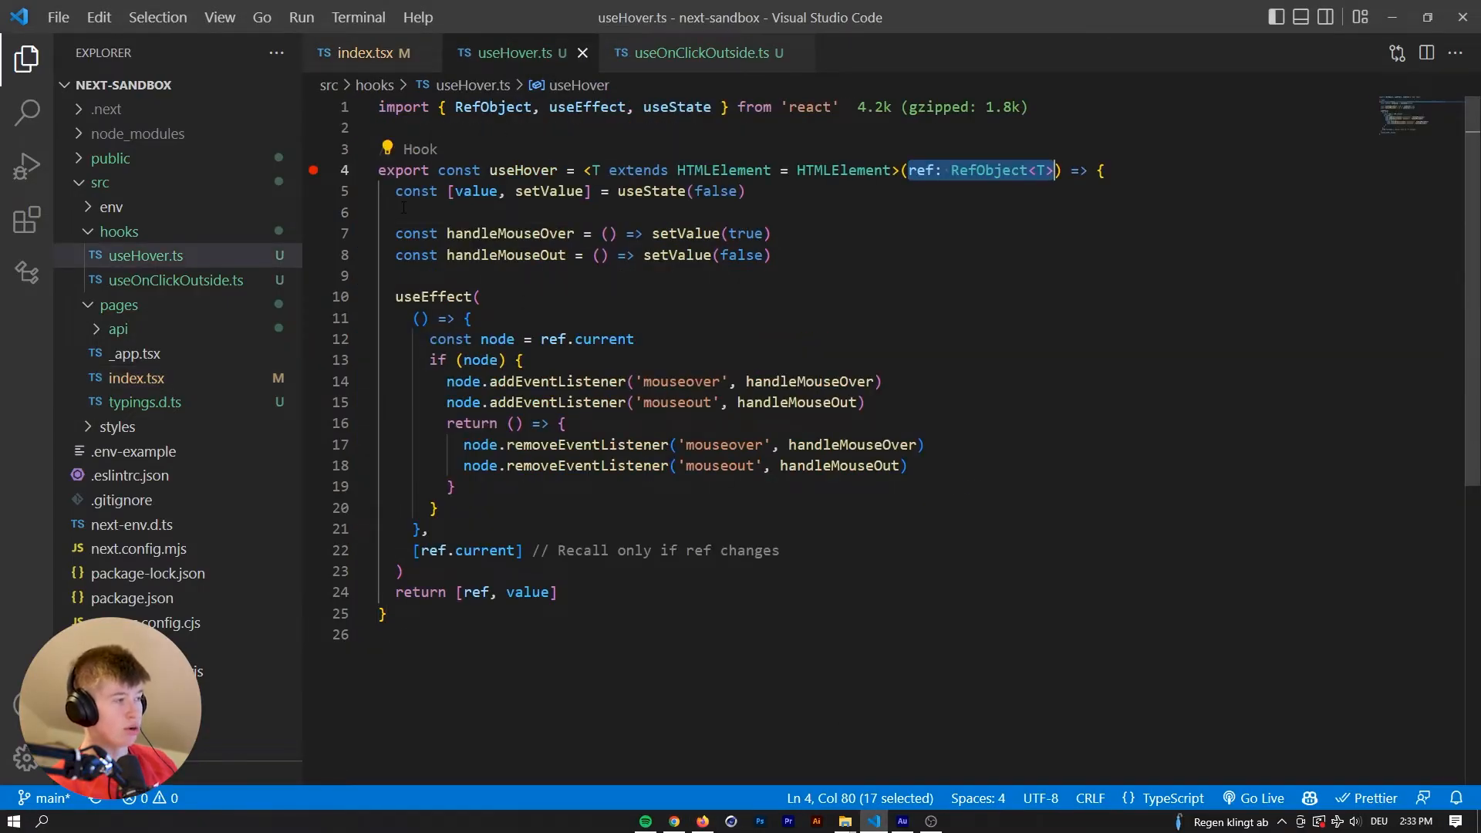
{"action": "left_click", "coordinate": [369, 54]}
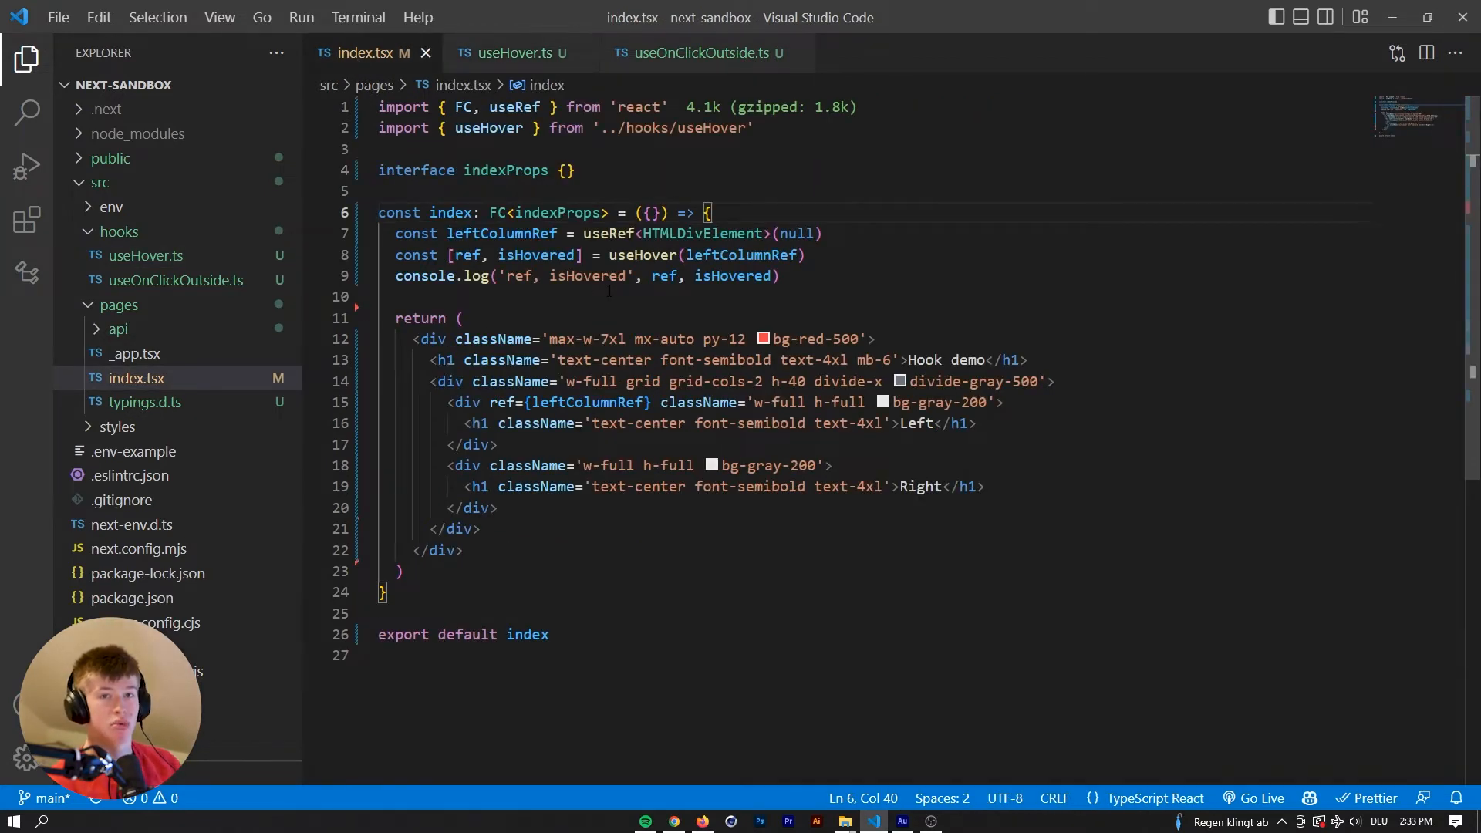
{"action": "left_click", "coordinate": [510, 51]}
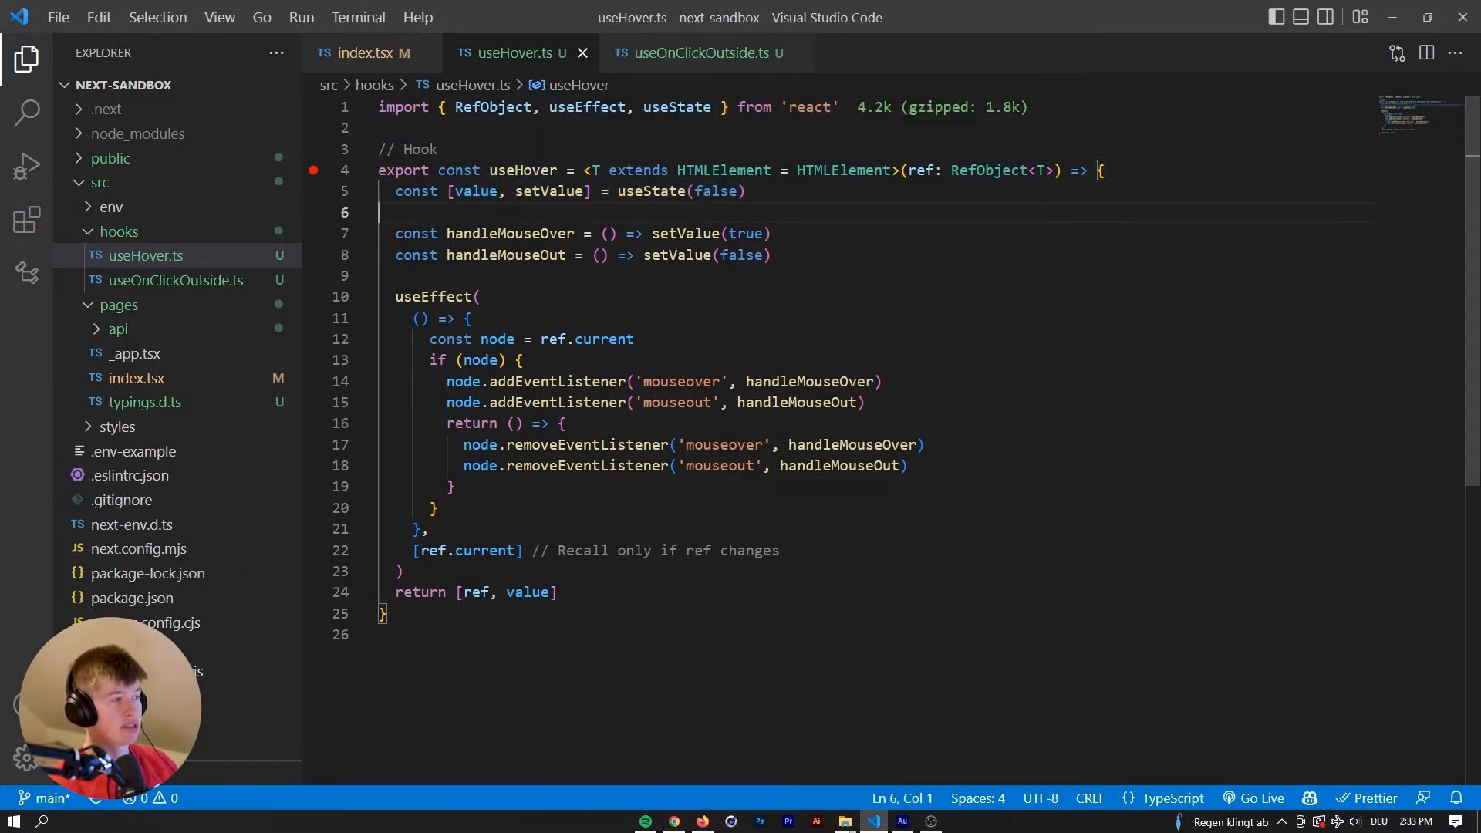
{"action": "double_click", "coordinate": [522, 170]}
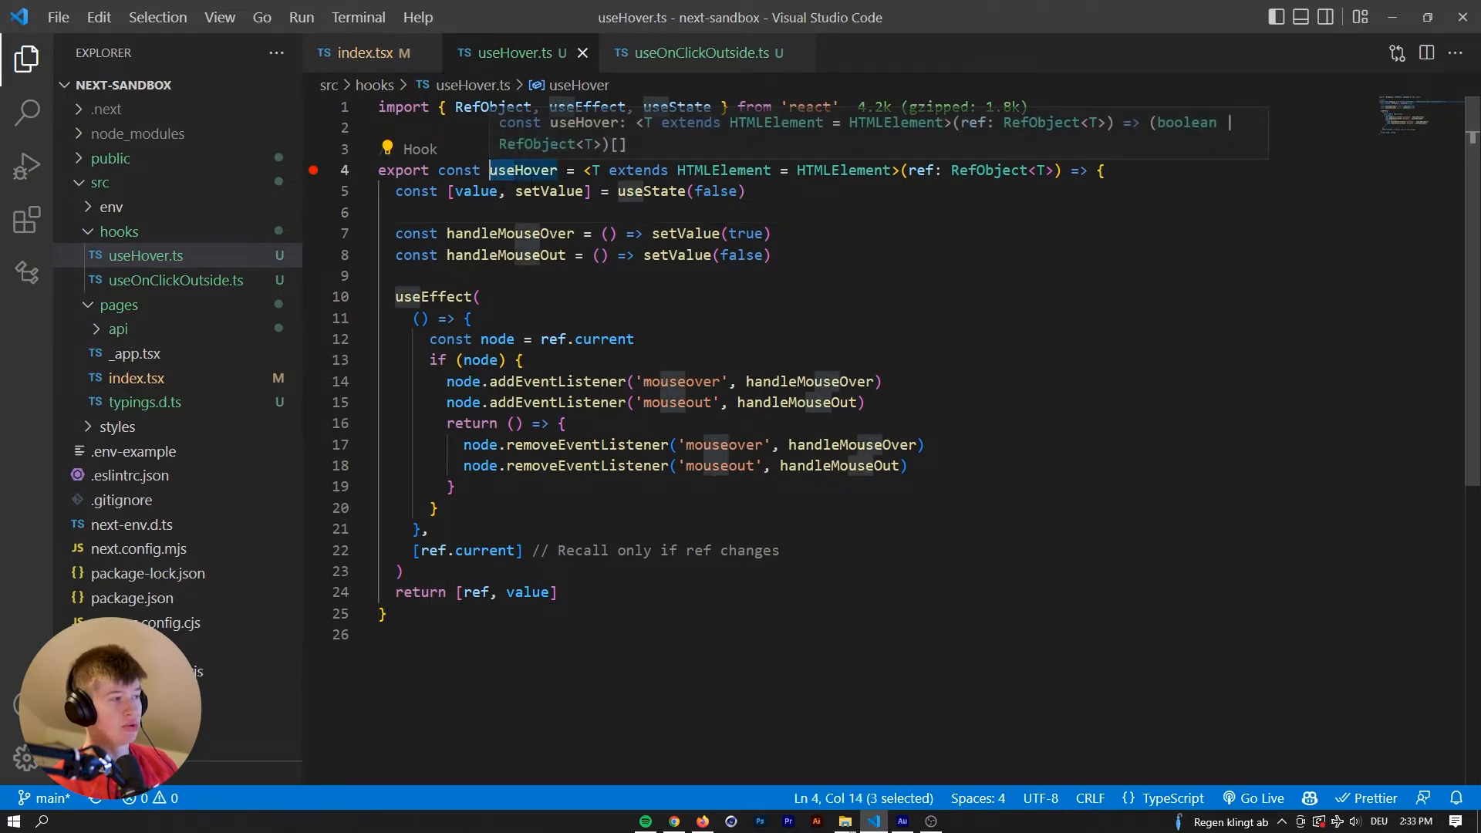
{"action": "left_click", "coordinate": [744, 233]}
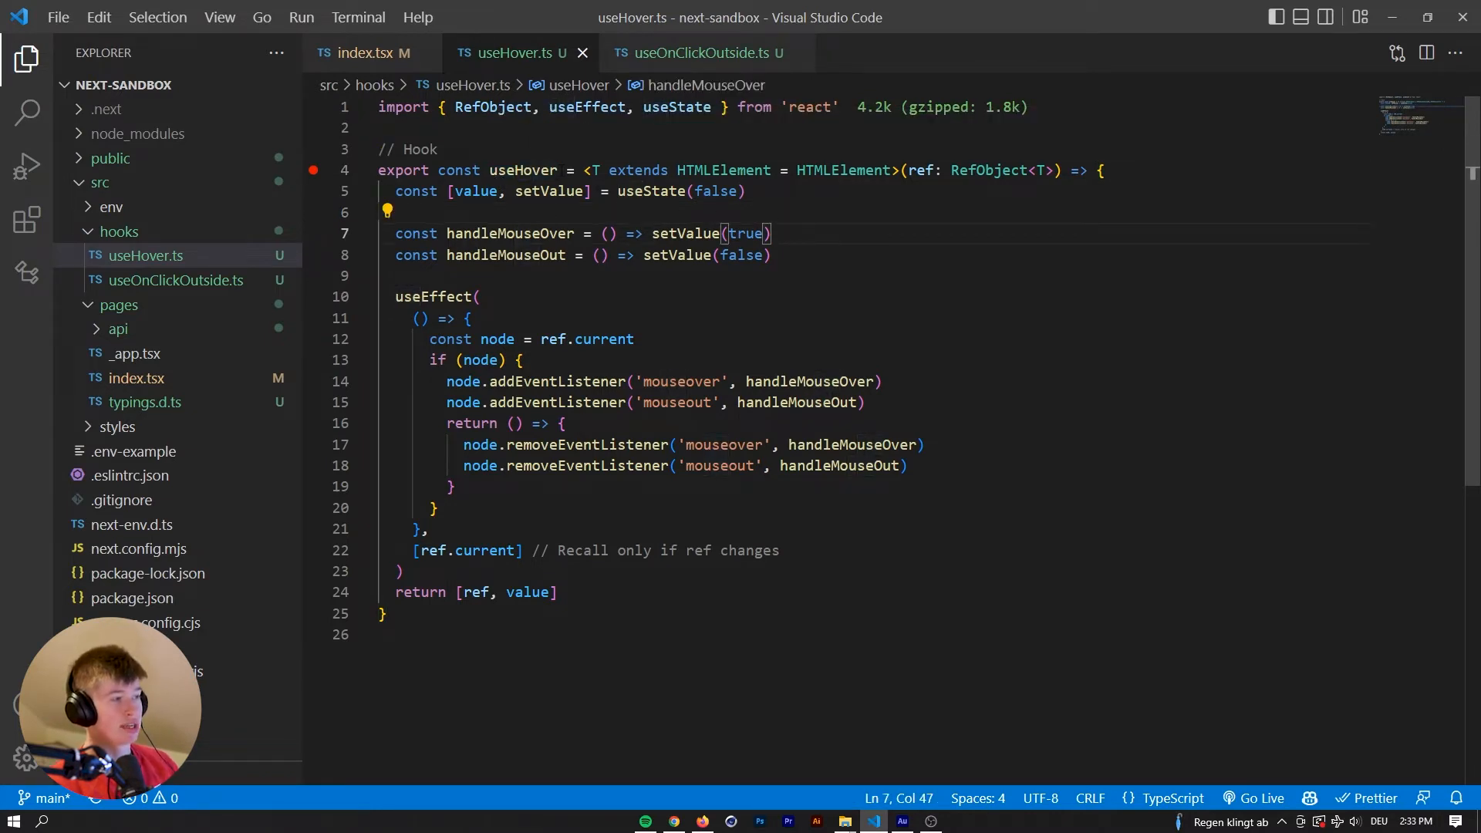
{"action": "double_click", "coordinate": [522, 169]}
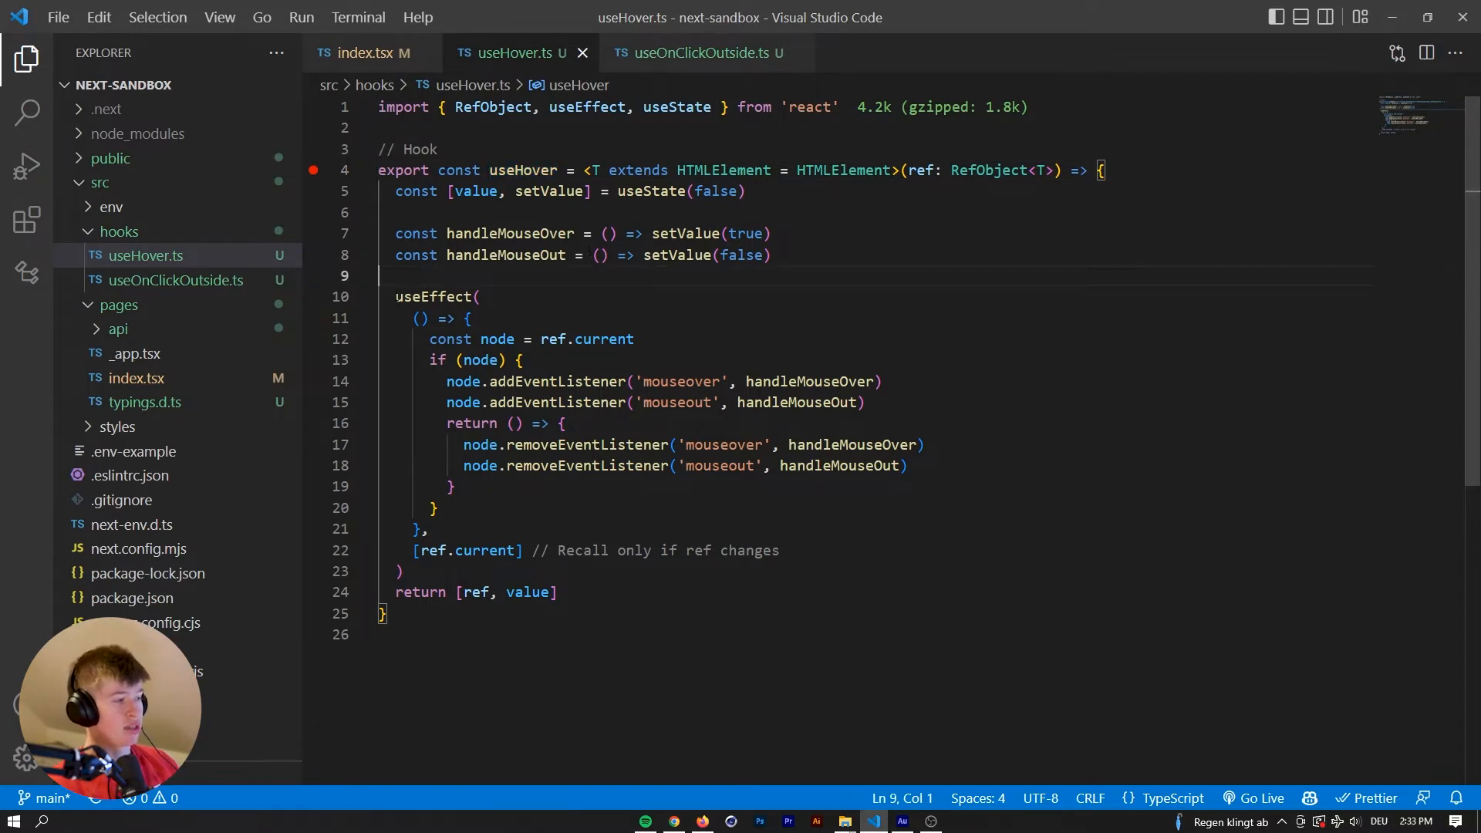
{"action": "double_click", "coordinate": [466, 551]}
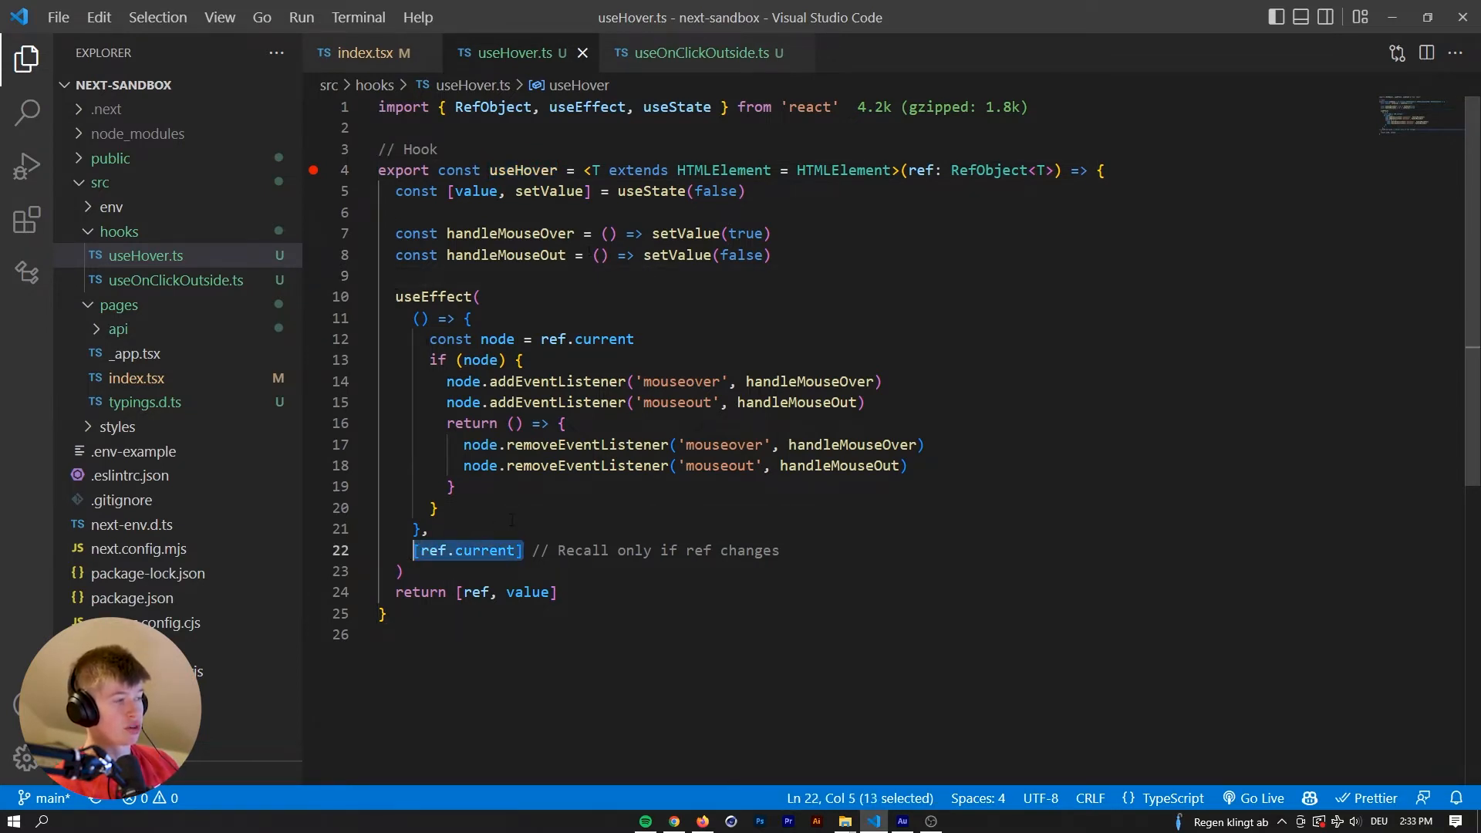
{"action": "left_click", "coordinate": [366, 53]}
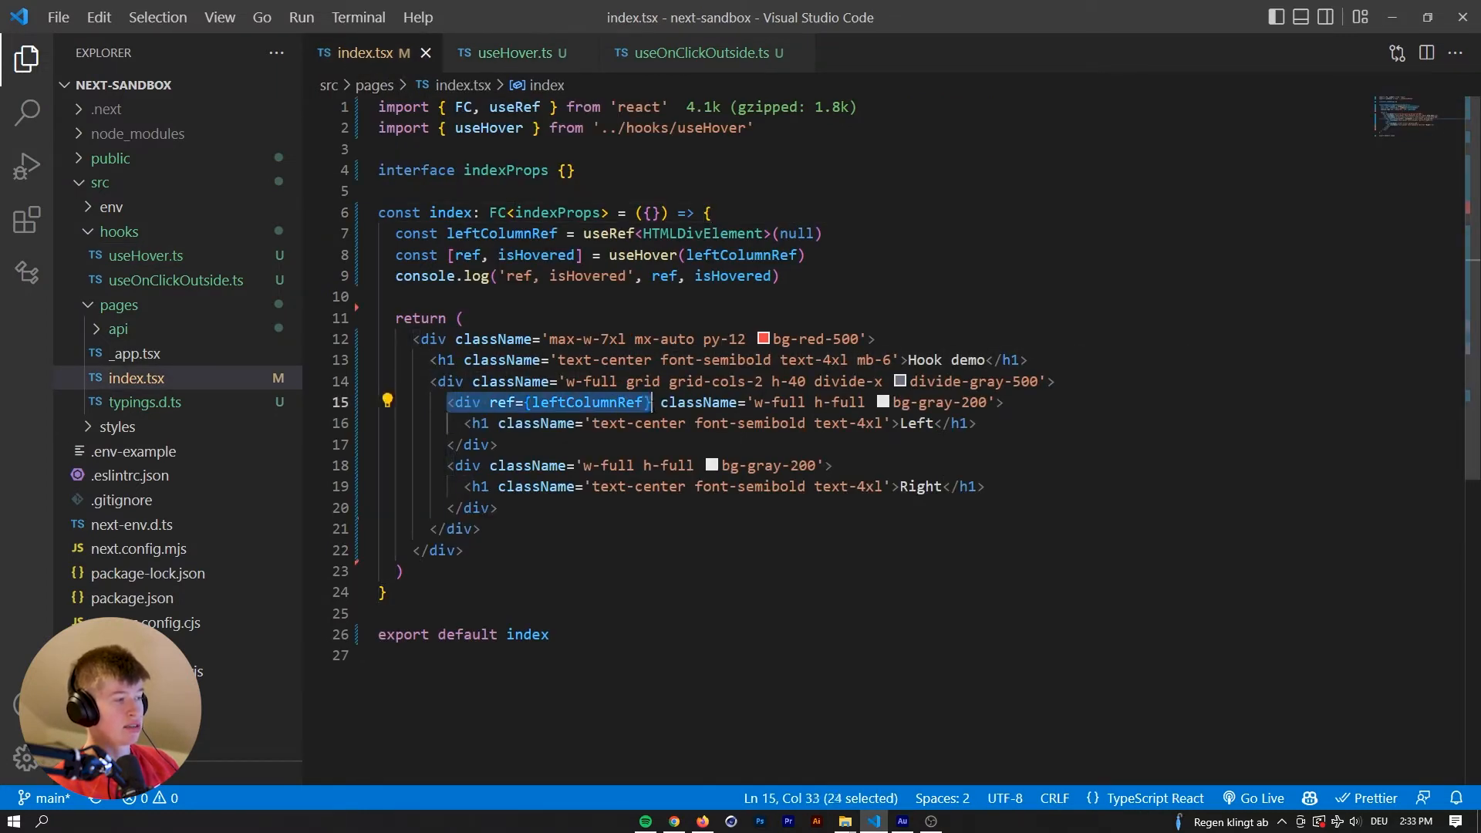
{"action": "left_click", "coordinate": [510, 51]}
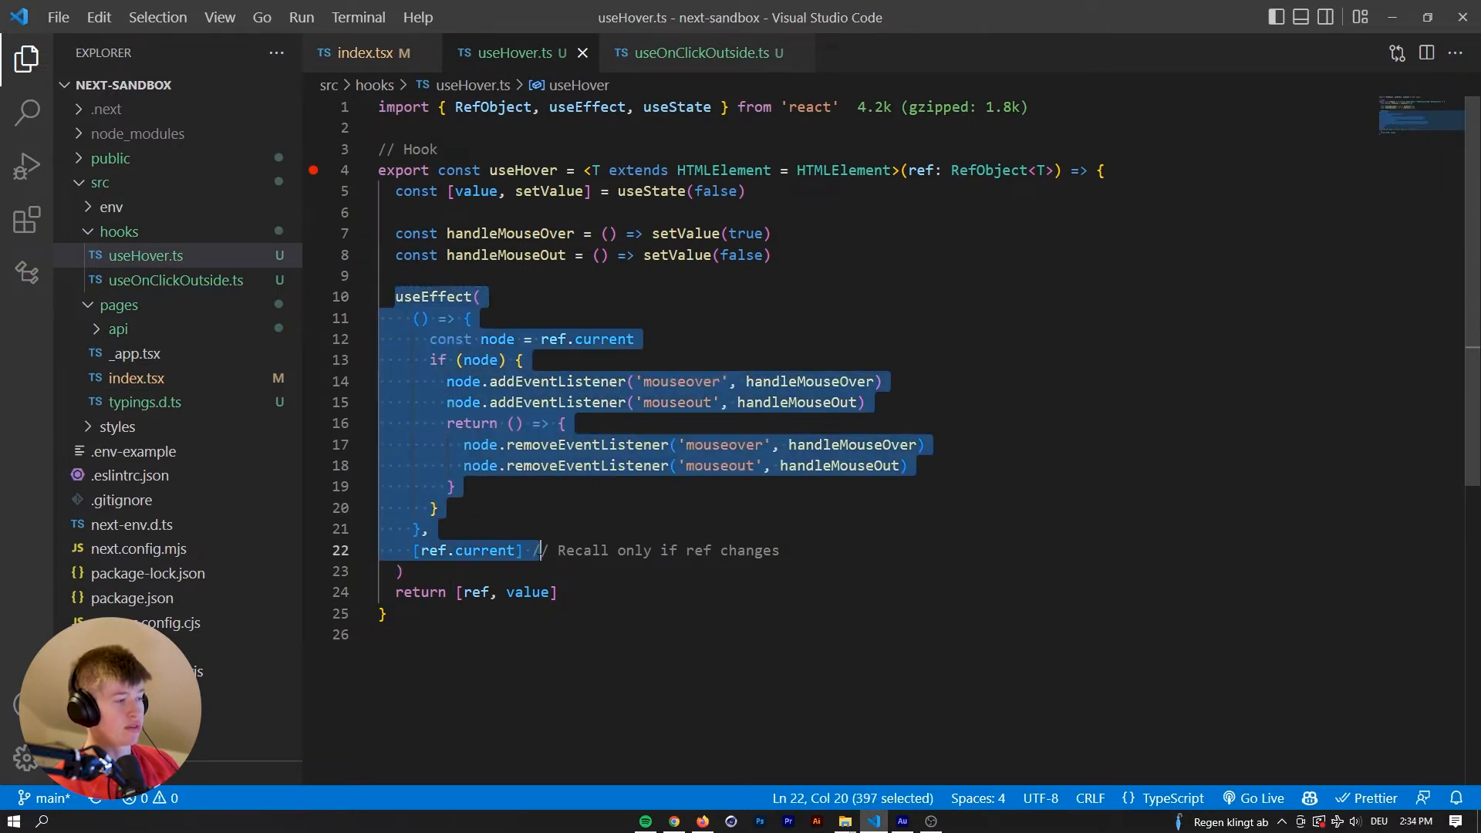
{"action": "left_click", "coordinate": [780, 550]}
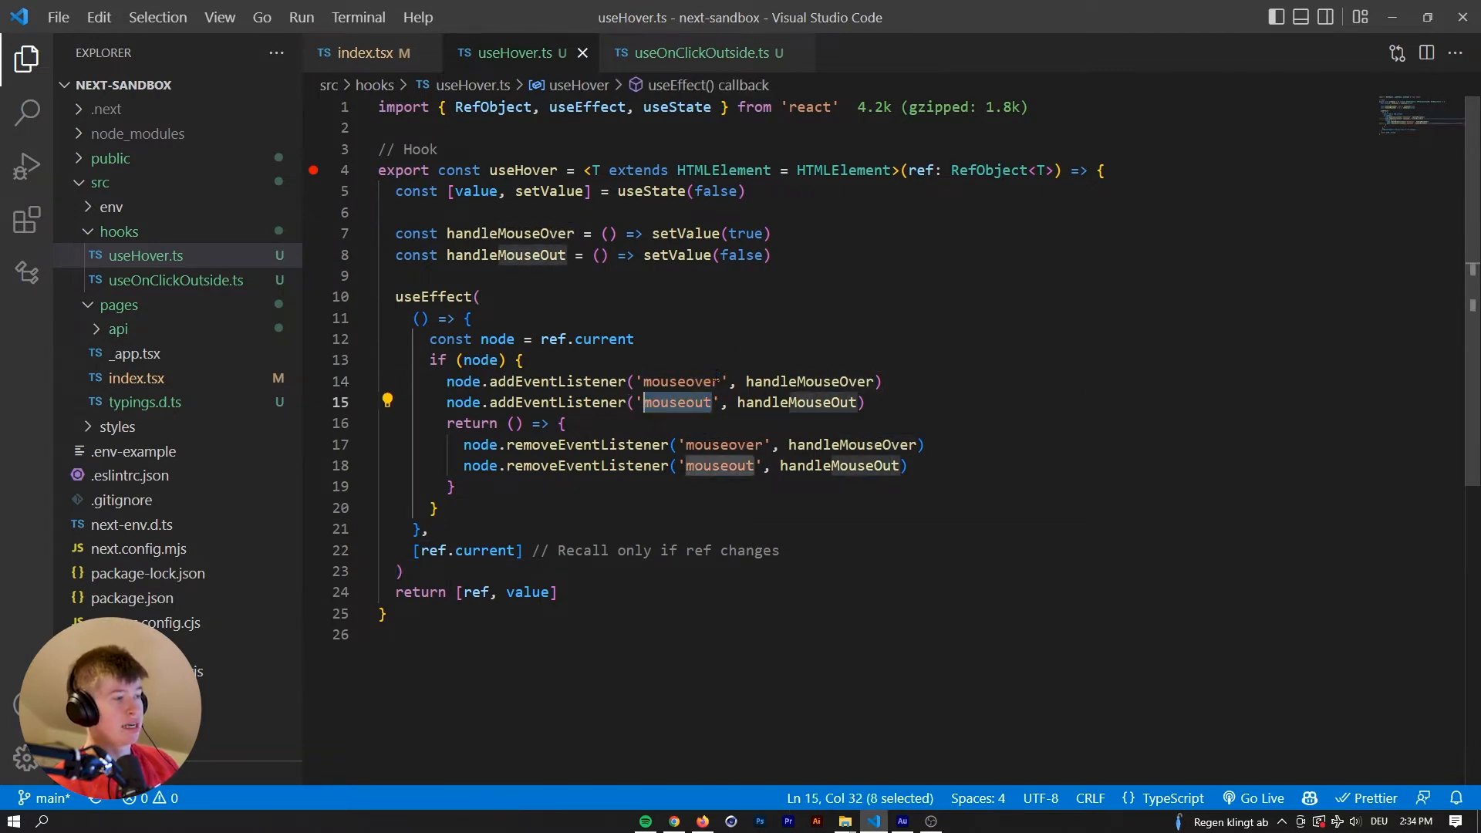
{"action": "left_click", "coordinate": [467, 319]}
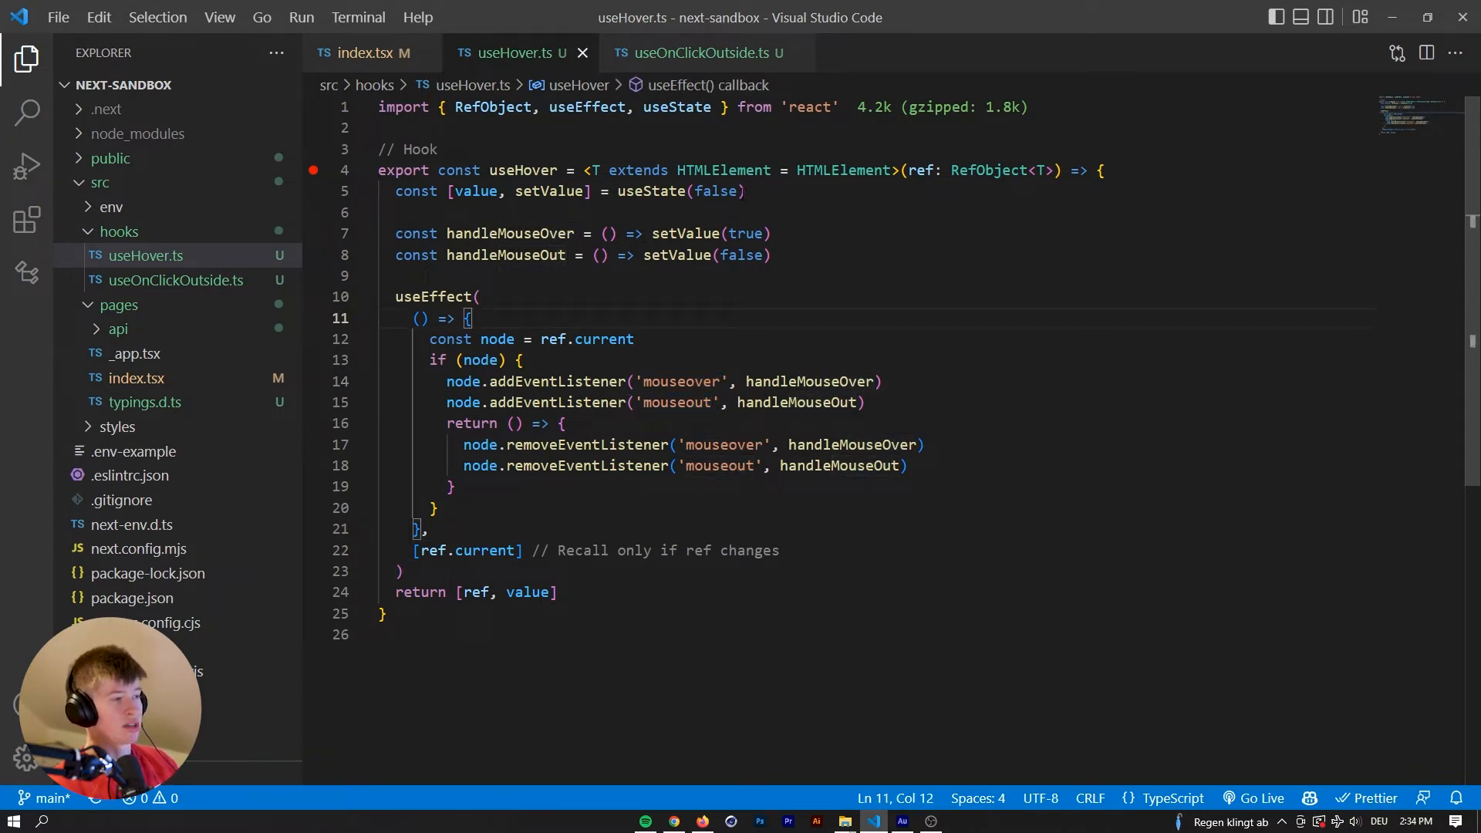
{"action": "mouse_move", "coordinate": [686, 817]}
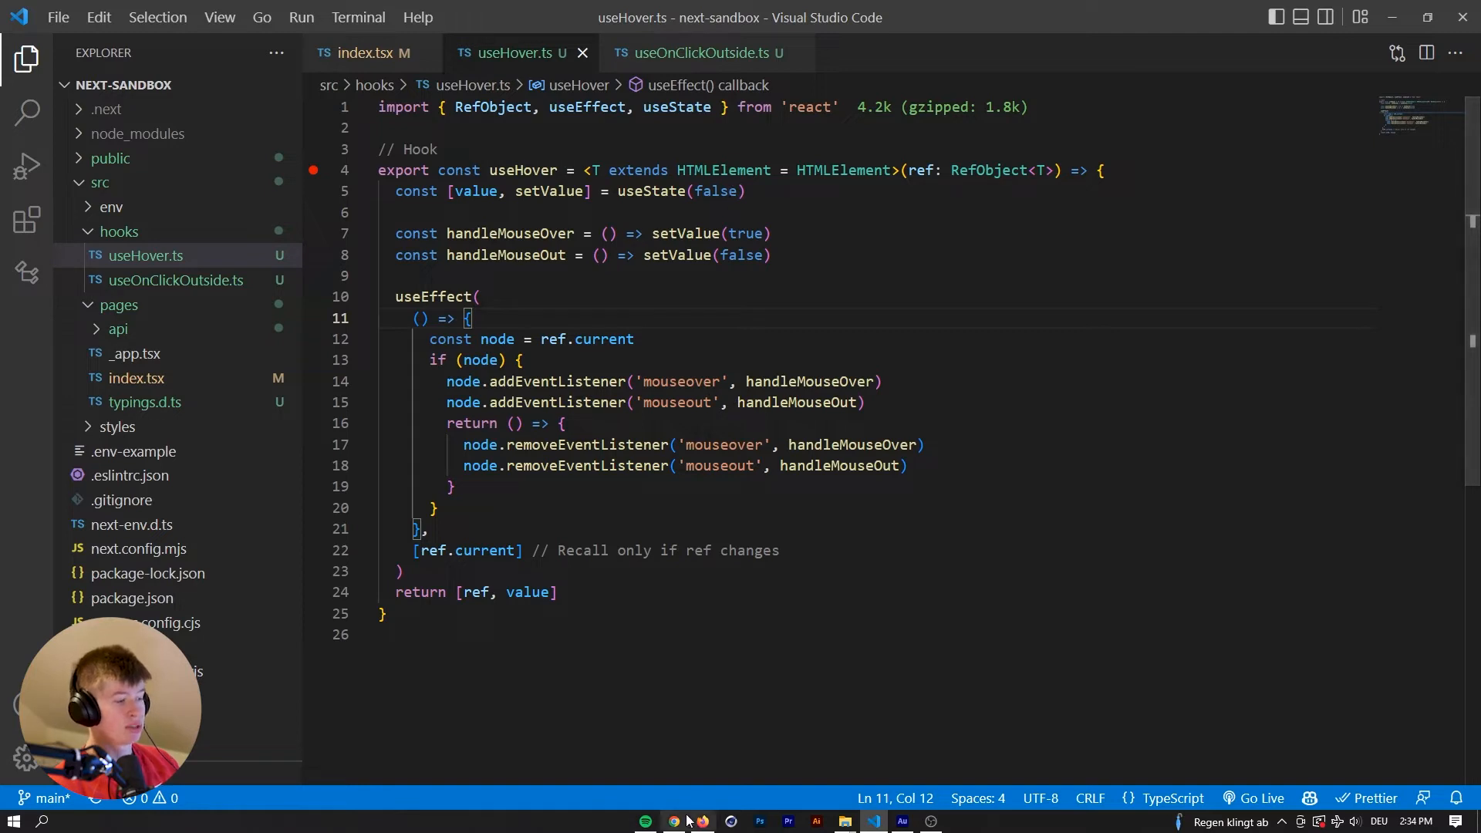
{"action": "left_click", "coordinate": [673, 820]}
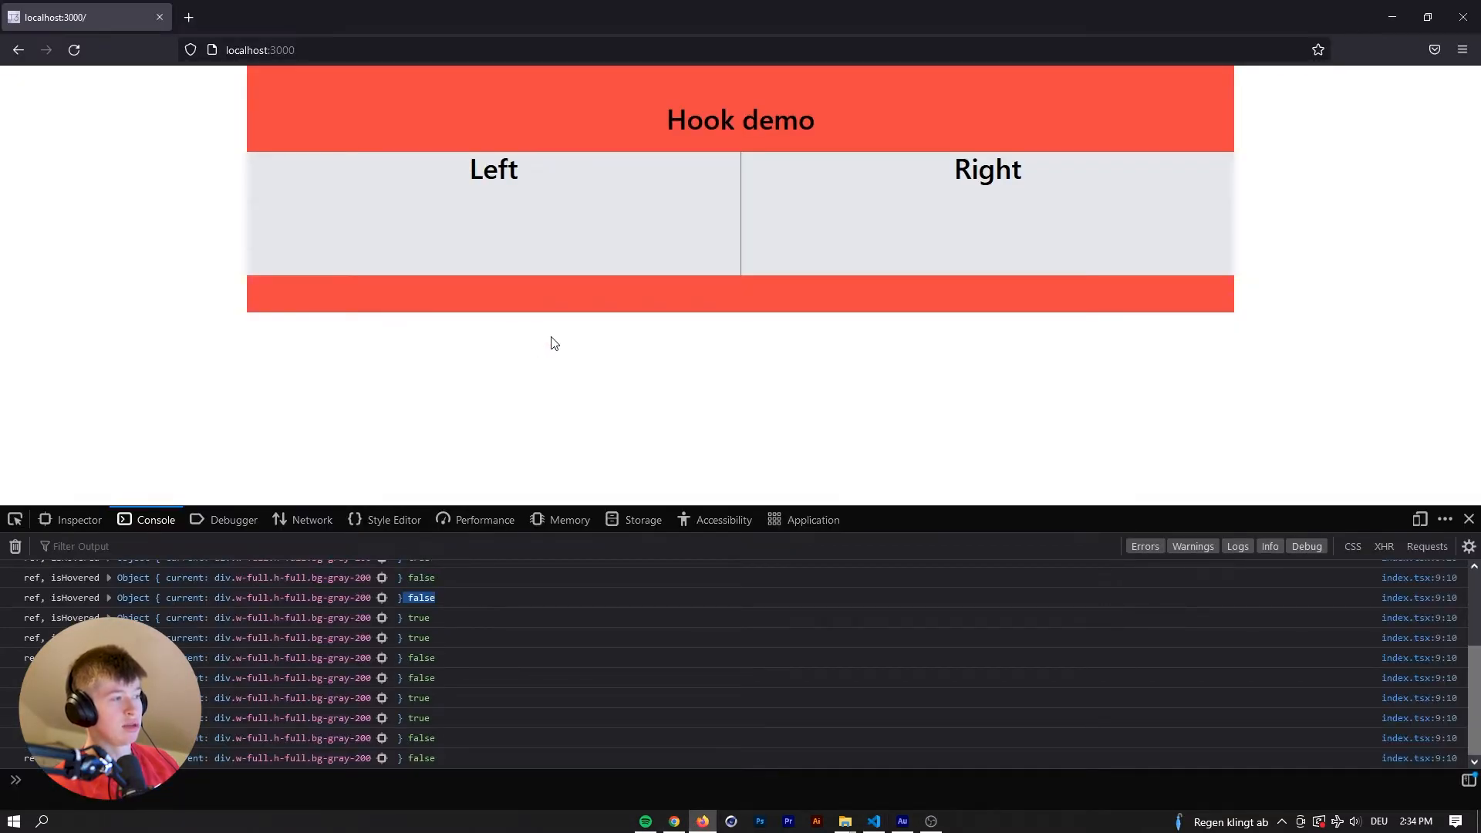
{"action": "left_click", "coordinate": [871, 821]}
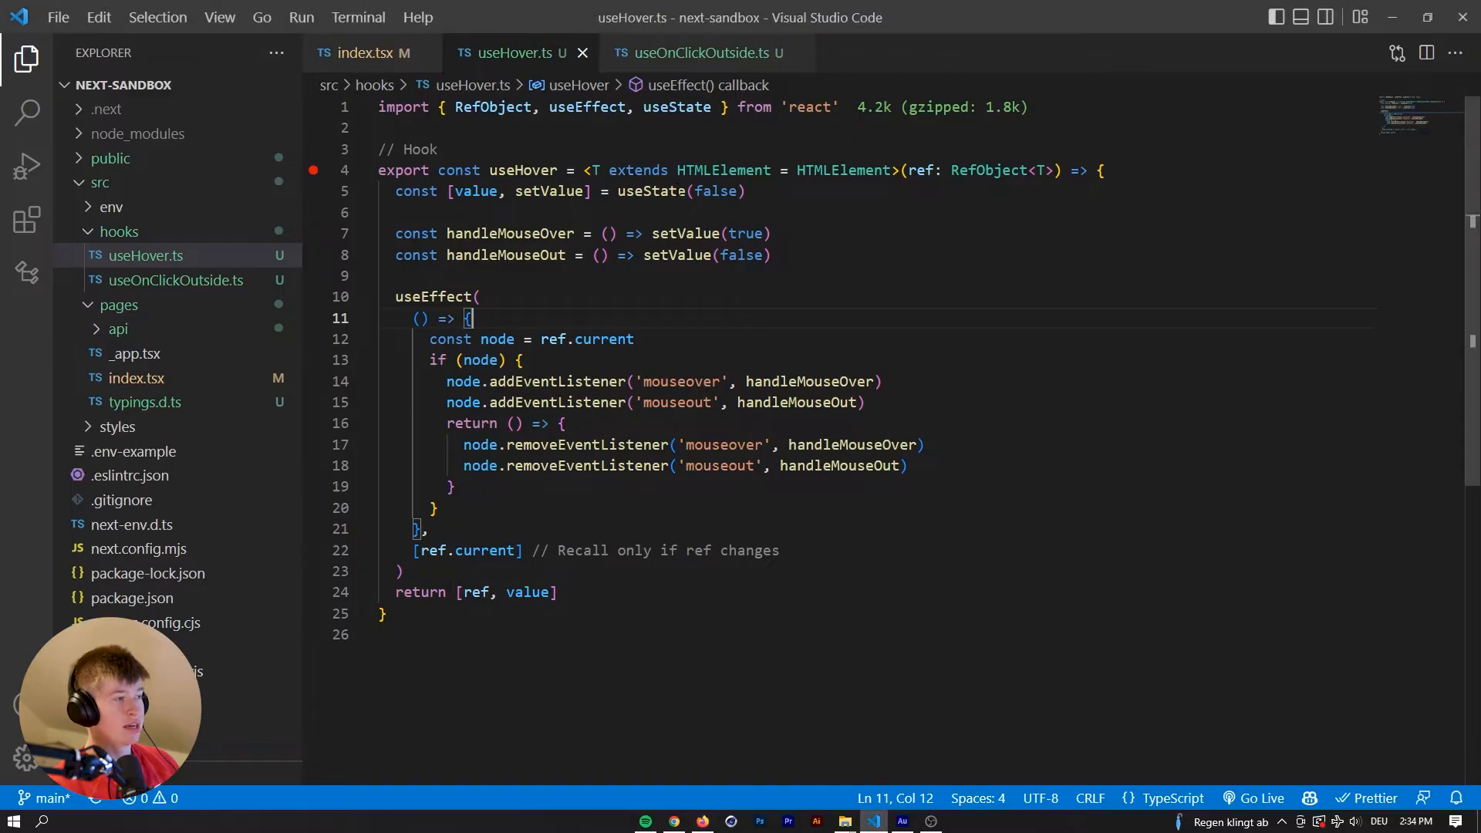
{"action": "double_click", "coordinate": [528, 592]}
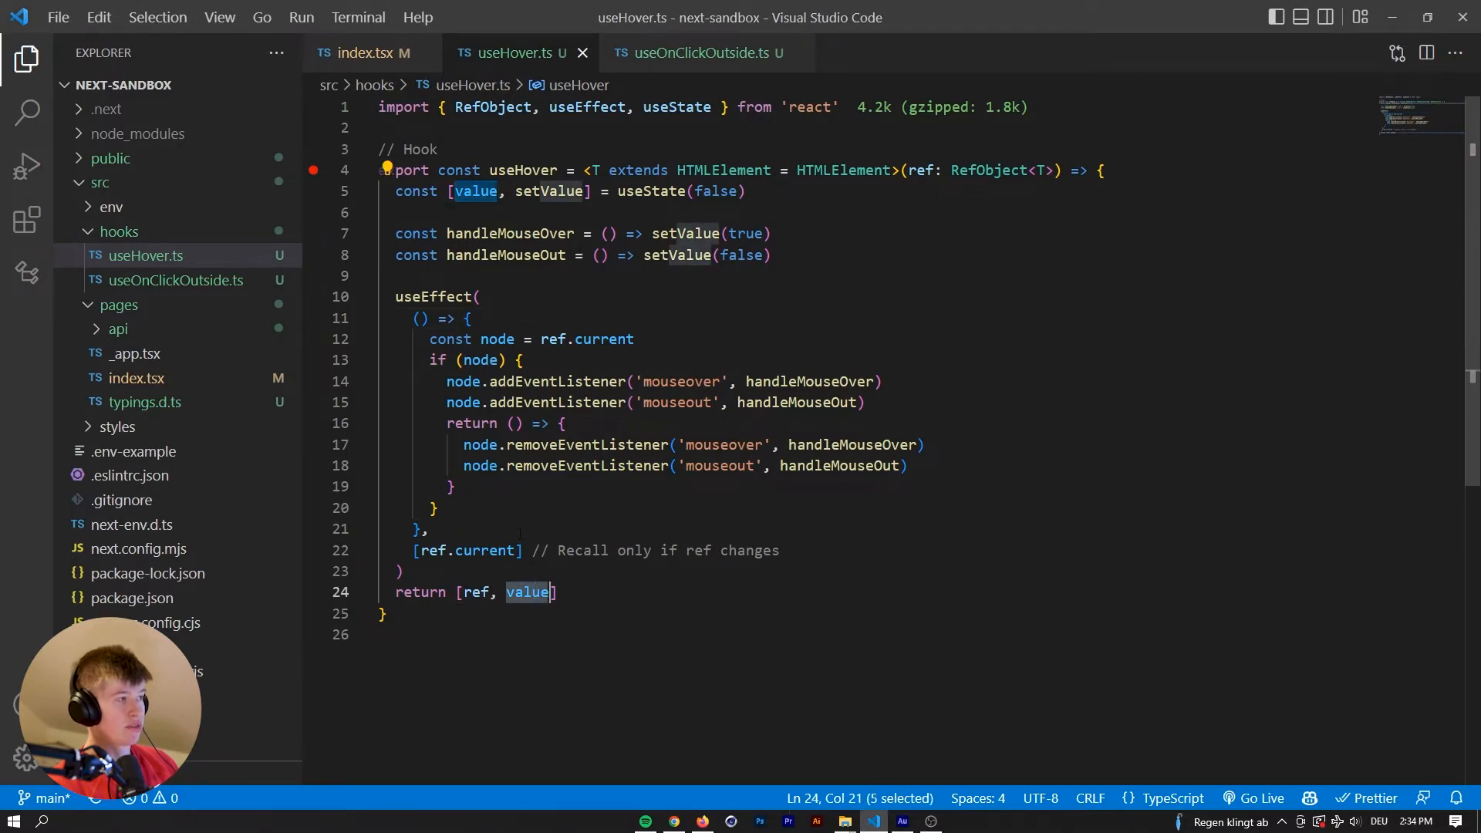
{"action": "left_click", "coordinate": [371, 53]}
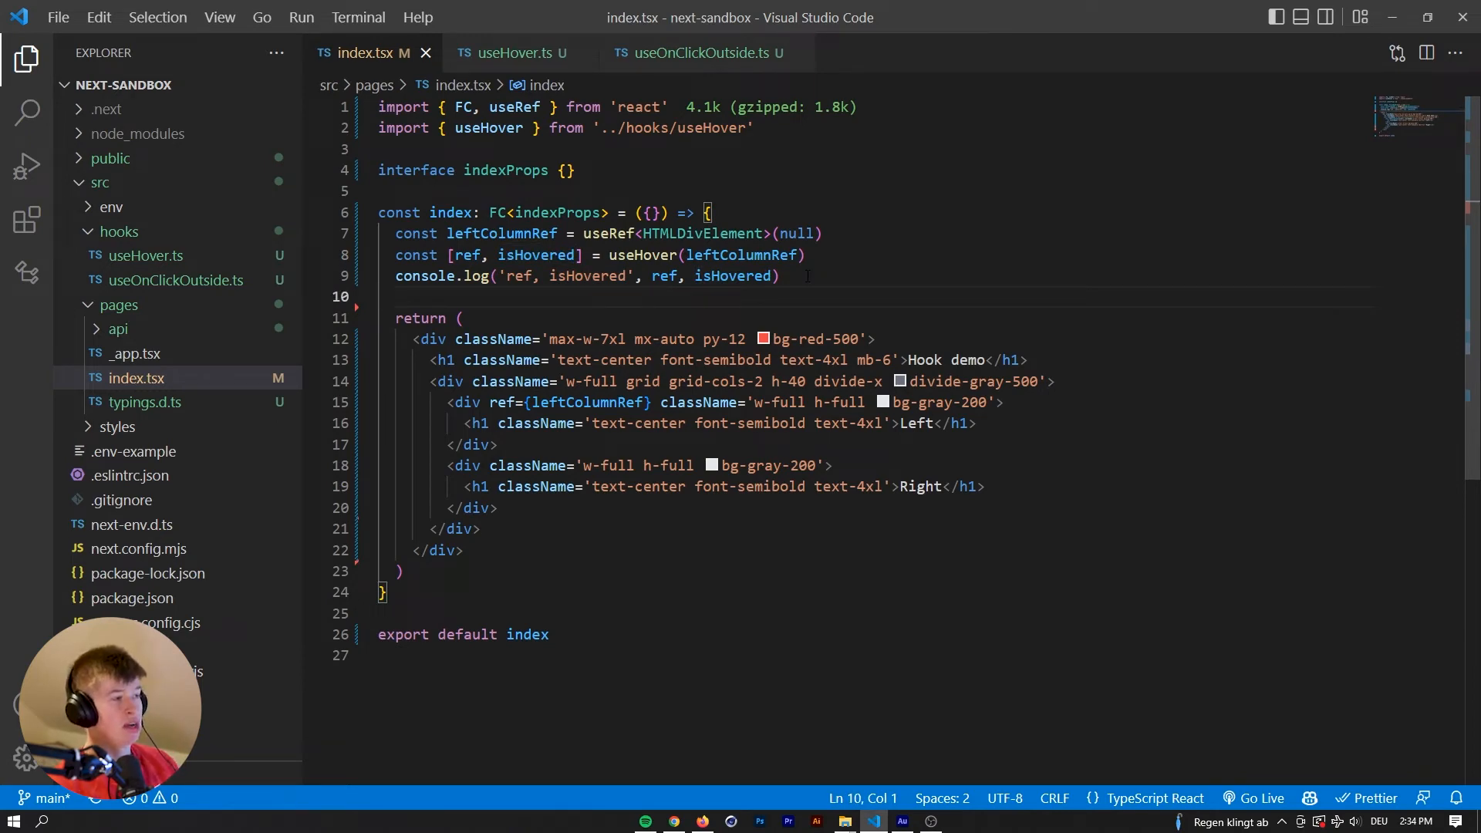
{"action": "left_click", "coordinate": [674, 821]}
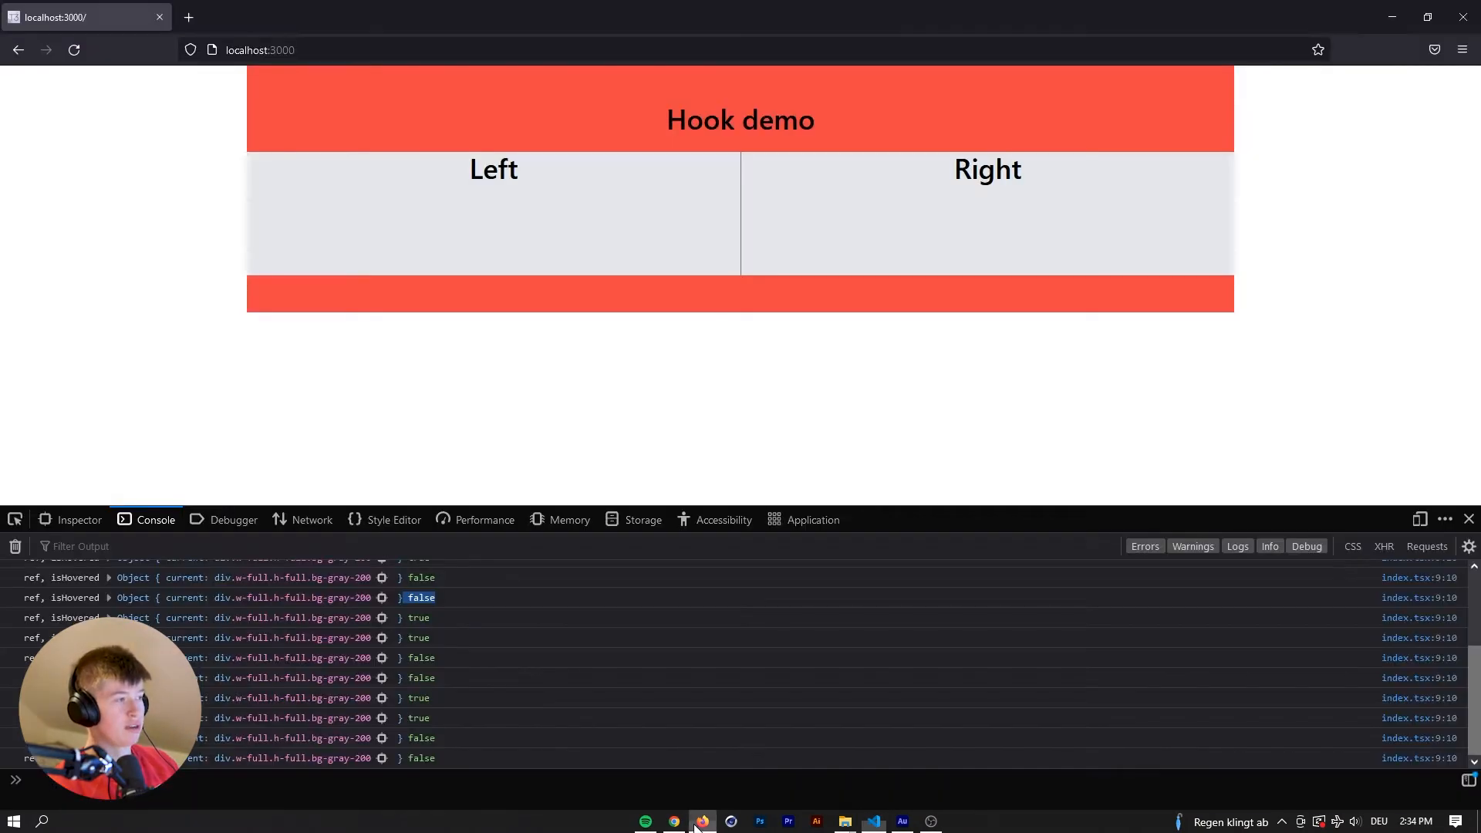
{"action": "left_click", "coordinate": [872, 819]}
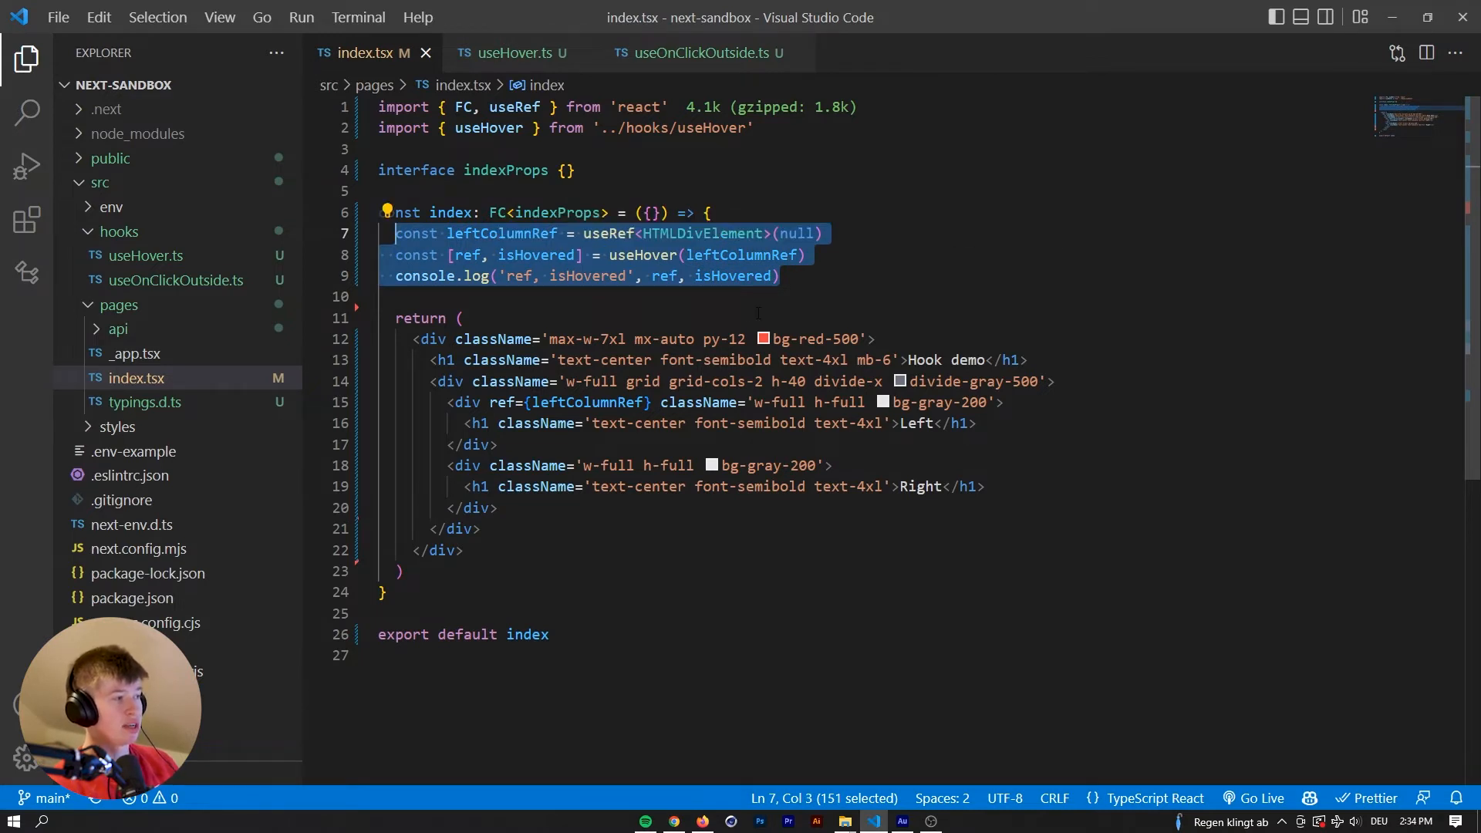
Delete the leftColumnRef, useHover and log lines, then inspect useOnClickOutside.ts's handler parameter.
{"action": "key", "text": "Delete"}
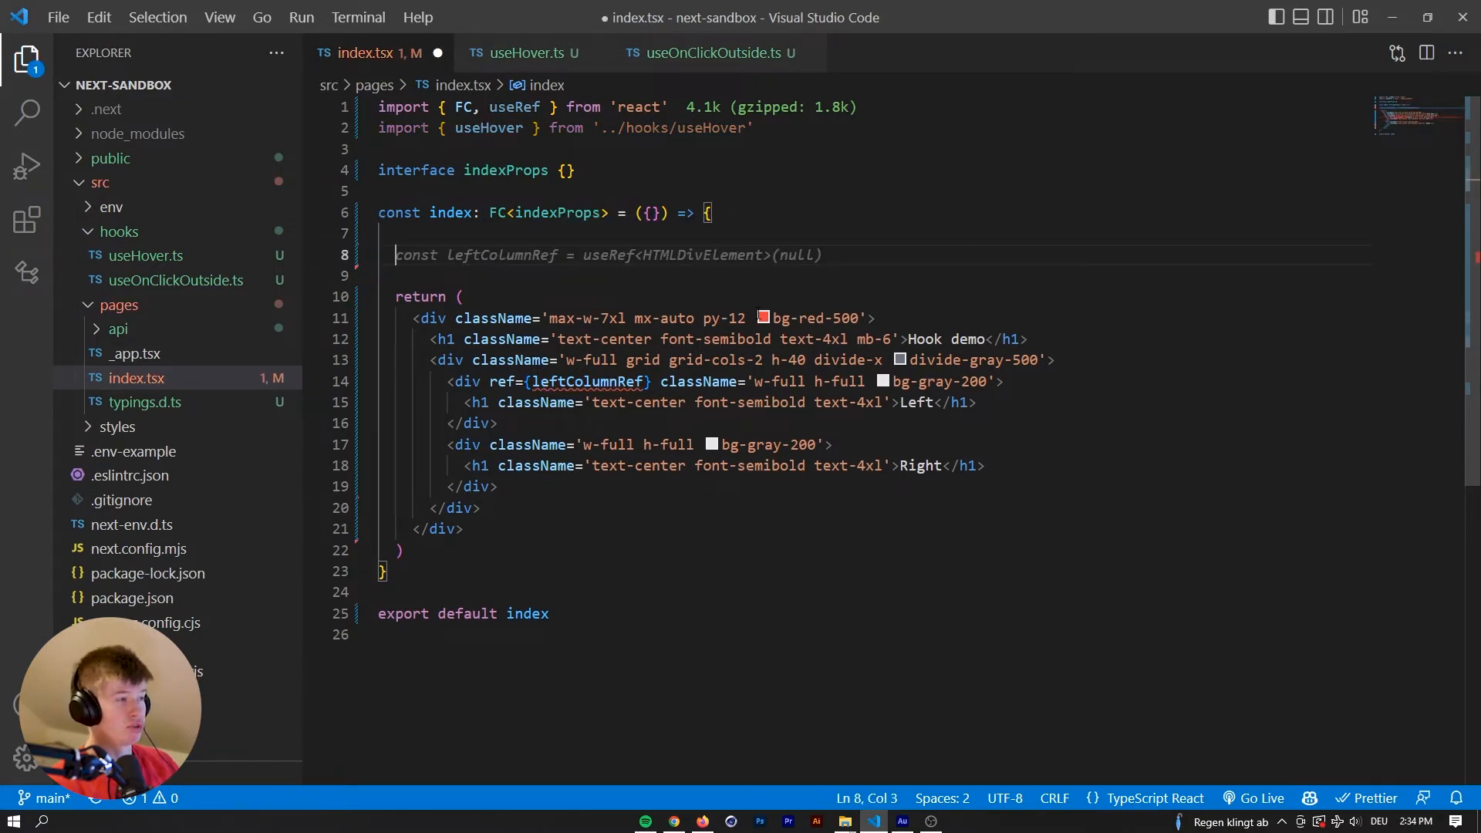
{"action": "mouse_move", "coordinate": [594, 53]}
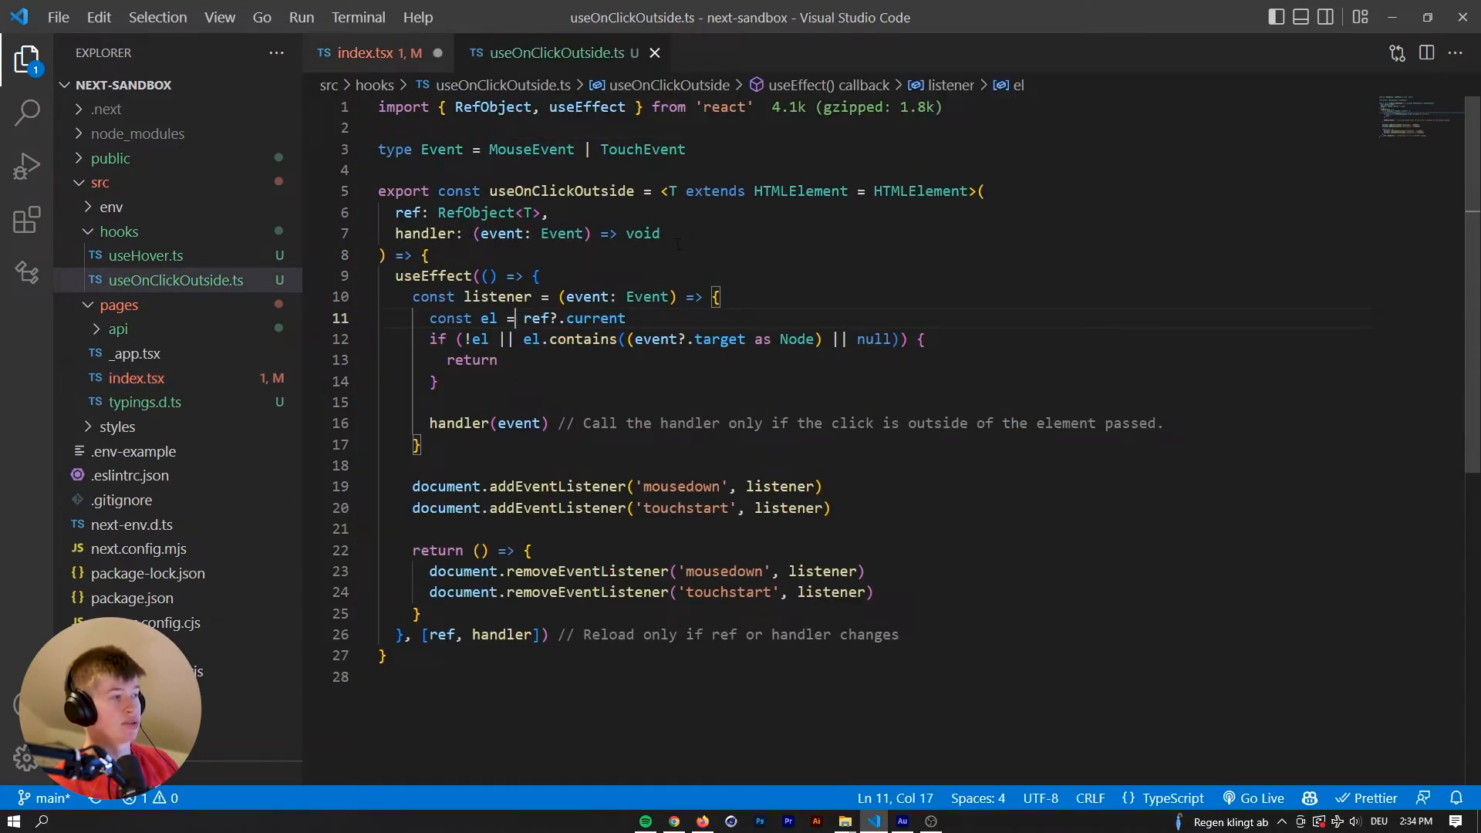
{"action": "left_click", "coordinate": [371, 51]}
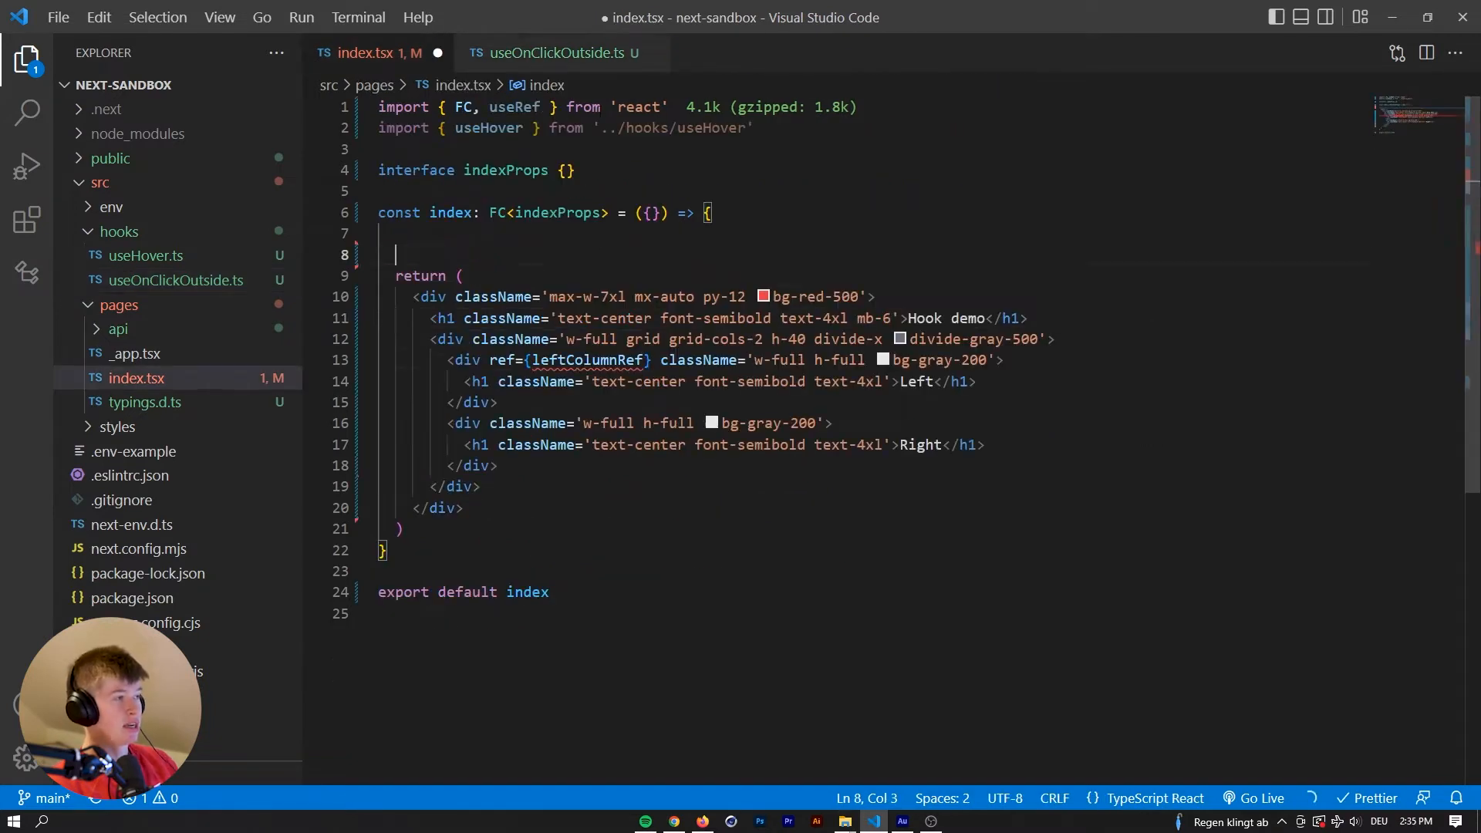
{"action": "left_click", "coordinate": [552, 53]}
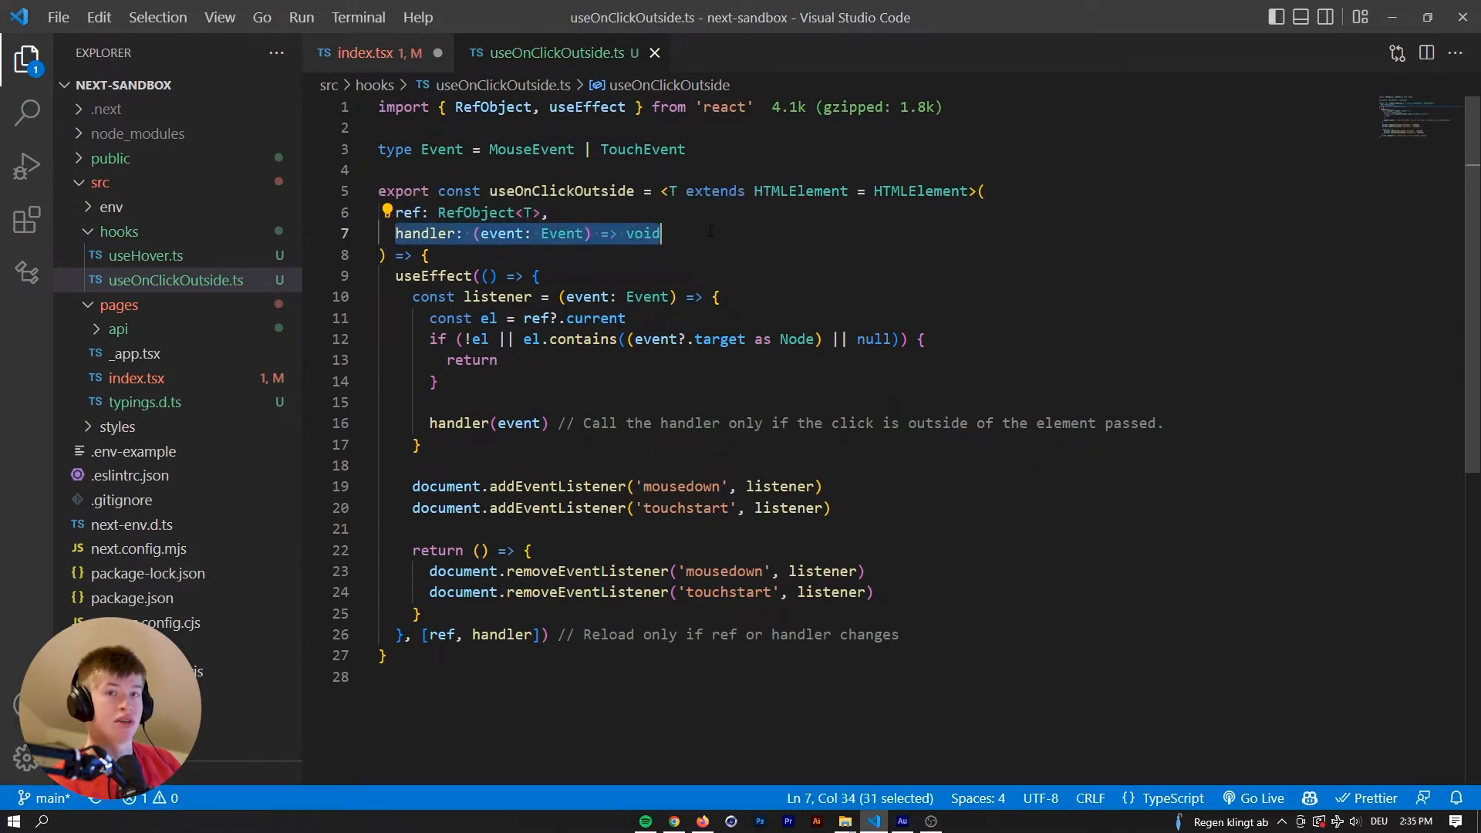
{"action": "left_click", "coordinate": [661, 233]}
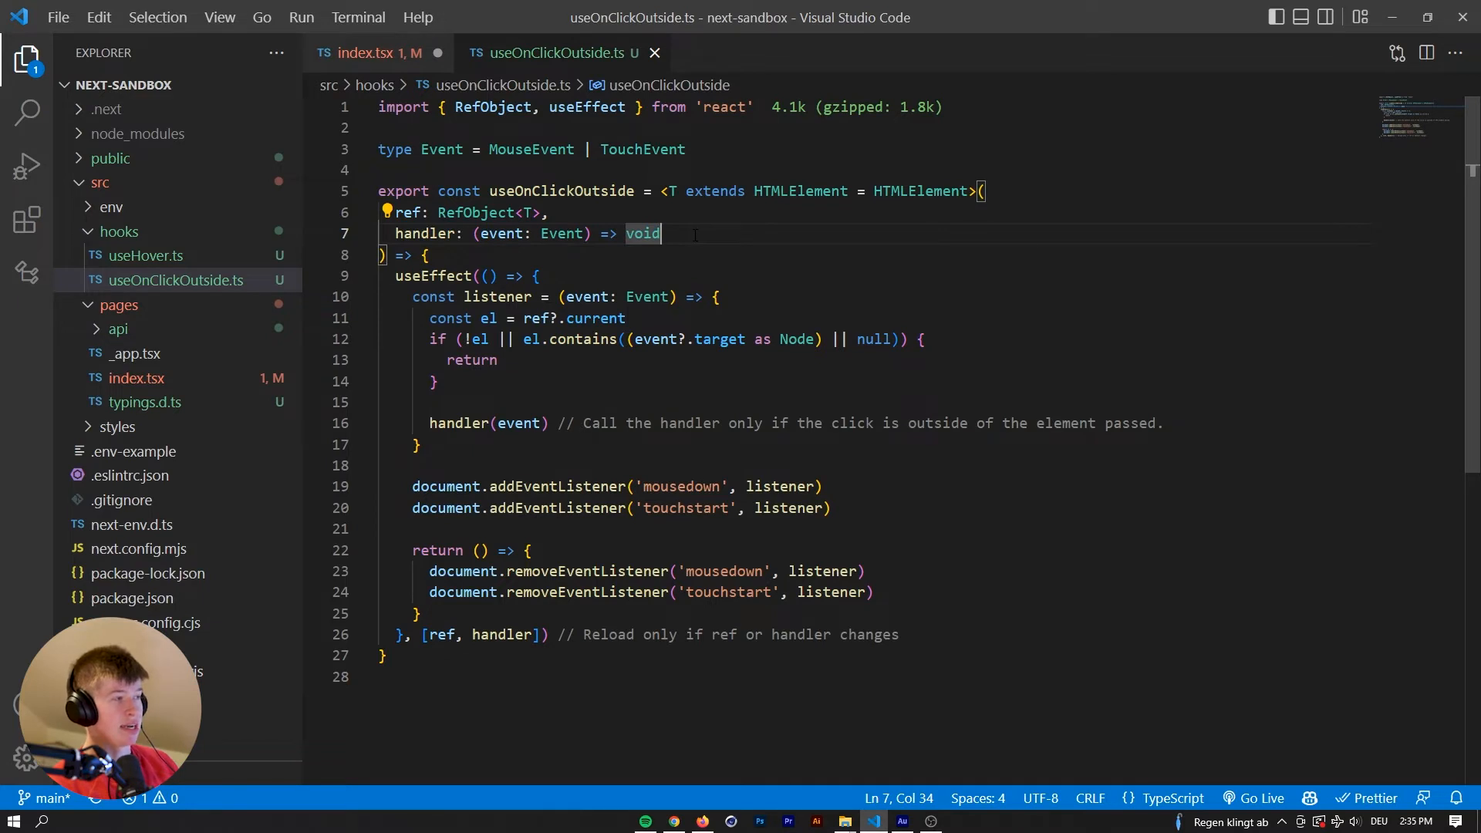
Import useOnClickOutside and start declaring leftColumnRef in the index component.
{"action": "left_click", "coordinate": [369, 51]}
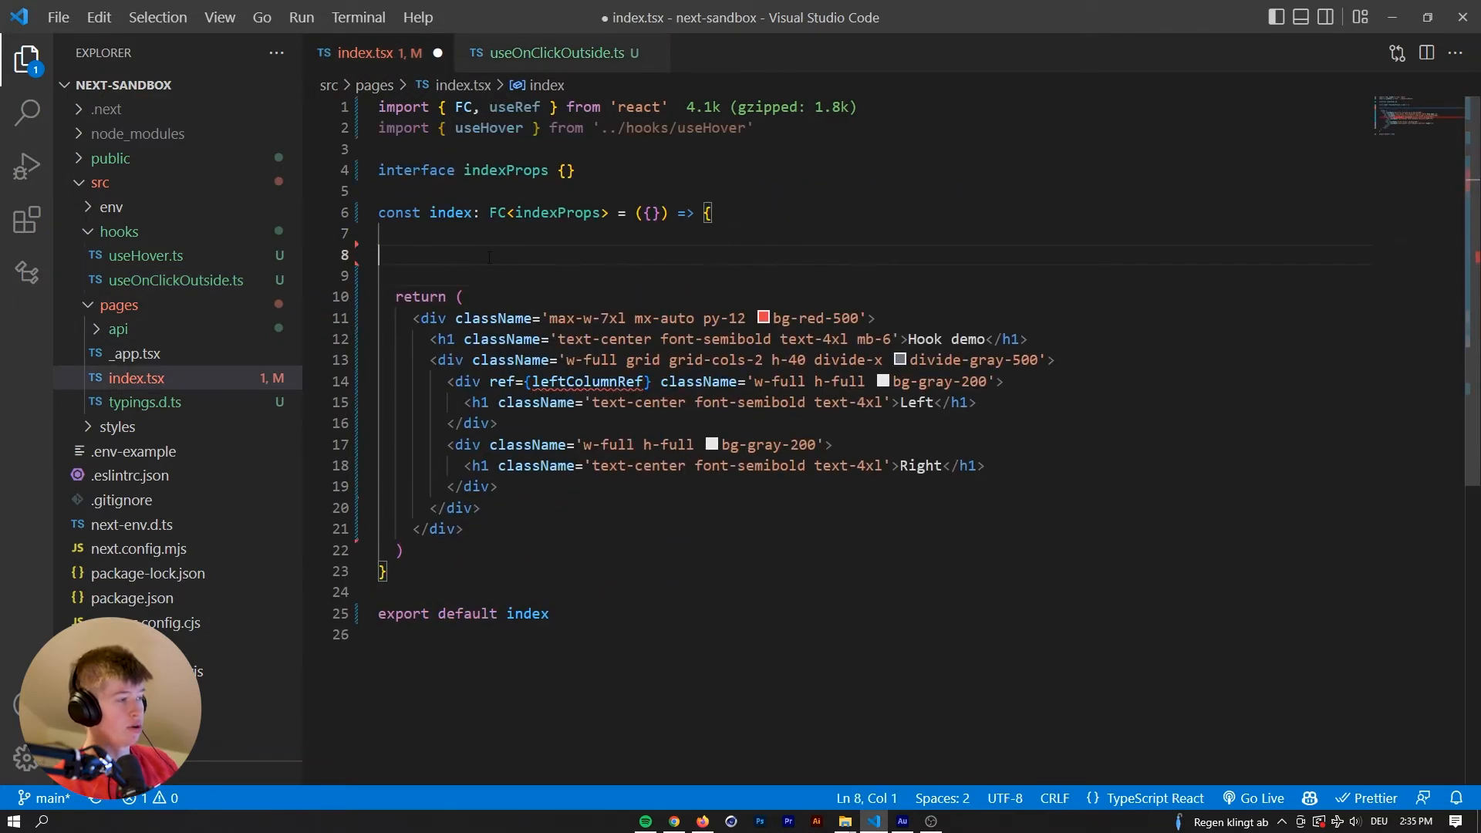
{"action": "type", "text": "useOncl"}
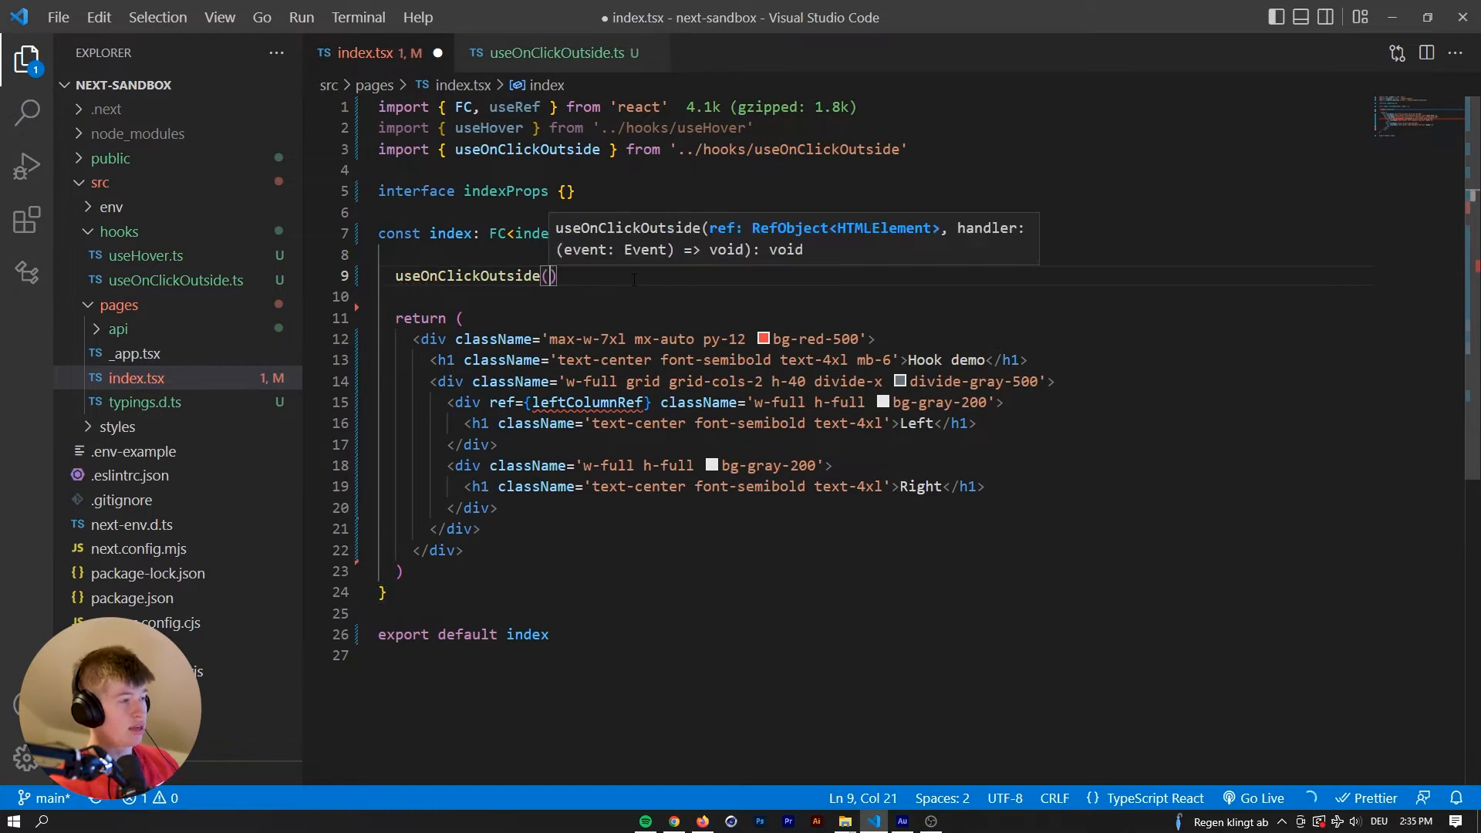
{"action": "type", "text": "l"}
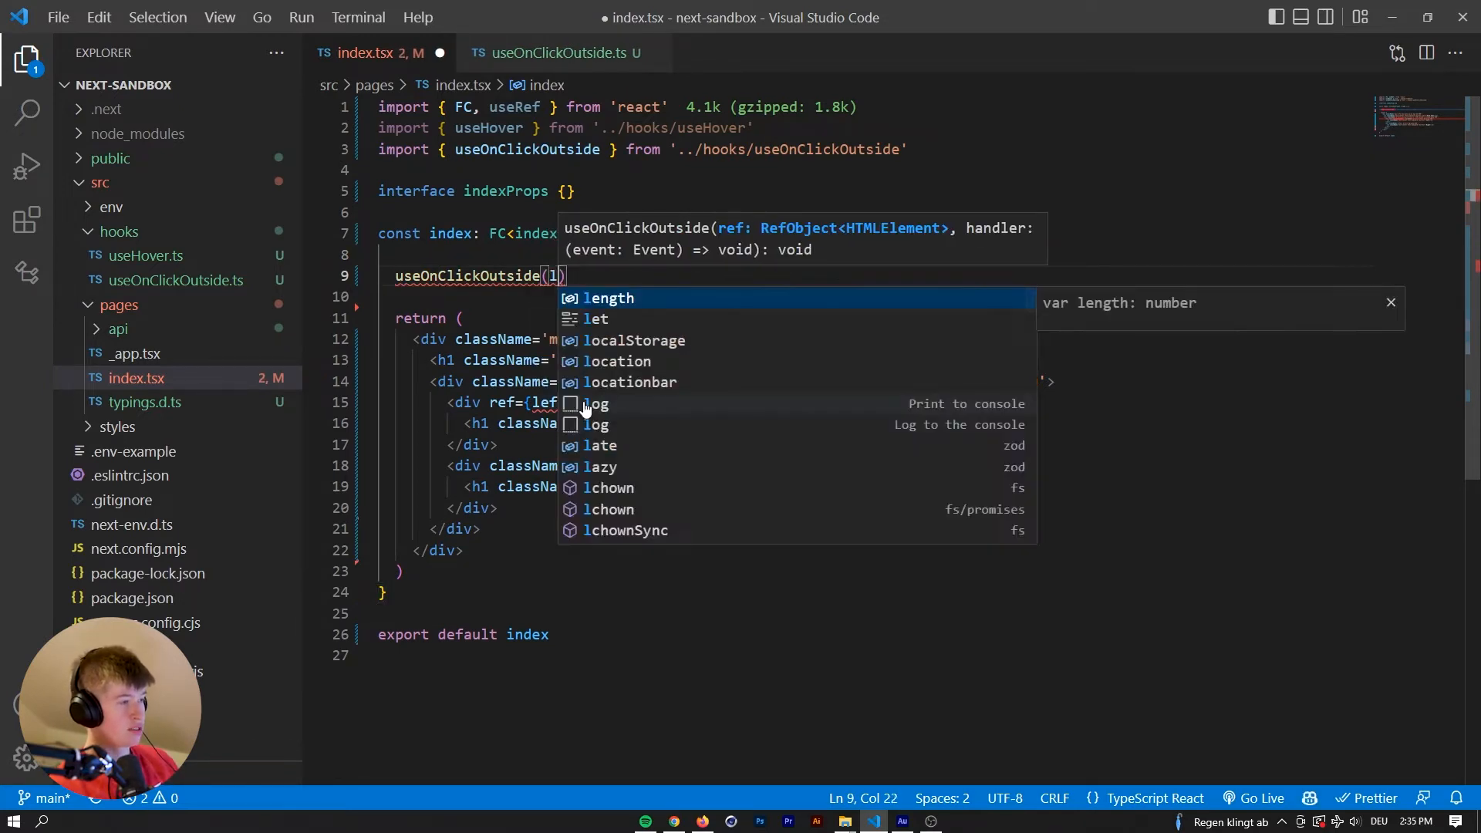
{"action": "type", "text": "eftColumnRef"}
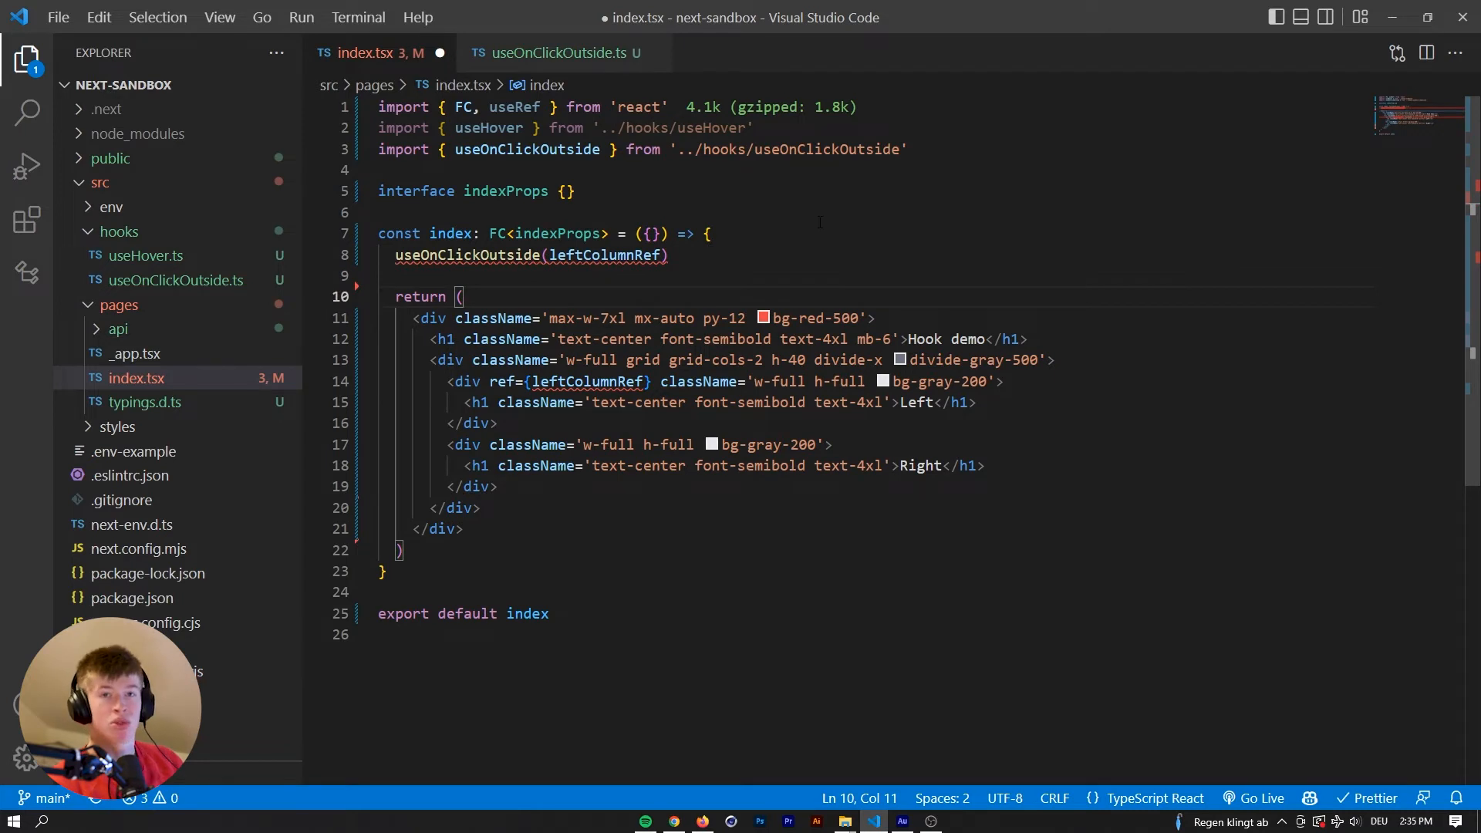
{"action": "left_click", "coordinate": [706, 233]}
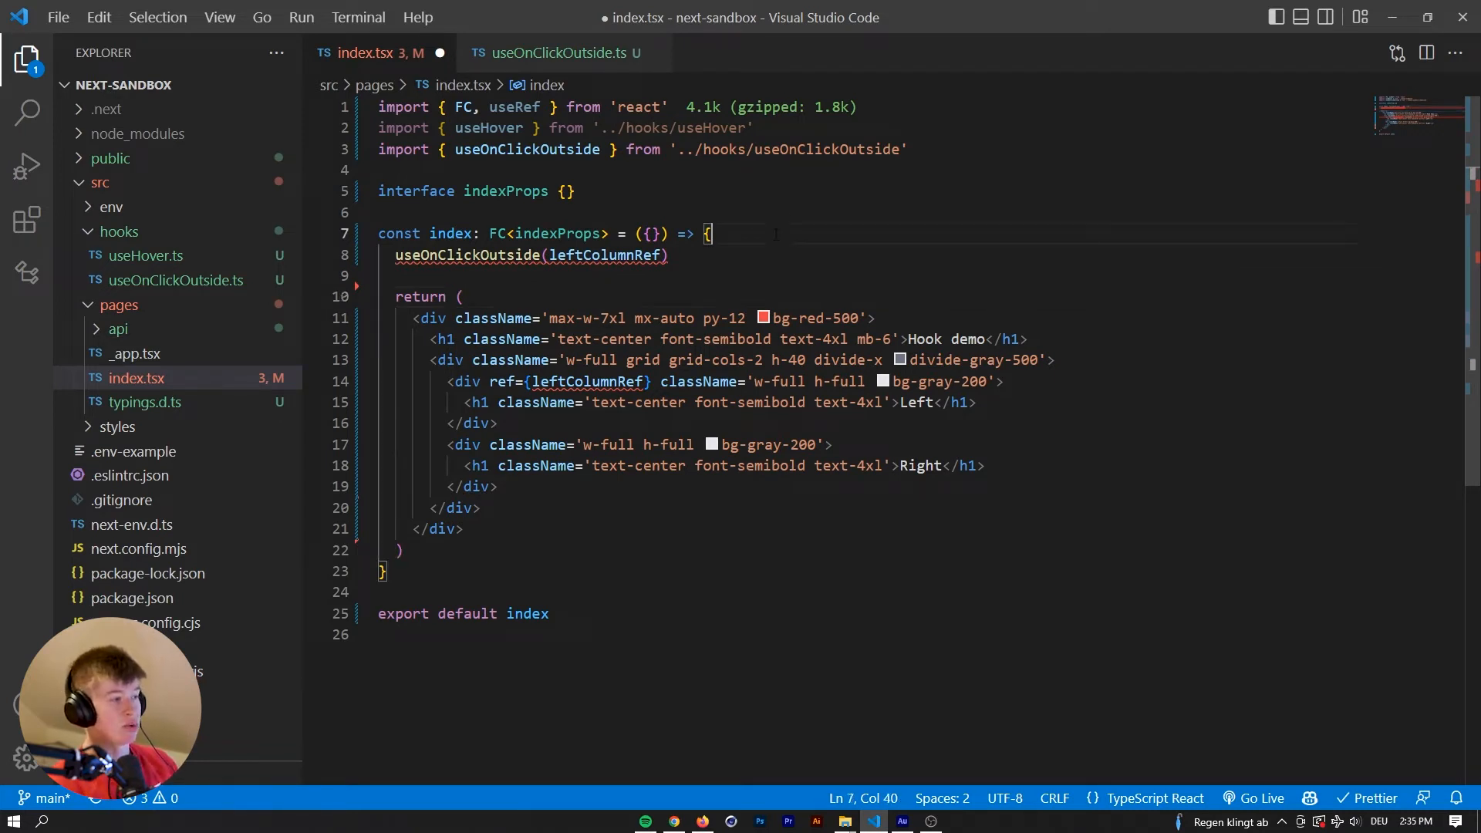
{"action": "left_click", "coordinate": [489, 382]}
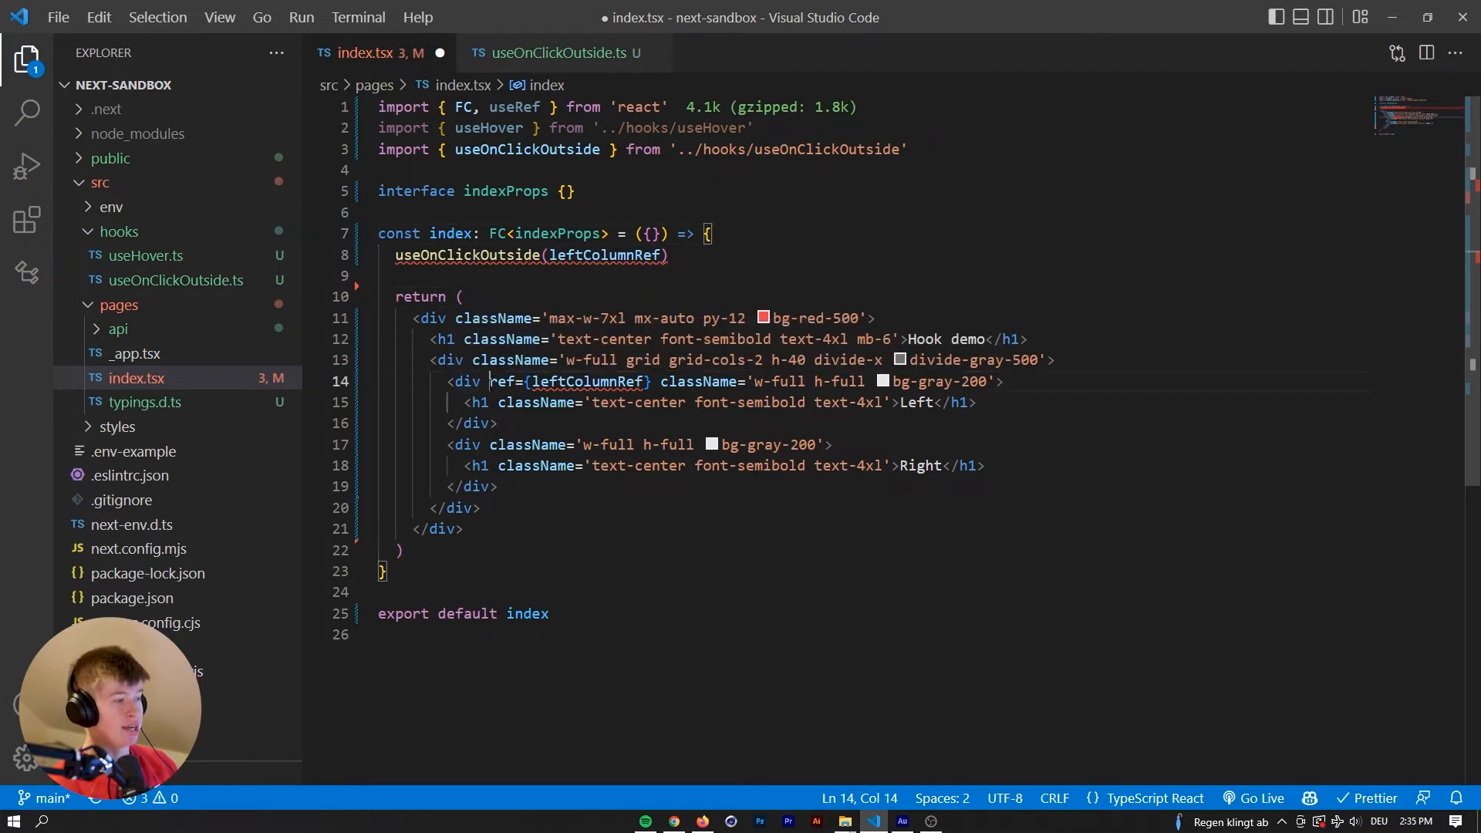
{"action": "left_click", "coordinate": [712, 233]}
{"action": "type", "text": "const handler = () => console.log('Clicked outsi')"}
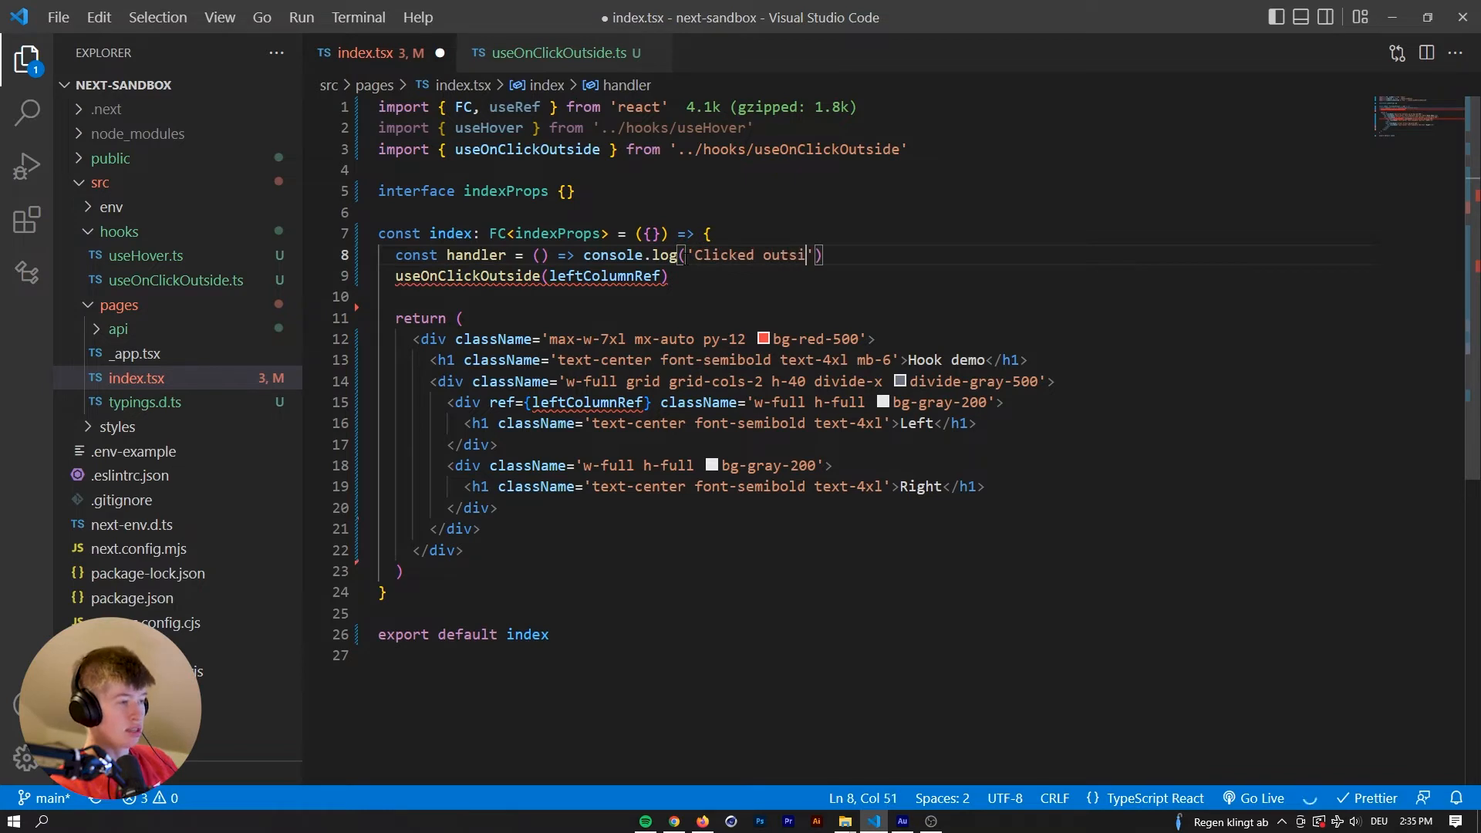
Call useOnClickOutside(leftColumnRef, handler) and type the ref as useRef<HTMLDivElement>(null).
{"action": "double_click", "coordinate": [475, 255]}
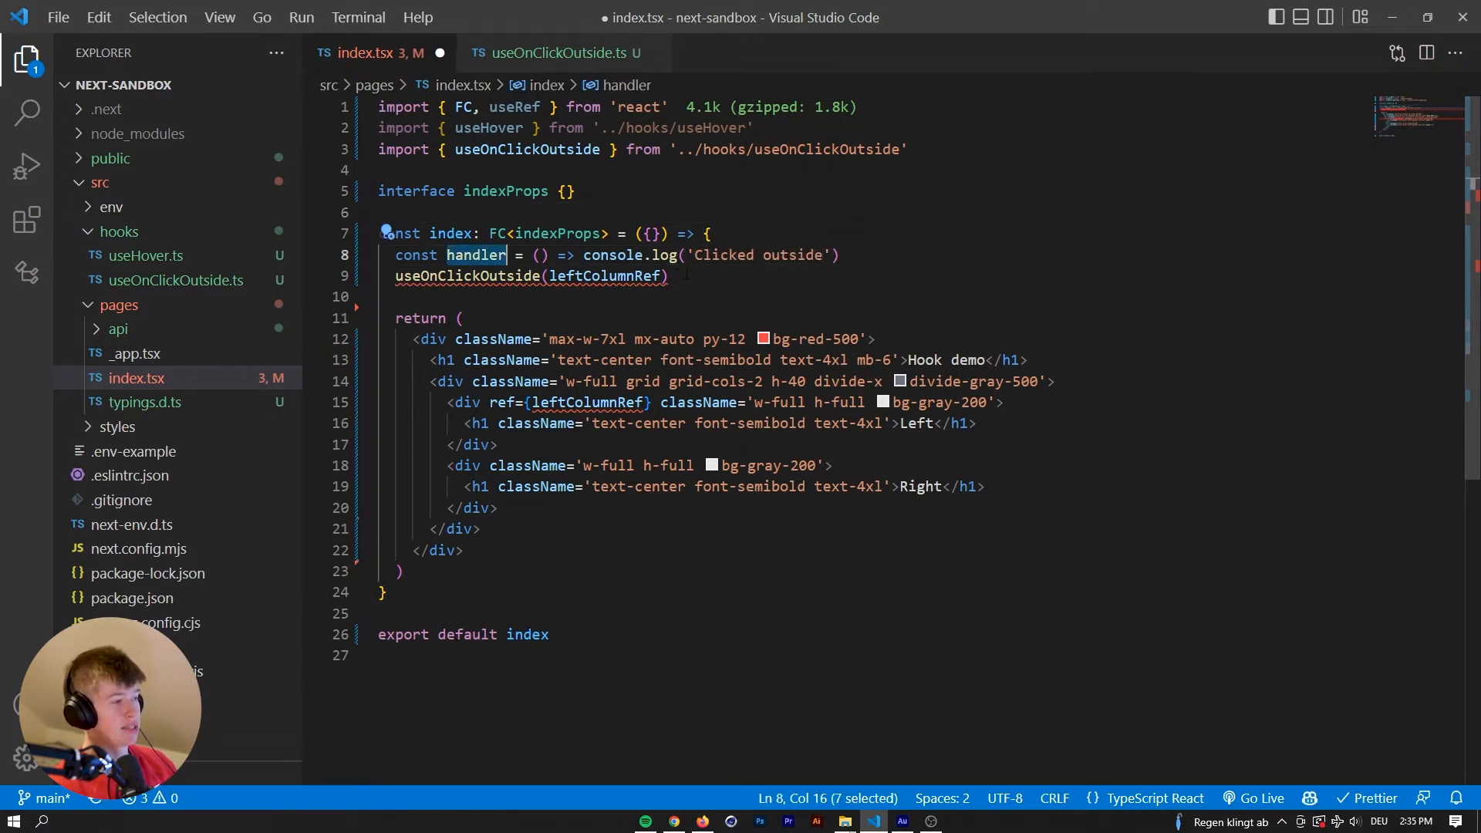
{"action": "type", "text": ", handler"}
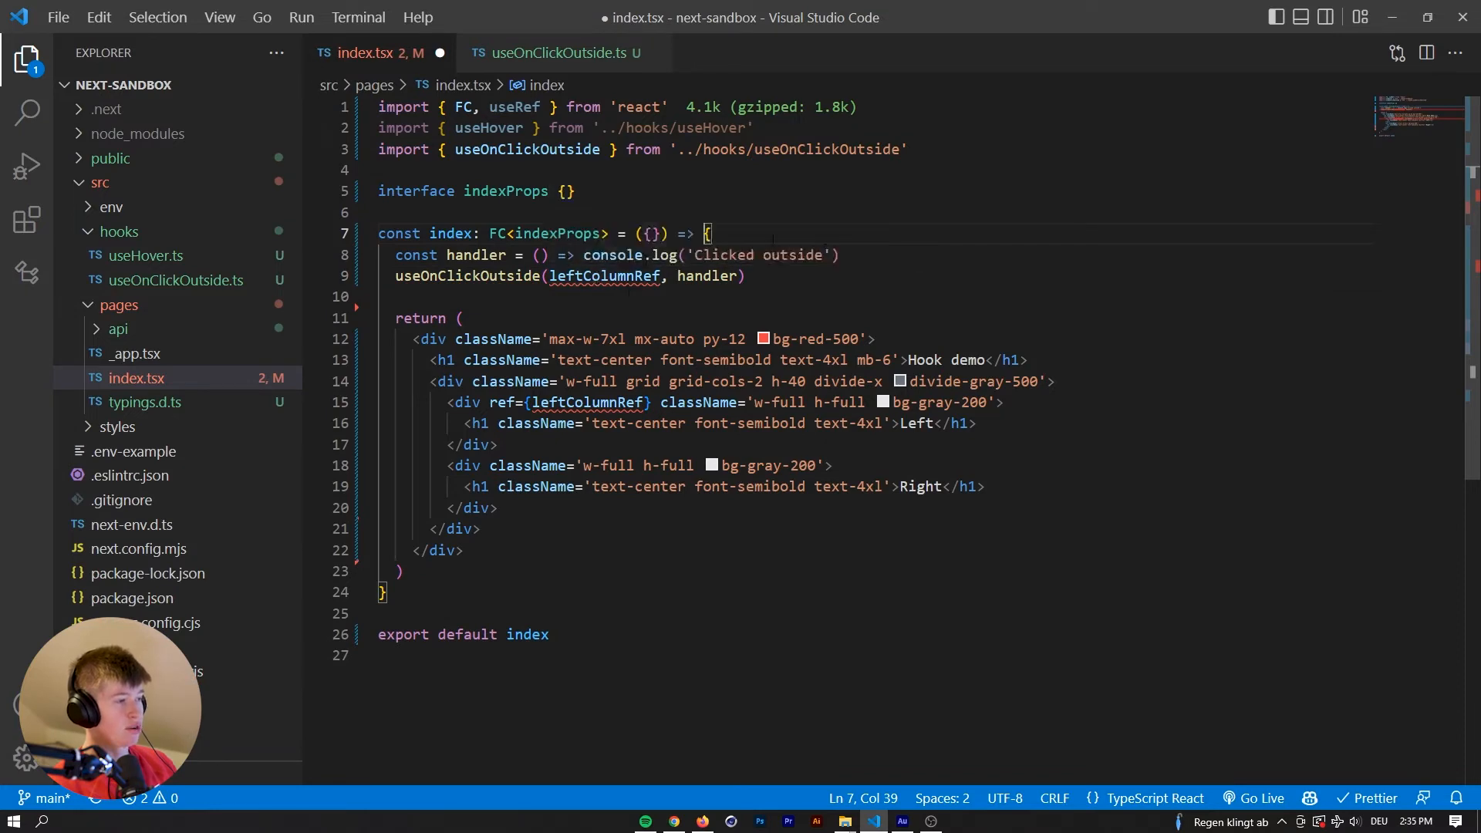
{"action": "type", "text": "usere"}
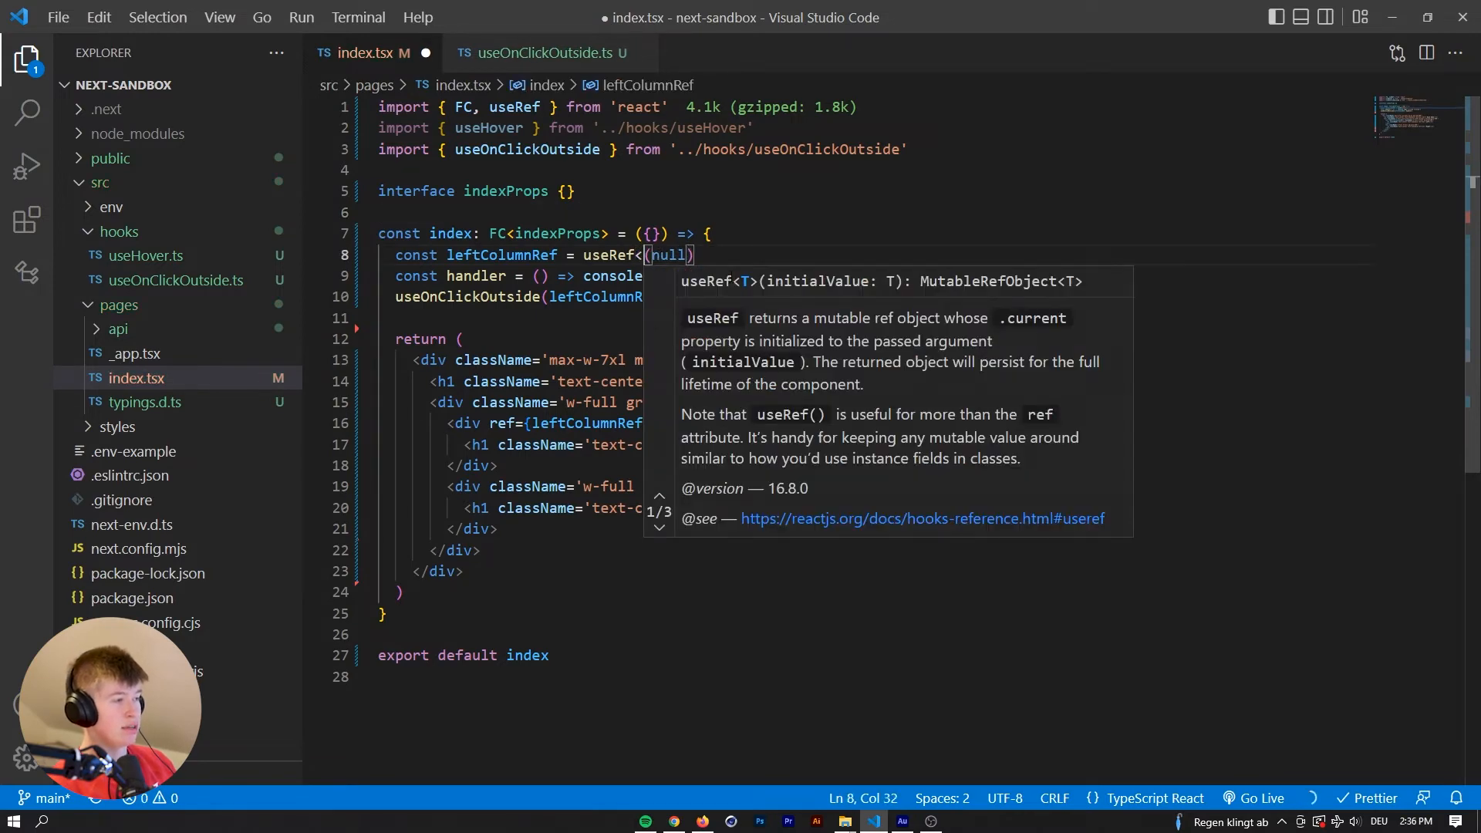
{"action": "type", "text": "HTMLDivElement>"}
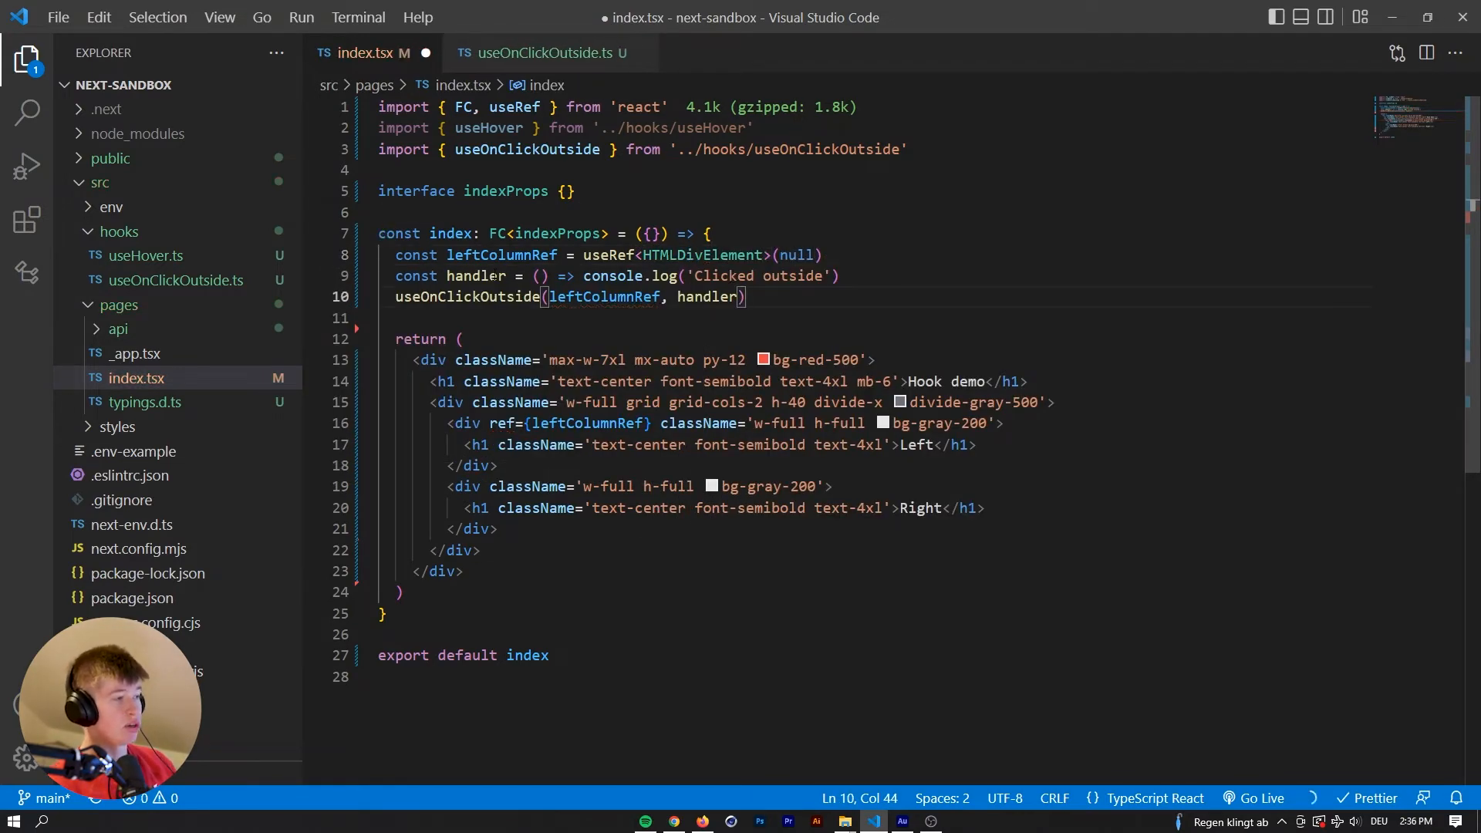
Add a blank line below the leftColumnRef useRef declaration in index.tsx.
{"action": "key", "text": "Enter"}
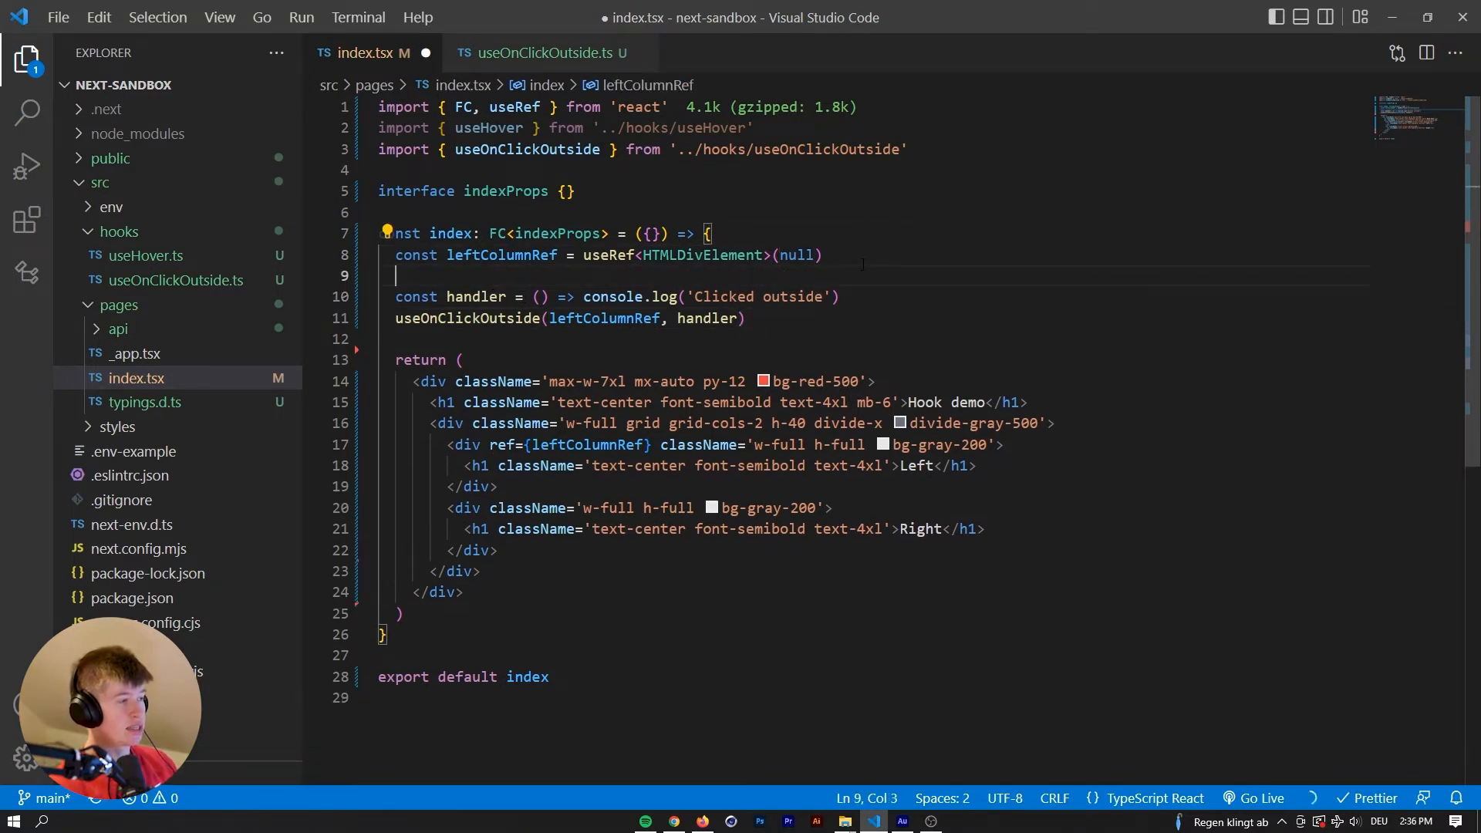
{"action": "left_click", "coordinate": [379, 213]}
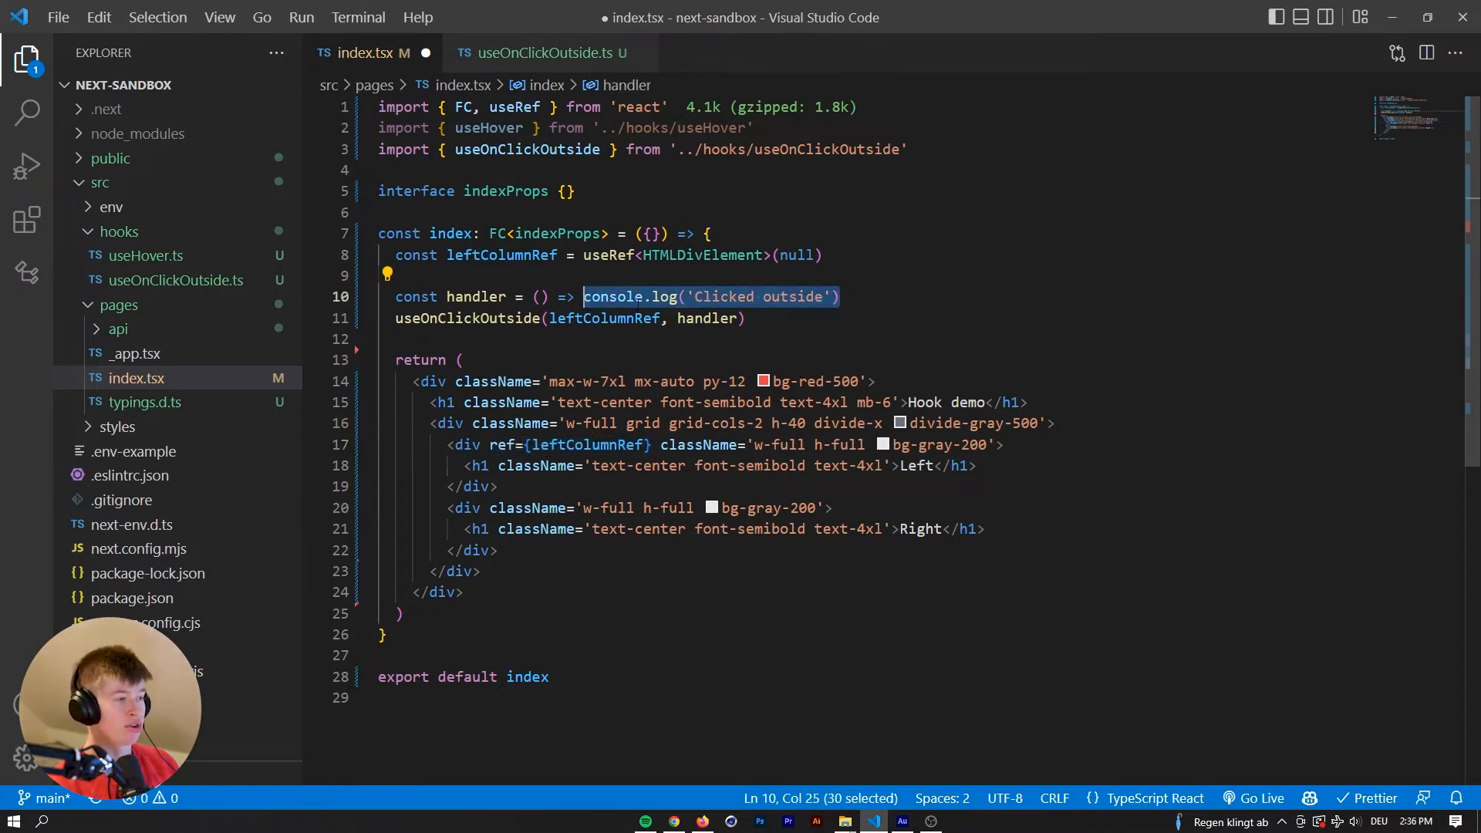
{"action": "left_click", "coordinate": [673, 820]}
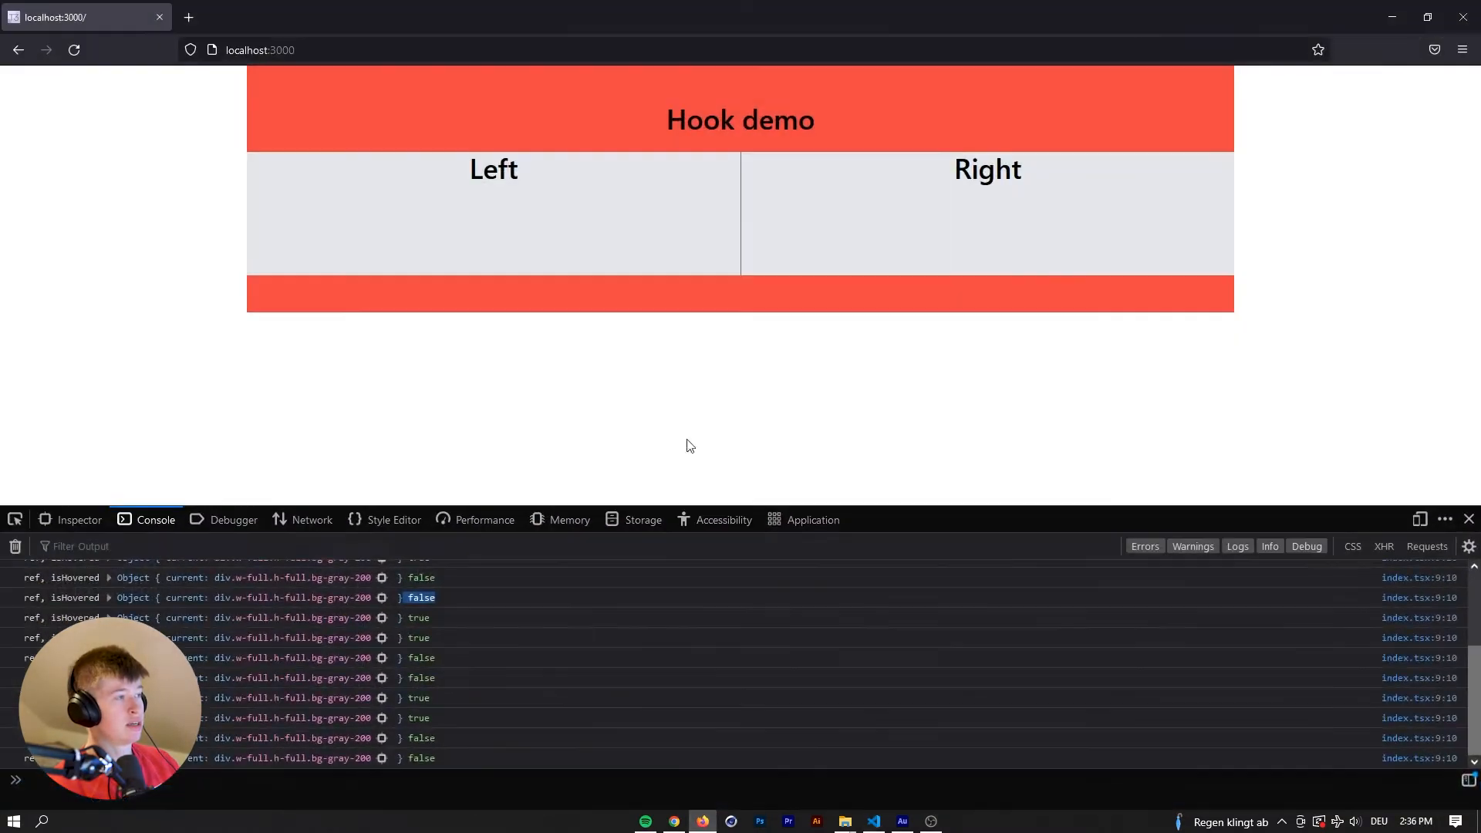
Click the Right and Left columns, watching the console count 'Clicked outside' logs.
{"action": "left_click", "coordinate": [872, 820]}
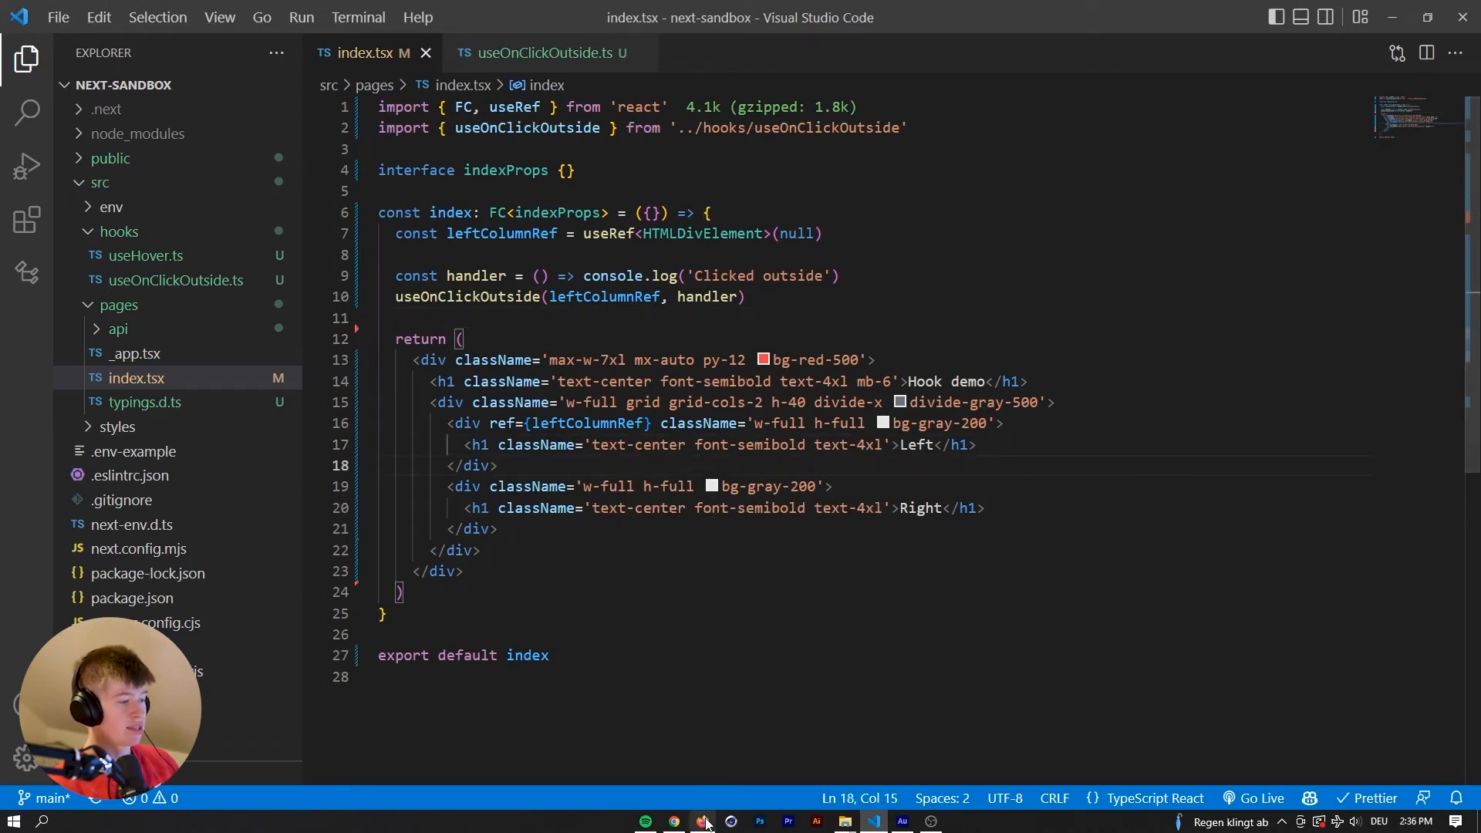
{"action": "left_click", "coordinate": [702, 821]}
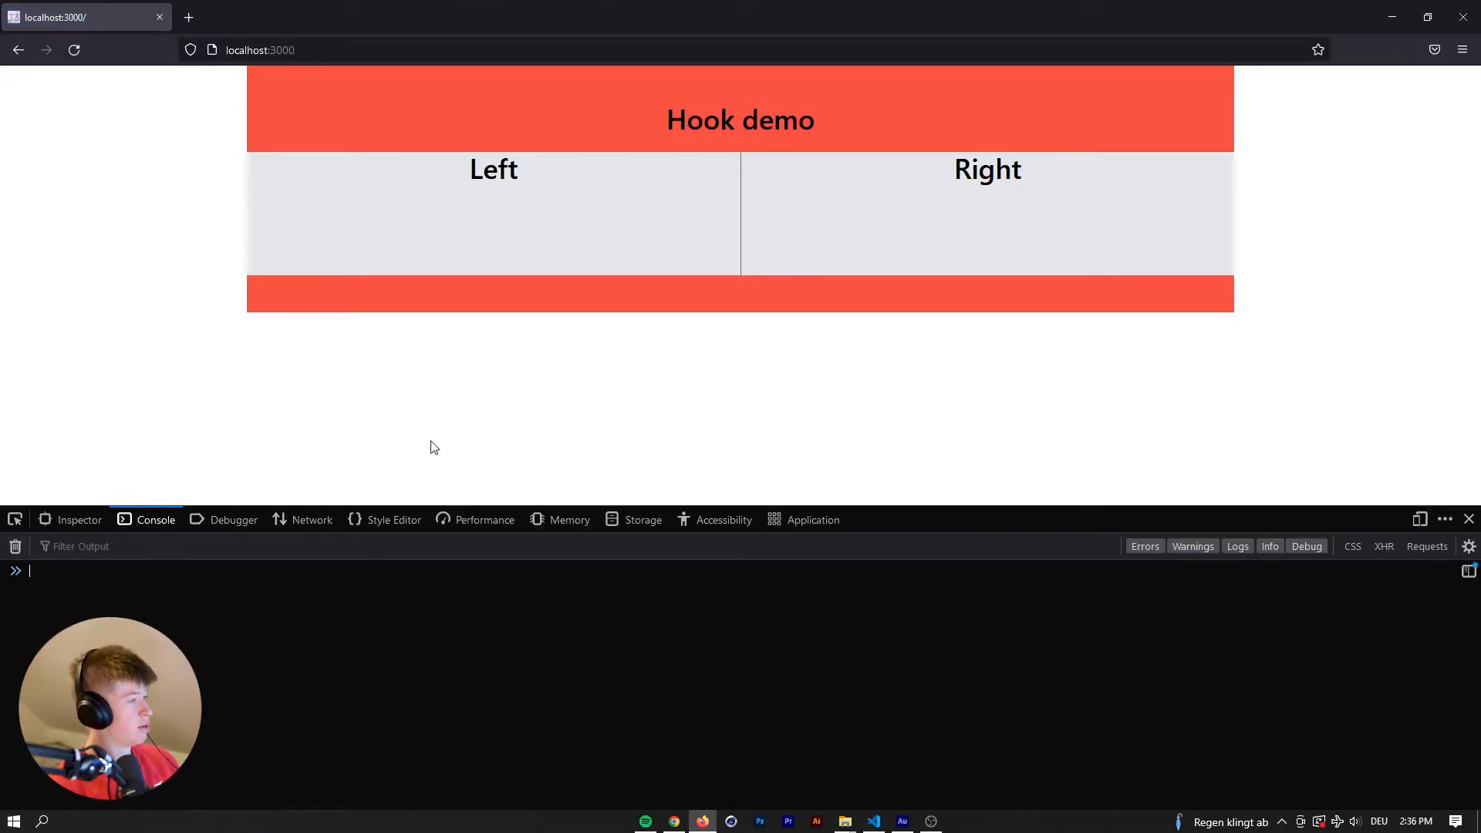
{"action": "mouse_move", "coordinate": [831, 184]}
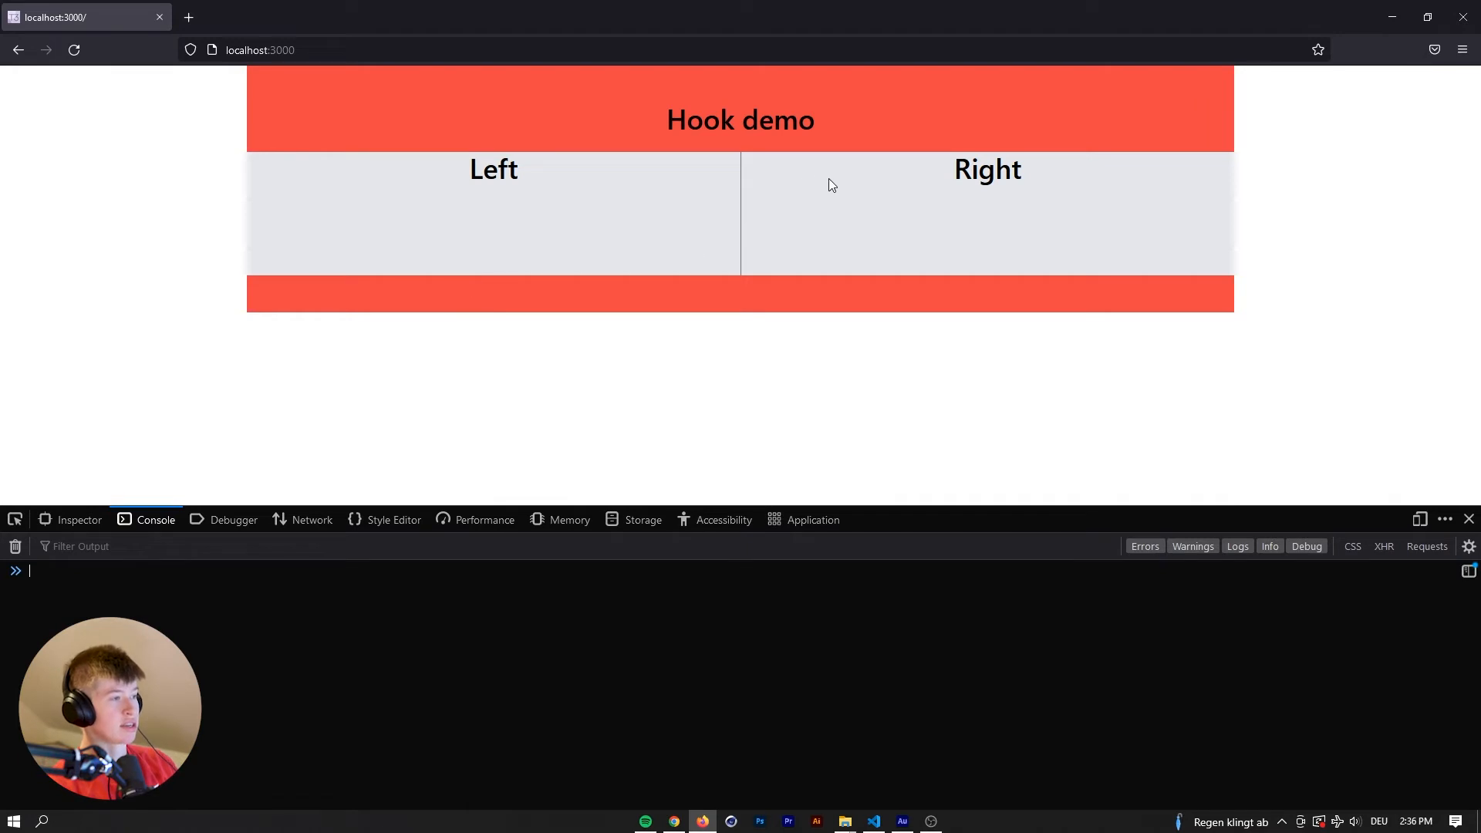
{"action": "left_click", "coordinate": [832, 185]}
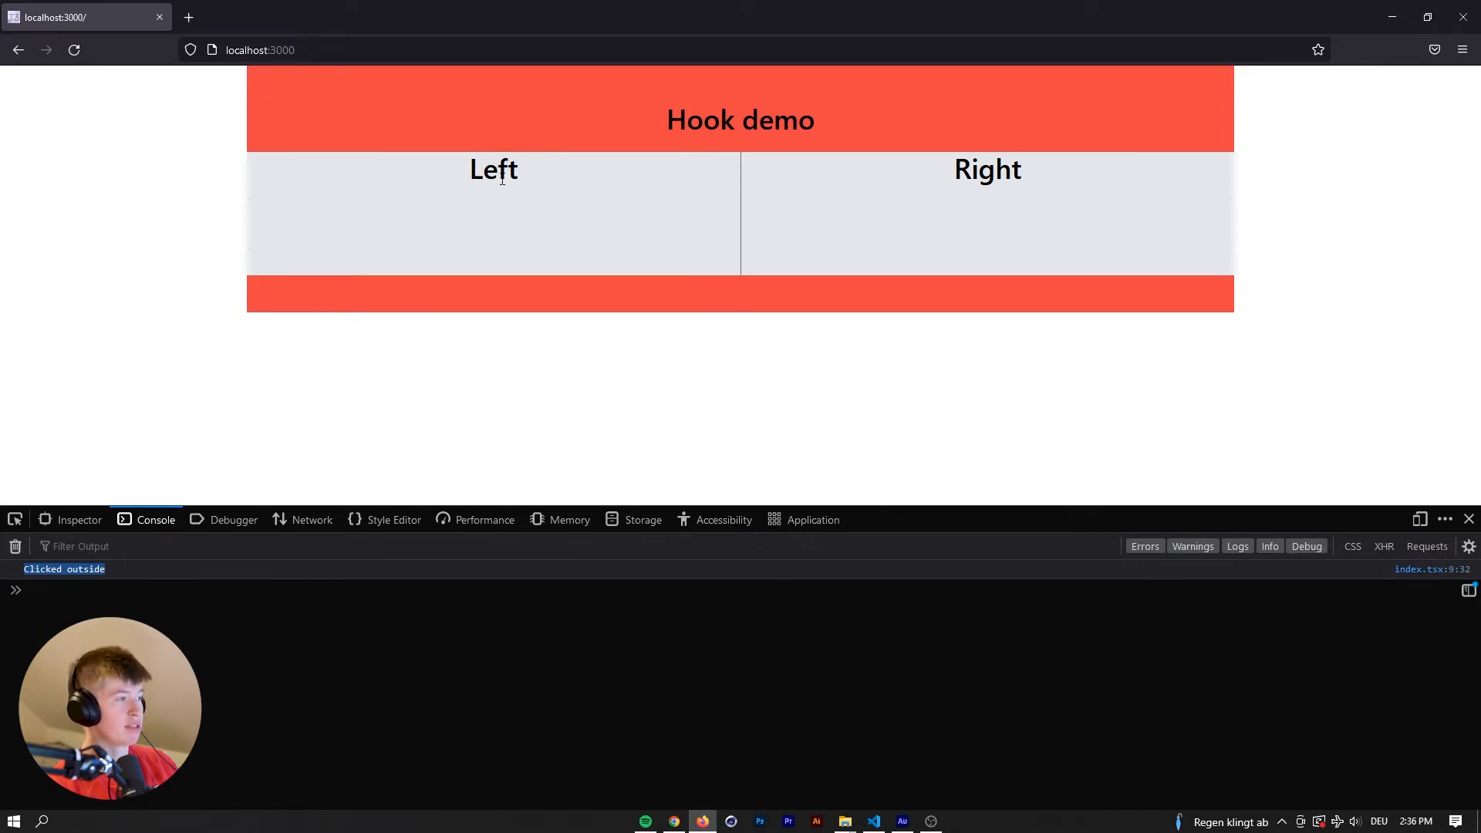
{"action": "left_click", "coordinate": [872, 820]}
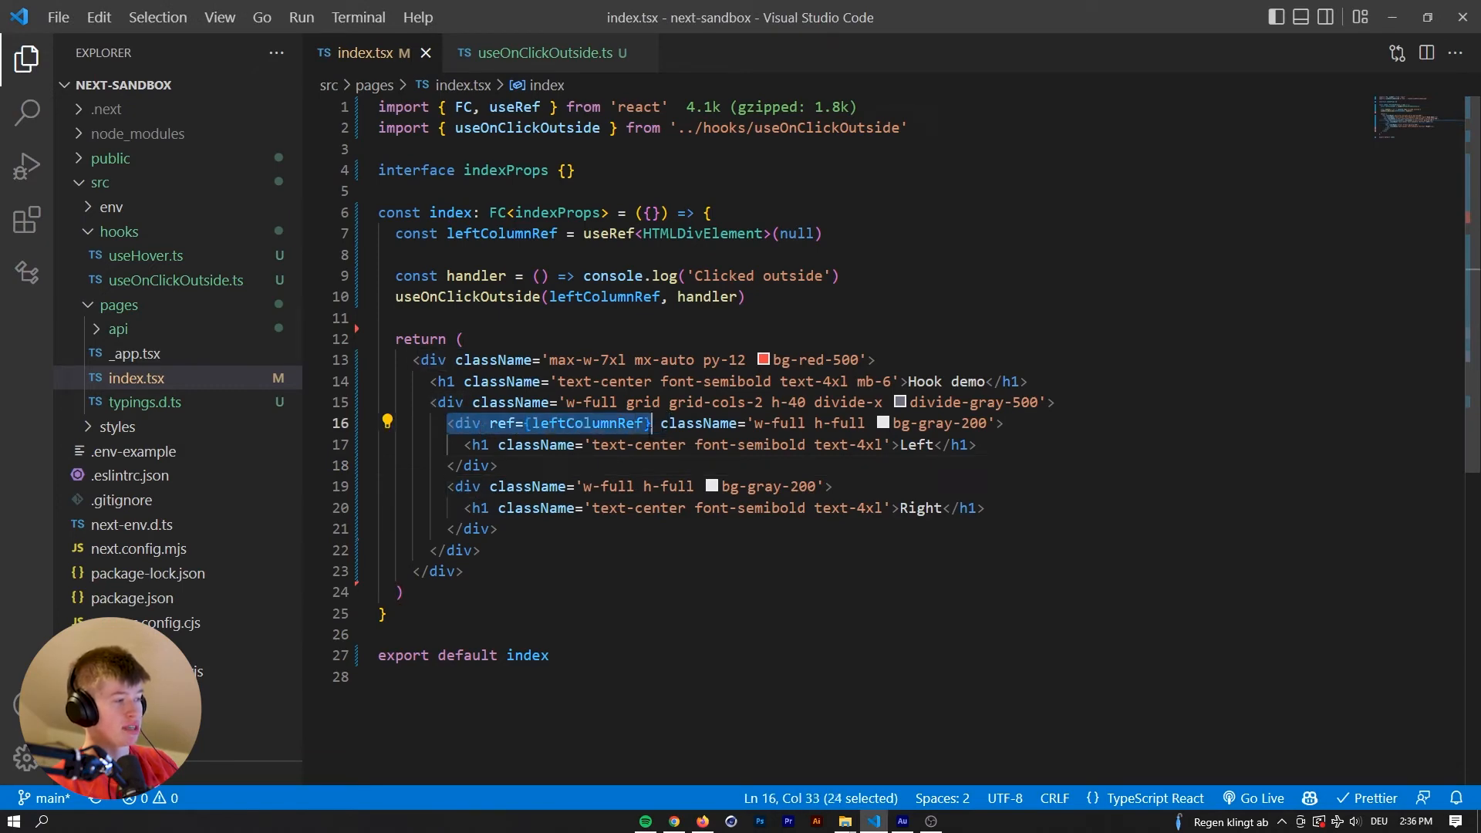
{"action": "left_click", "coordinate": [701, 819]}
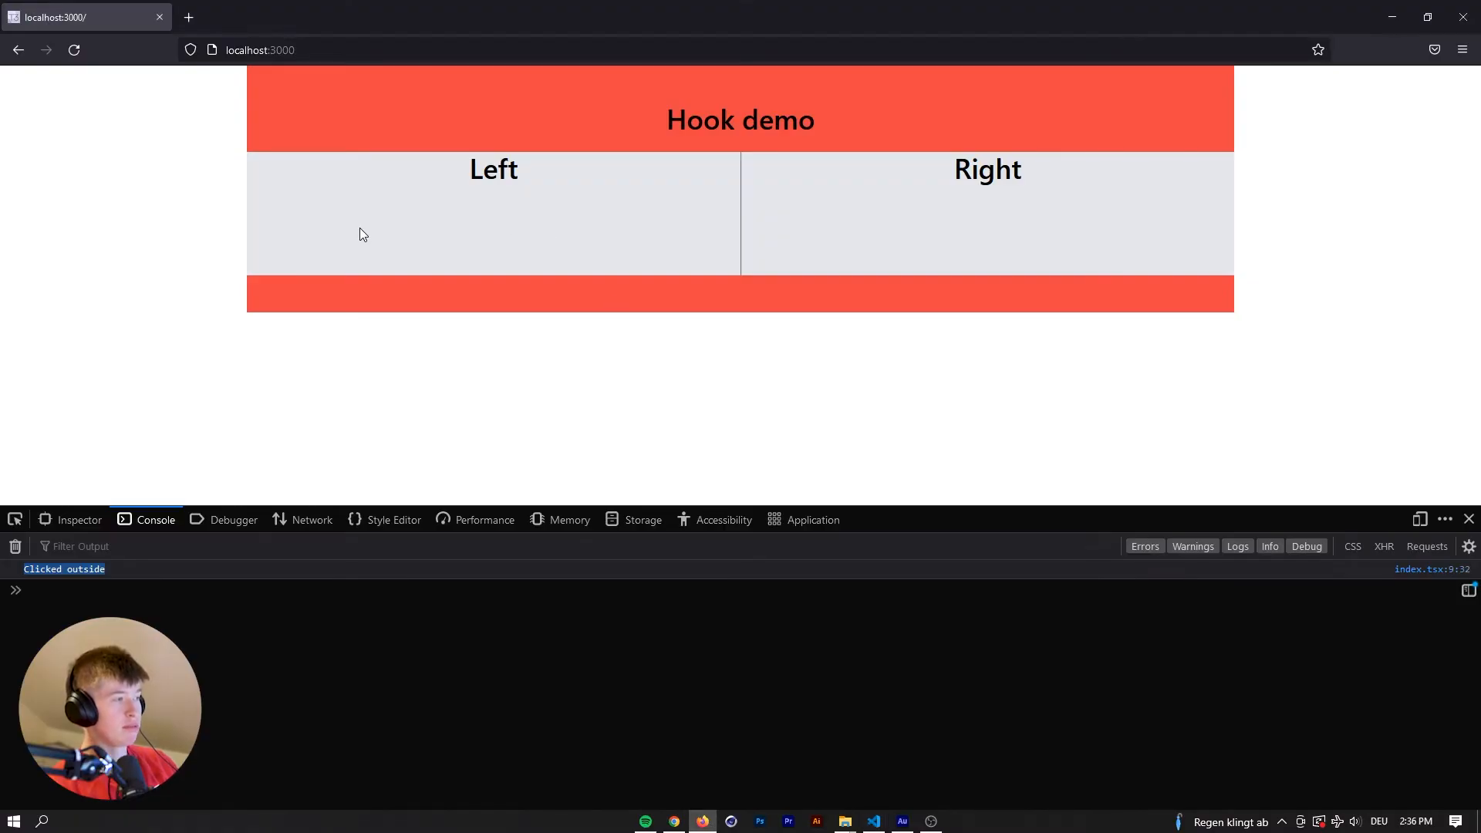
{"action": "left_click", "coordinate": [226, 314]}
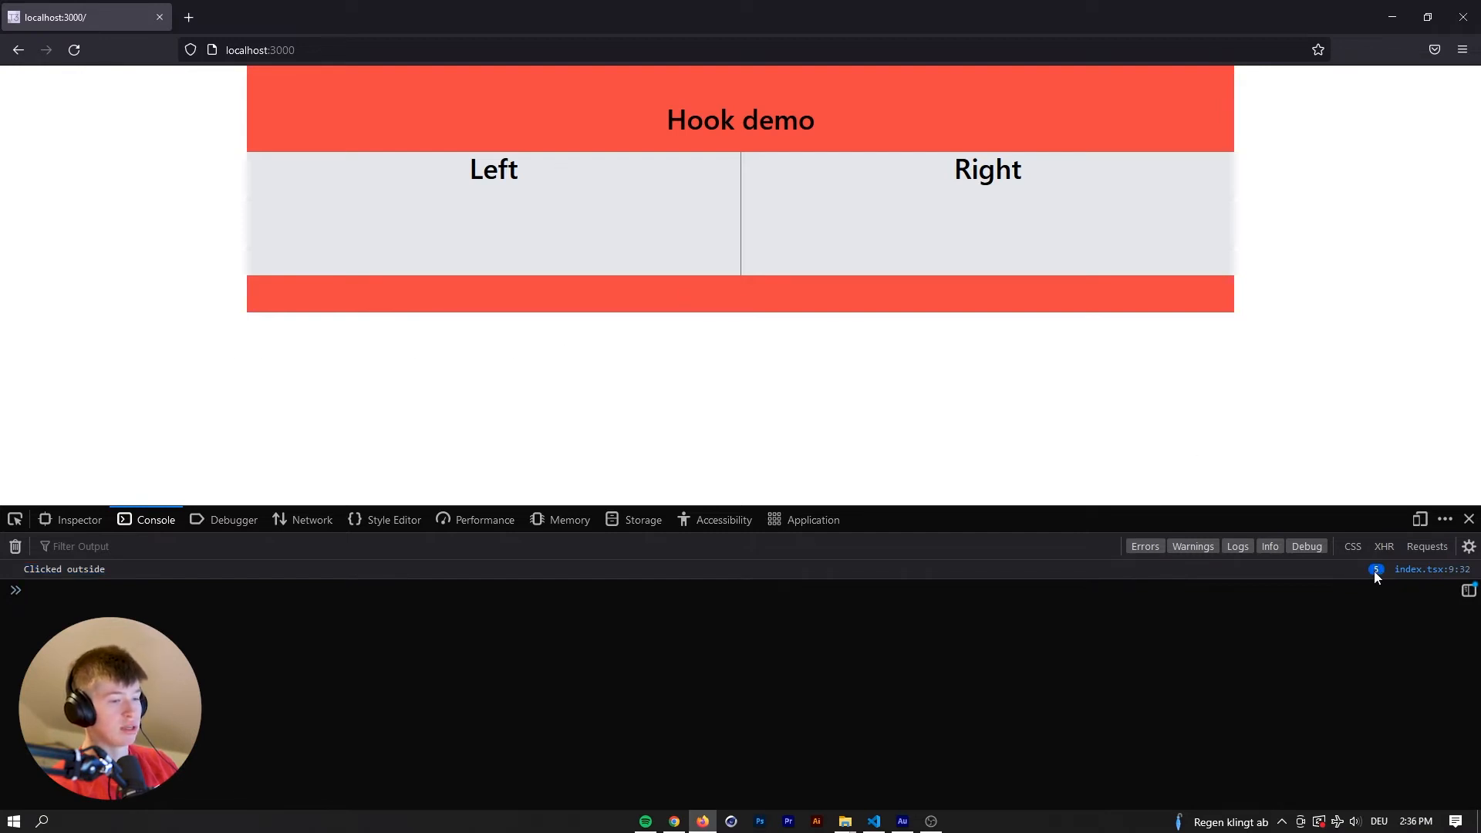
{"action": "mouse_move", "coordinate": [369, 403]}
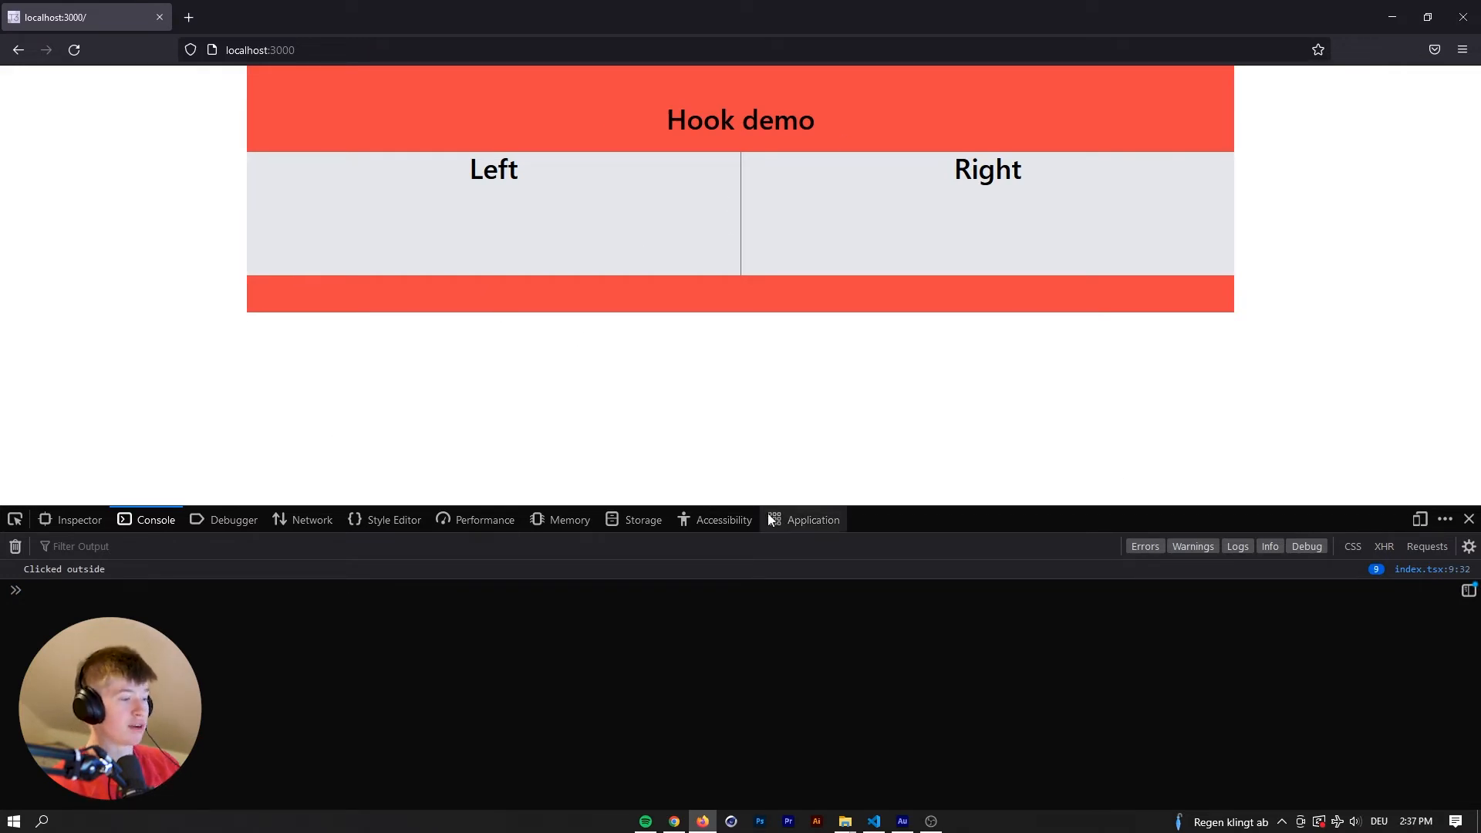
{"action": "left_click", "coordinate": [873, 820]}
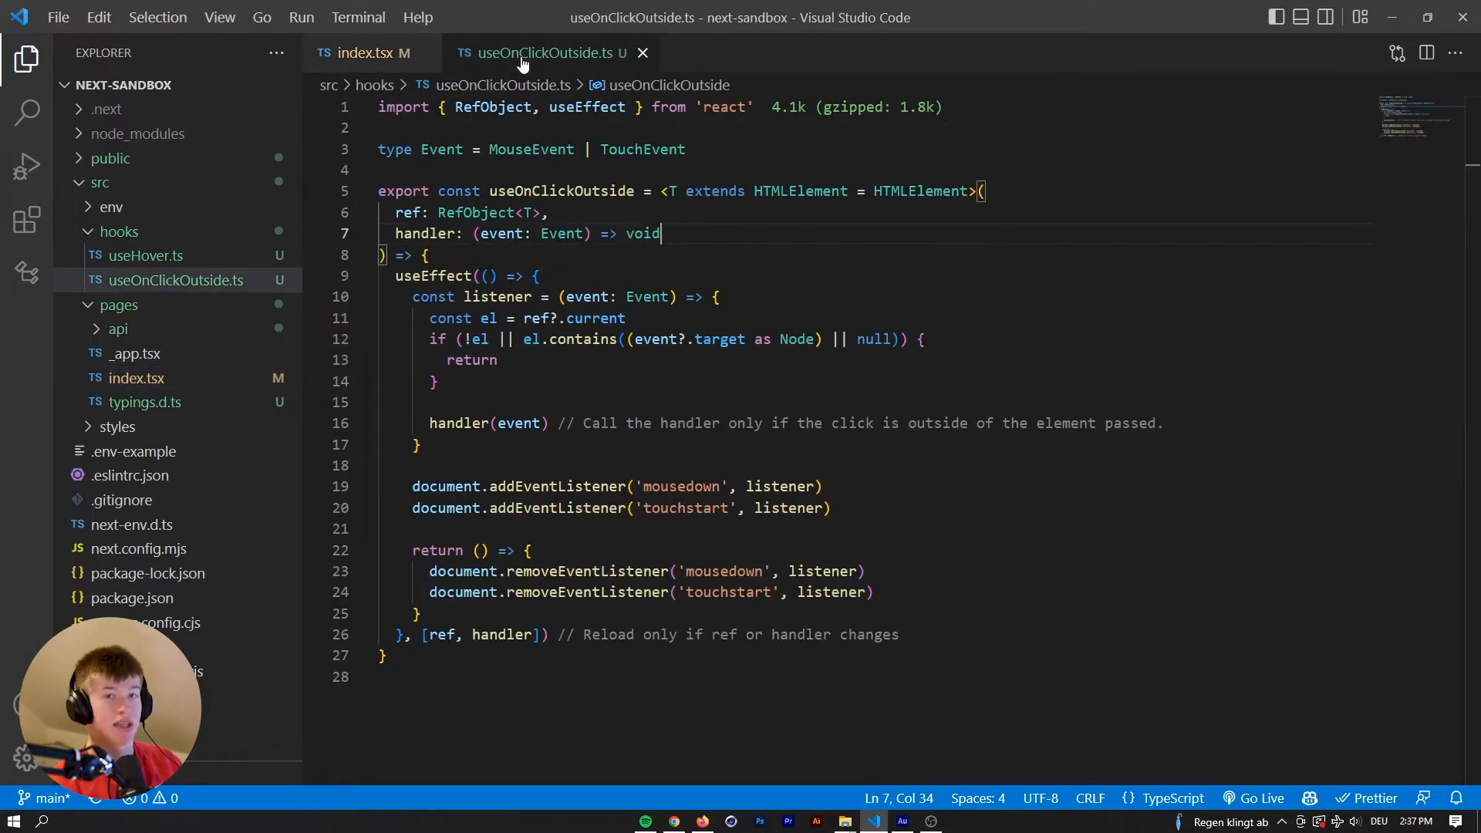
Review the handler type and containment check, then rewrite the mousedown listener as (event) => listener(event).
{"action": "double_click", "coordinate": [643, 233]}
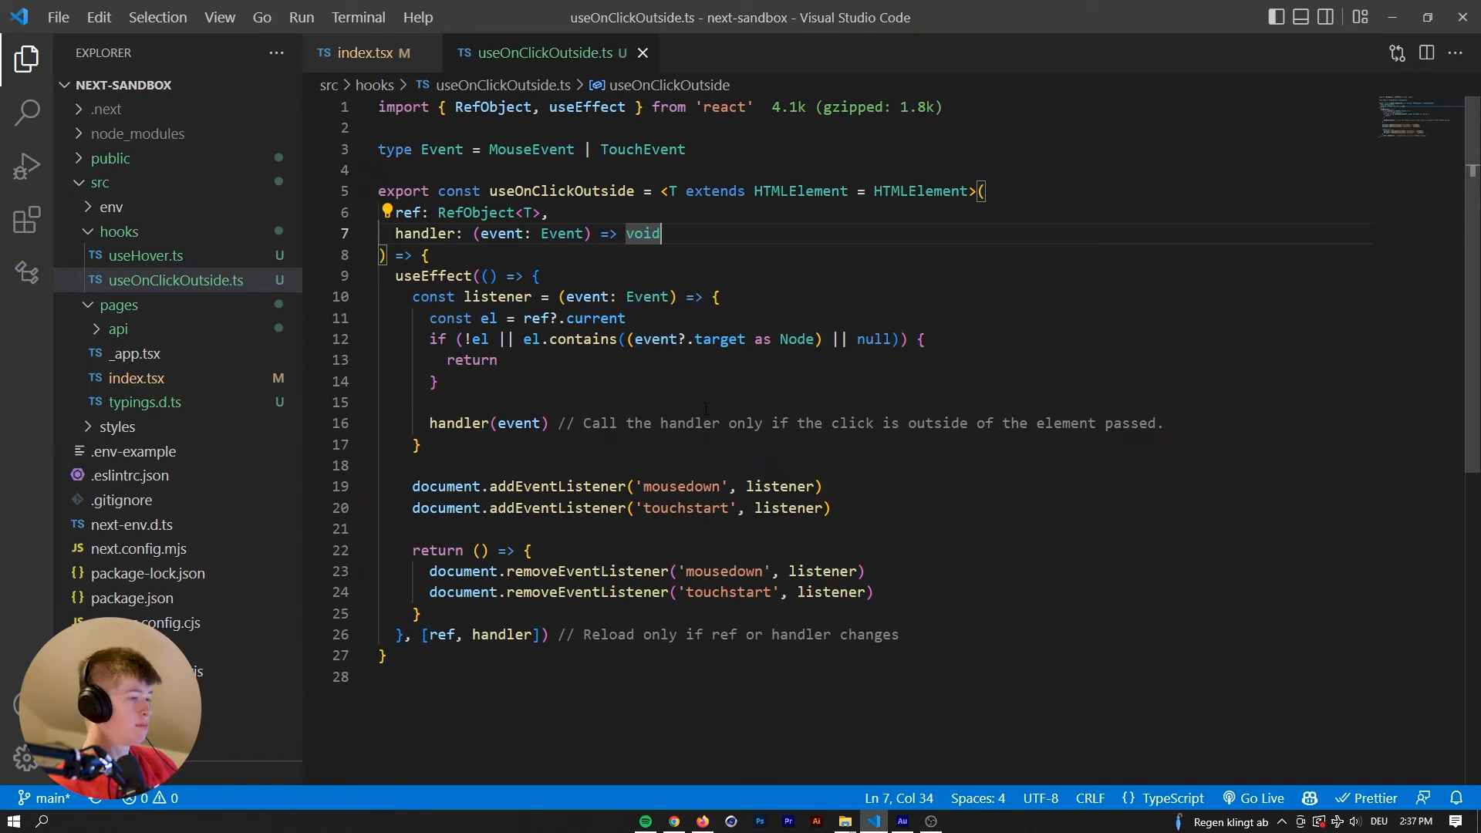
{"action": "left_click", "coordinate": [658, 340]}
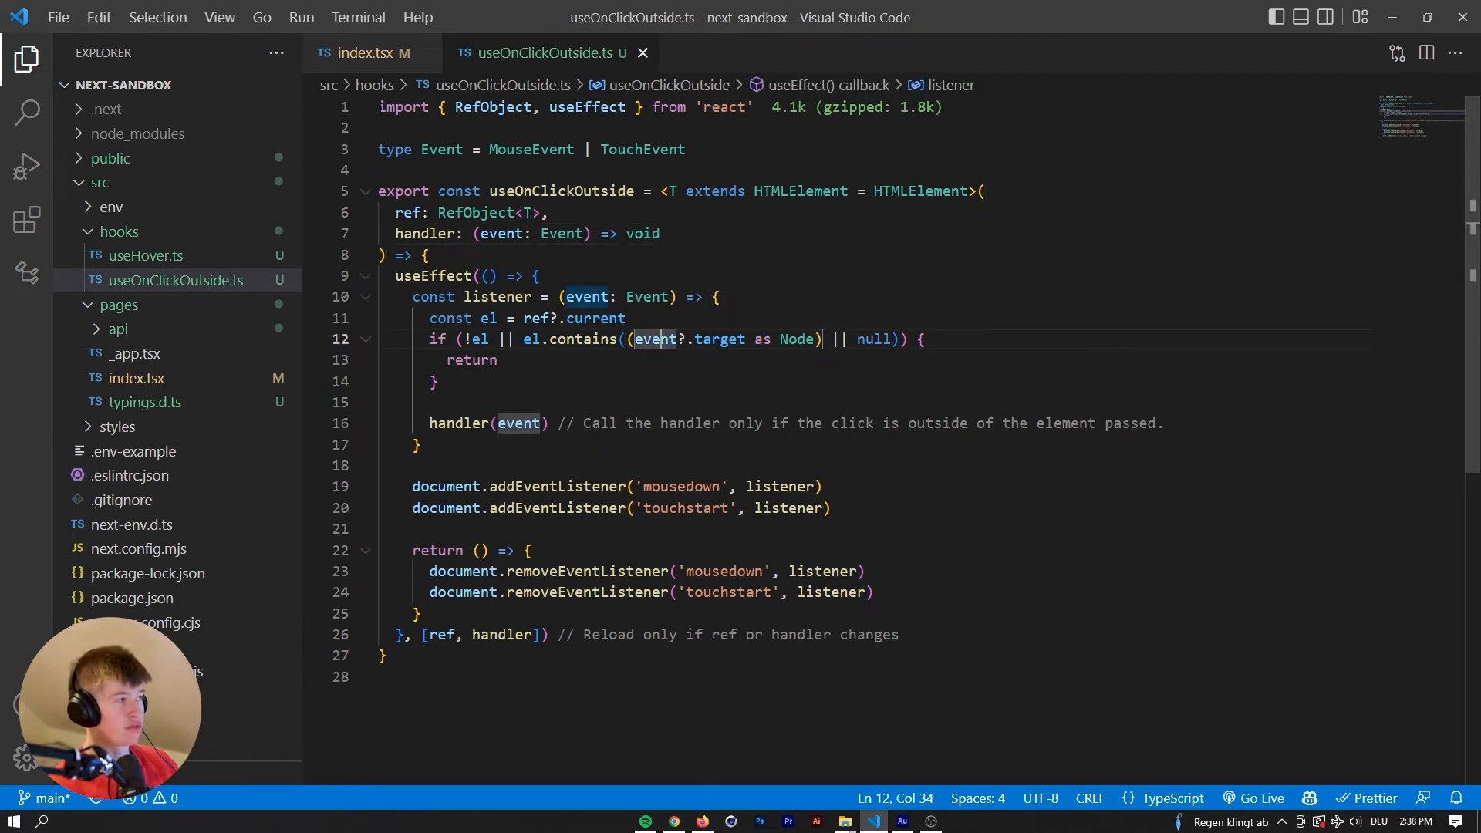
{"action": "left_click", "coordinate": [369, 52]}
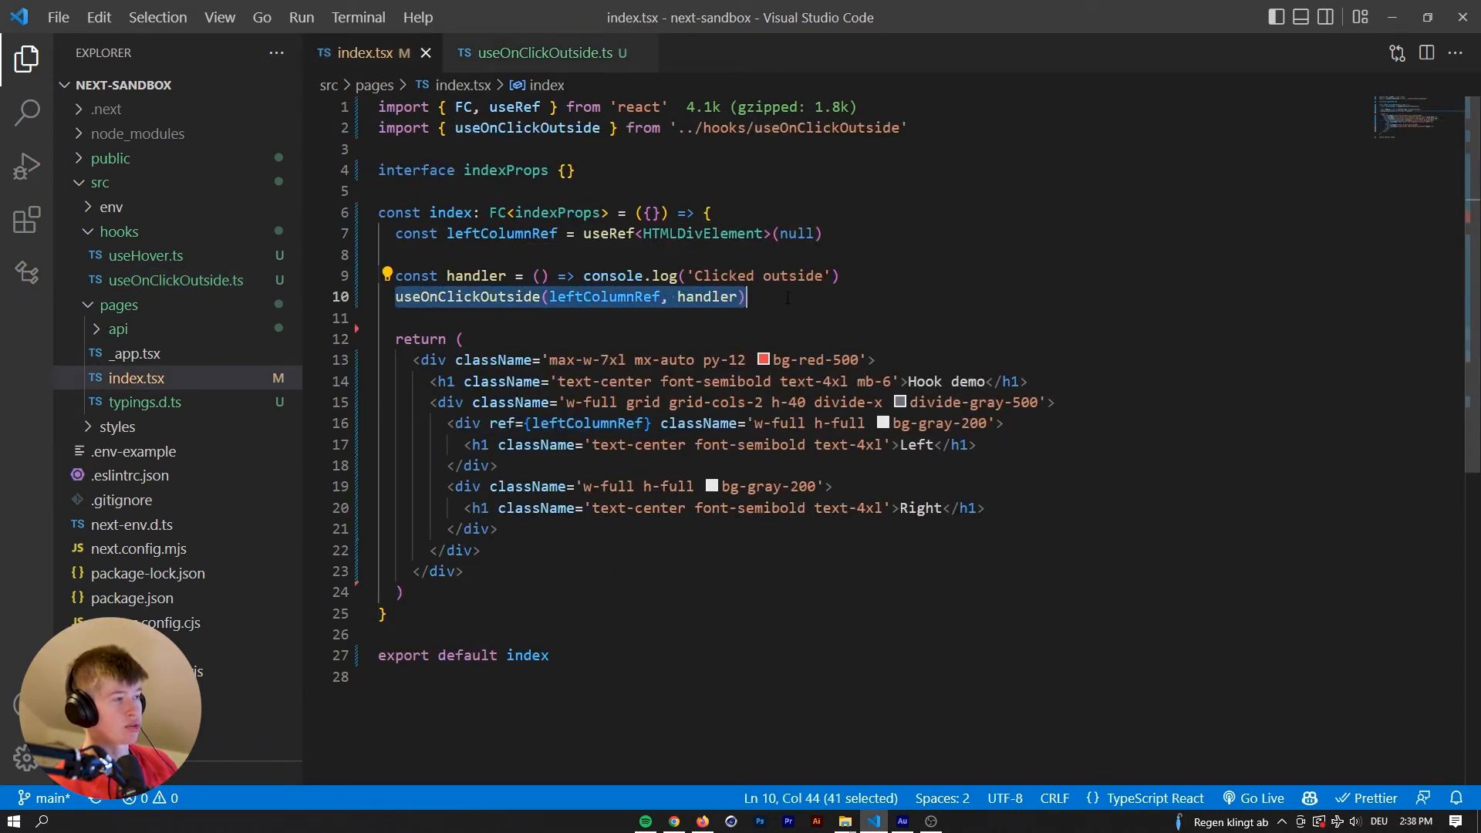
{"action": "left_click", "coordinate": [538, 52]}
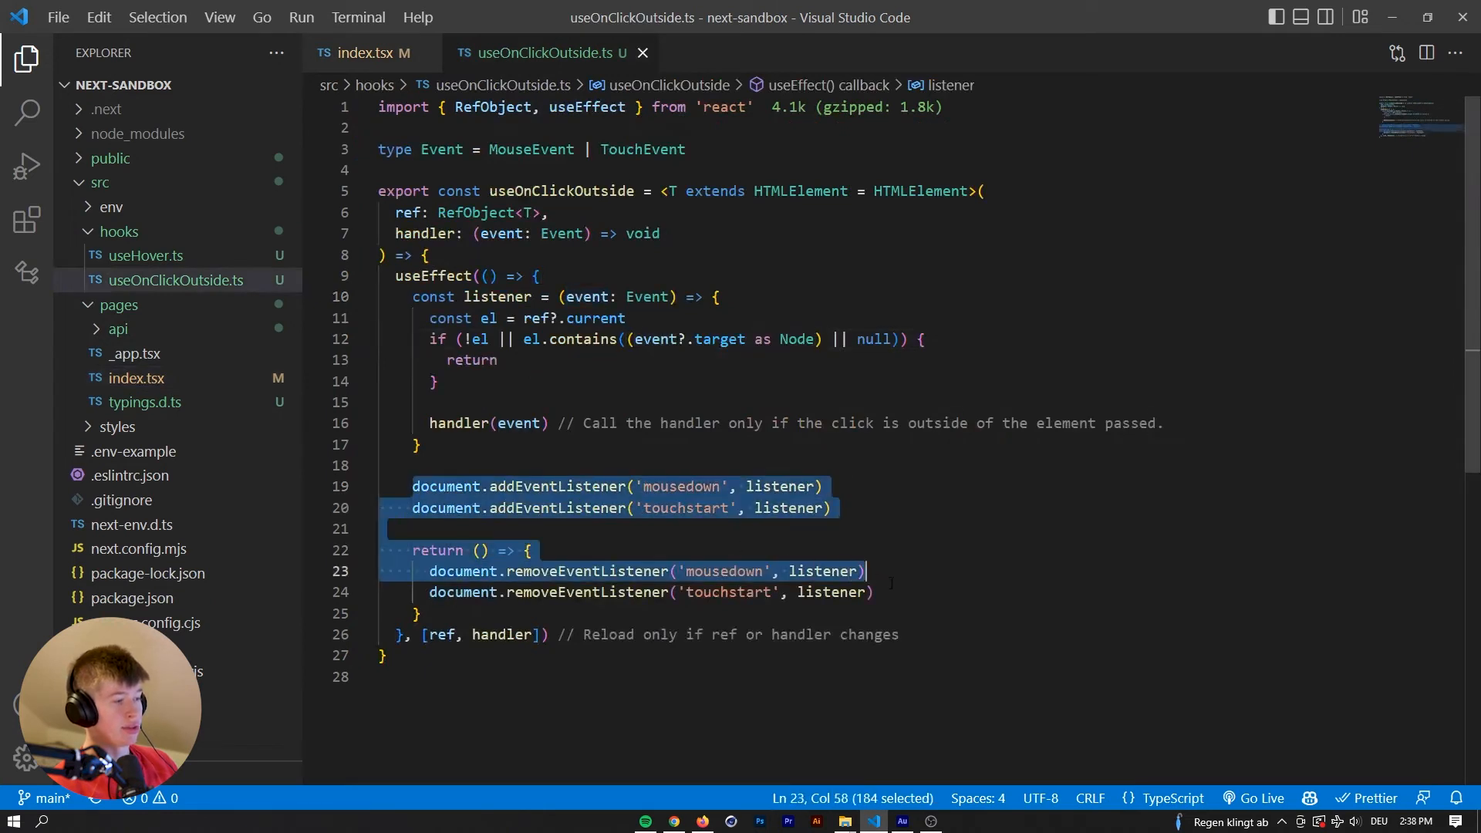
{"action": "left_click", "coordinate": [875, 592]}
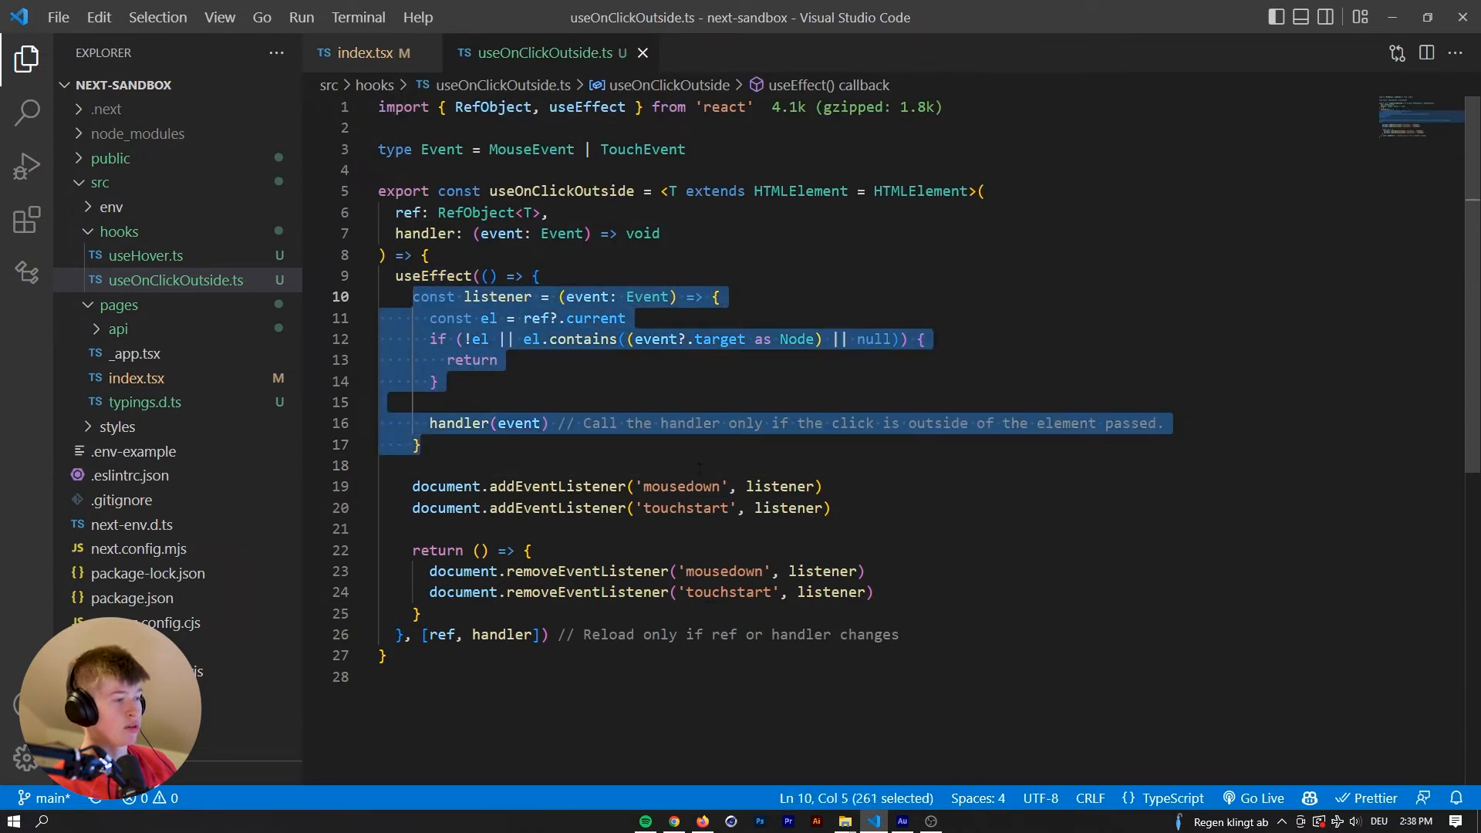
{"action": "left_click", "coordinate": [500, 339]}
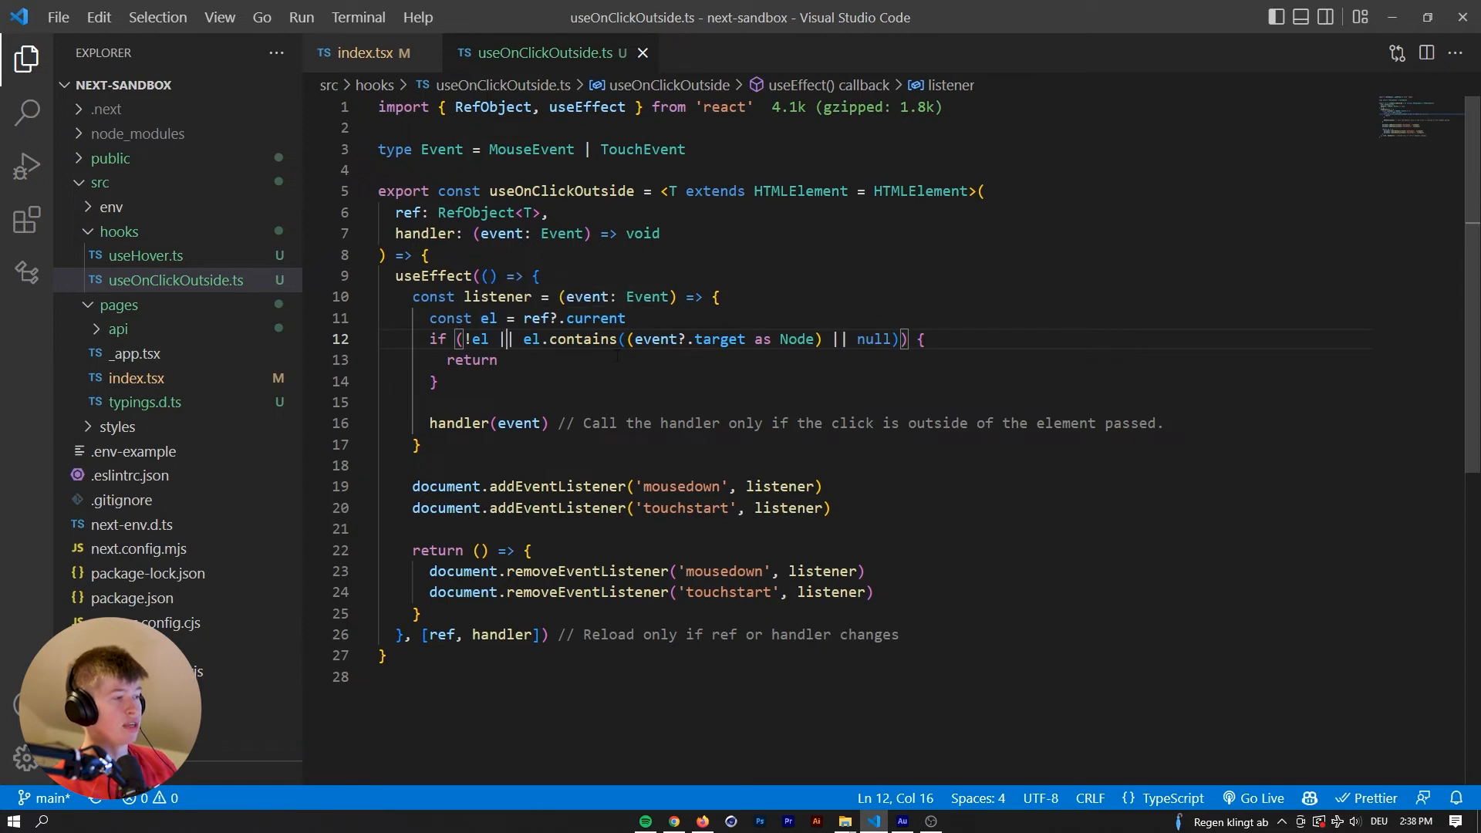
{"action": "double_click", "coordinate": [616, 296]}
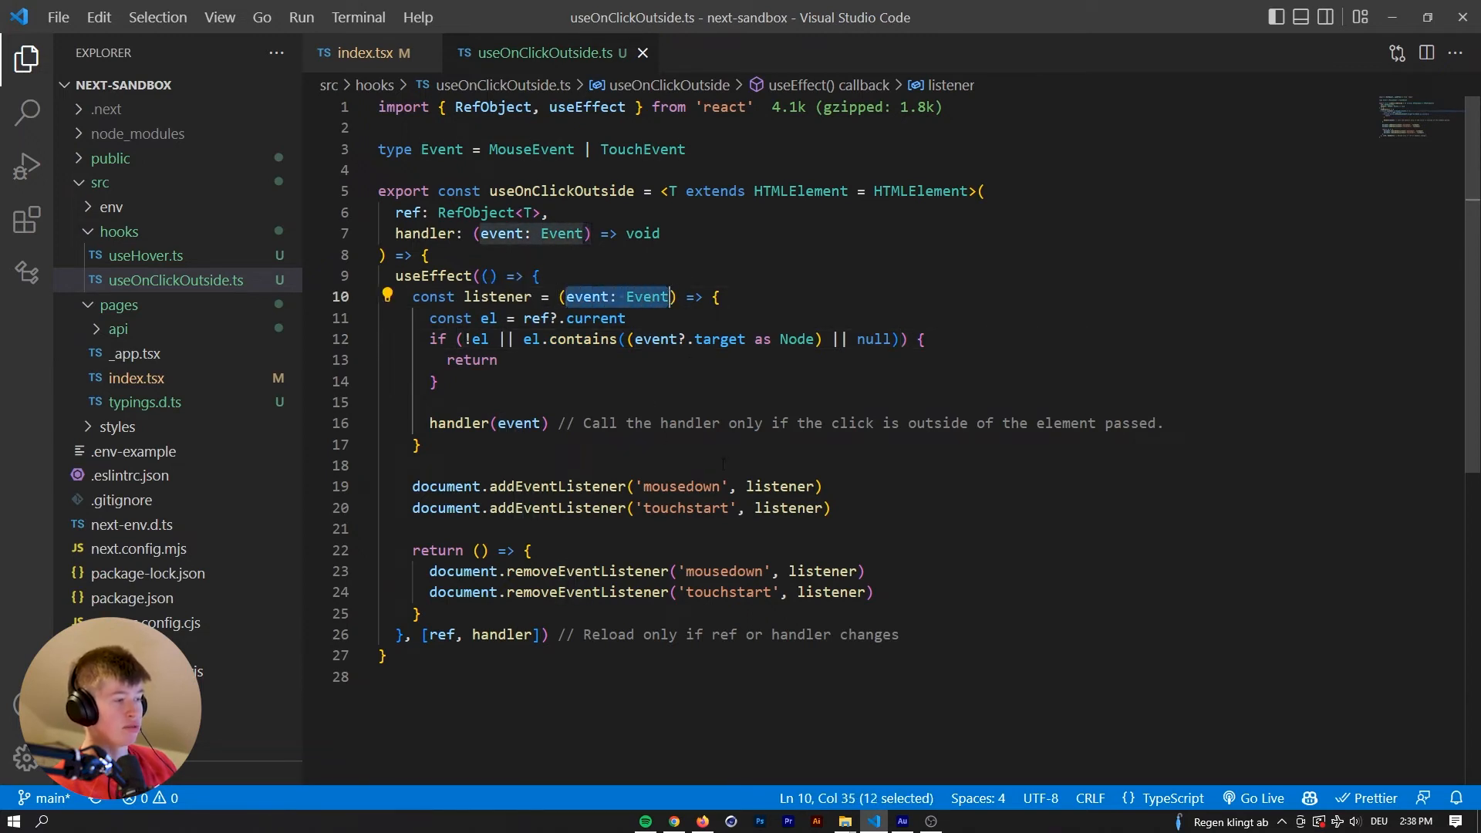
{"action": "left_click", "coordinate": [829, 508]}
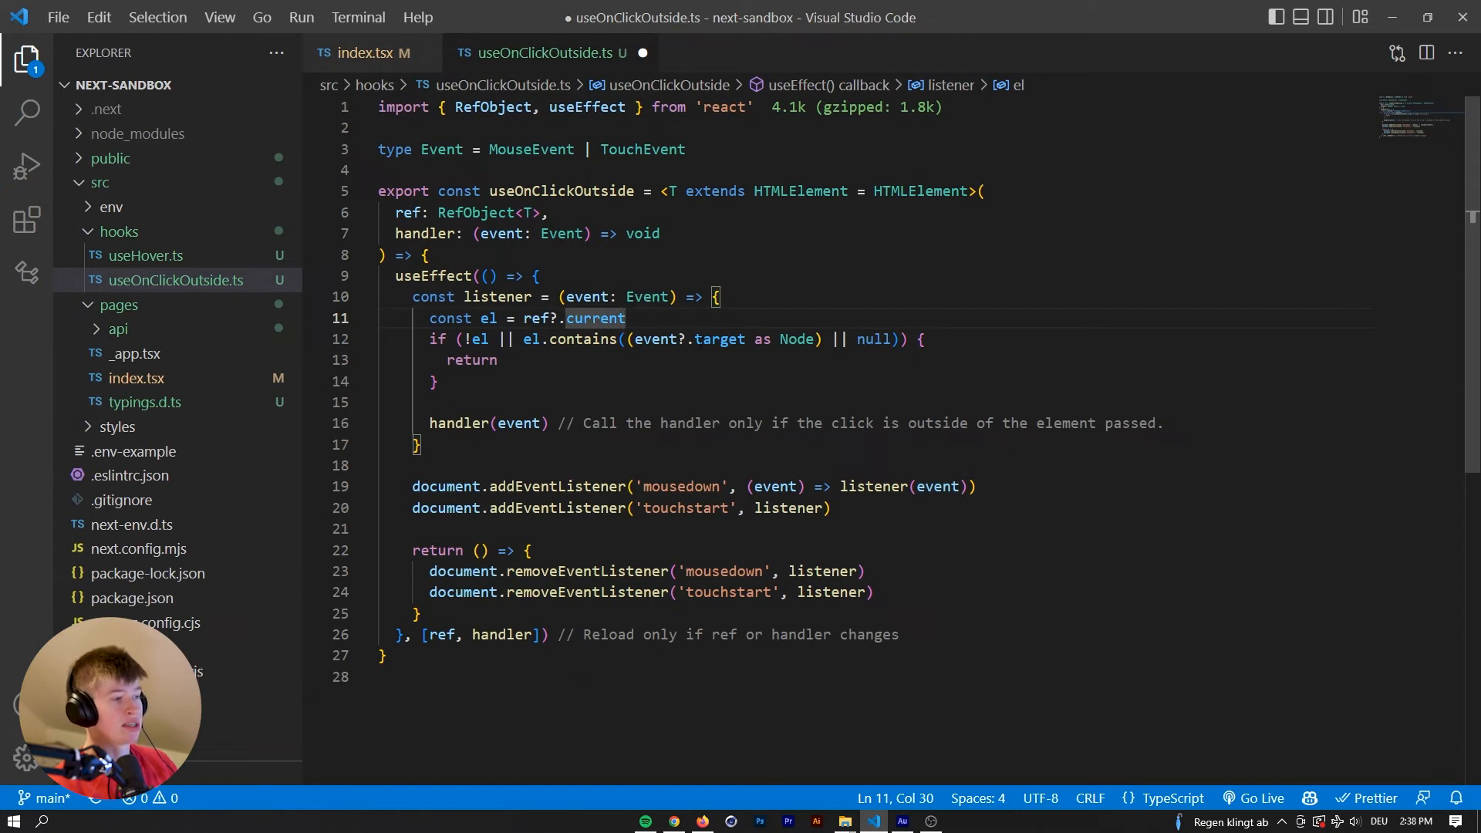
{"action": "left_click", "coordinate": [720, 296]}
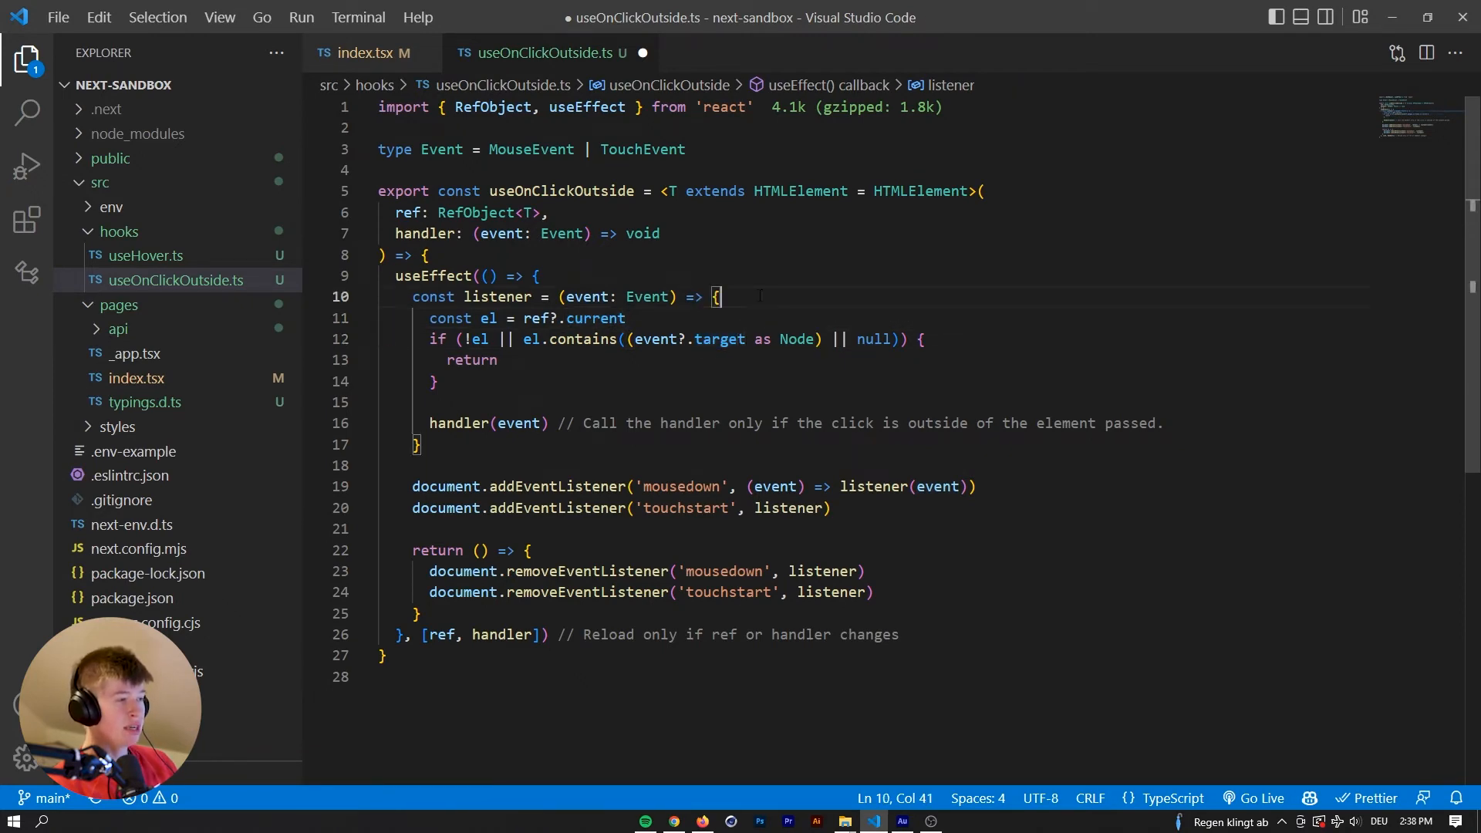
Check the demo in Firefox and the Left column's ref in index.tsx.
{"action": "left_click", "coordinate": [673, 820]}
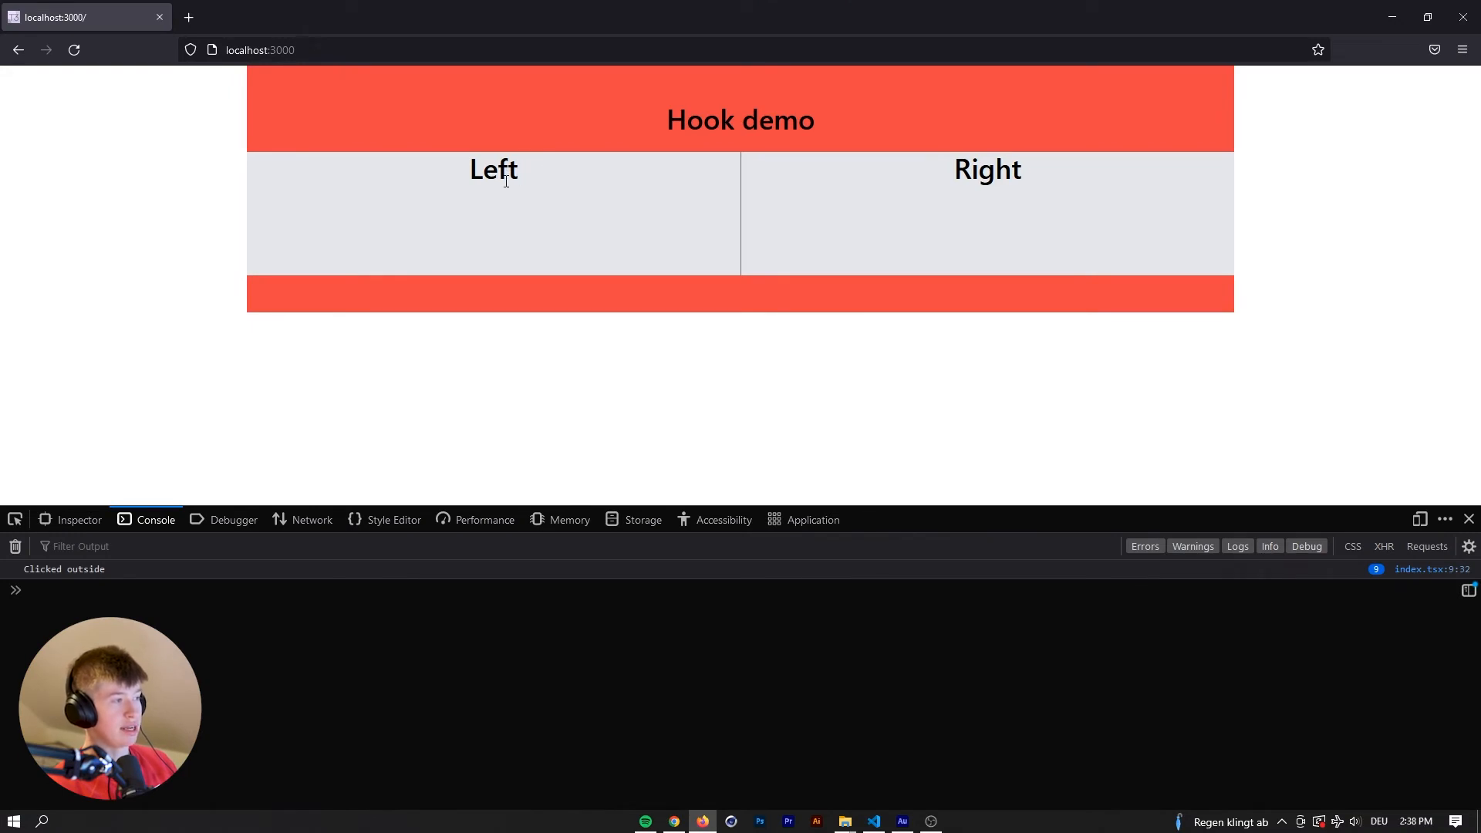
{"action": "left_click", "coordinate": [872, 820]}
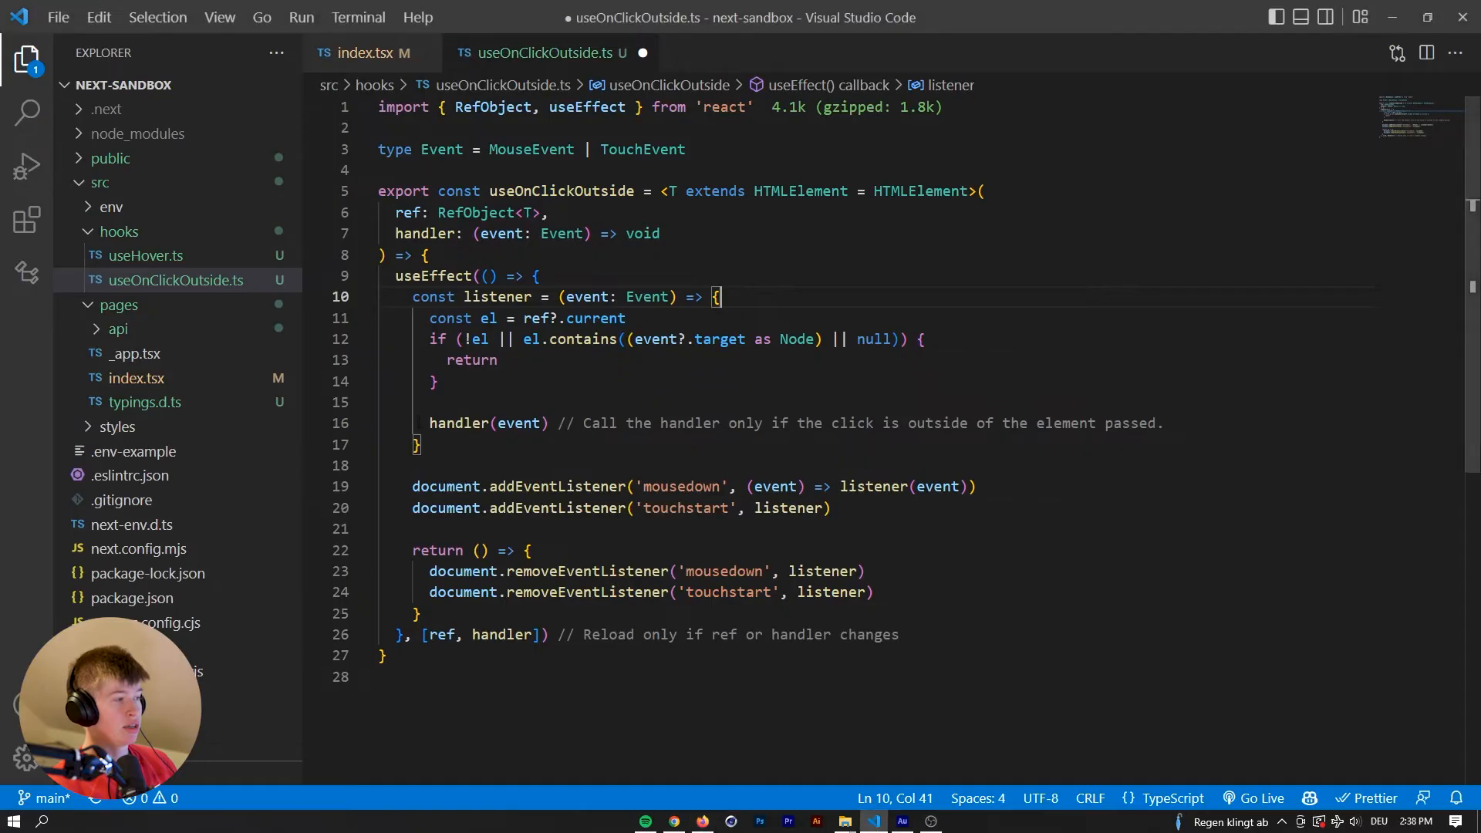
{"action": "left_click", "coordinate": [369, 53]}
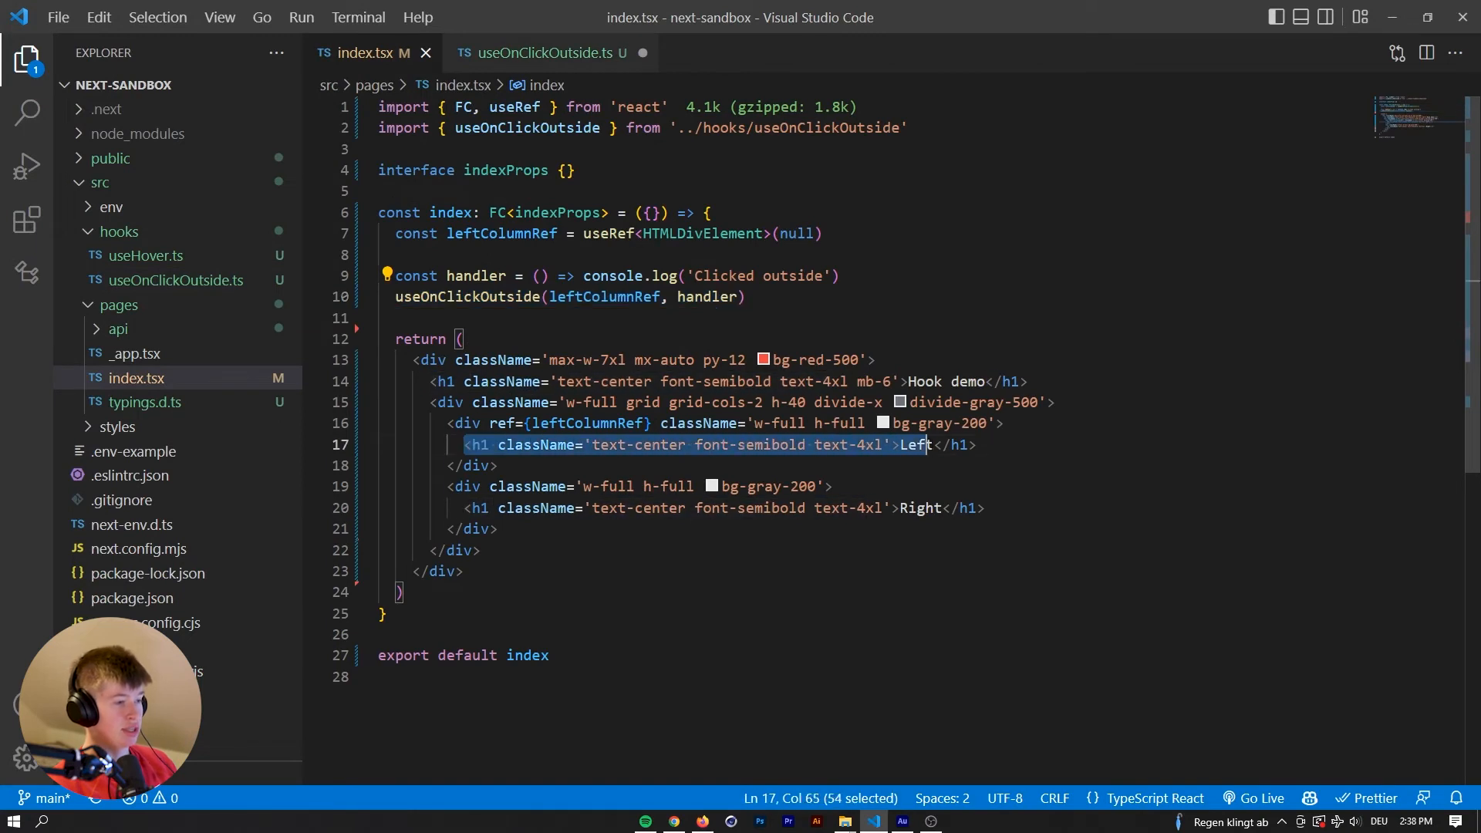
{"action": "left_click", "coordinate": [513, 444]}
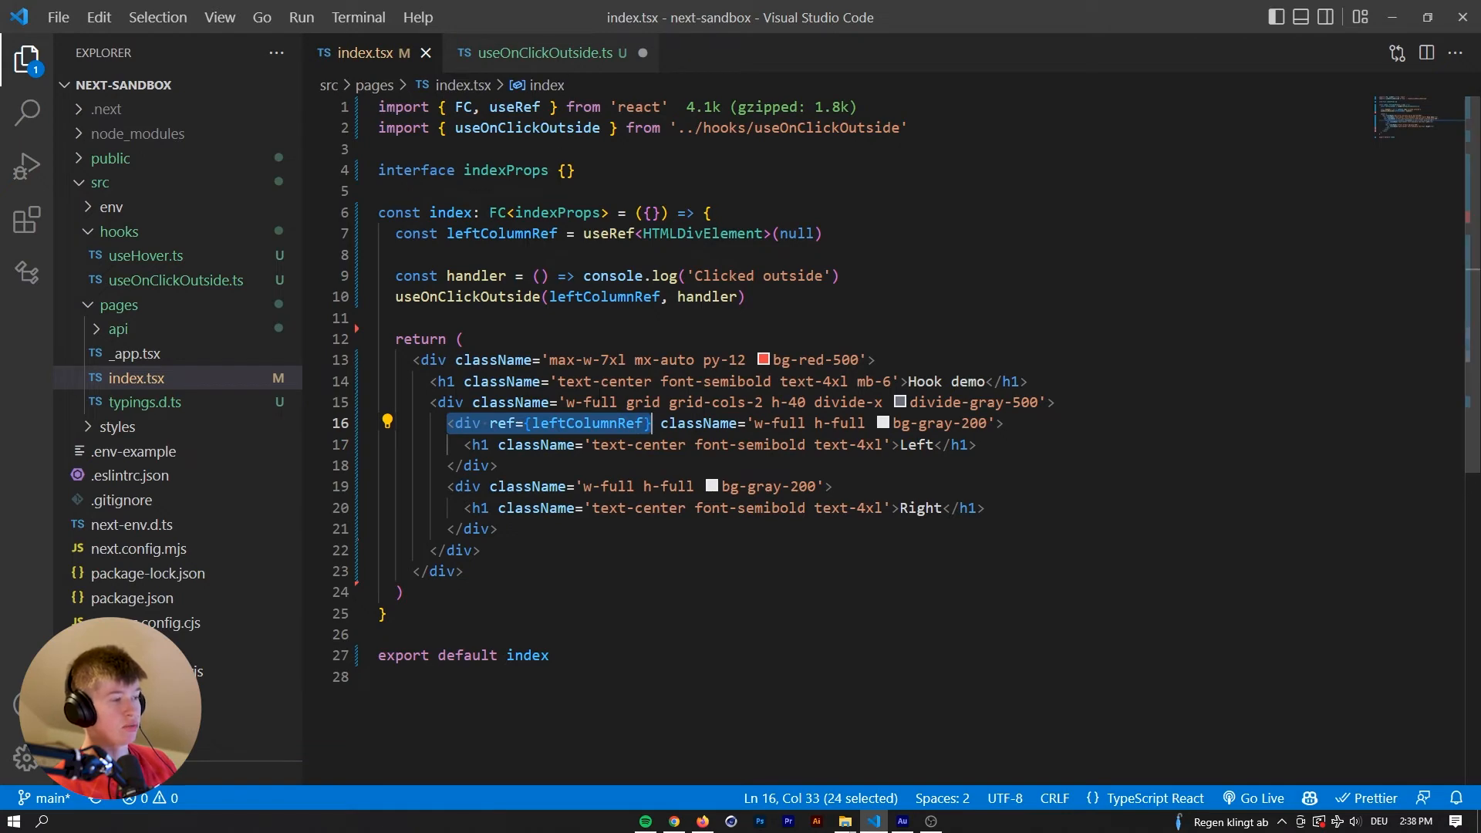
{"action": "left_click", "coordinate": [542, 54]}
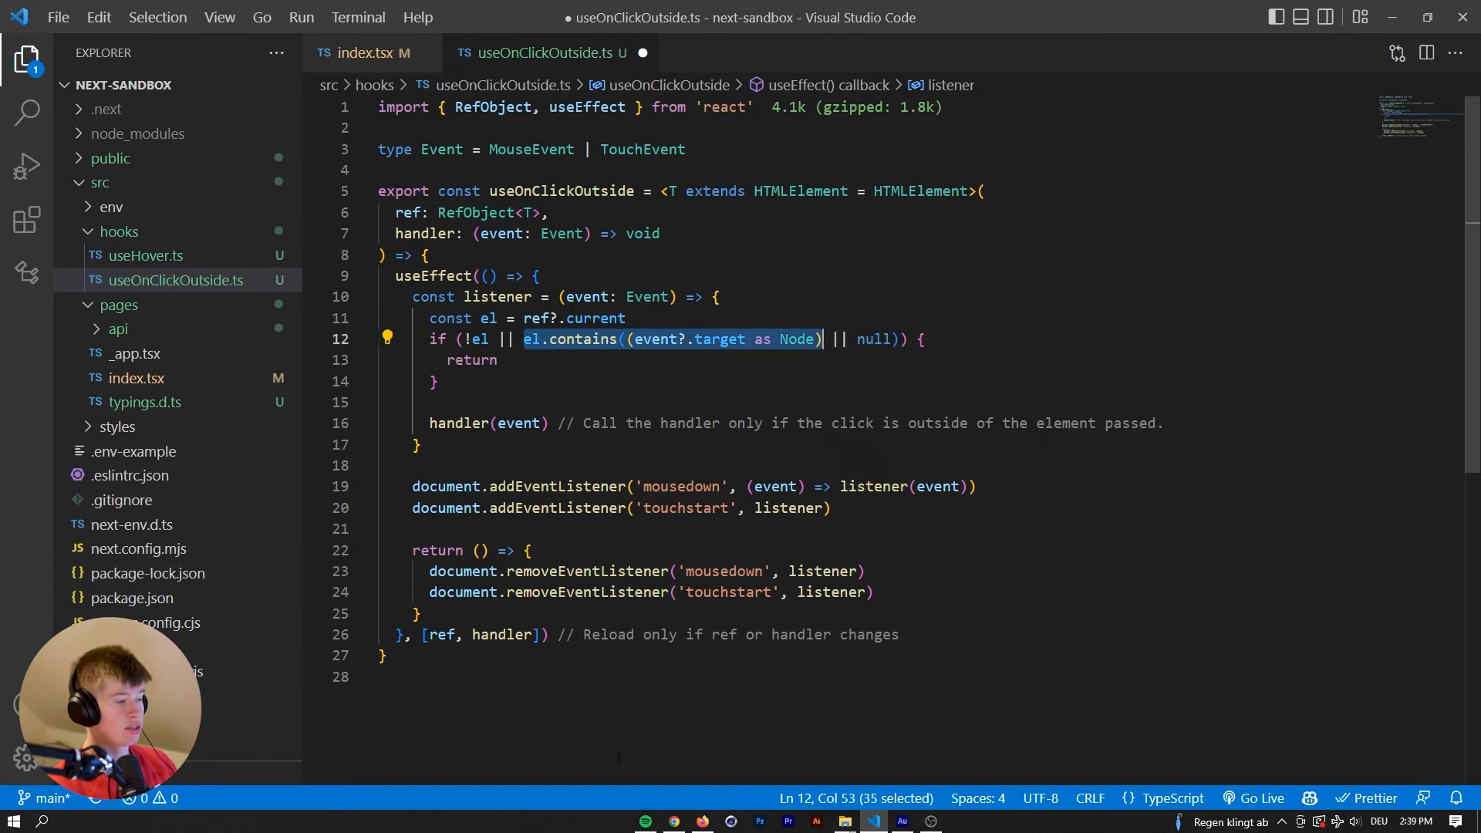
{"action": "left_click", "coordinate": [369, 53]}
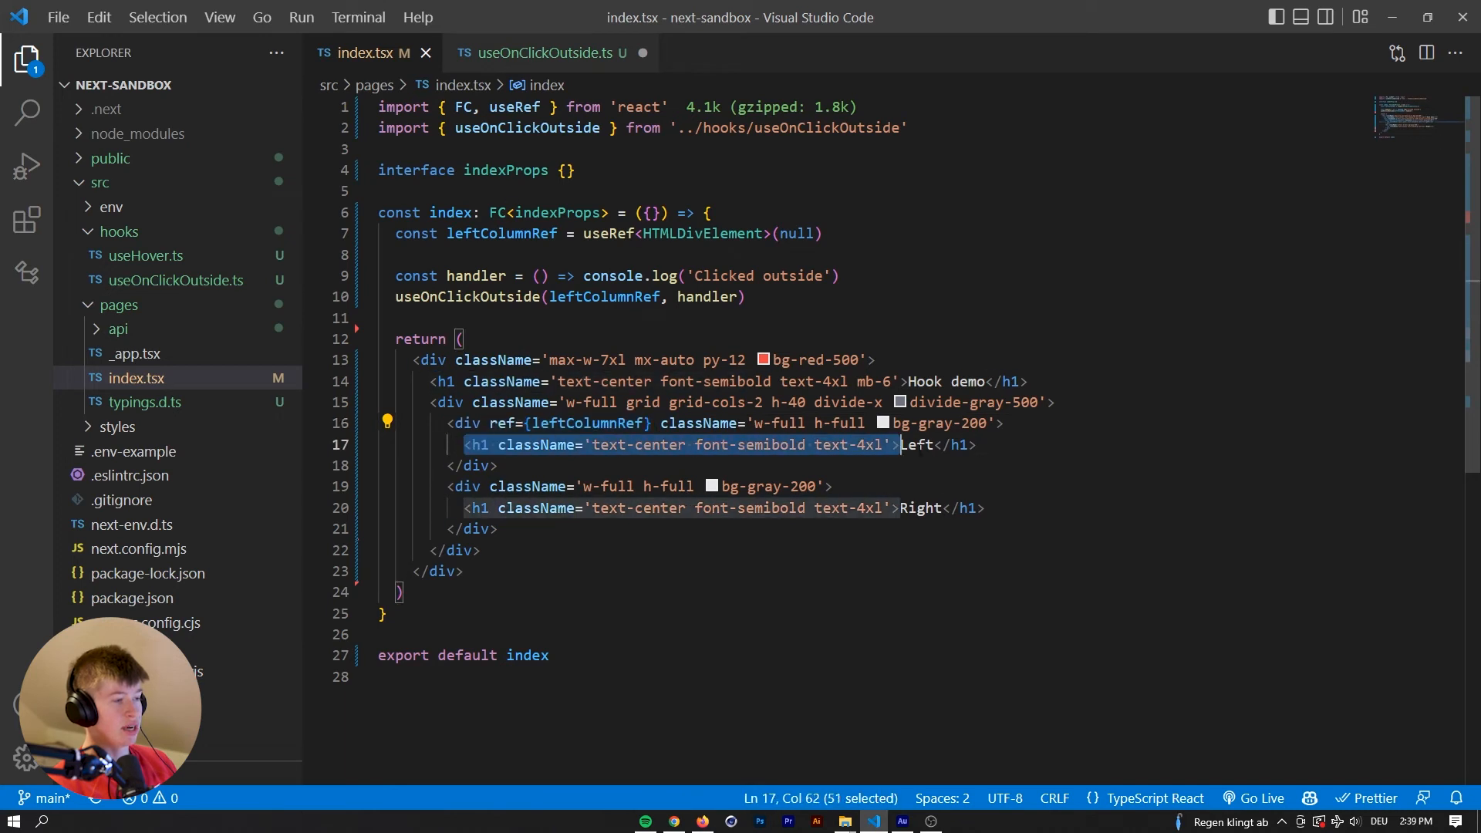
Compare the hook's early return for inside clicks against the index.tsx code.
{"action": "left_click", "coordinate": [543, 52]}
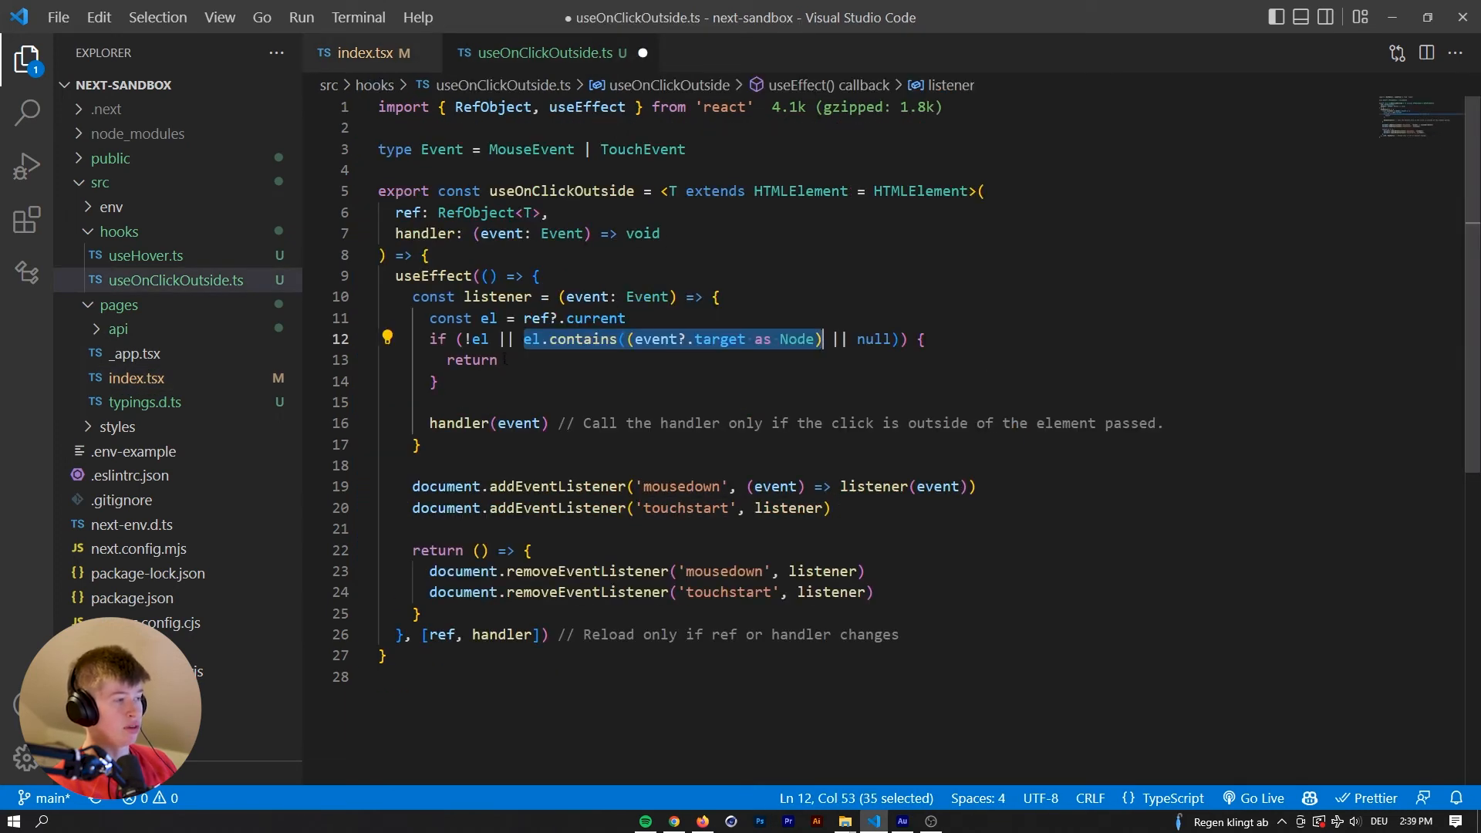
{"action": "double_click", "coordinate": [471, 360]}
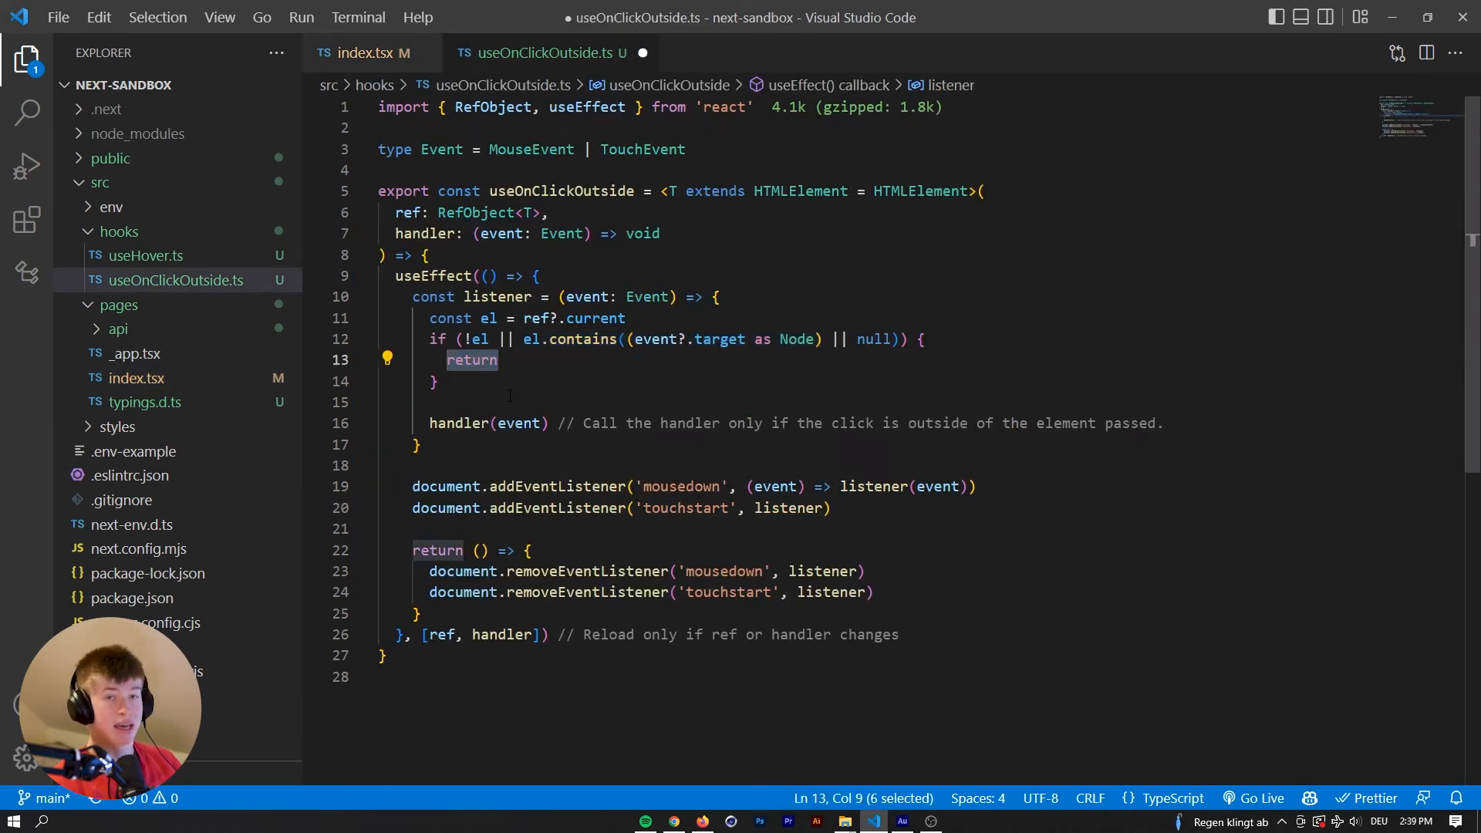
{"action": "mouse_move", "coordinate": [687, 811]}
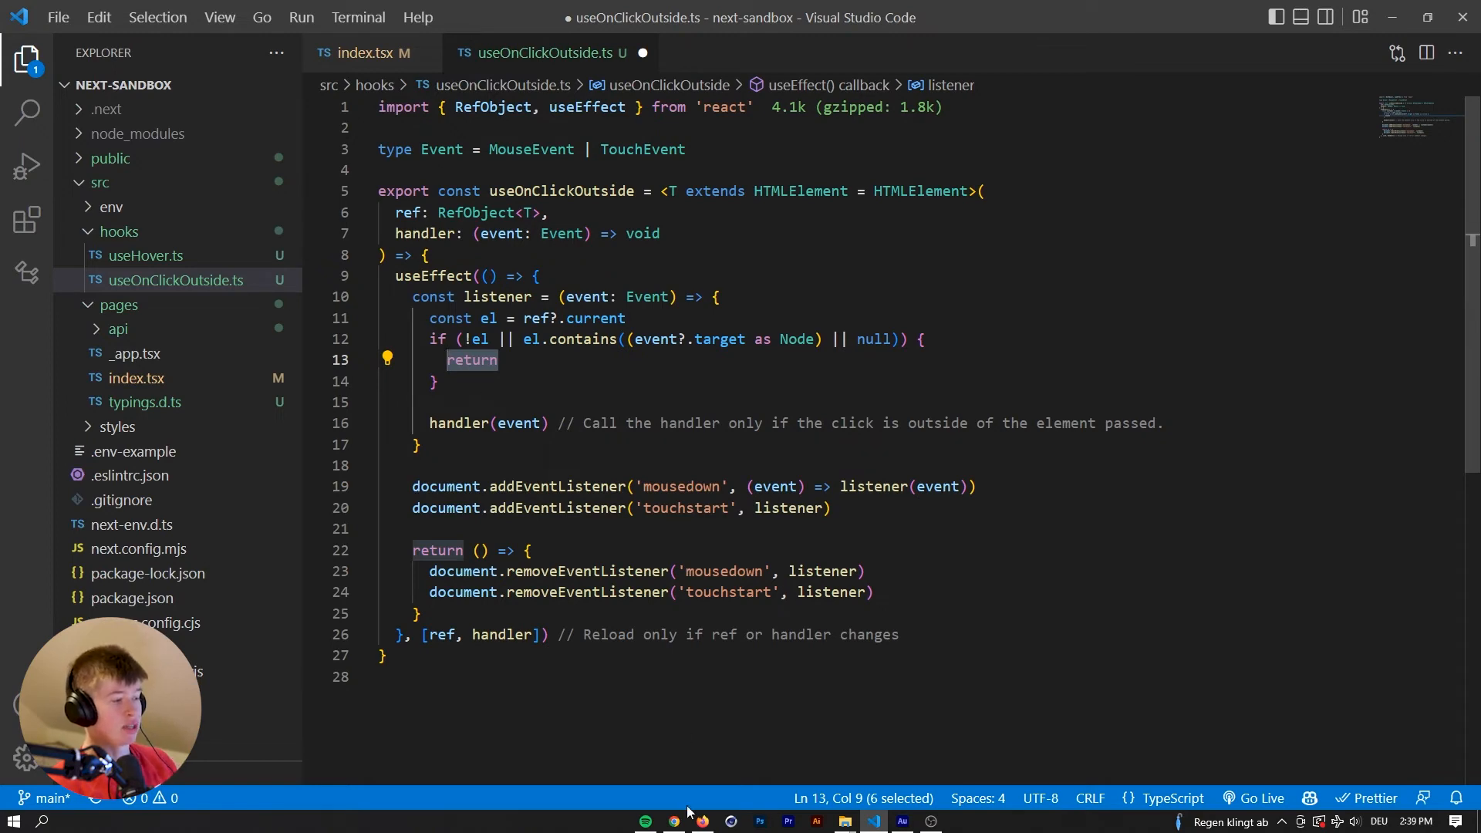
{"action": "mouse_move", "coordinate": [340, 27]}
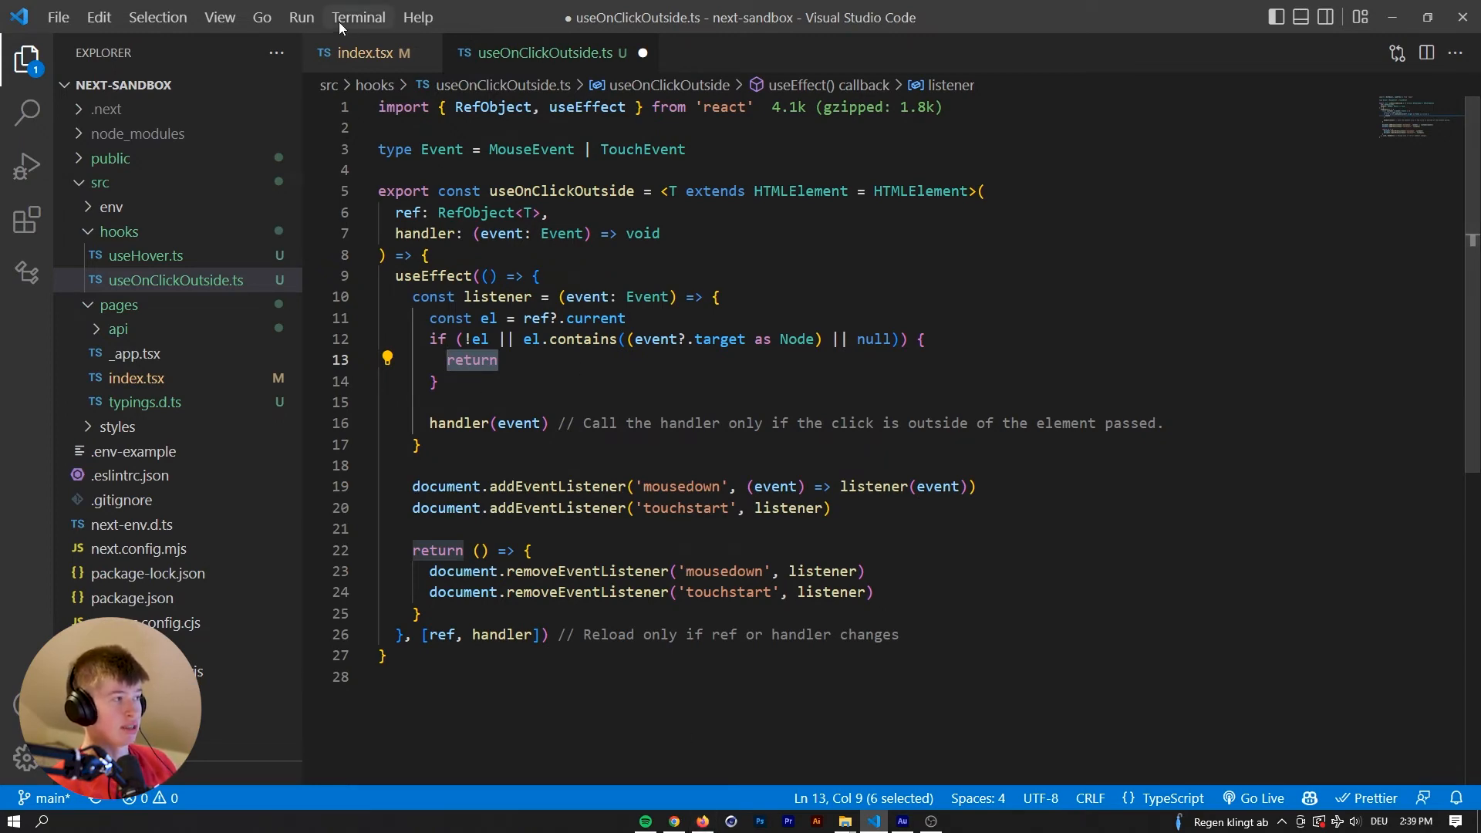
{"action": "left_click", "coordinate": [363, 52]}
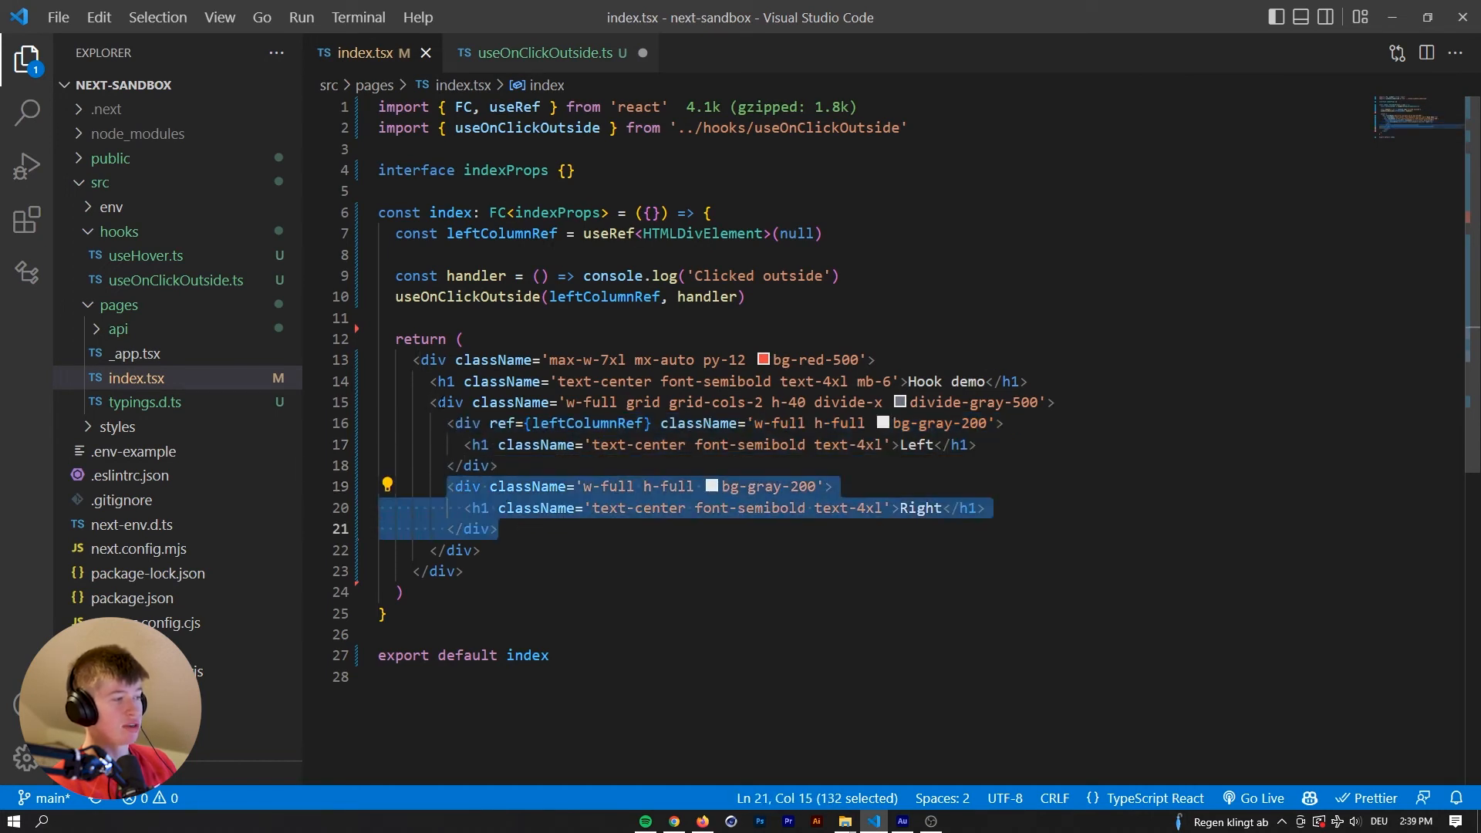
{"action": "left_click", "coordinate": [541, 53]}
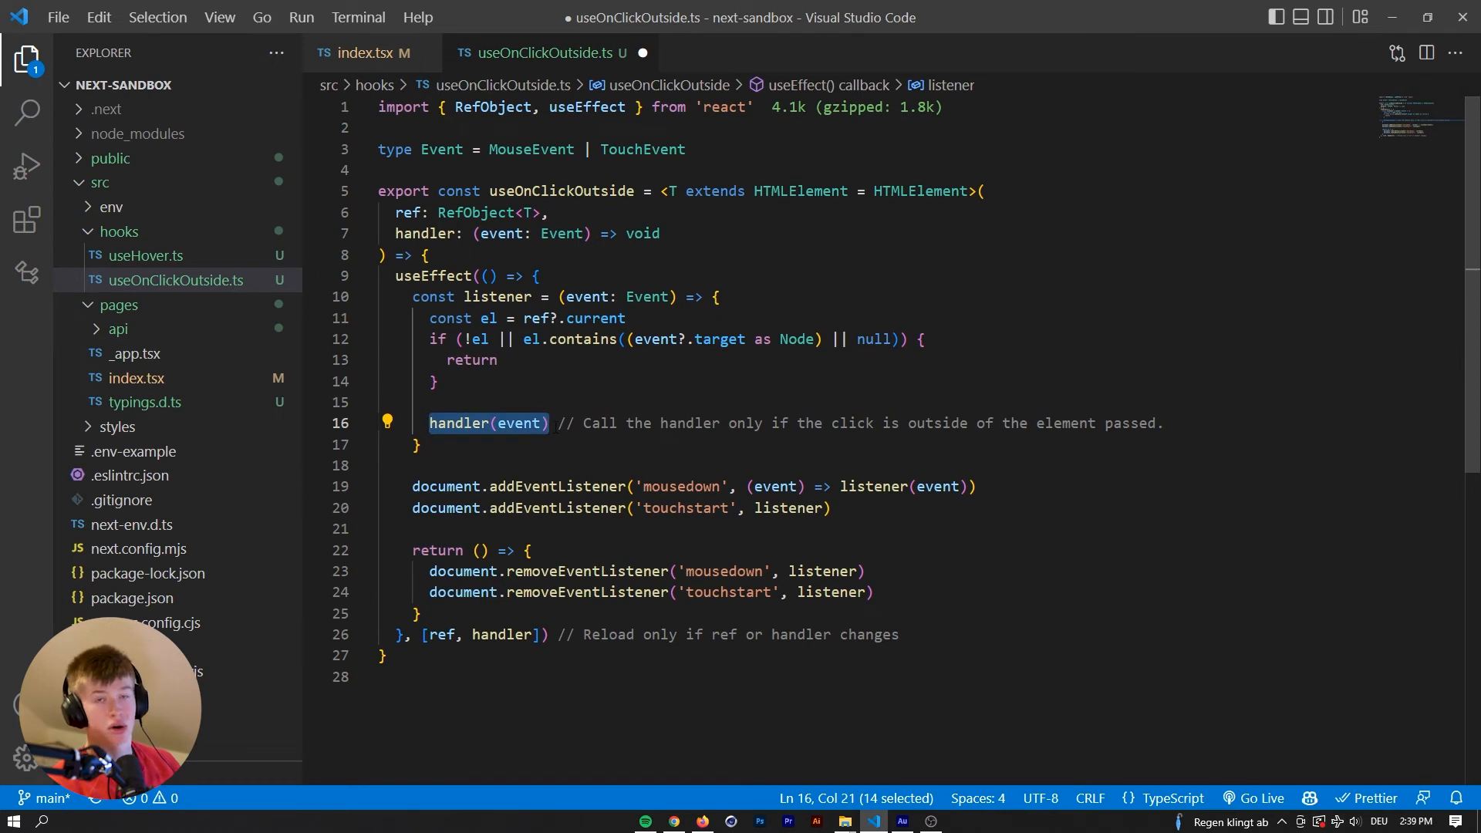
{"action": "left_click", "coordinate": [437, 381]}
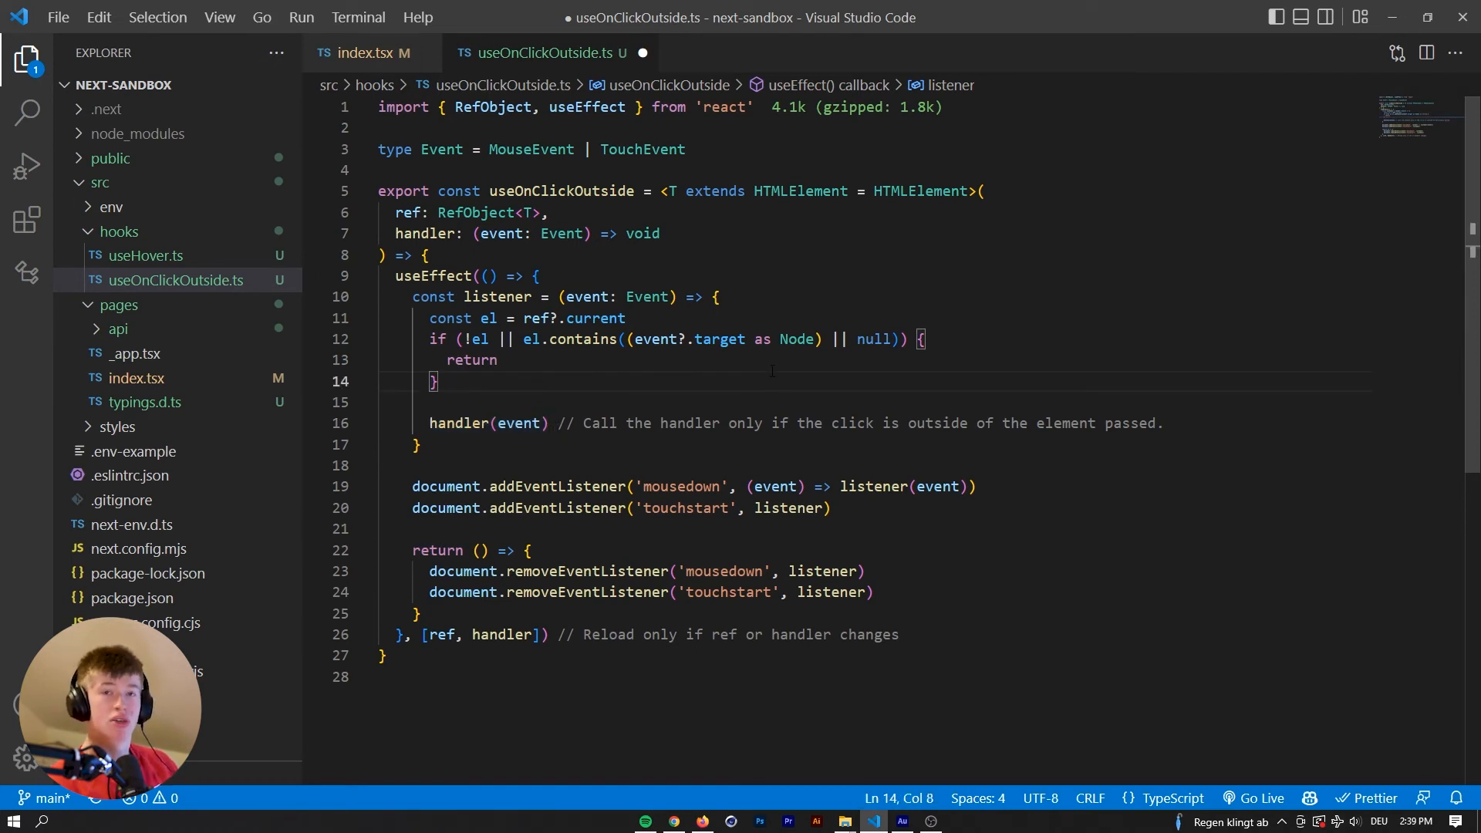
{"action": "left_click", "coordinate": [365, 52]}
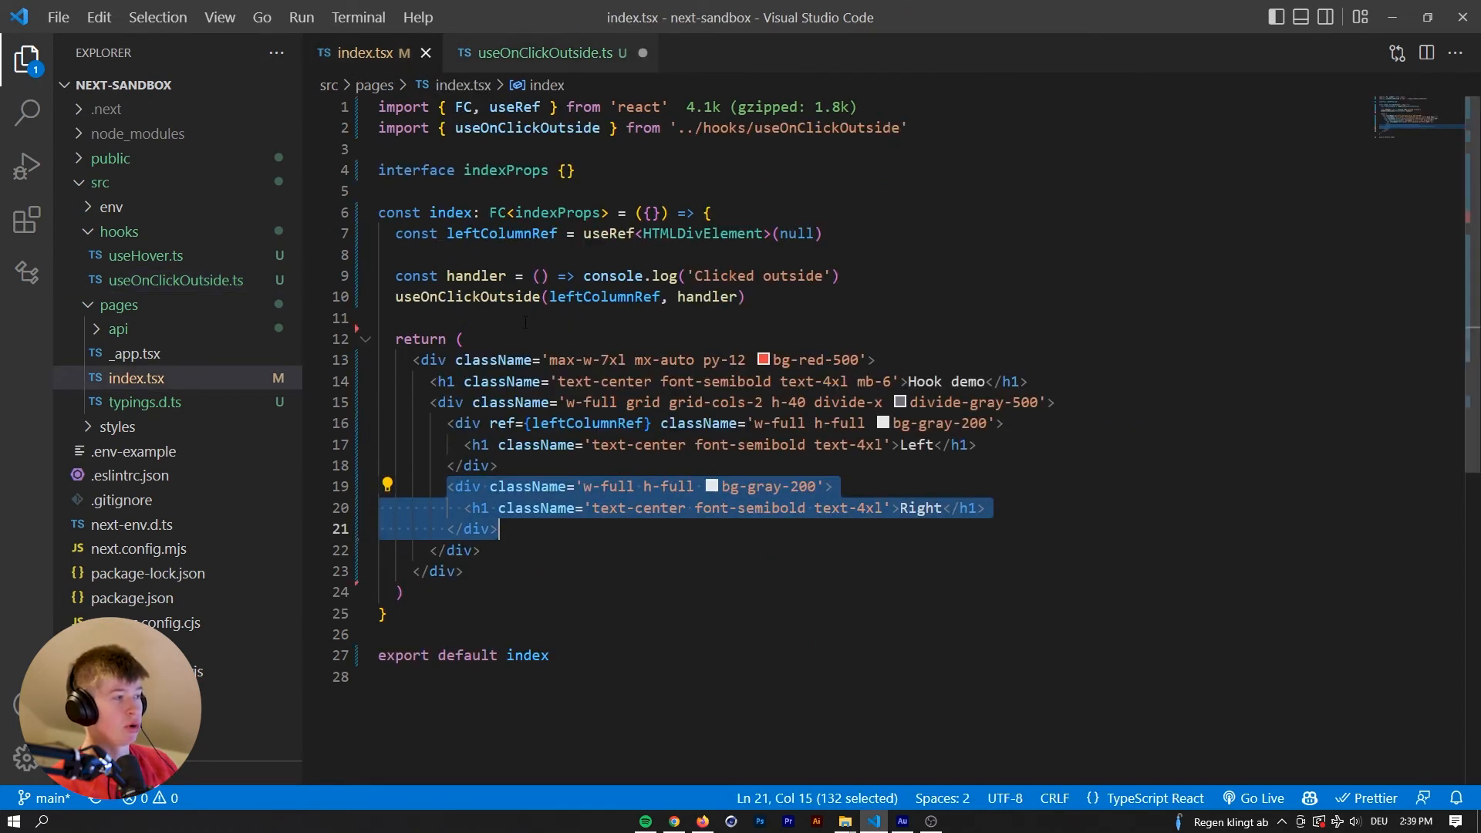
Create a Modal component above index returning a full-screen 'absolute inset-0 bg-black' div.
{"action": "key", "text": "Enter"}
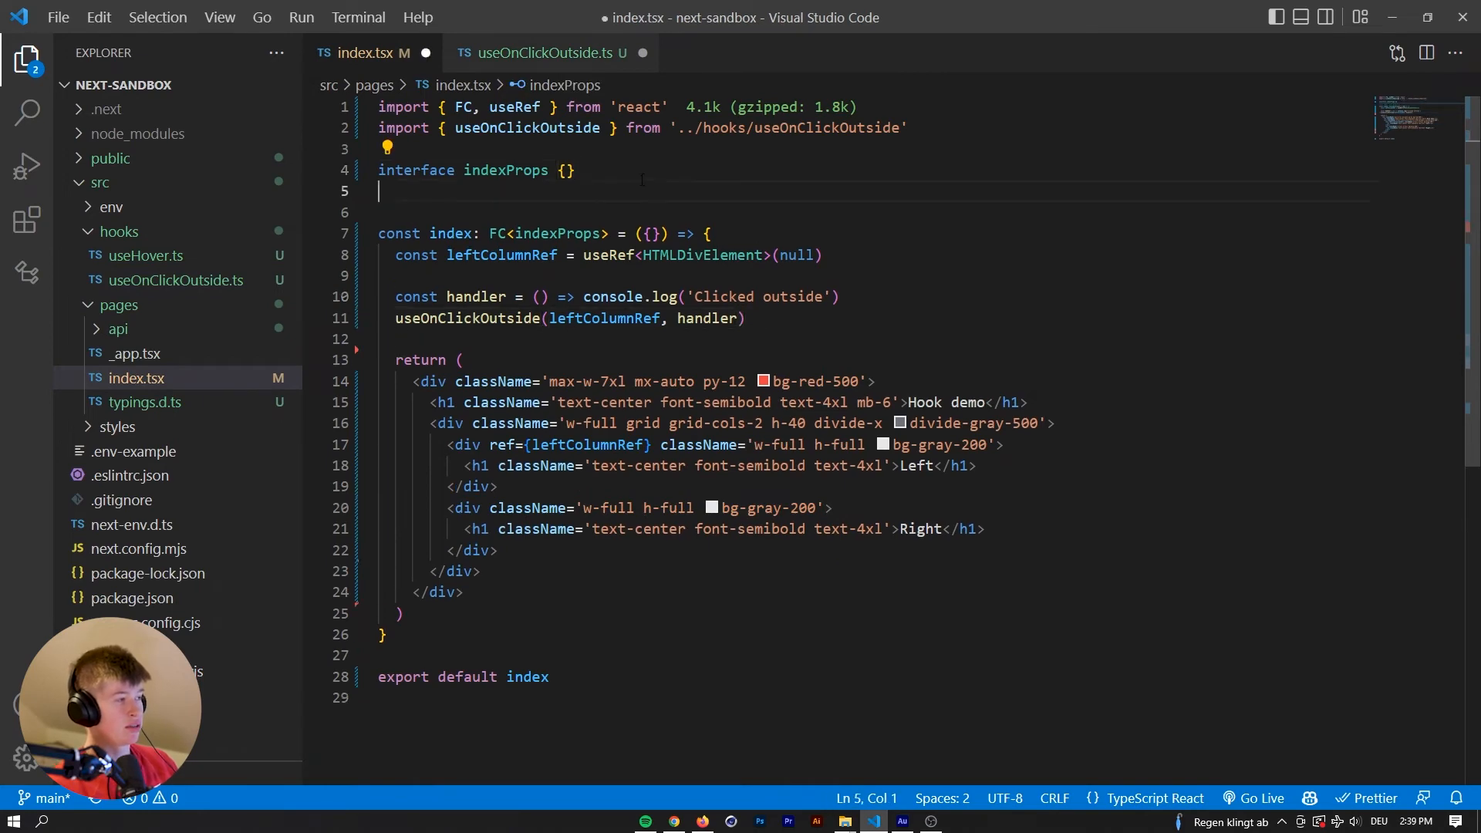
{"action": "type", "text": "const Modal ="}
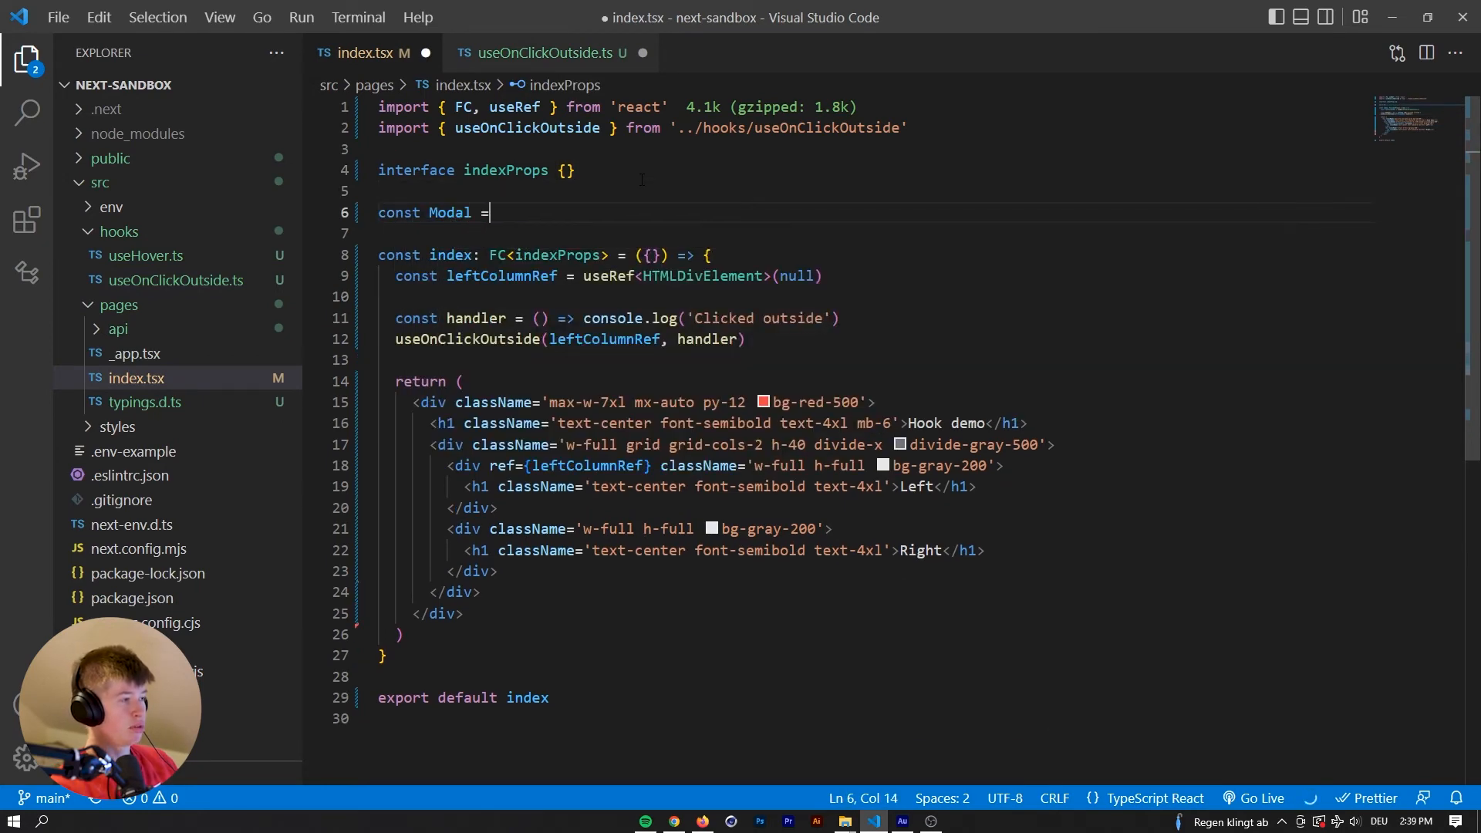
{"action": "type", "text": "() => {"}
{"action": "type", "text": "return <div></div>"}
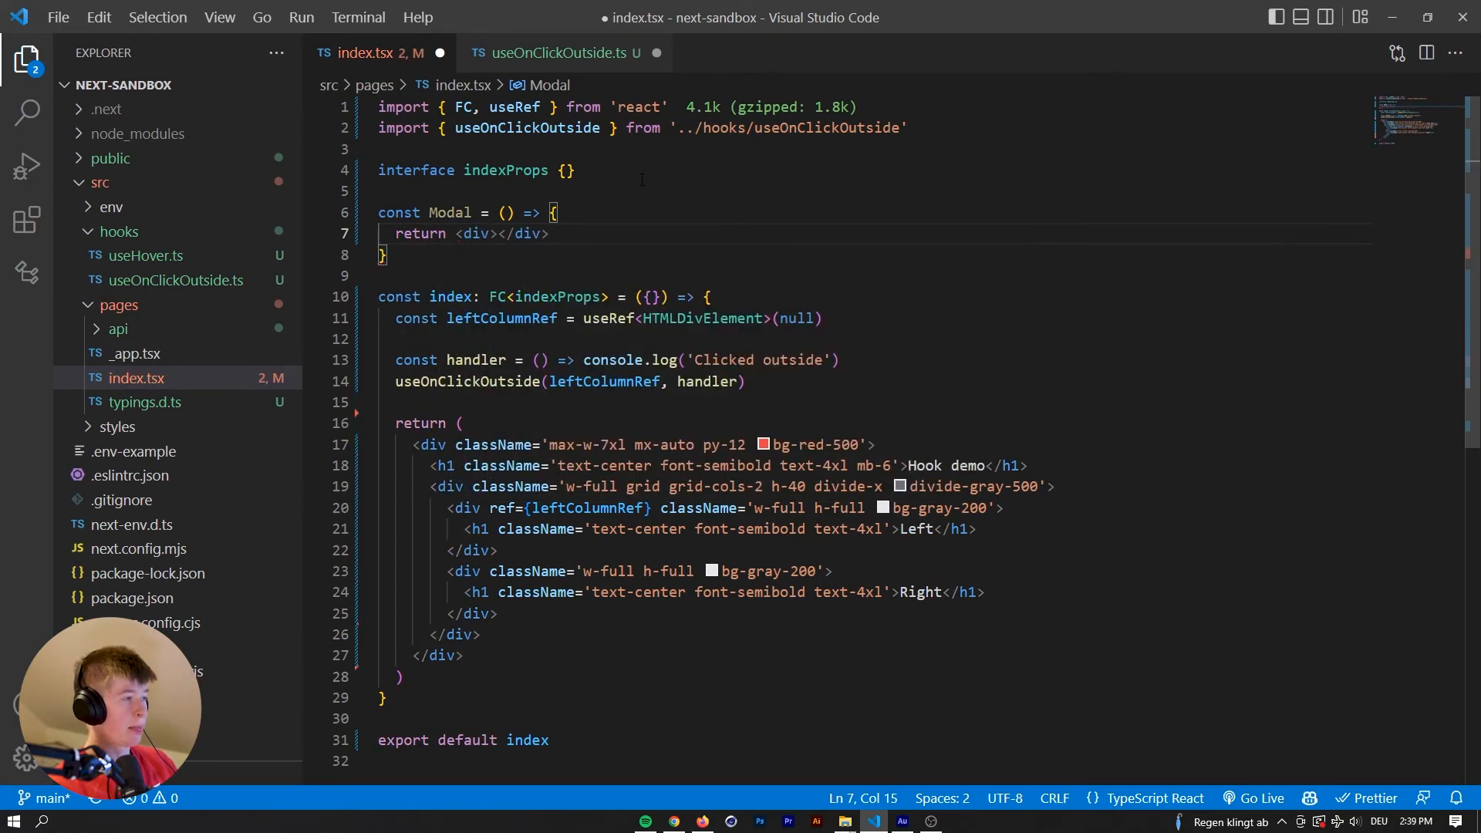
{"action": "type", "text": "className='ab'"}
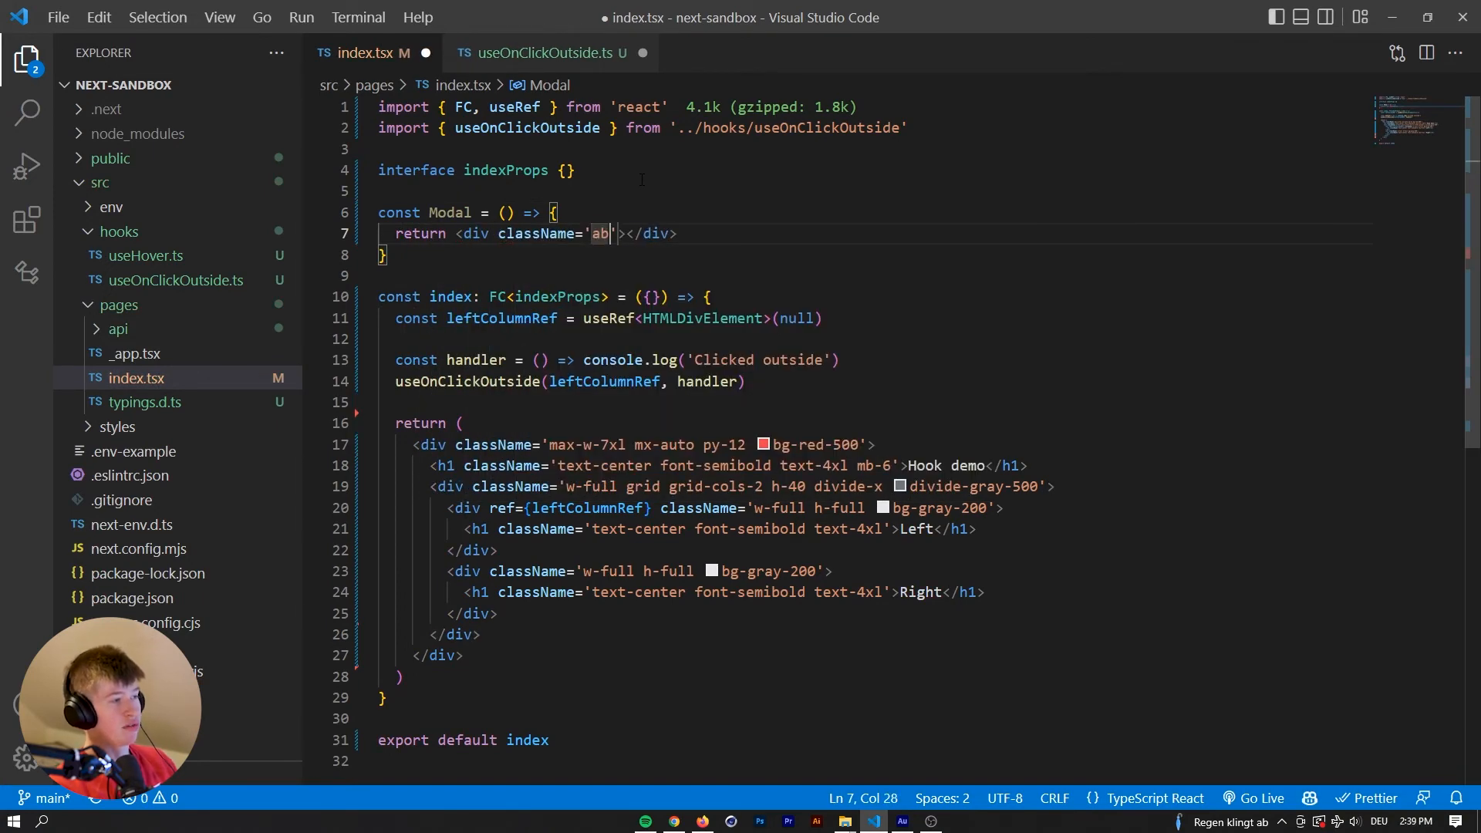
{"action": "type", "text": "absolute inset-0"}
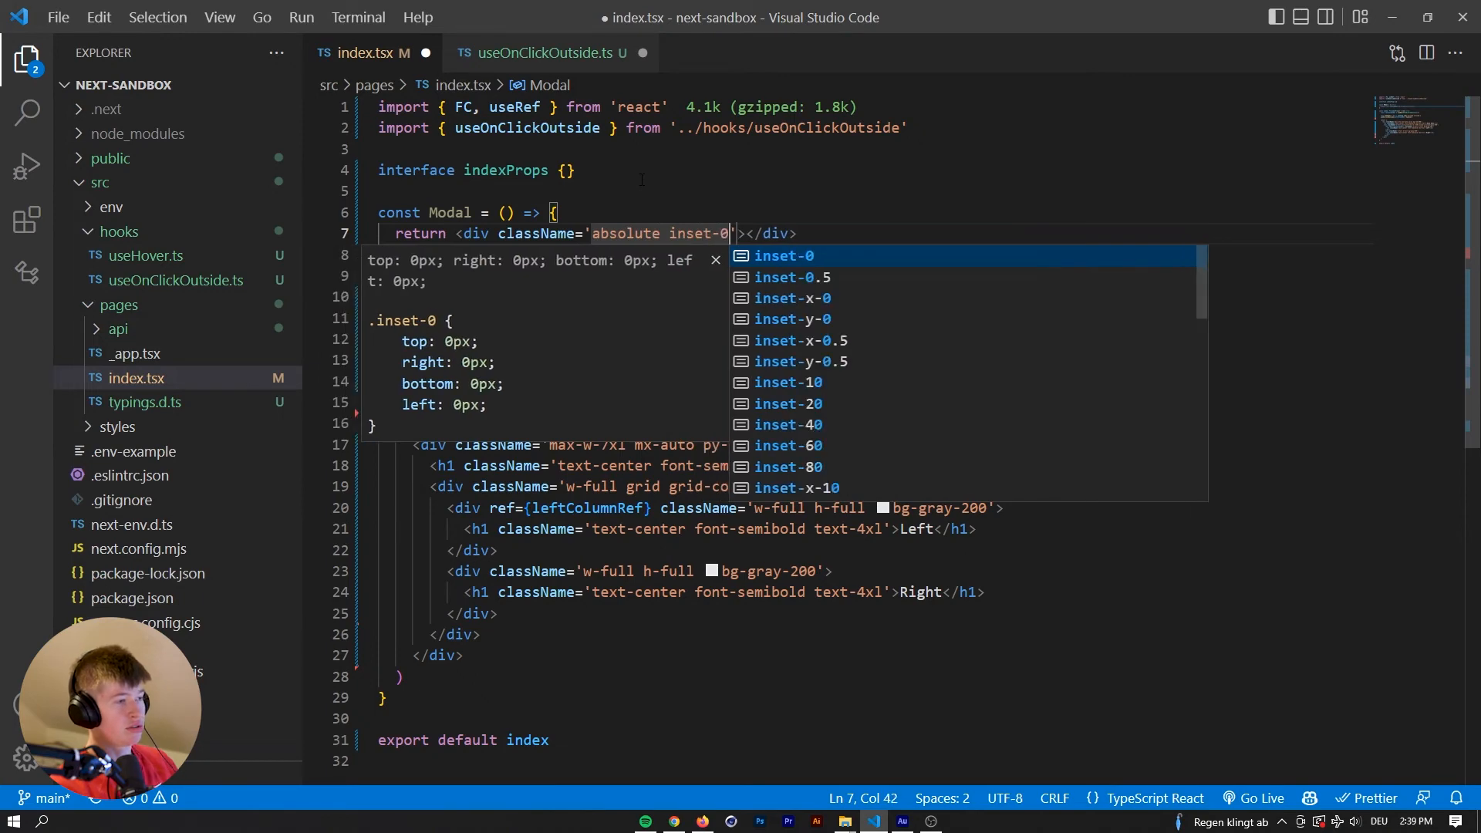
{"action": "type", "text": "bg-b"}
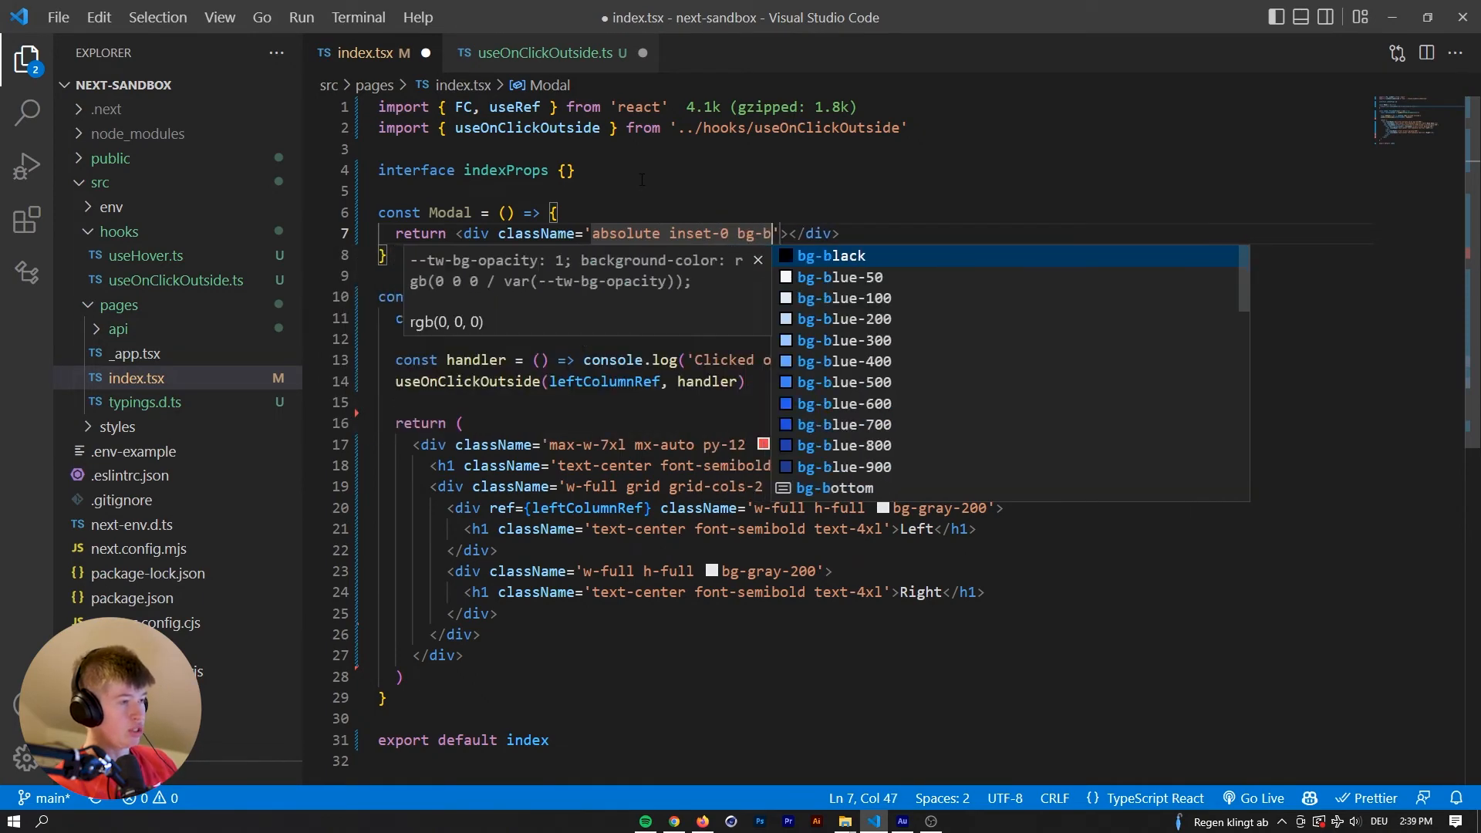
{"action": "key", "text": "Escape"}
{"action": "type", "text": "lack"}
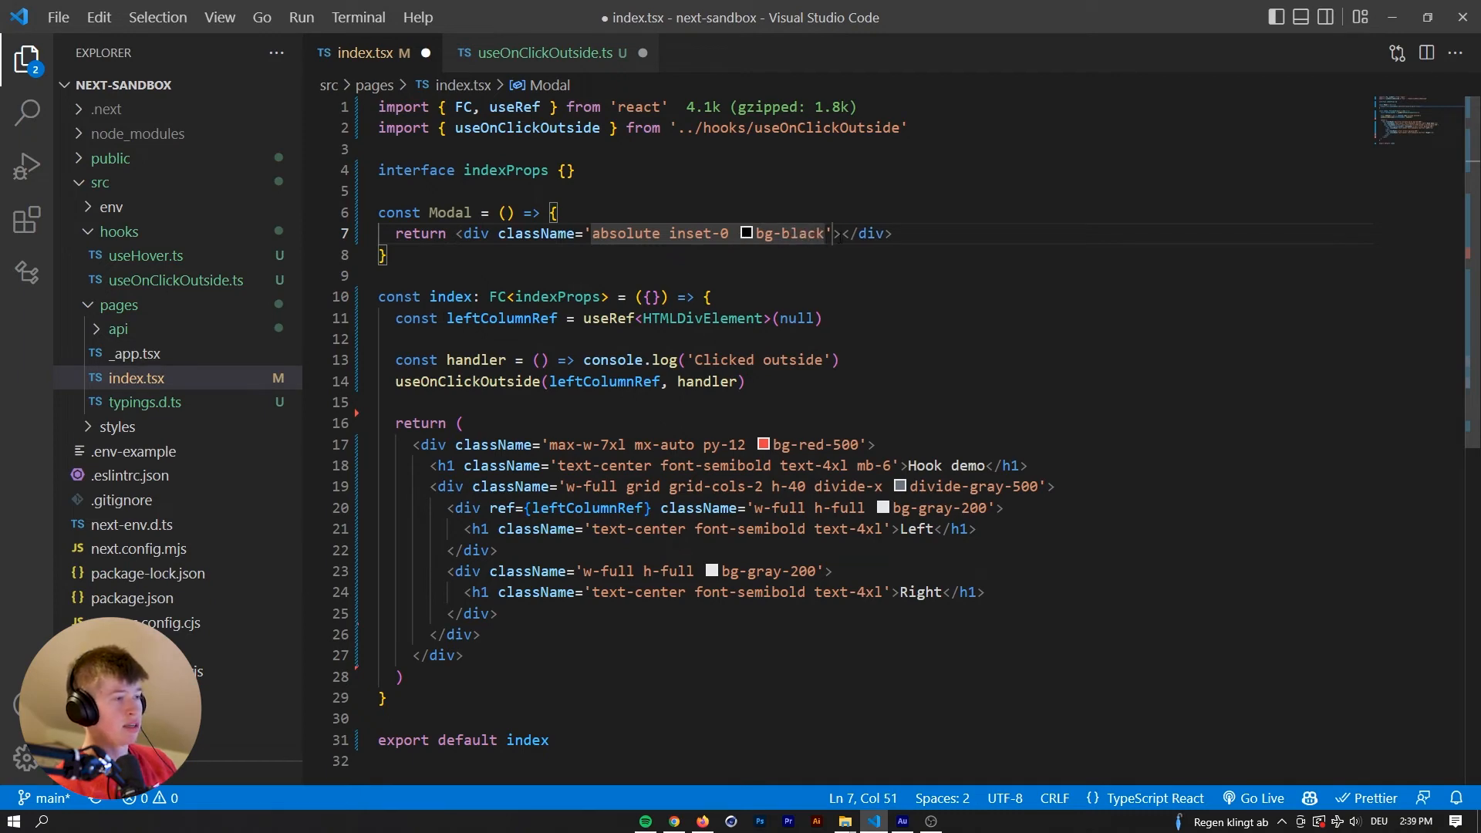
Nest an 'aspect-square h-40' div inside with a white 'Hello world' h3.
{"action": "type", "text": "div className='as'></div>"}
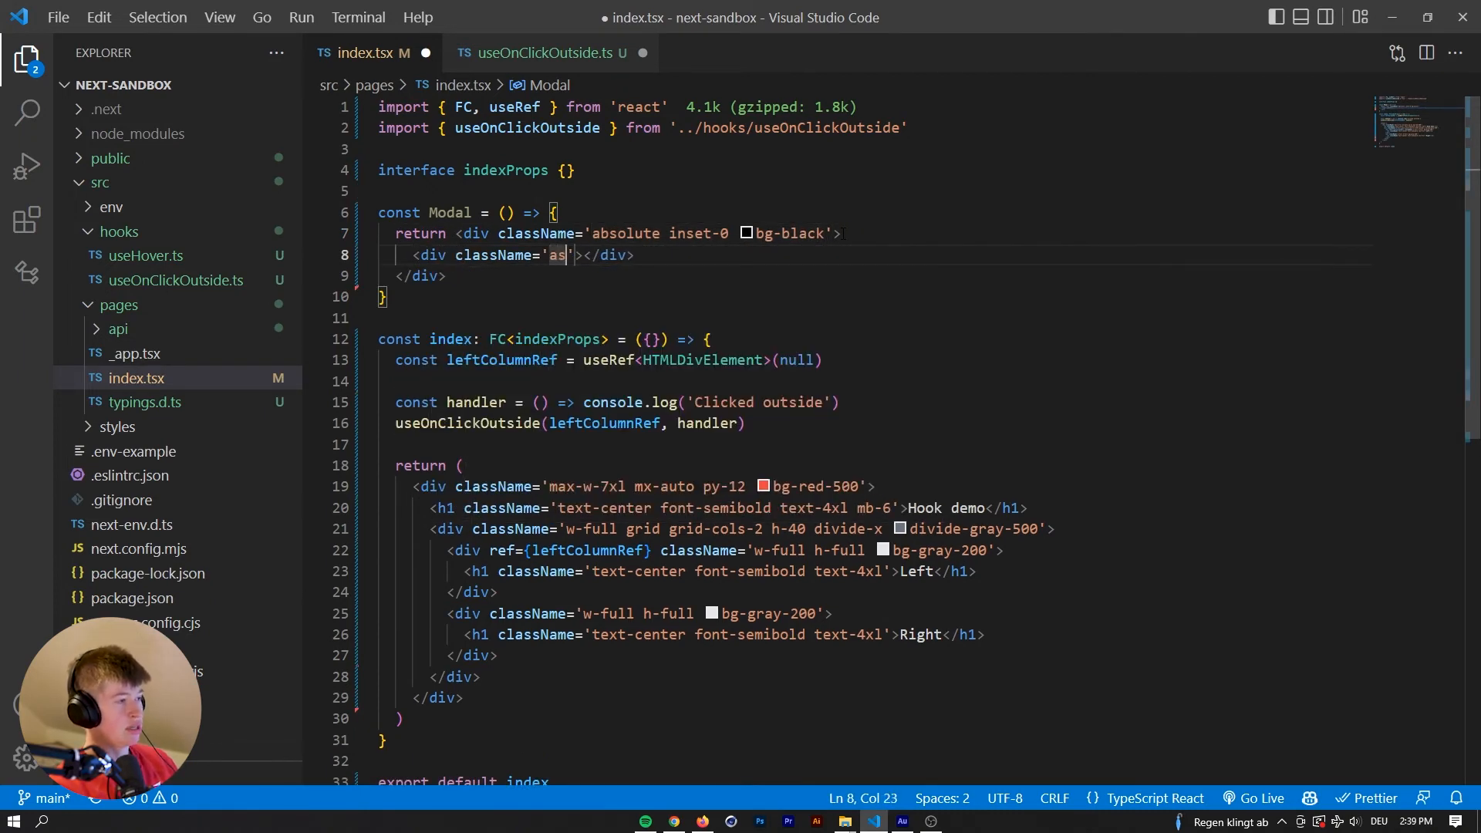
{"action": "type", "text": "aspect-square"}
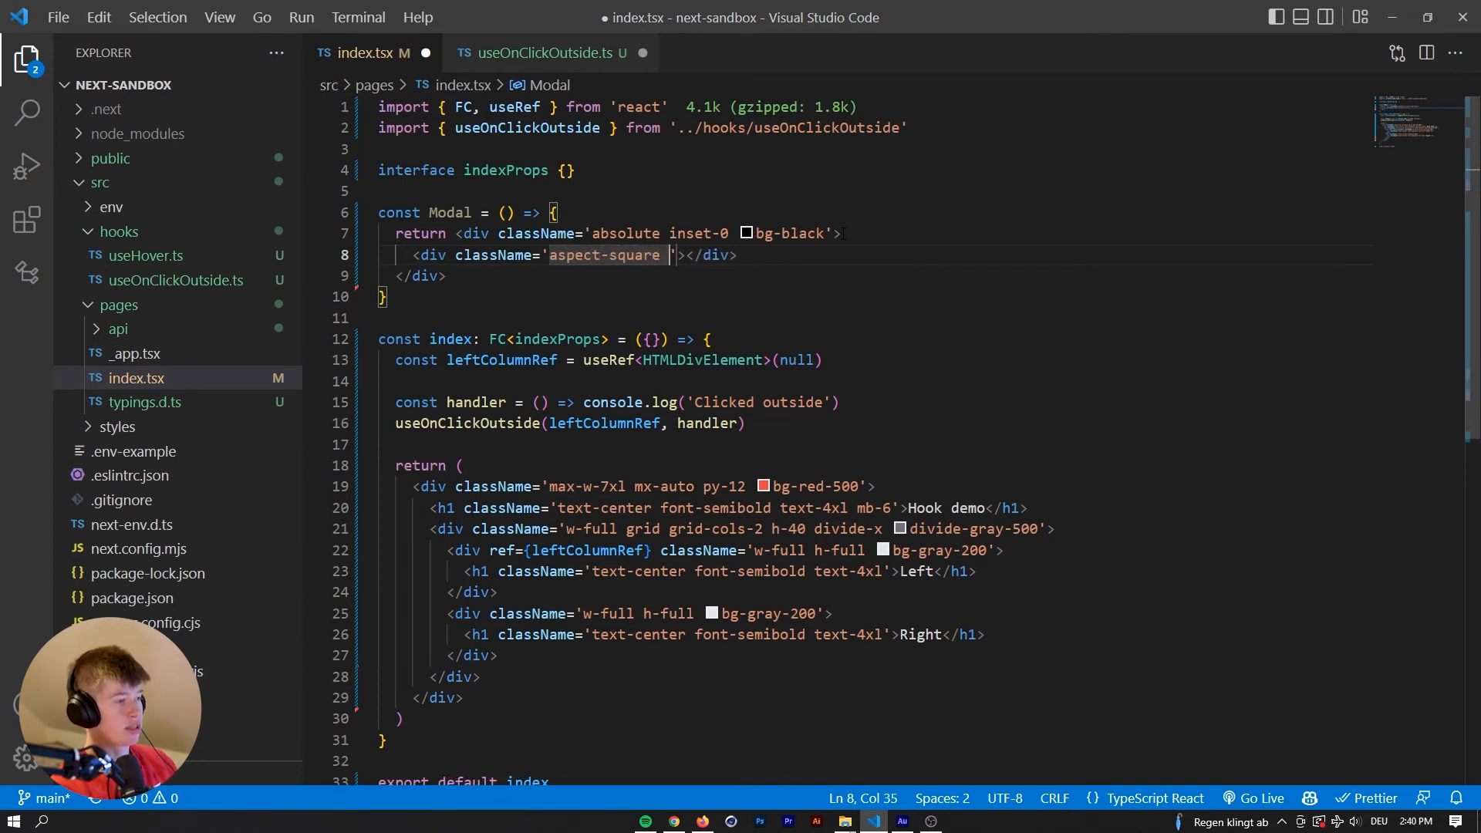
{"action": "type", "text": "h-40"}
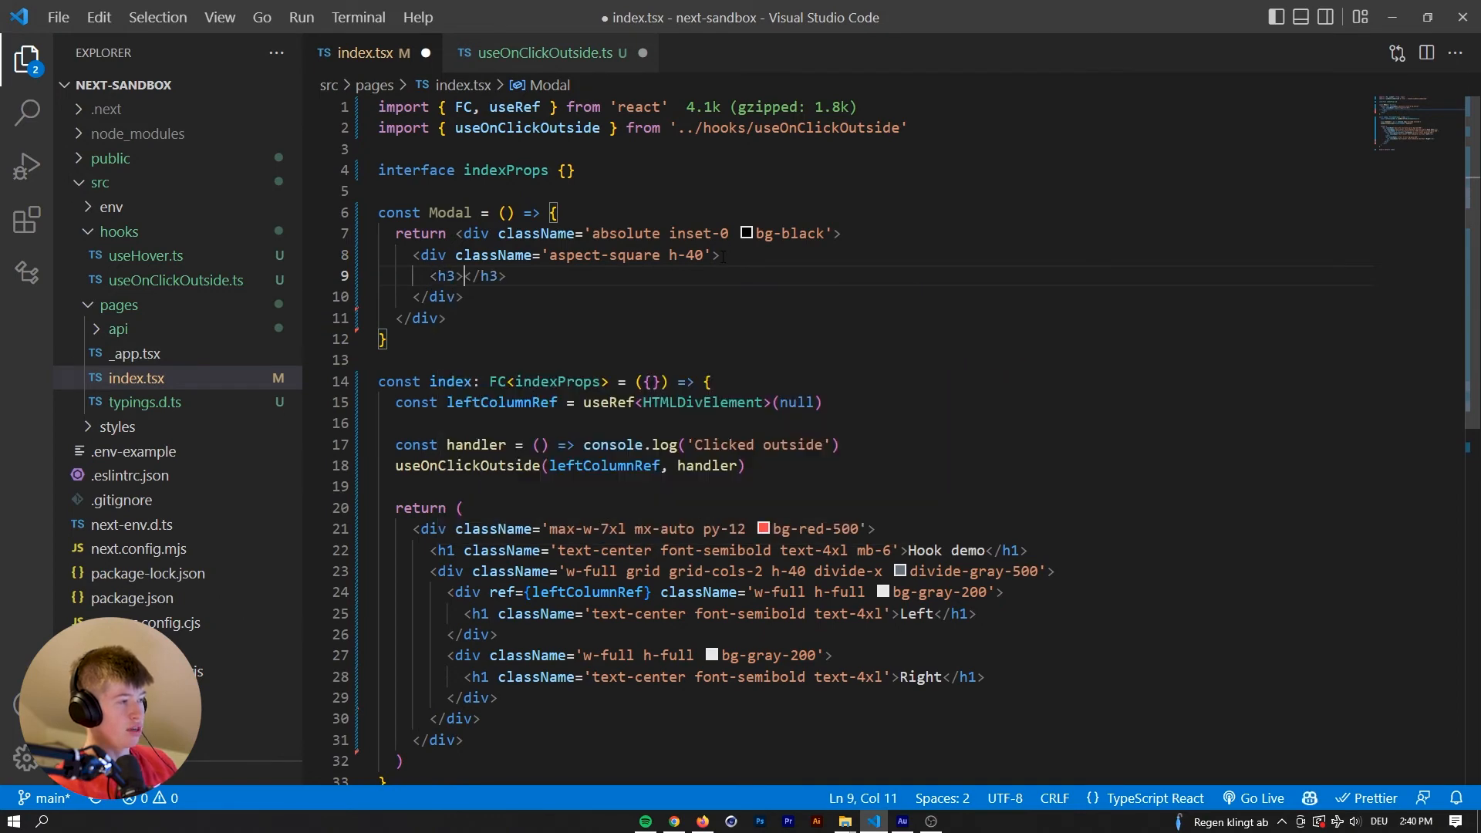
{"action": "type", "text": "Hello world"}
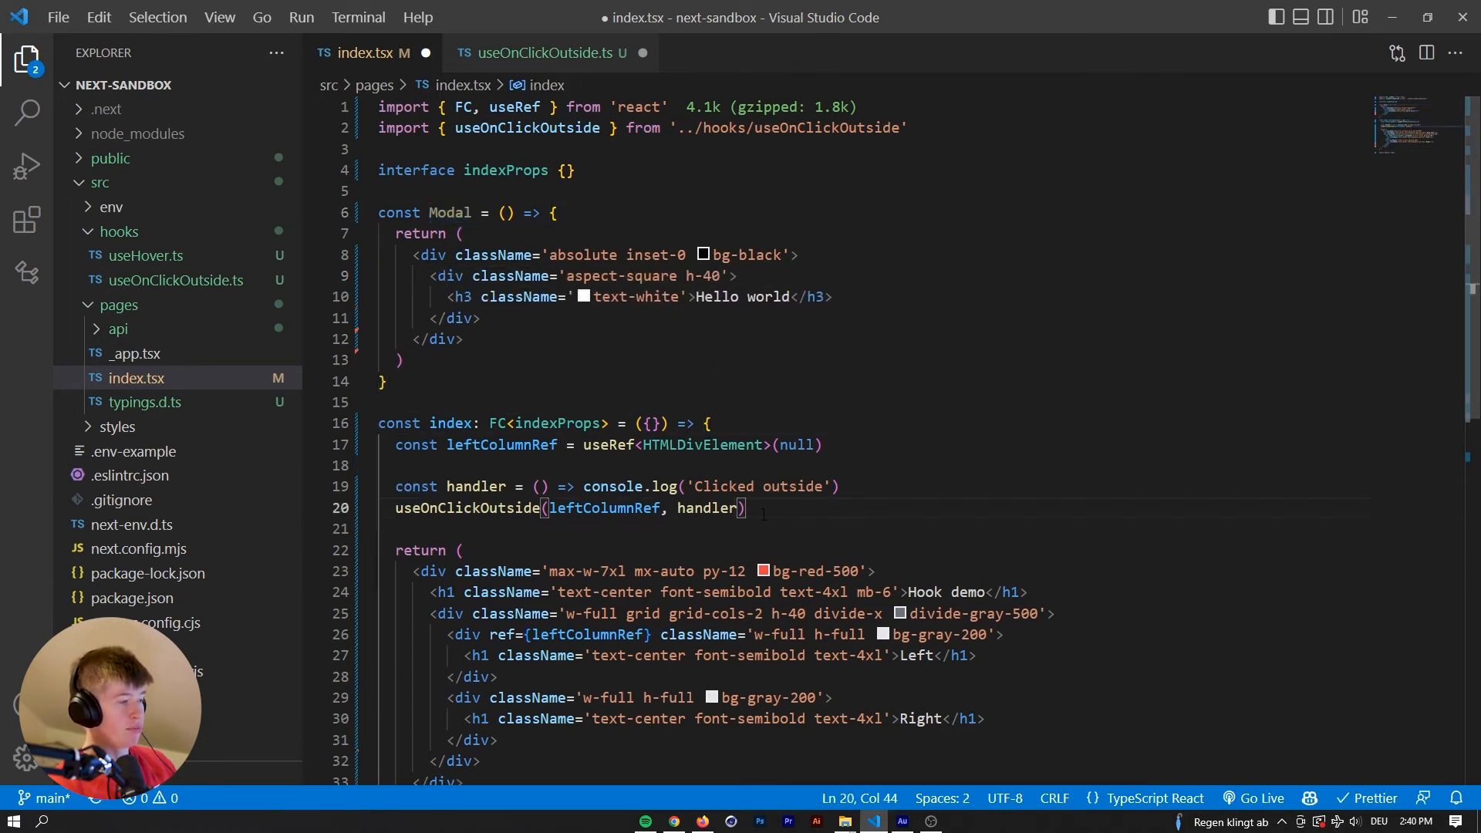
Center the Modal overlay's content with 'flex items-center justify-center' after checking Firefox.
{"action": "scroll", "scroll_direction": "down", "scroll_amount": 3}
{"action": "type", "text": " f"}
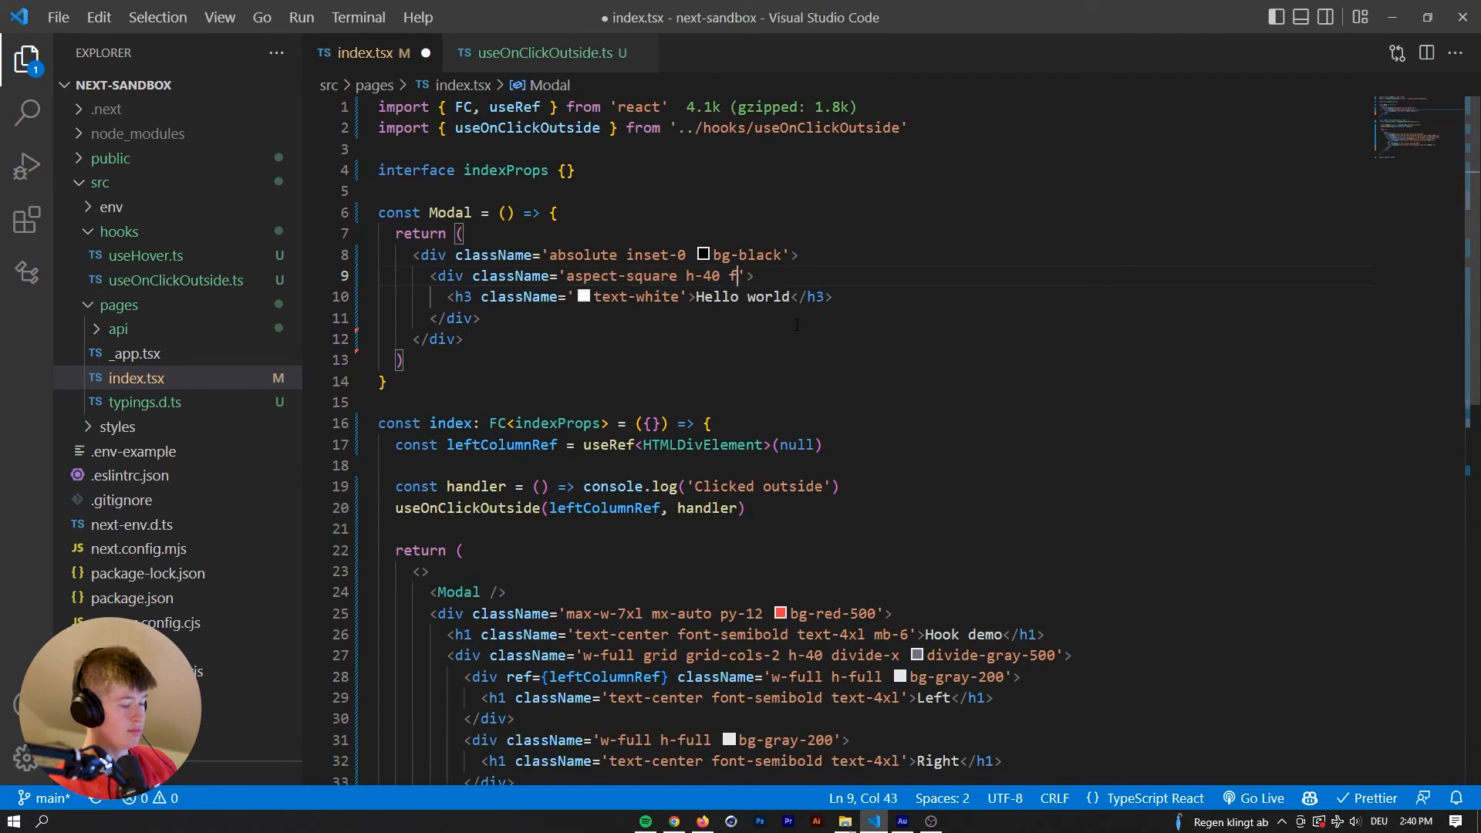
{"action": "key", "text": "Backspace"}
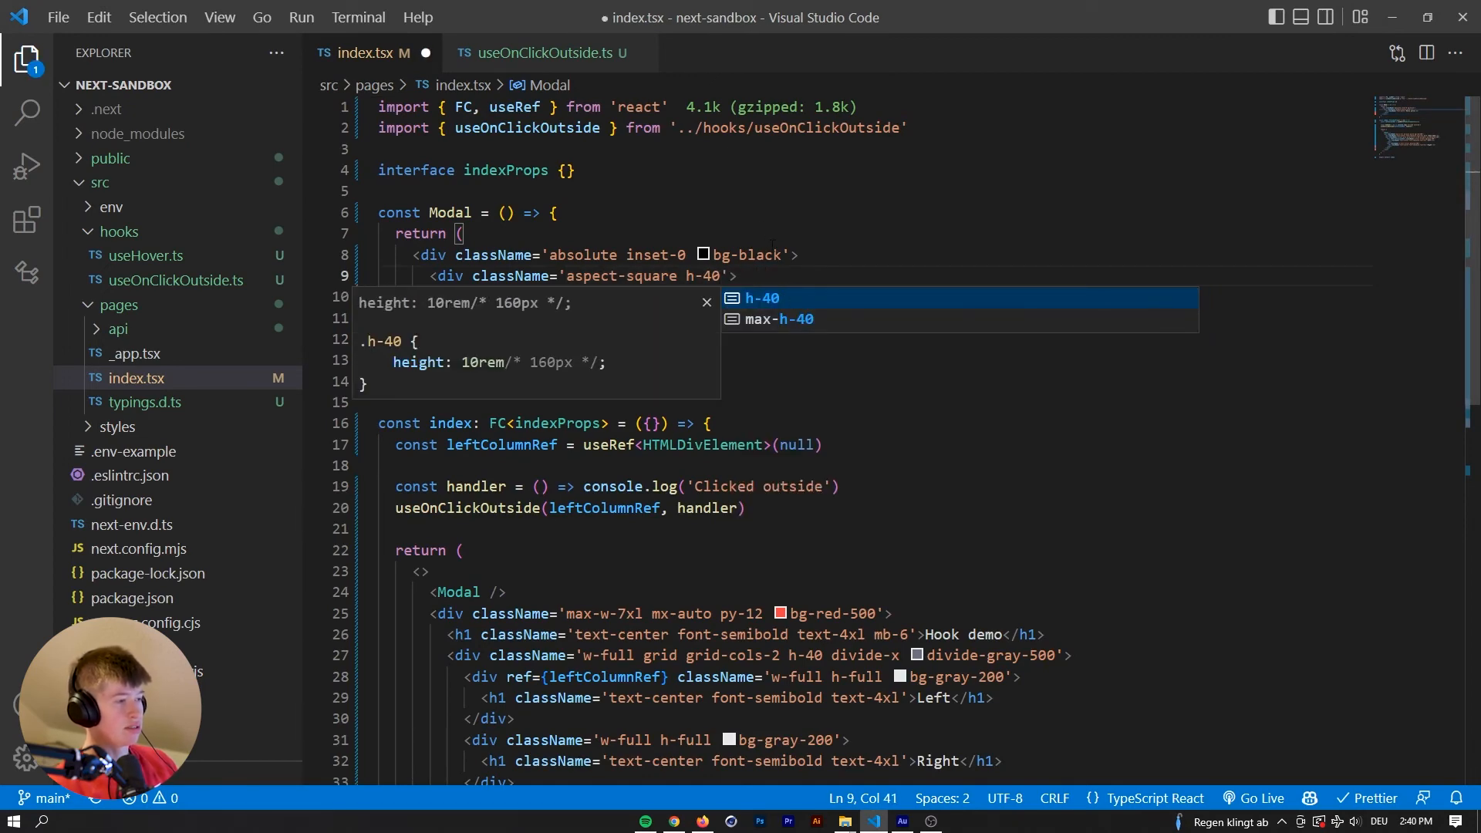
{"action": "type", "text": "flex i"}
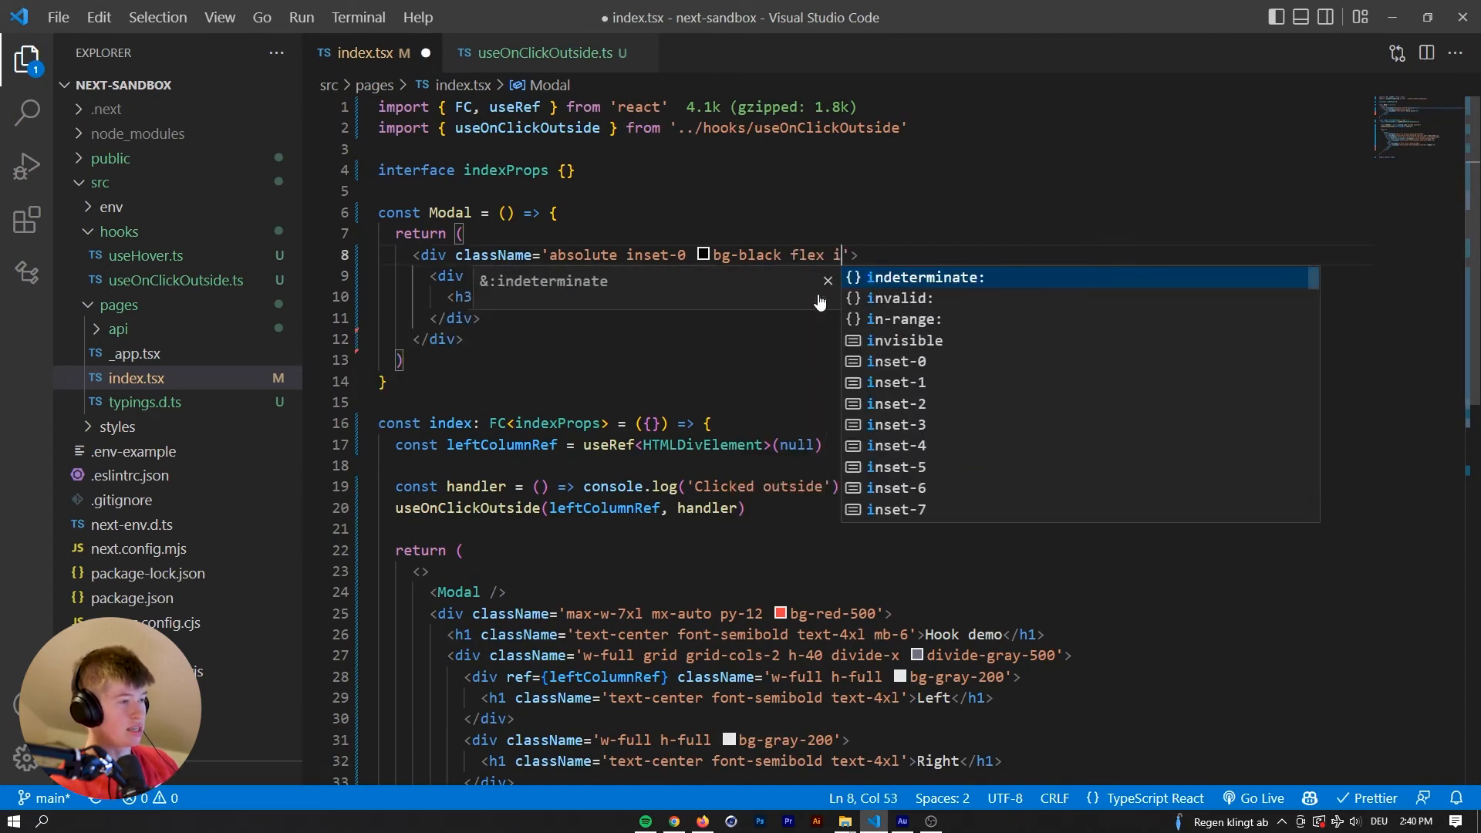
{"action": "type", "text": "tems-center justify-cen"}
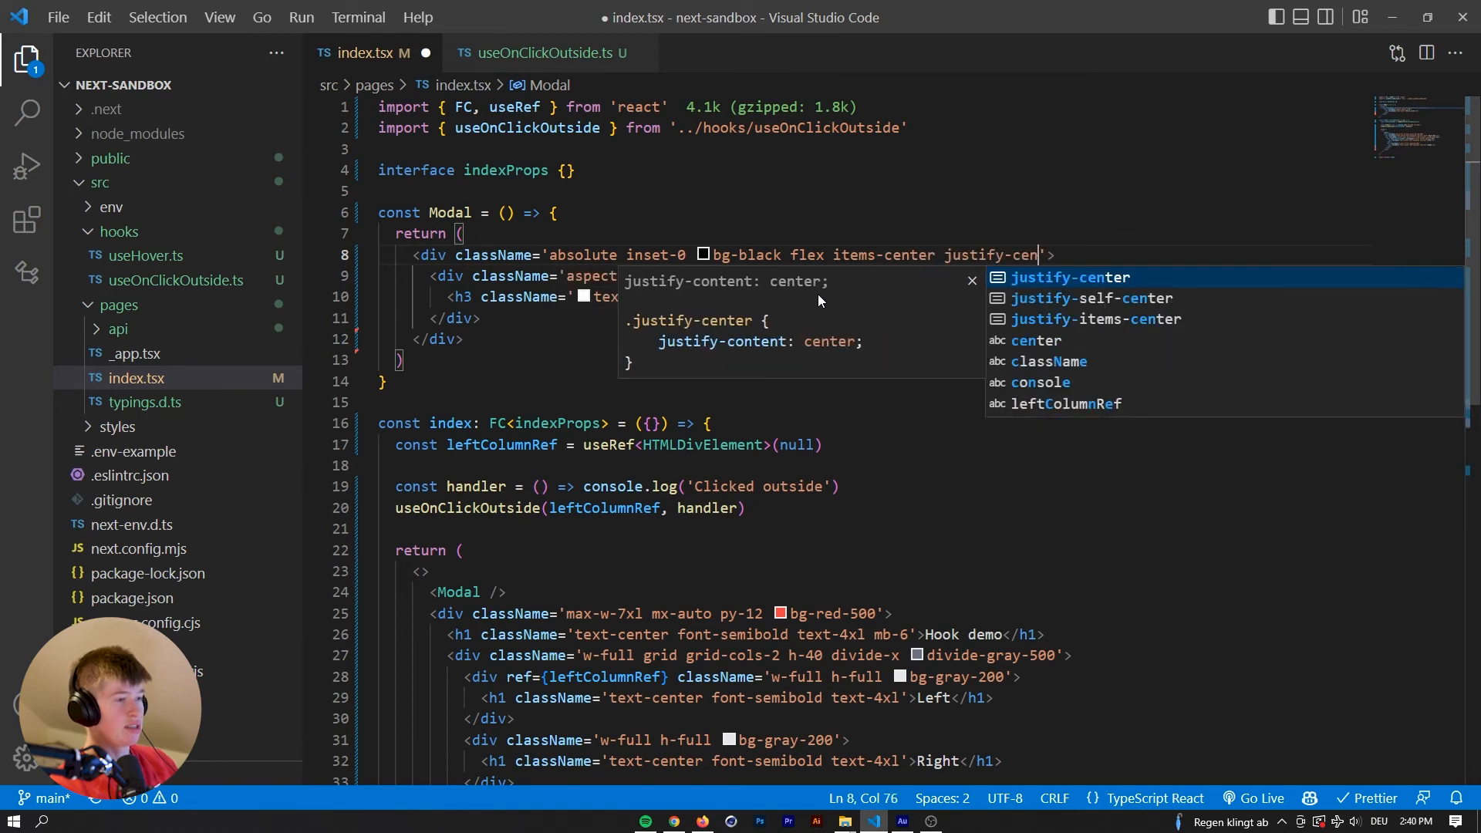
{"action": "left_click", "coordinate": [701, 819]}
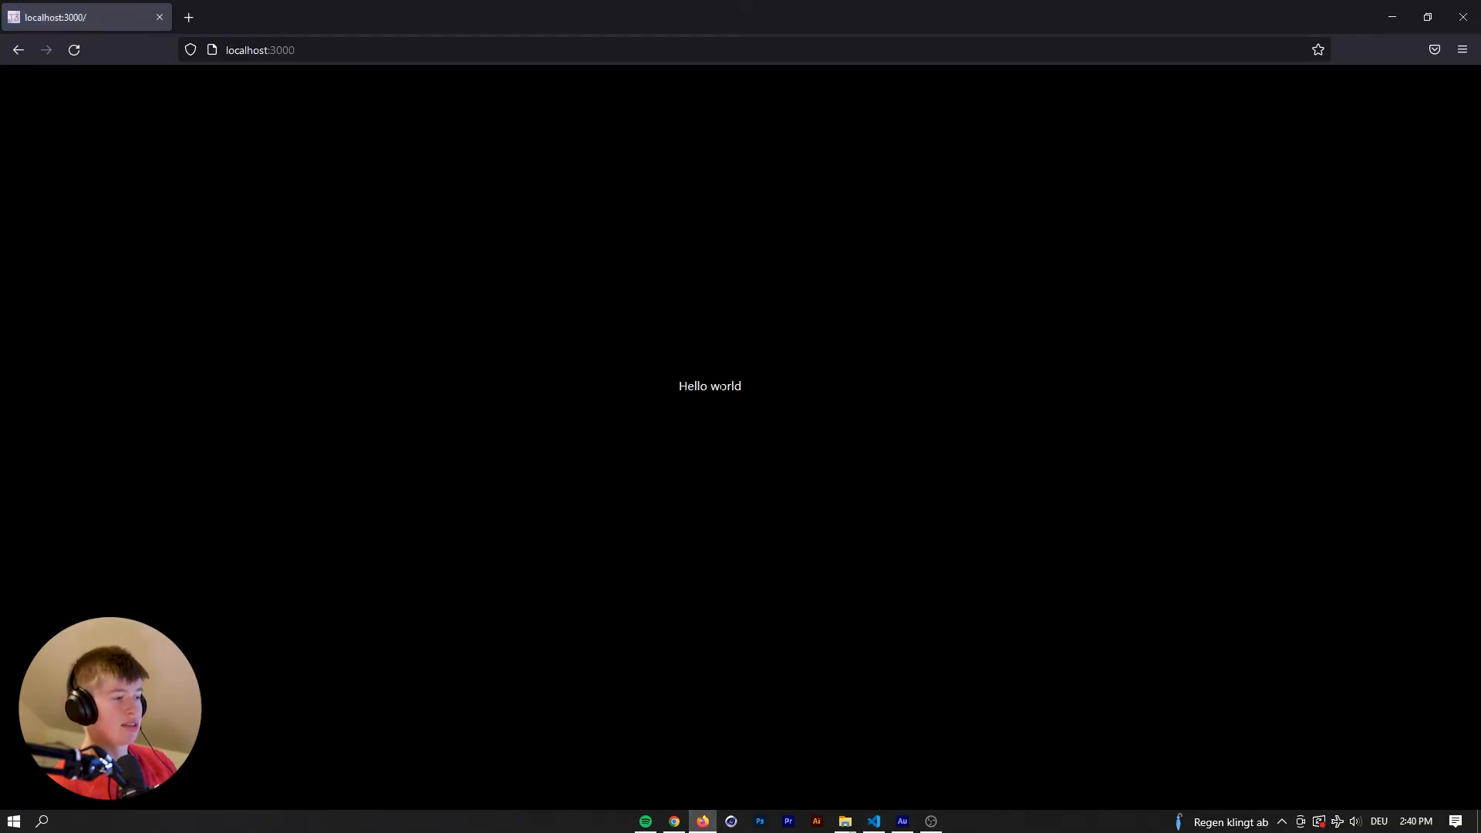
{"action": "mouse_move", "coordinate": [874, 820]}
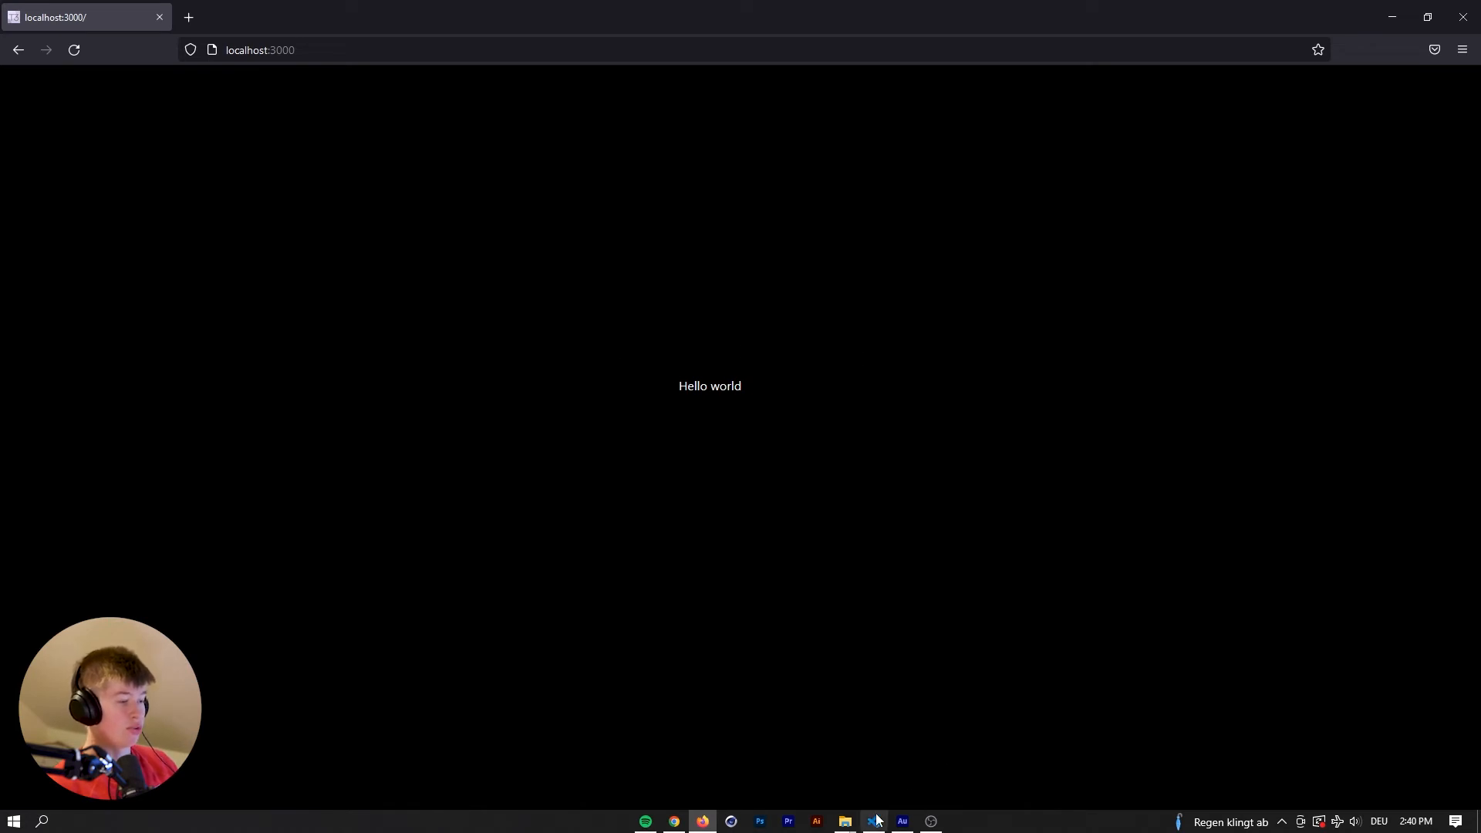
{"action": "left_click", "coordinate": [870, 820]}
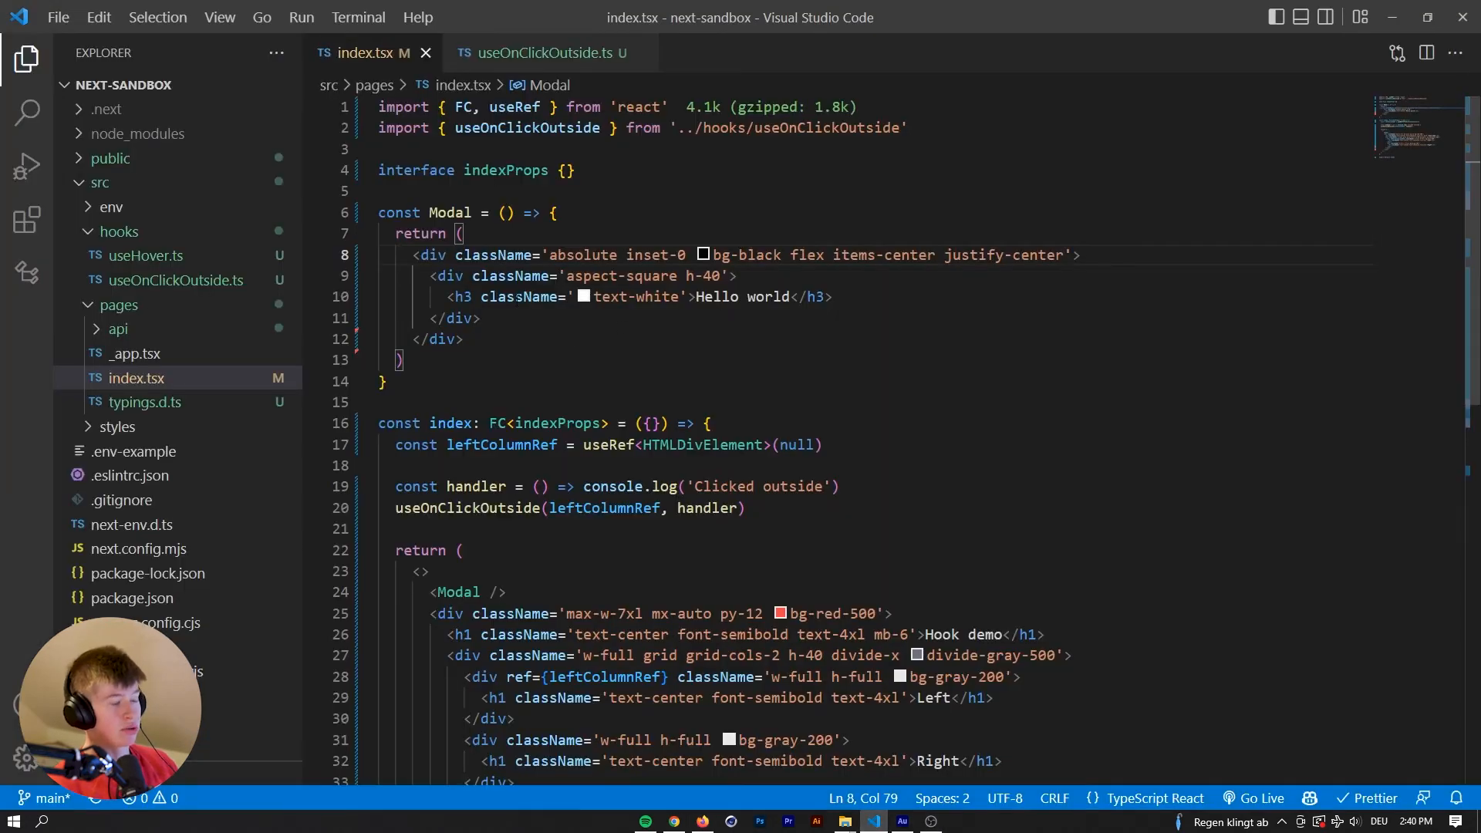
Add const [modalOpen, setModalOpen] = useState<boolean>(false) and import useState.
{"action": "left_click", "coordinate": [556, 213]}
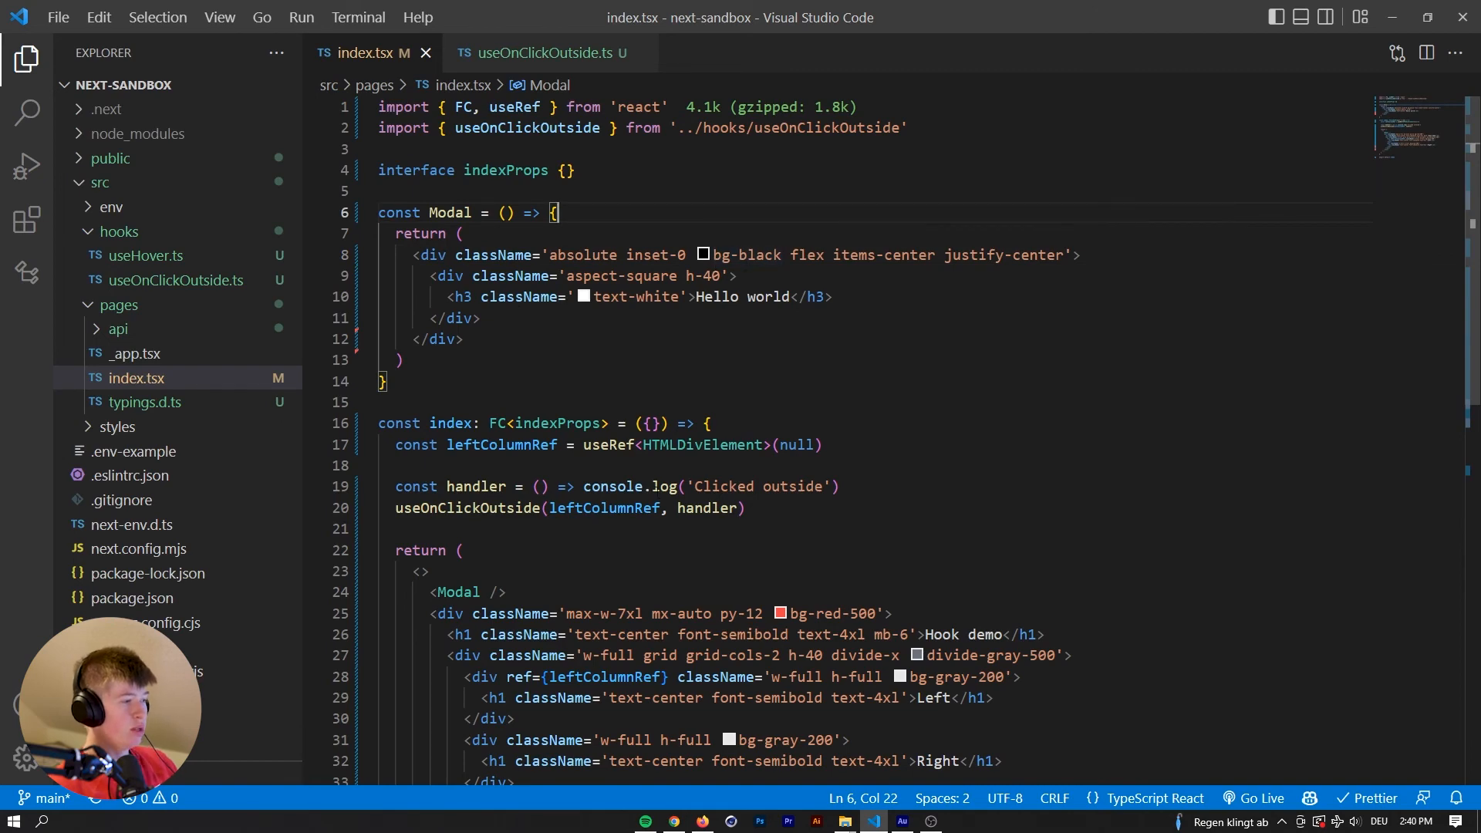
{"action": "key", "text": "Enter"}
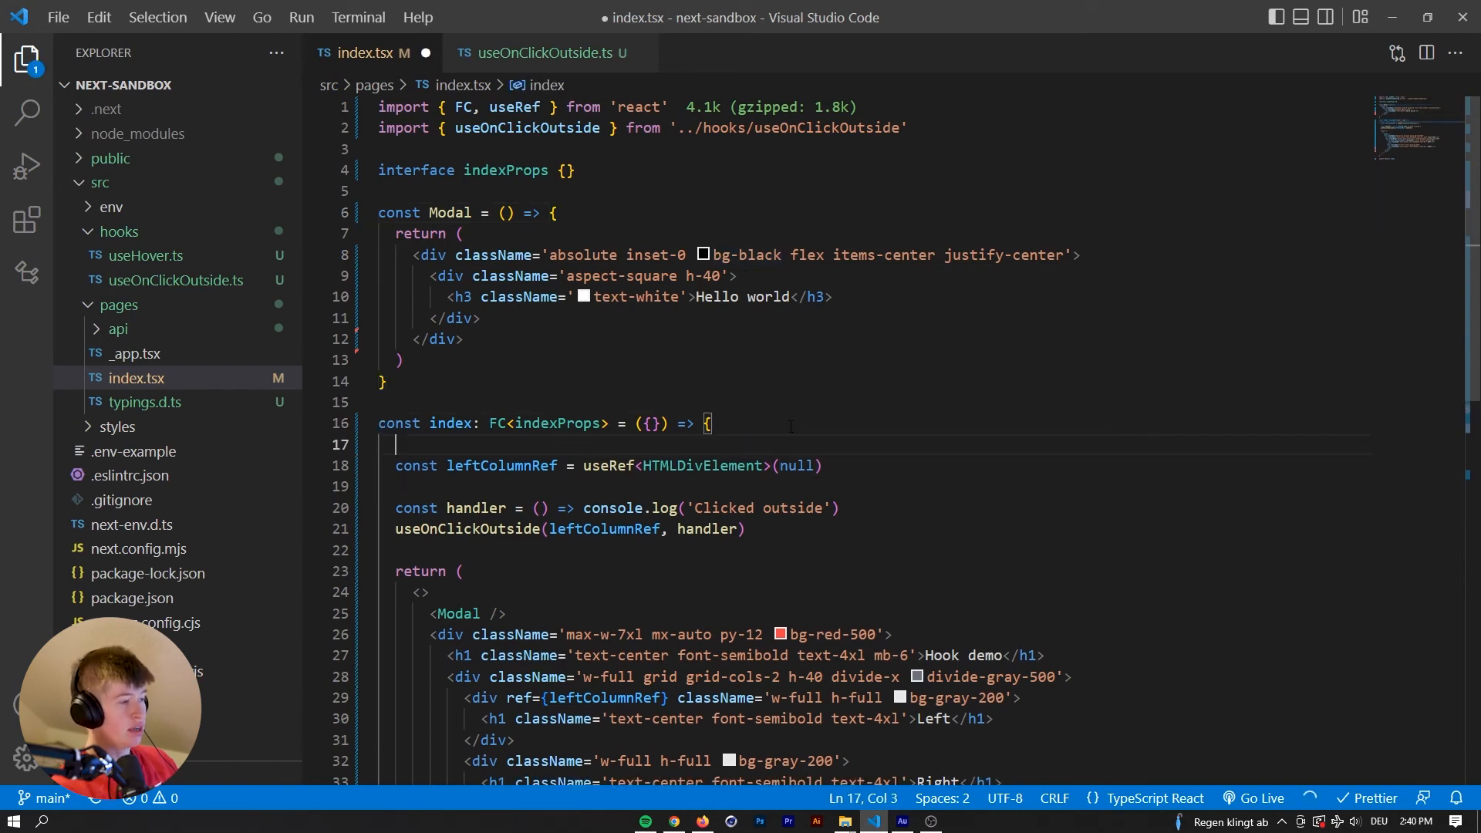
{"action": "type", "text": "const [, set] = useState<>()"}
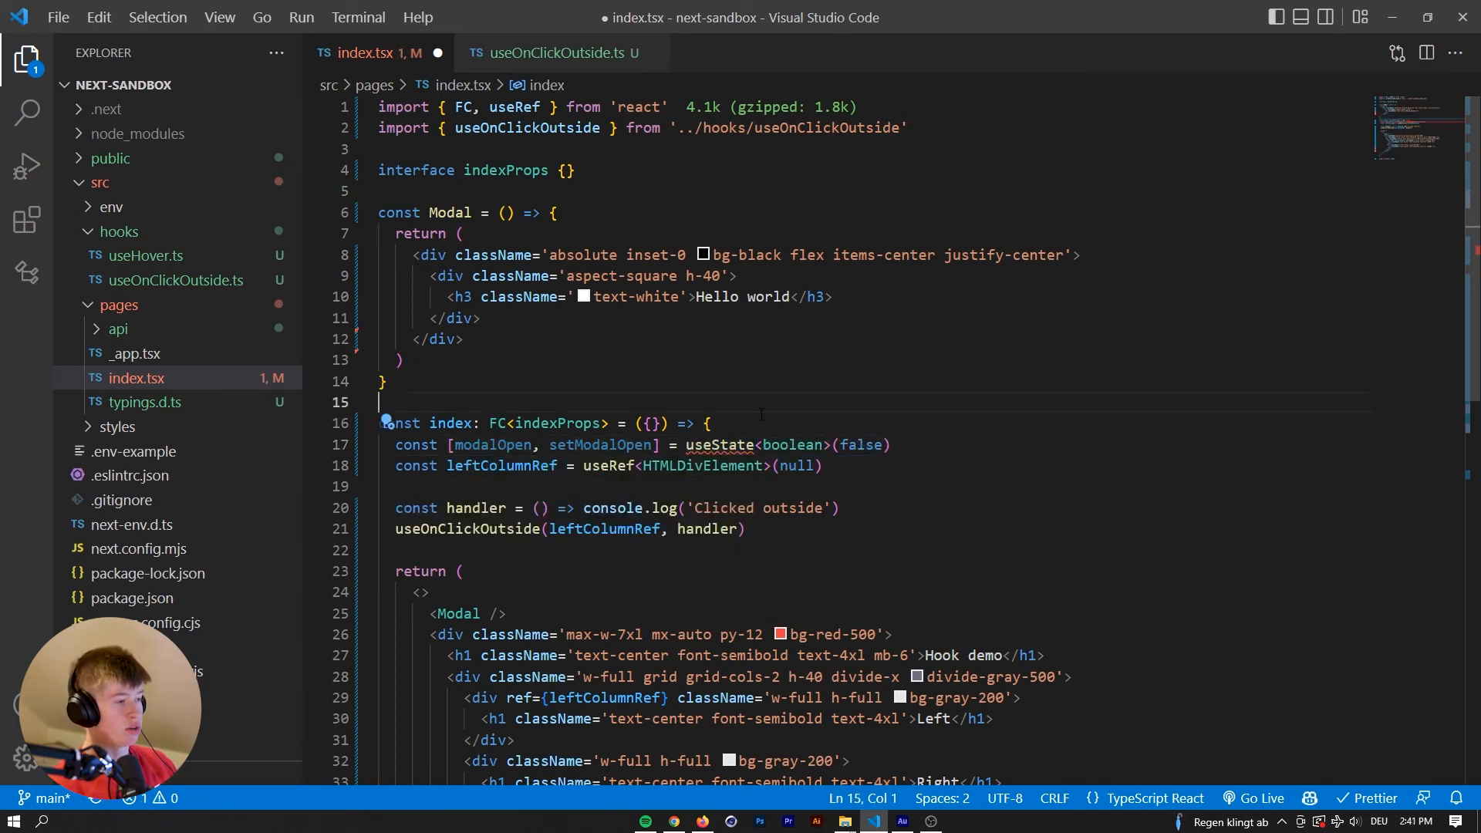
{"action": "left_click", "coordinate": [541, 107]}
{"action": "type", "text": ", useState"}
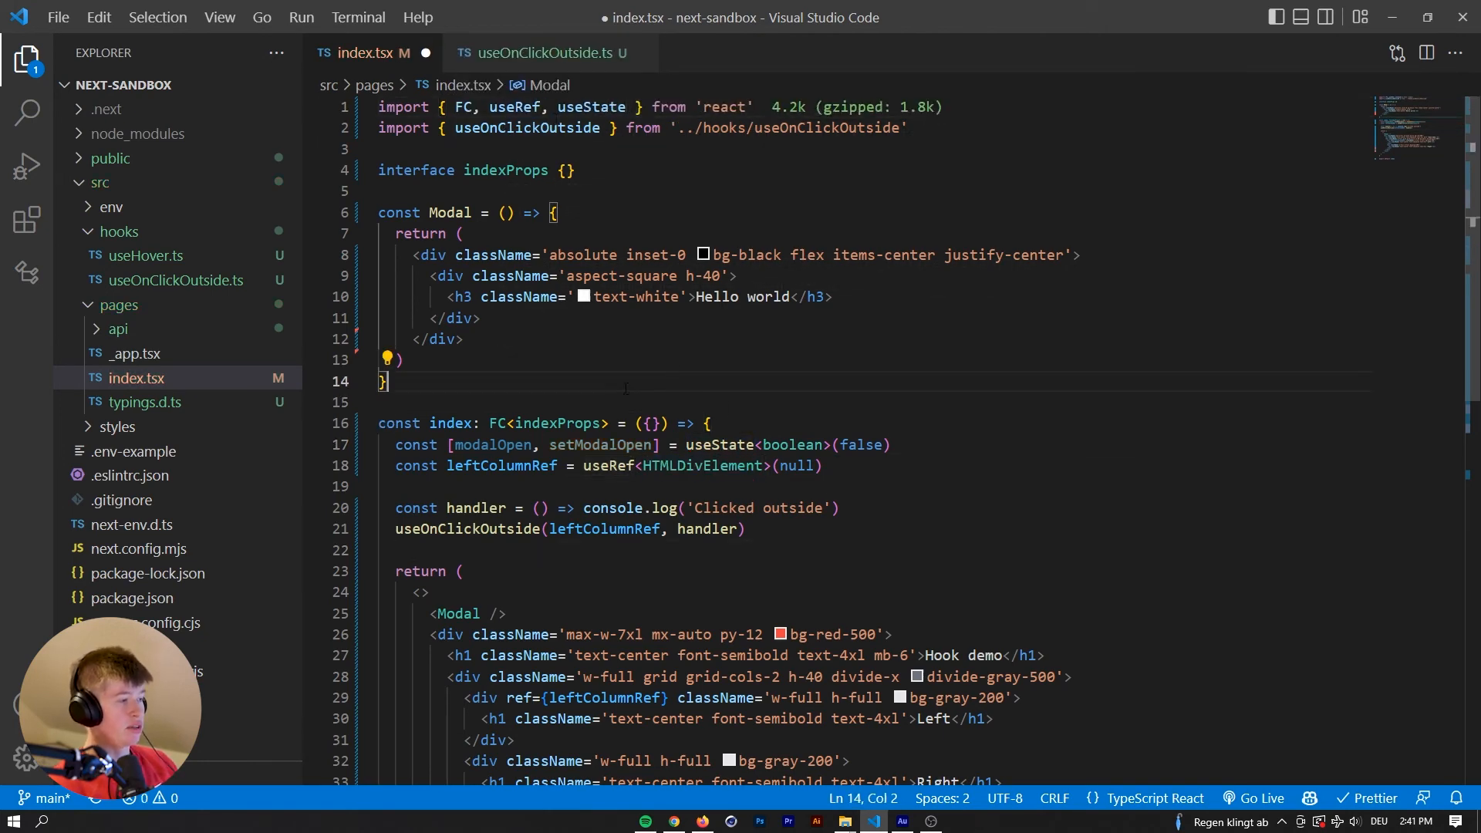
Render the Modal conditionally as {modalOpen && <Modal />}.
{"action": "double_click", "coordinate": [456, 613]}
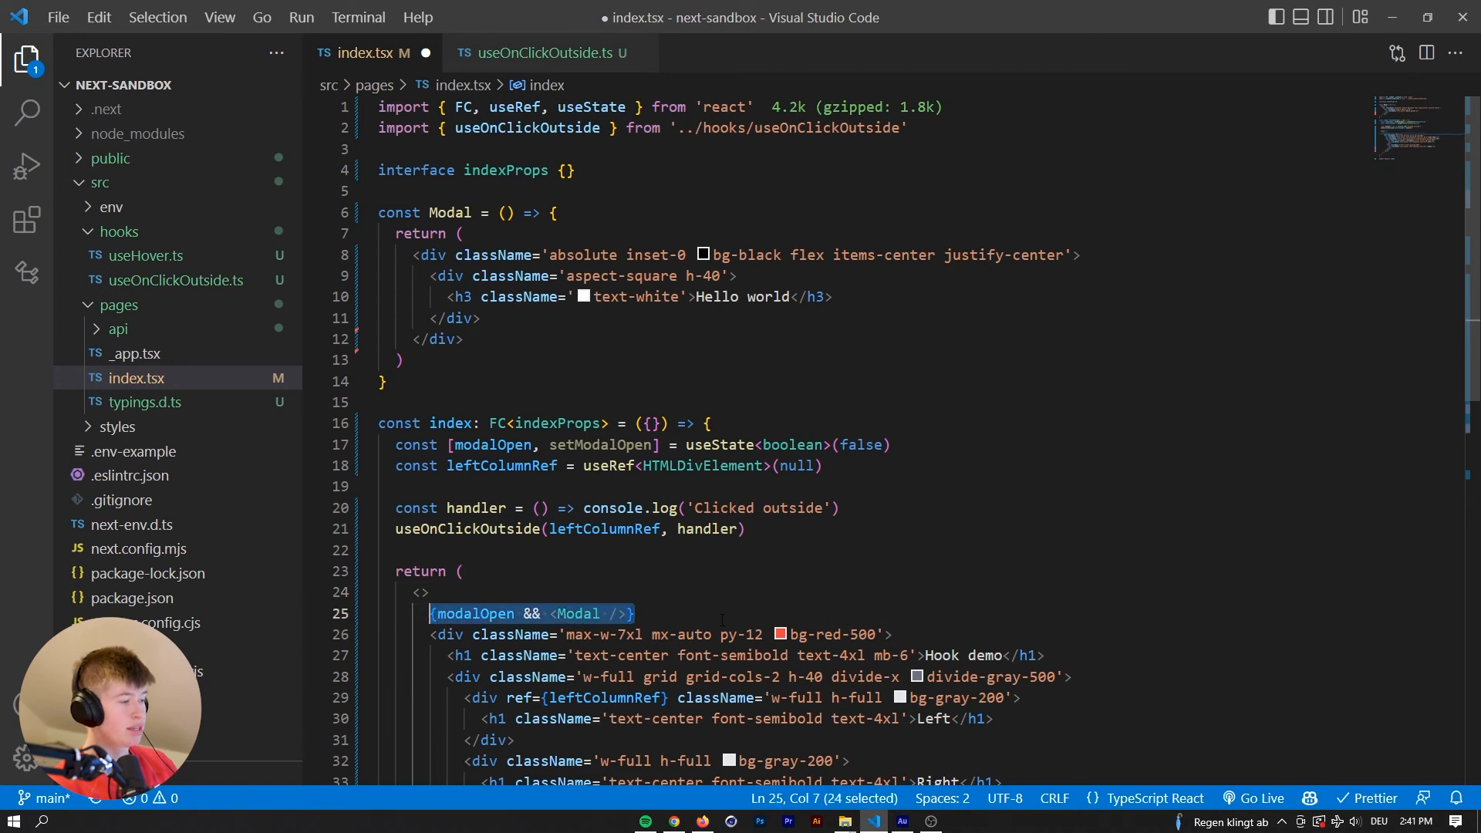
{"action": "left_click", "coordinate": [628, 613]}
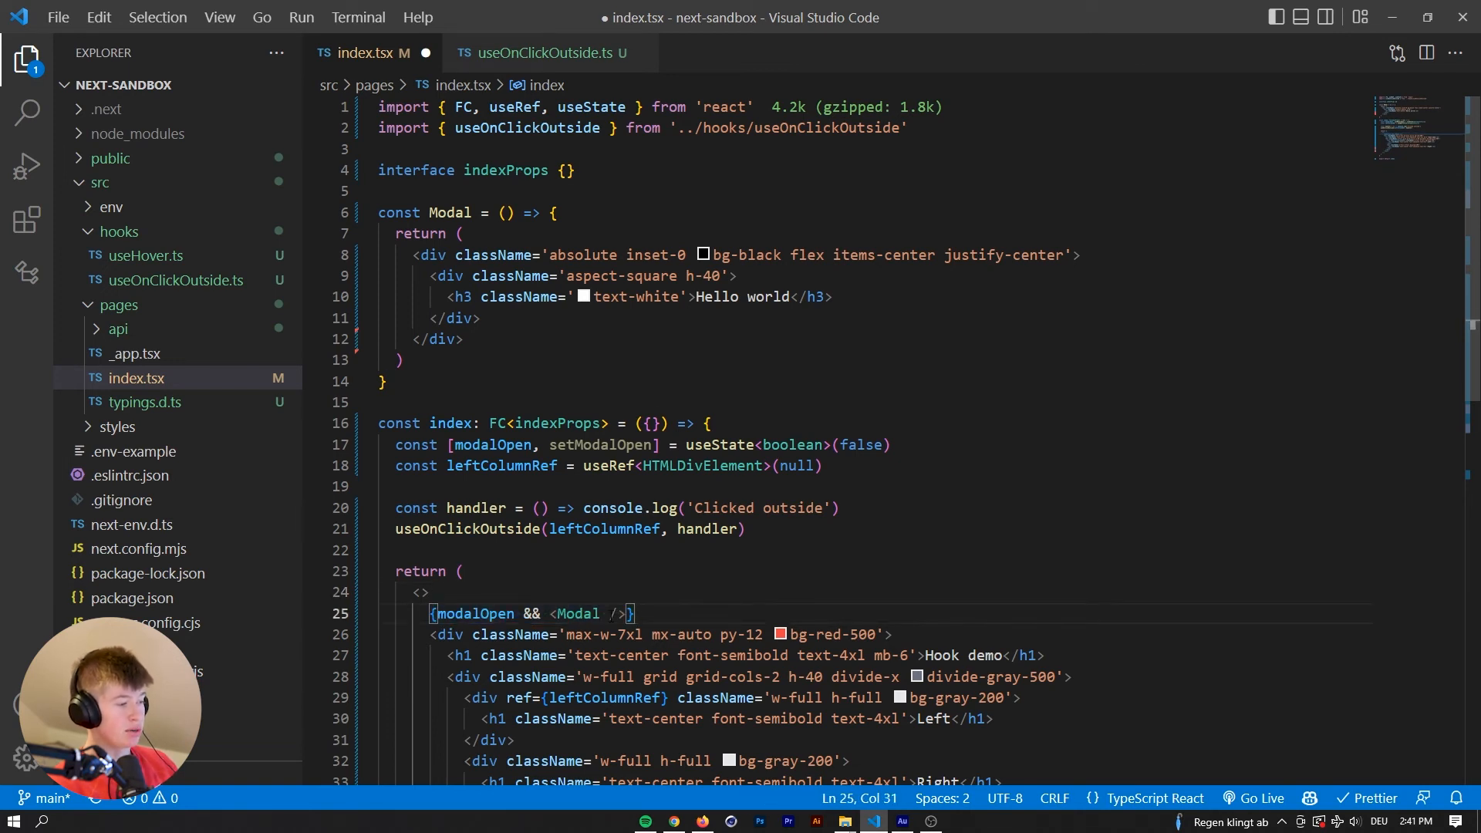
{"action": "double_click", "coordinate": [597, 445]}
{"action": "type", "text": "setModalOpen={"}
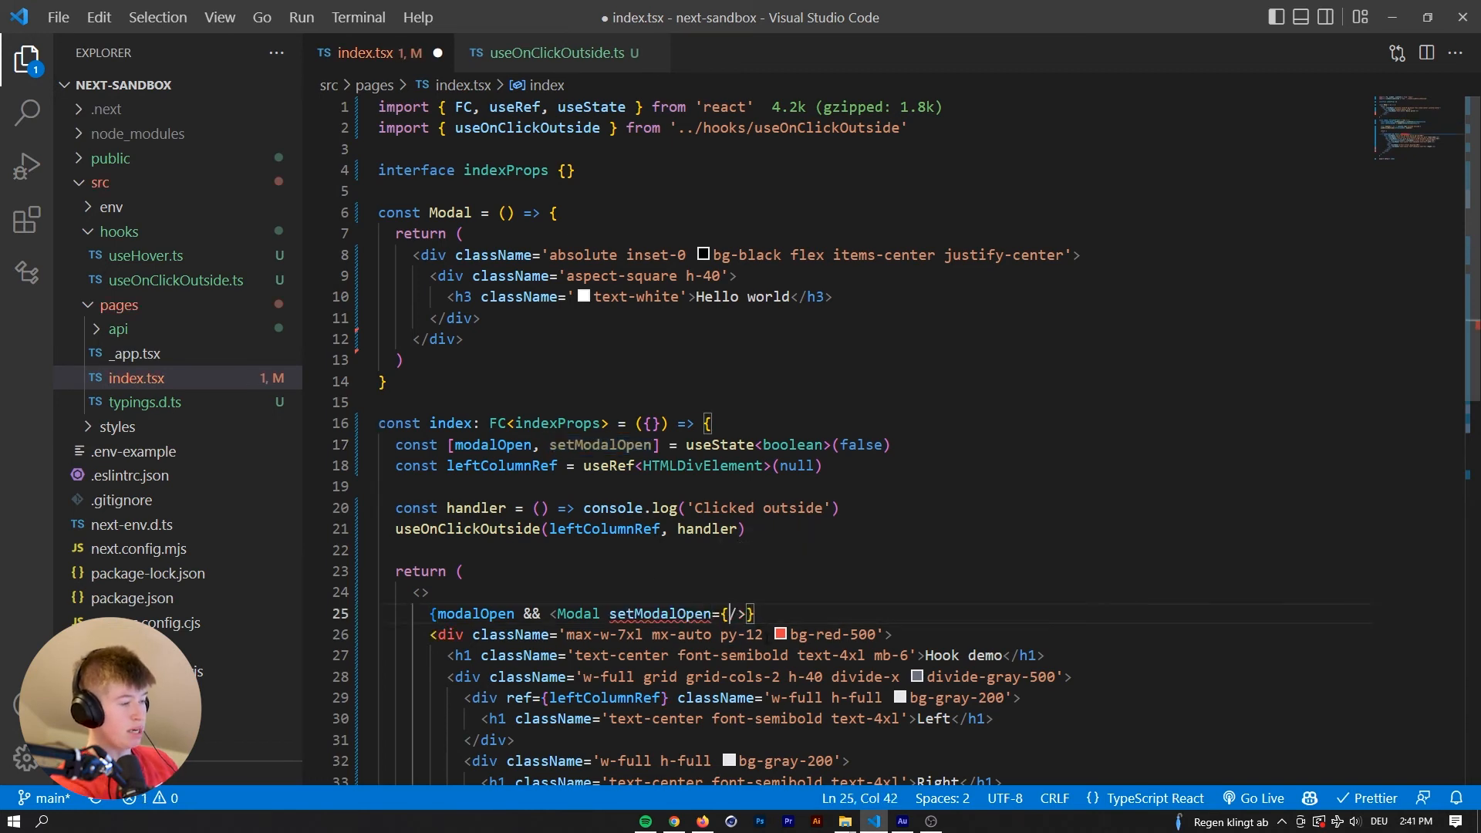
Pass setModalOpen to Modal, typed Dispatch<SetStateAction<boolean>>, importing both types from react.
{"action": "type", "text": "setModalOpen }: {setModalOpen: Dispatch<S}"}
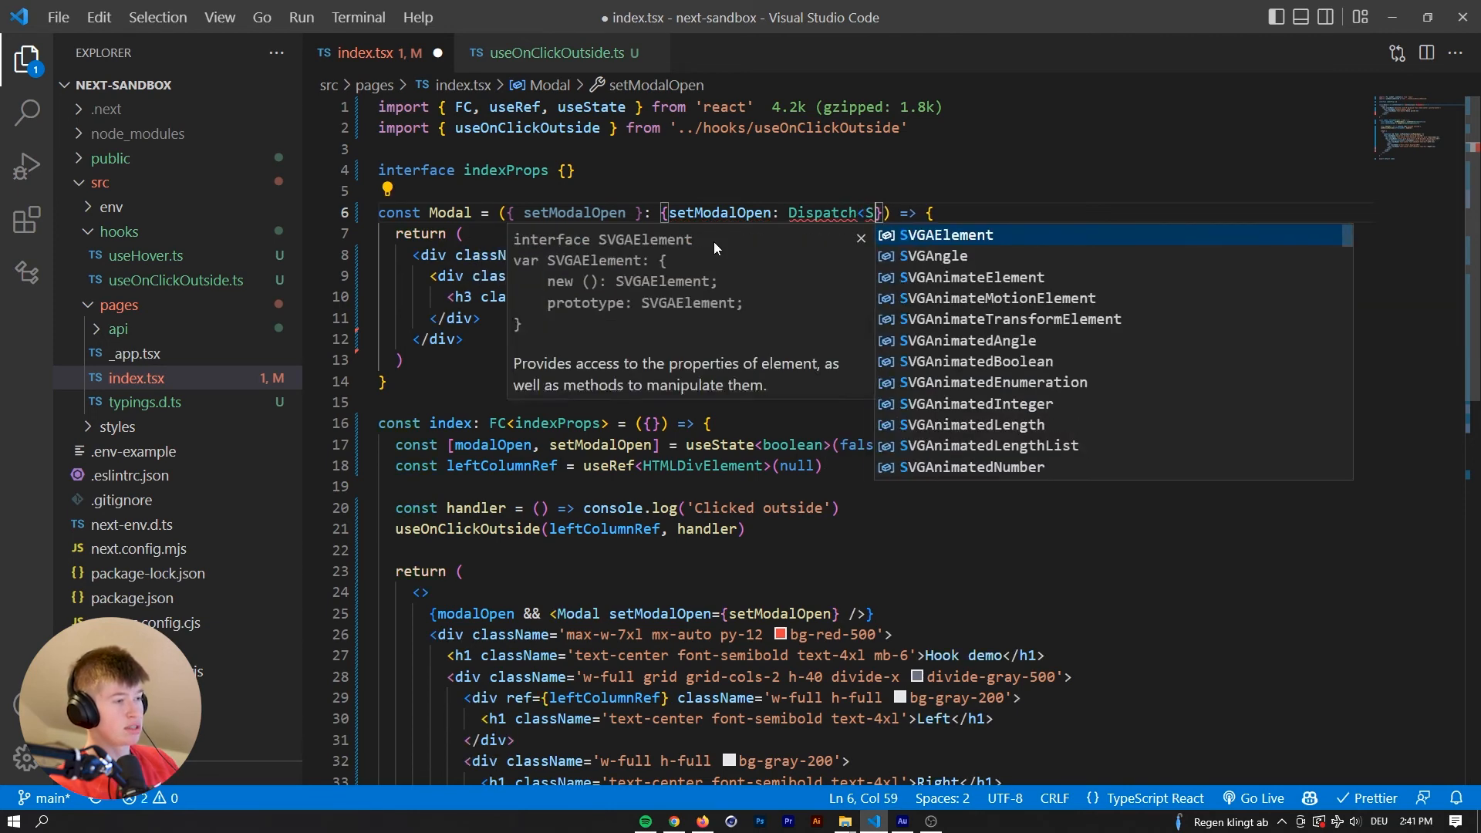
{"action": "type", "text": "SetStateAciot"}
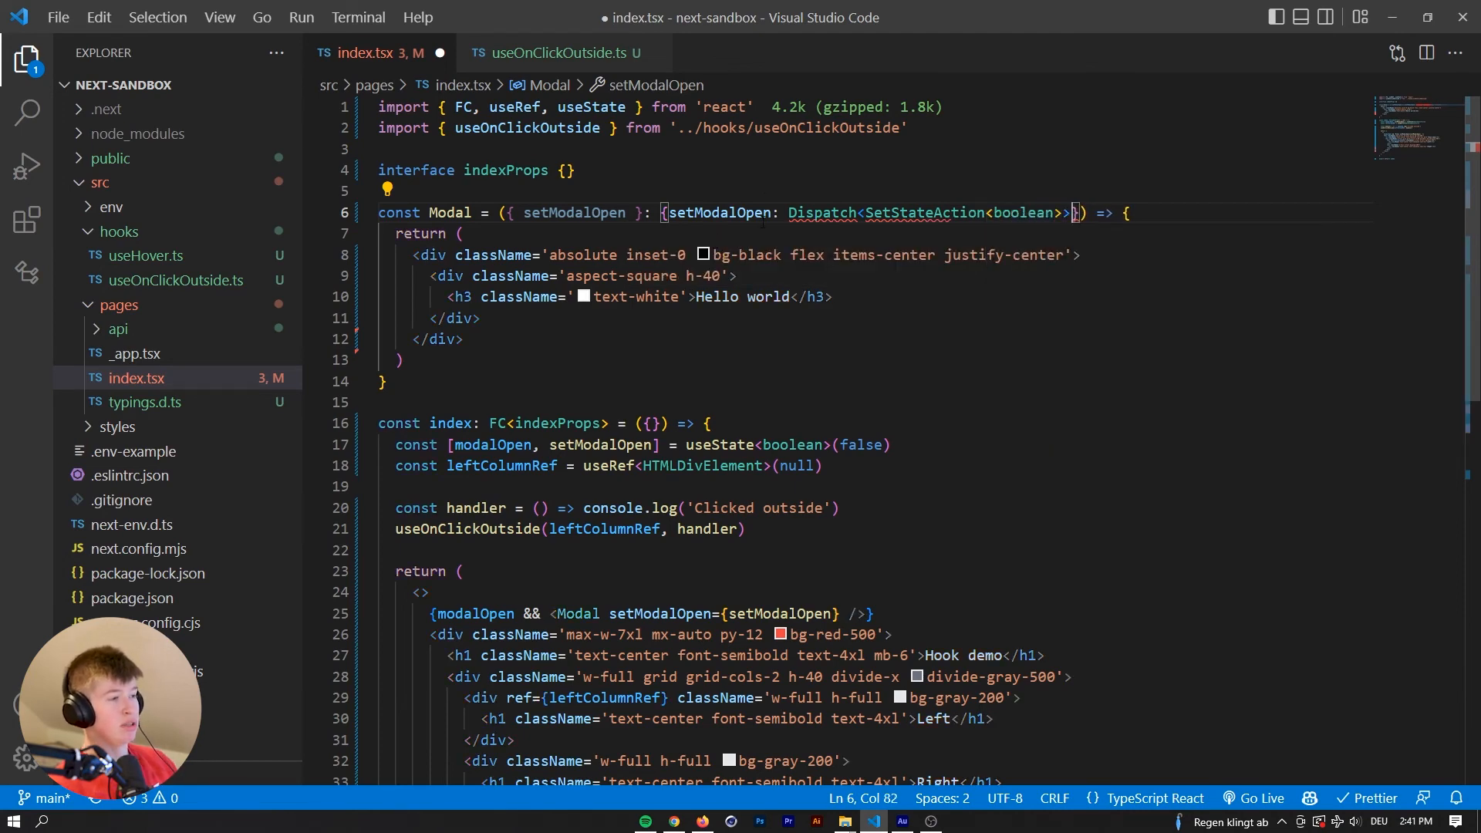
{"action": "double_click", "coordinate": [820, 211]}
{"action": "type", "text": ", "}
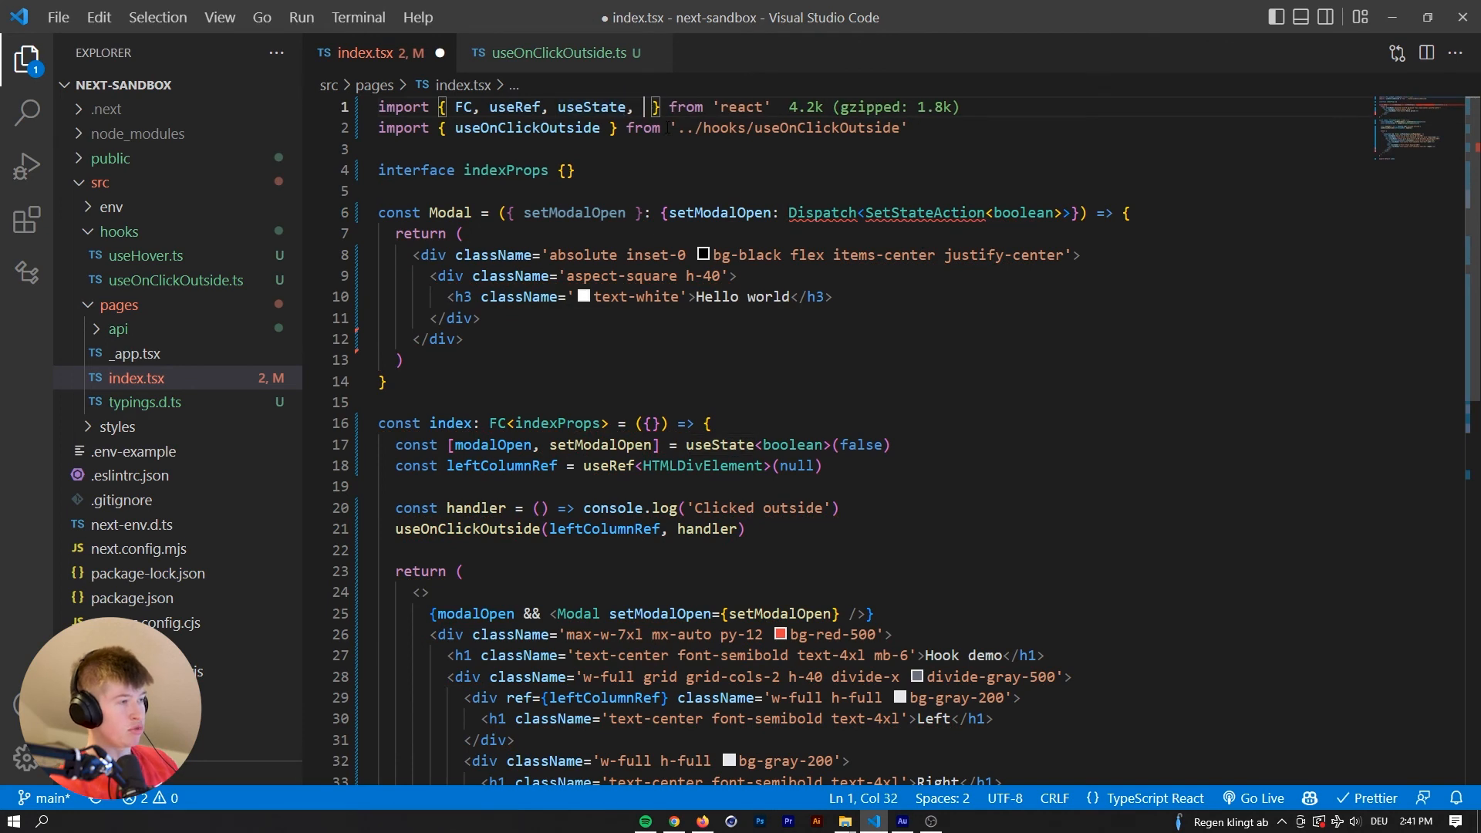
{"action": "type", "text": "Dispatch, SetStateAction"}
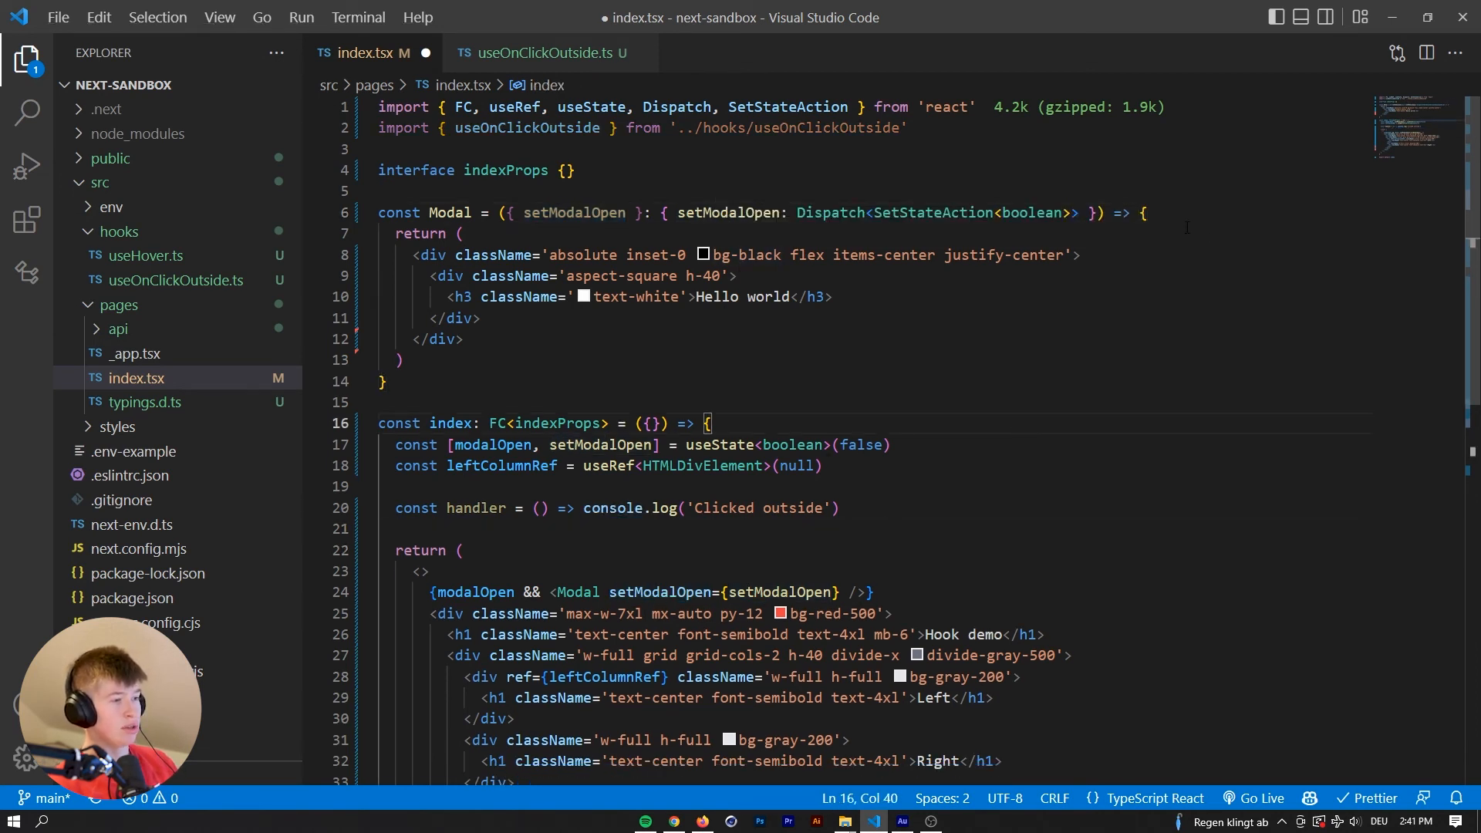
Paste useOnClickOutside into Modal and attach a useRef<HTMLHeadingElement> textRef to the h3.
{"action": "type", "text": "useOnClickOutside(leftColumnRef, handler)"}
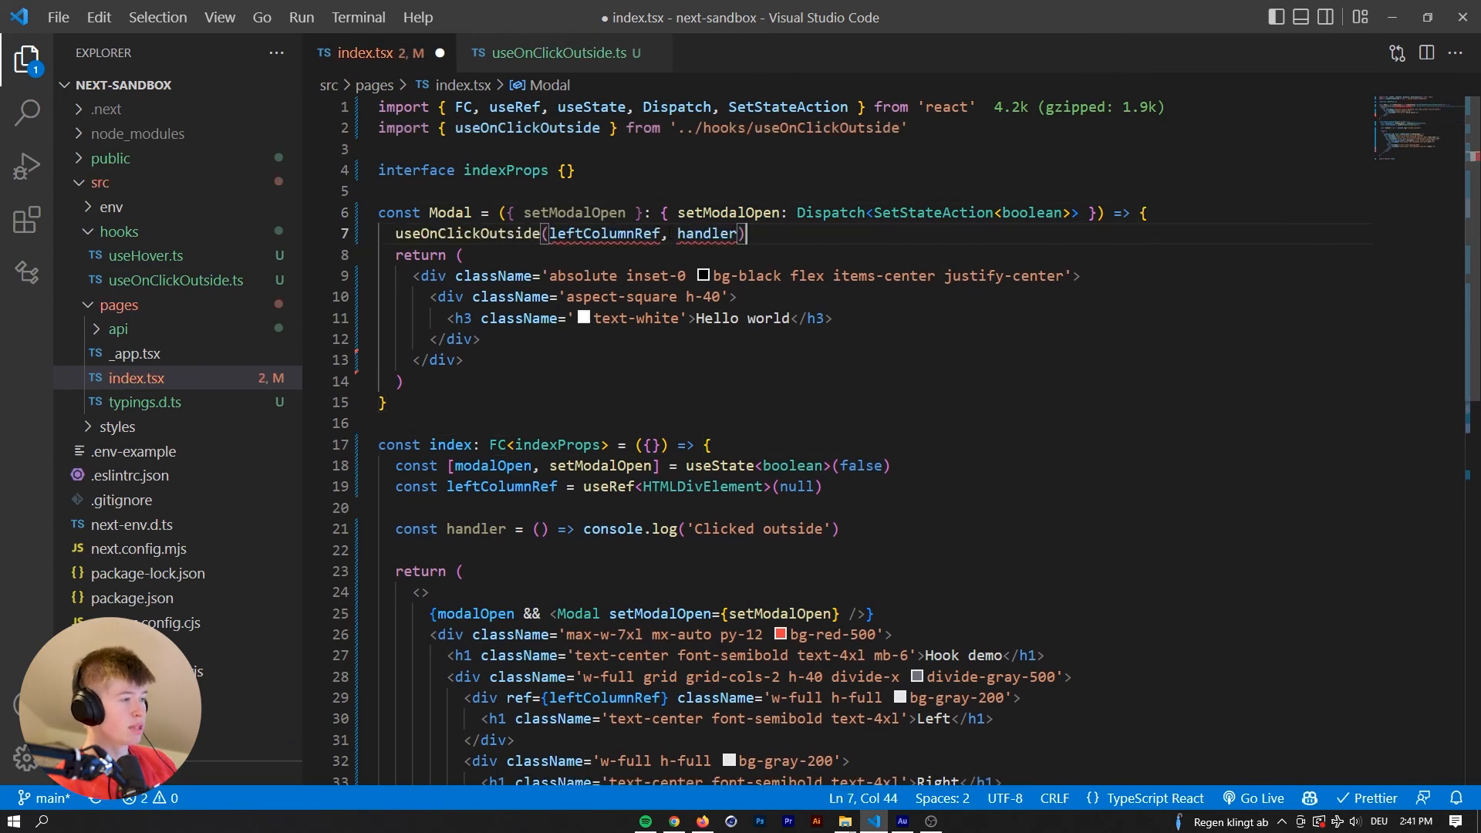
{"action": "double_click", "coordinate": [604, 233]}
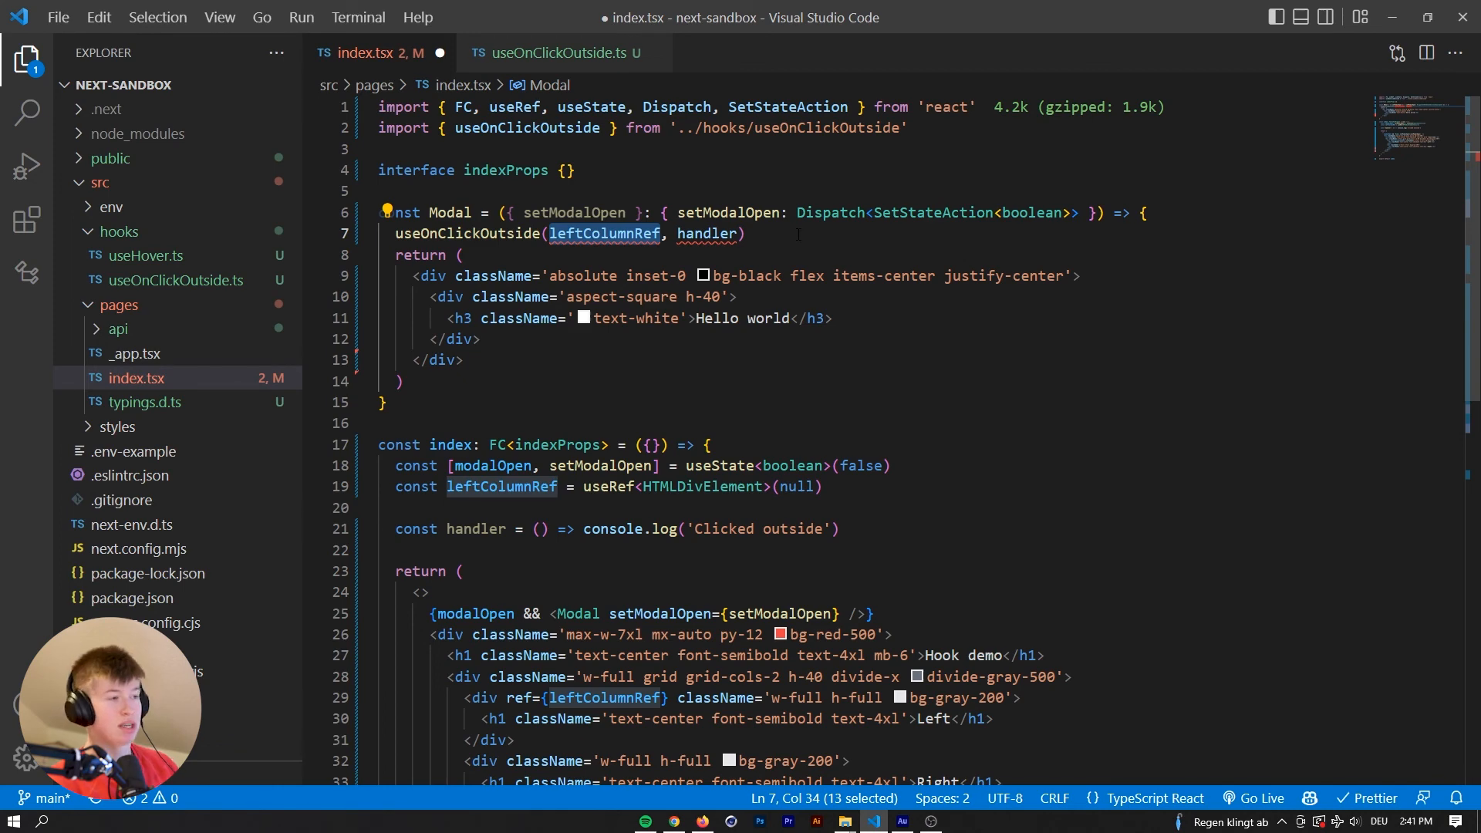
{"action": "left_click", "coordinate": [744, 232]}
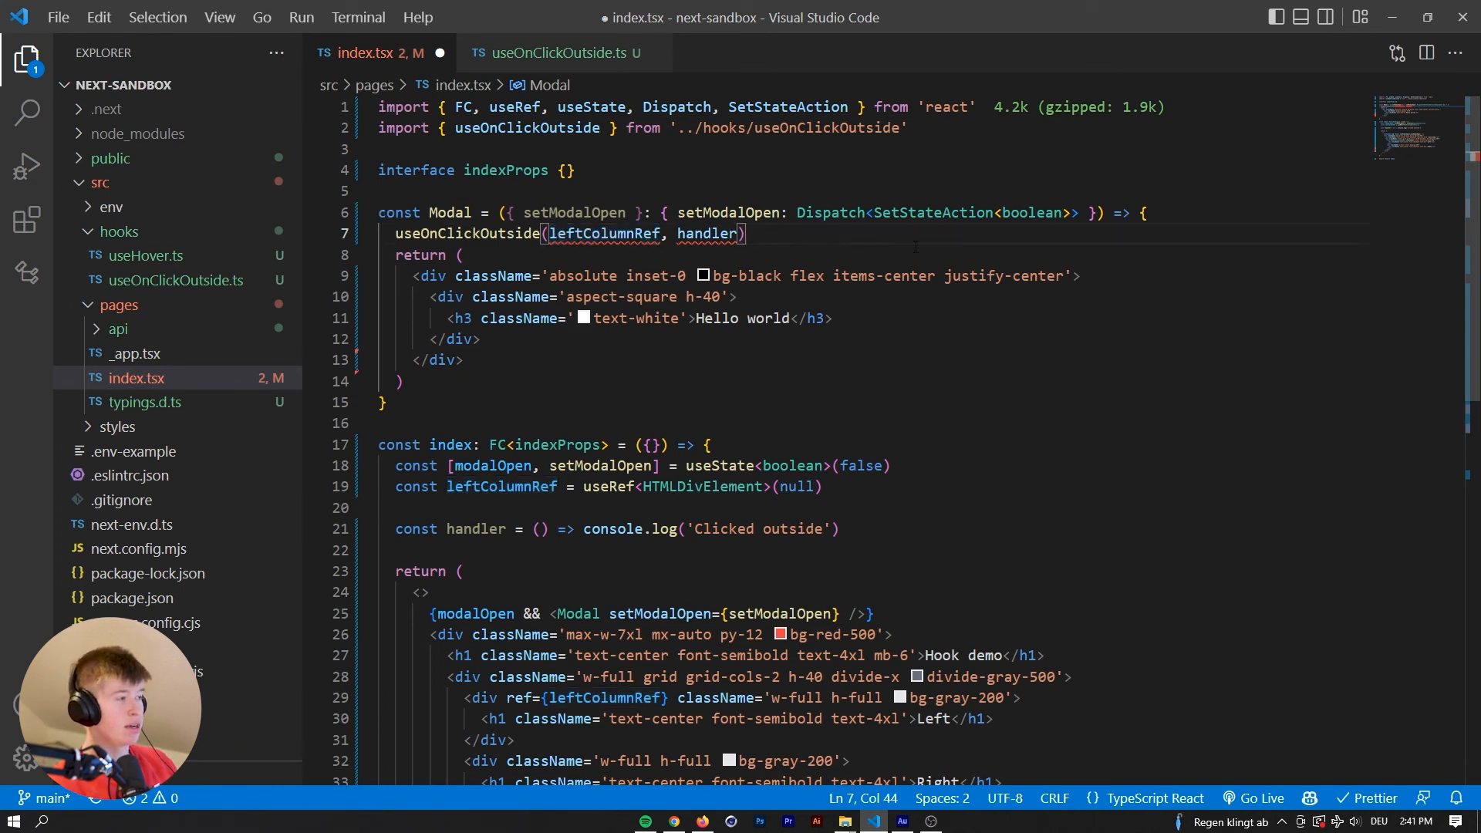
{"action": "type", "text": "usere"}
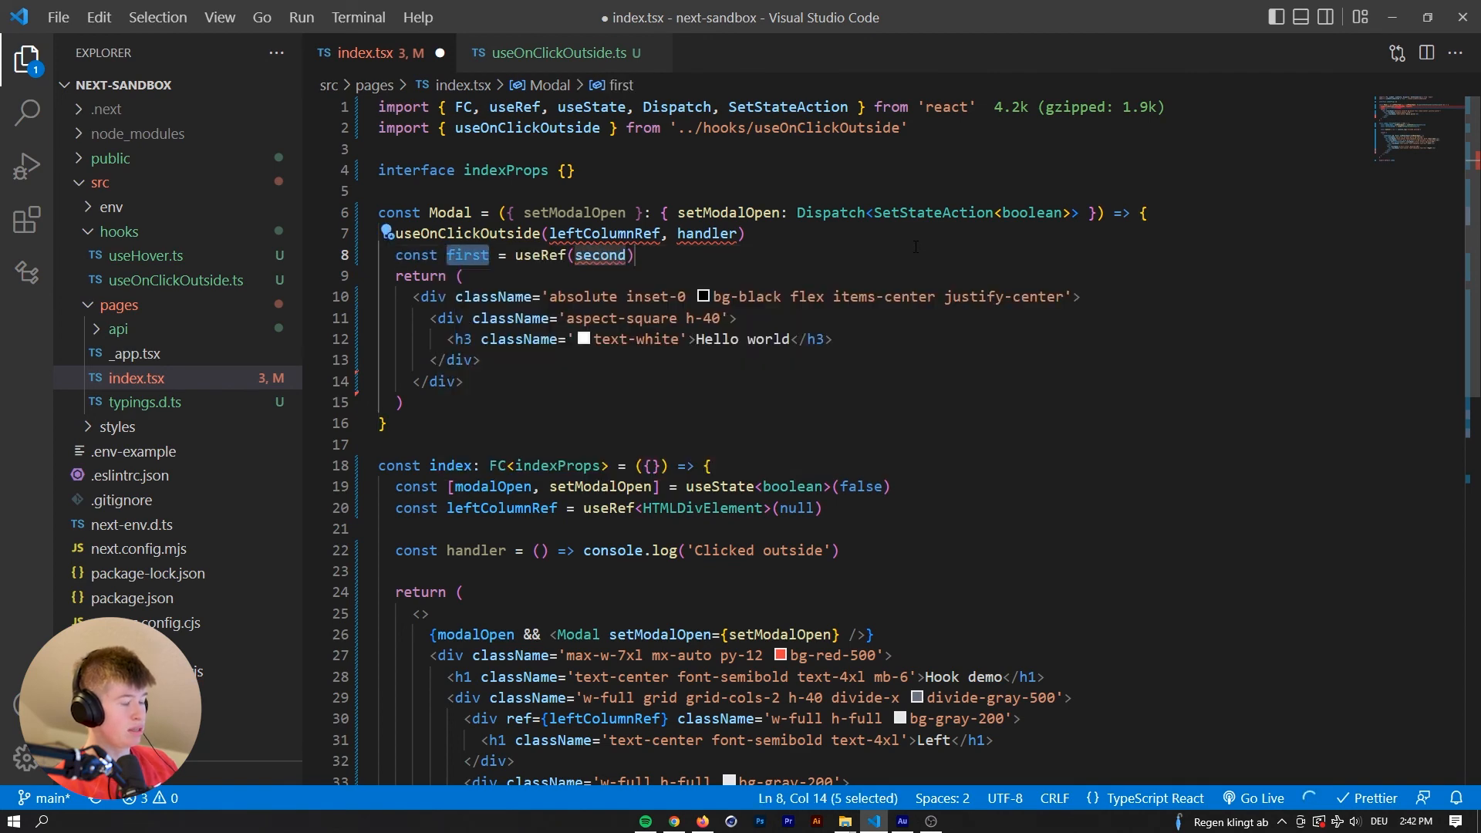
{"action": "type", "text": "textRef"}
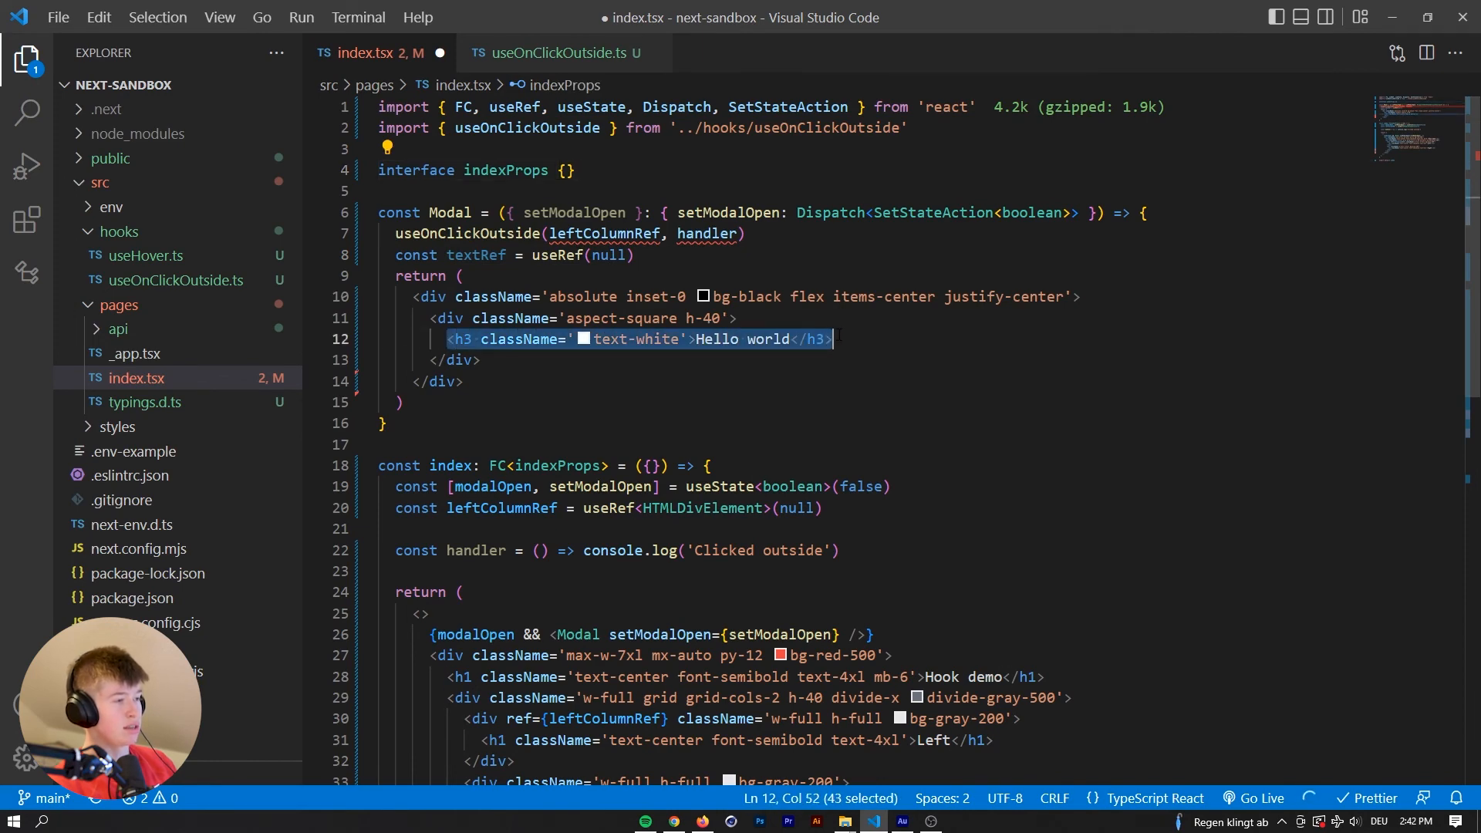
{"action": "type", "text": "HTMLHeadingElement"}
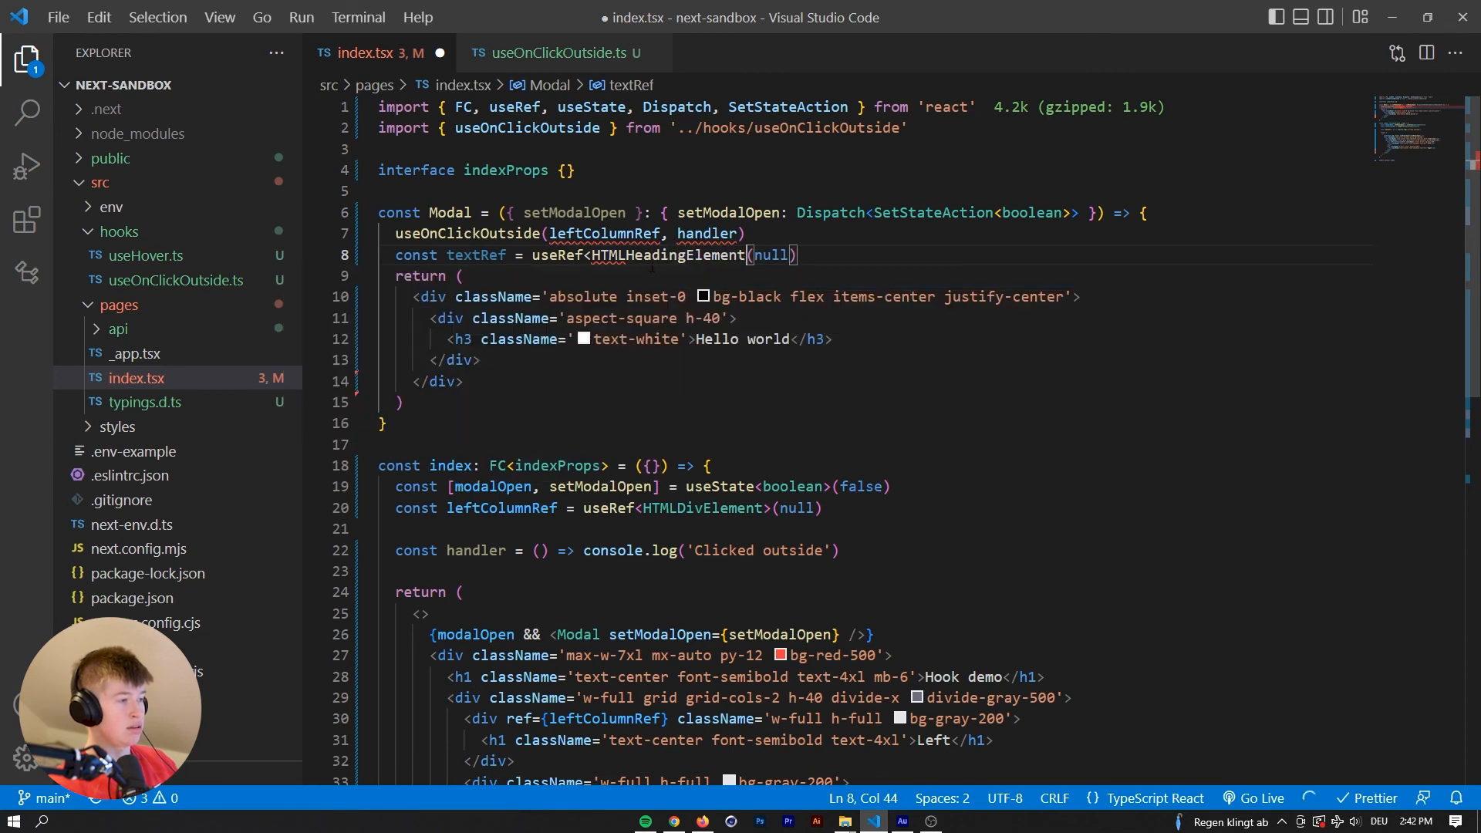
{"action": "double_click", "coordinate": [476, 256]}
{"action": "type", "text": " ref={textRef}"}
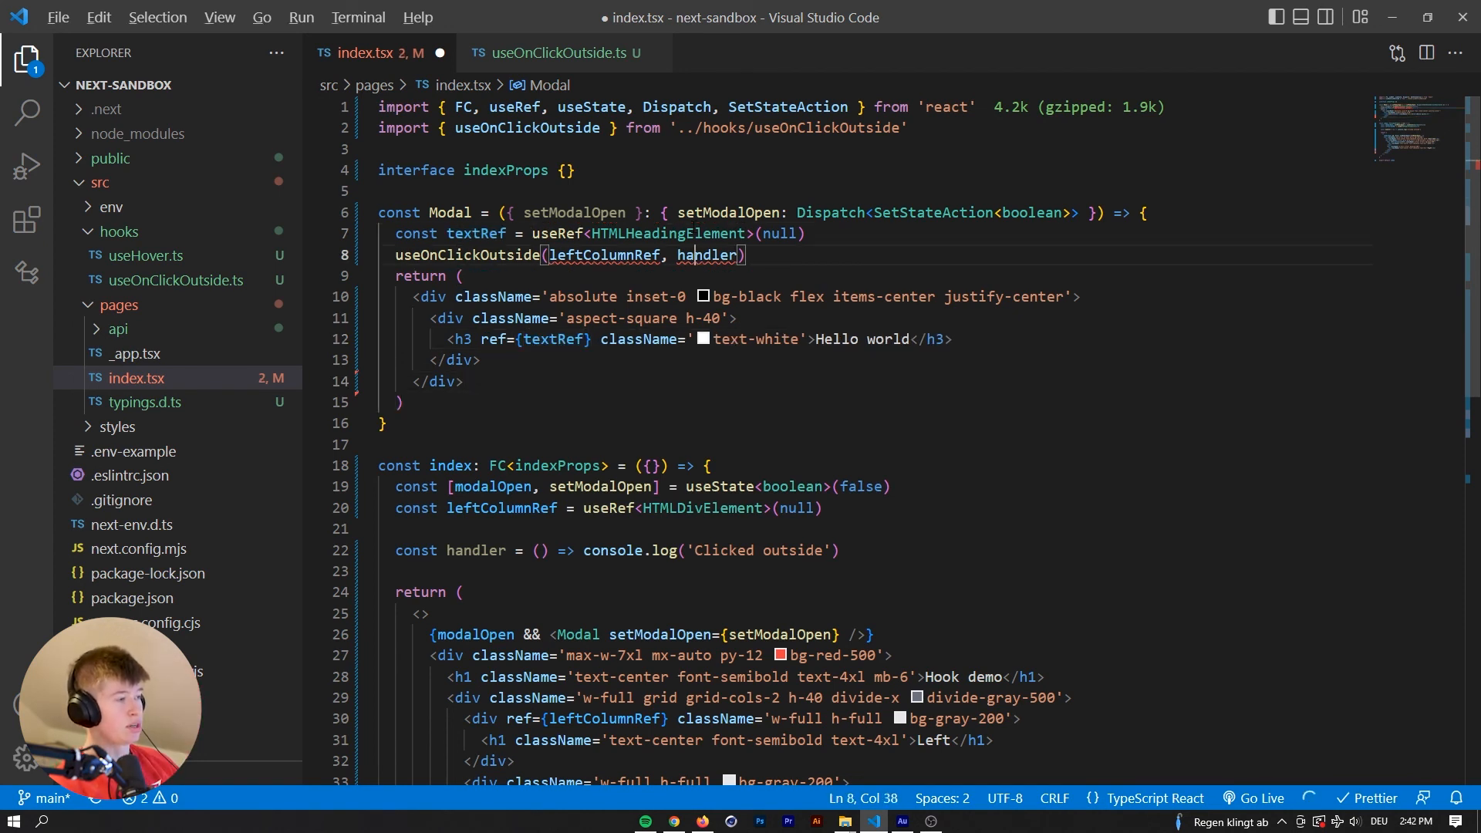
Replace the hook's handler with () => setModalOpen(false) and check the page in Firefox.
{"action": "double_click", "coordinate": [476, 233]}
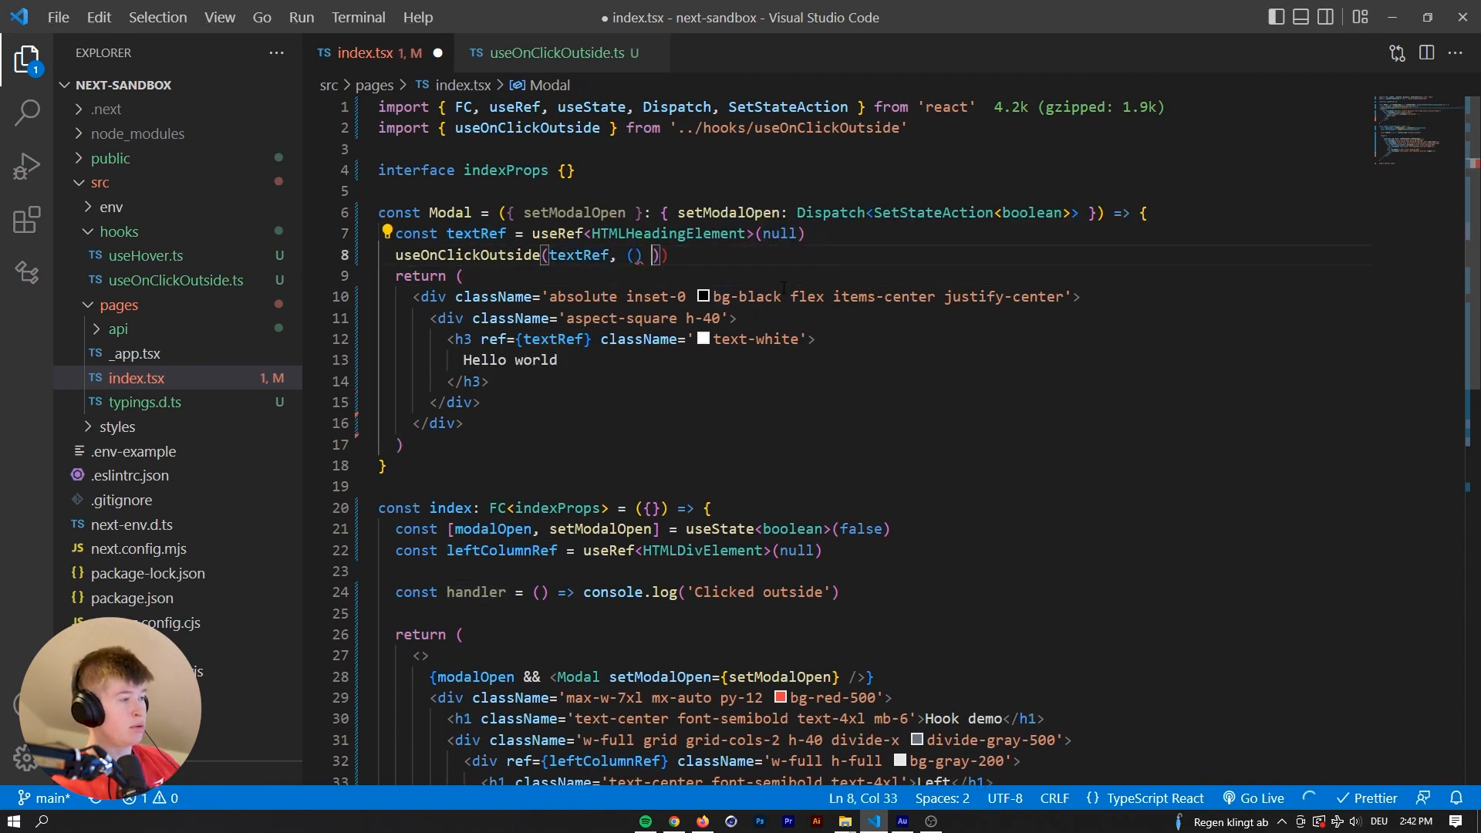
{"action": "type", "text": "=> setModalOpen(false)"}
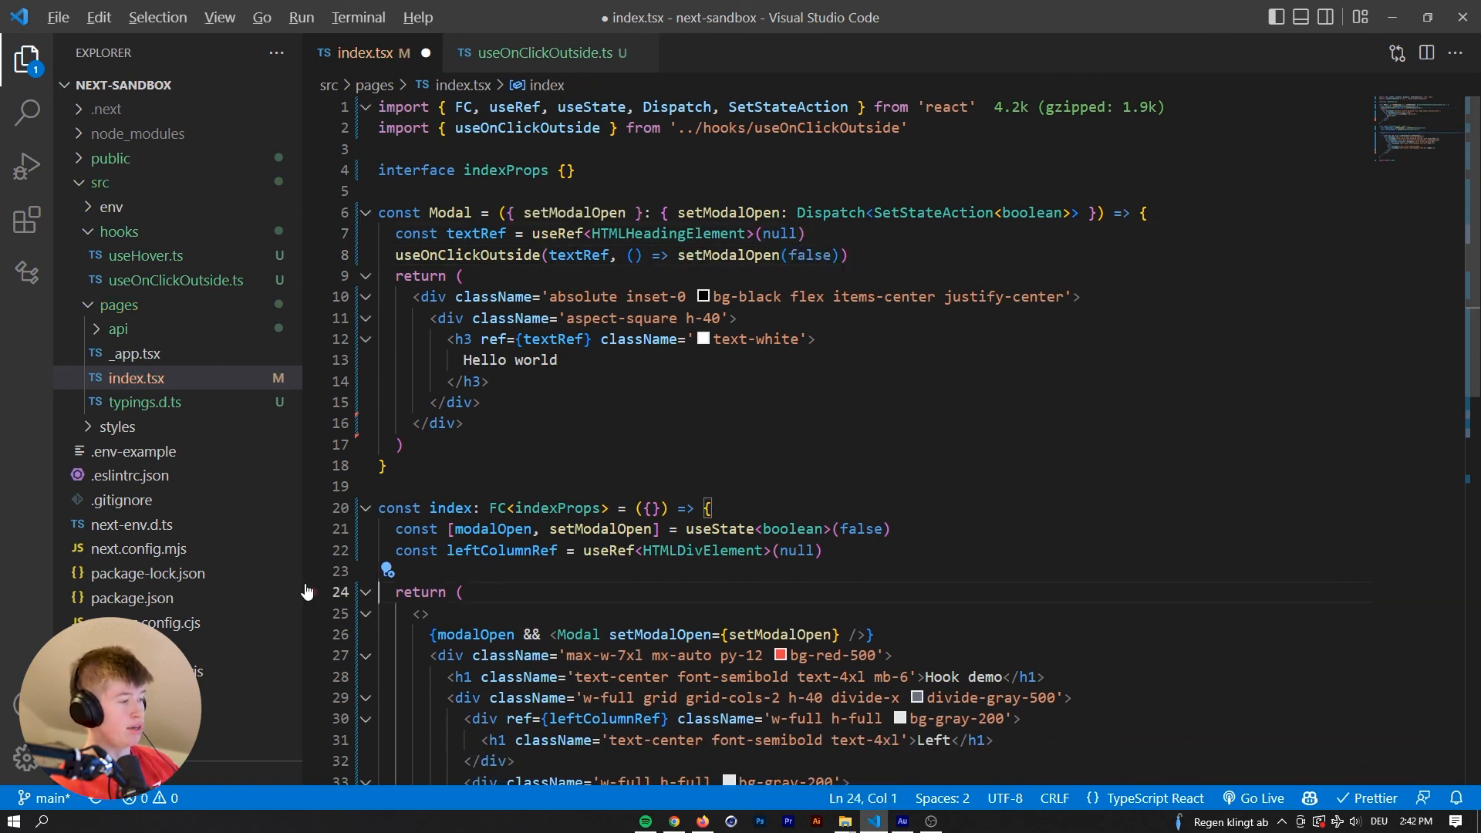
{"action": "left_click", "coordinate": [703, 819]}
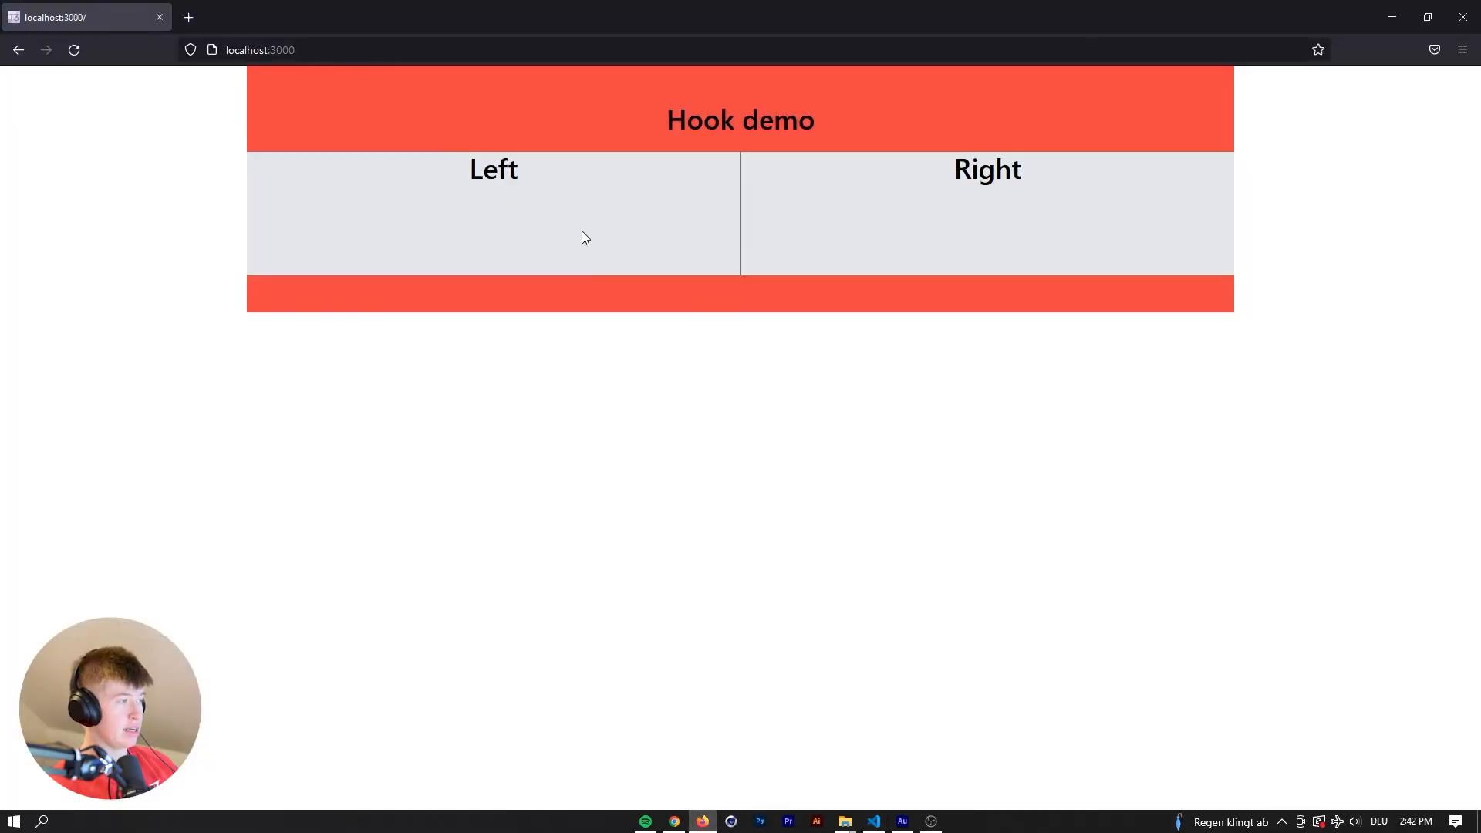
{"action": "left_click", "coordinate": [872, 820]}
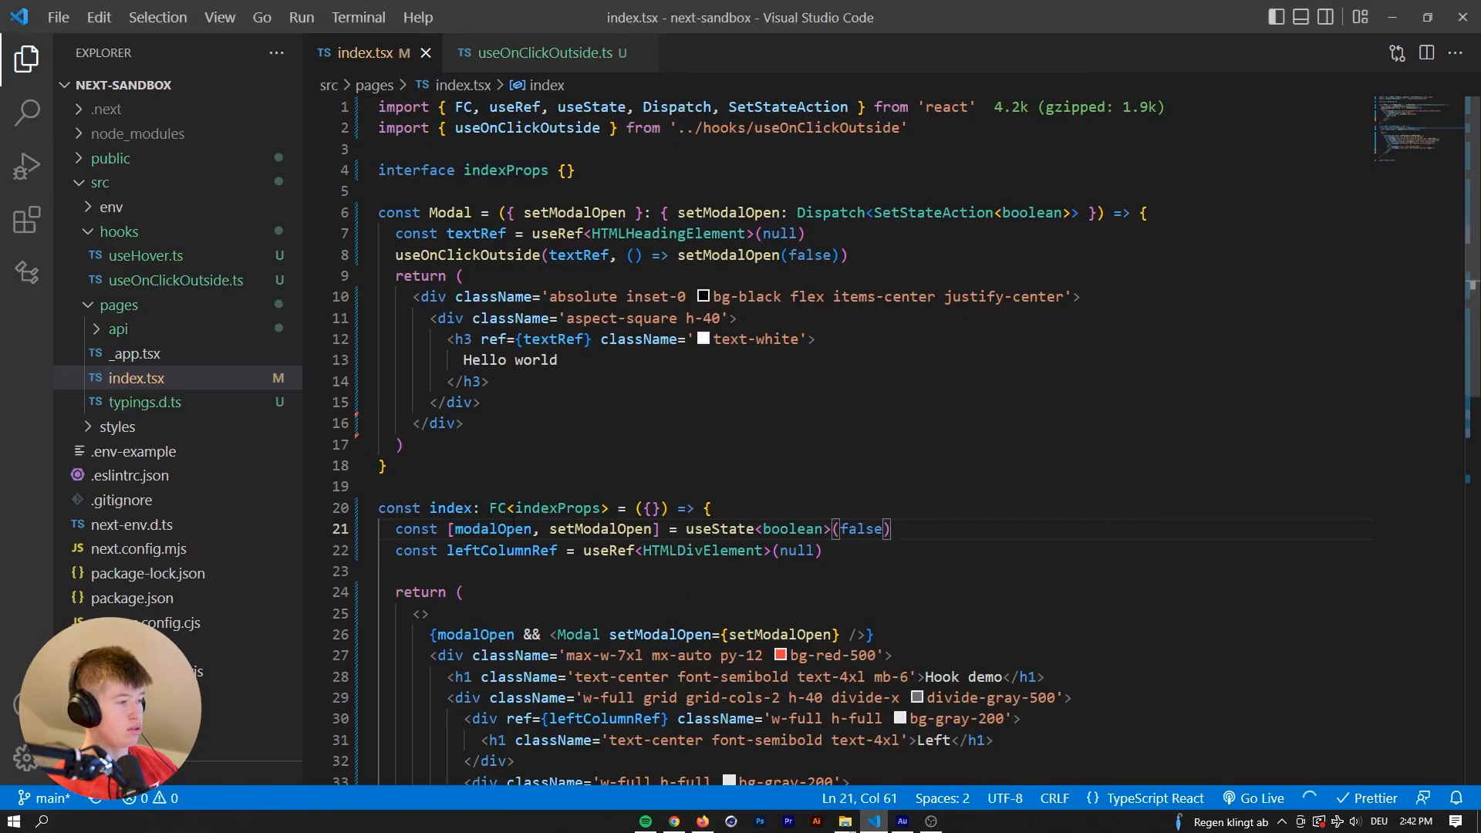
Change the modalOpen initial value to useState<boolean>(true) and verify in Firefox.
{"action": "type", "text": "tru"}
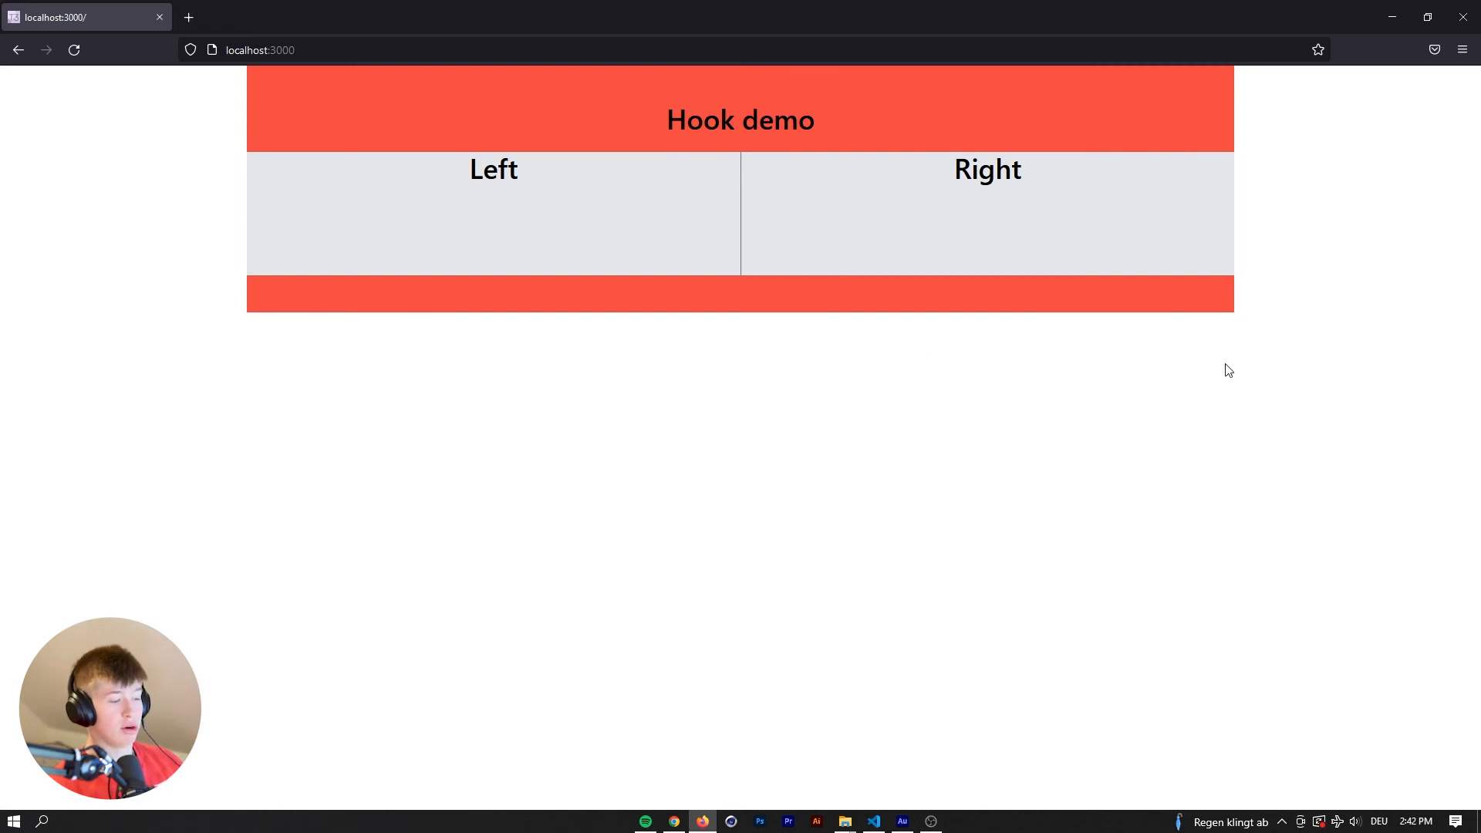
{"action": "left_click", "coordinate": [872, 821]}
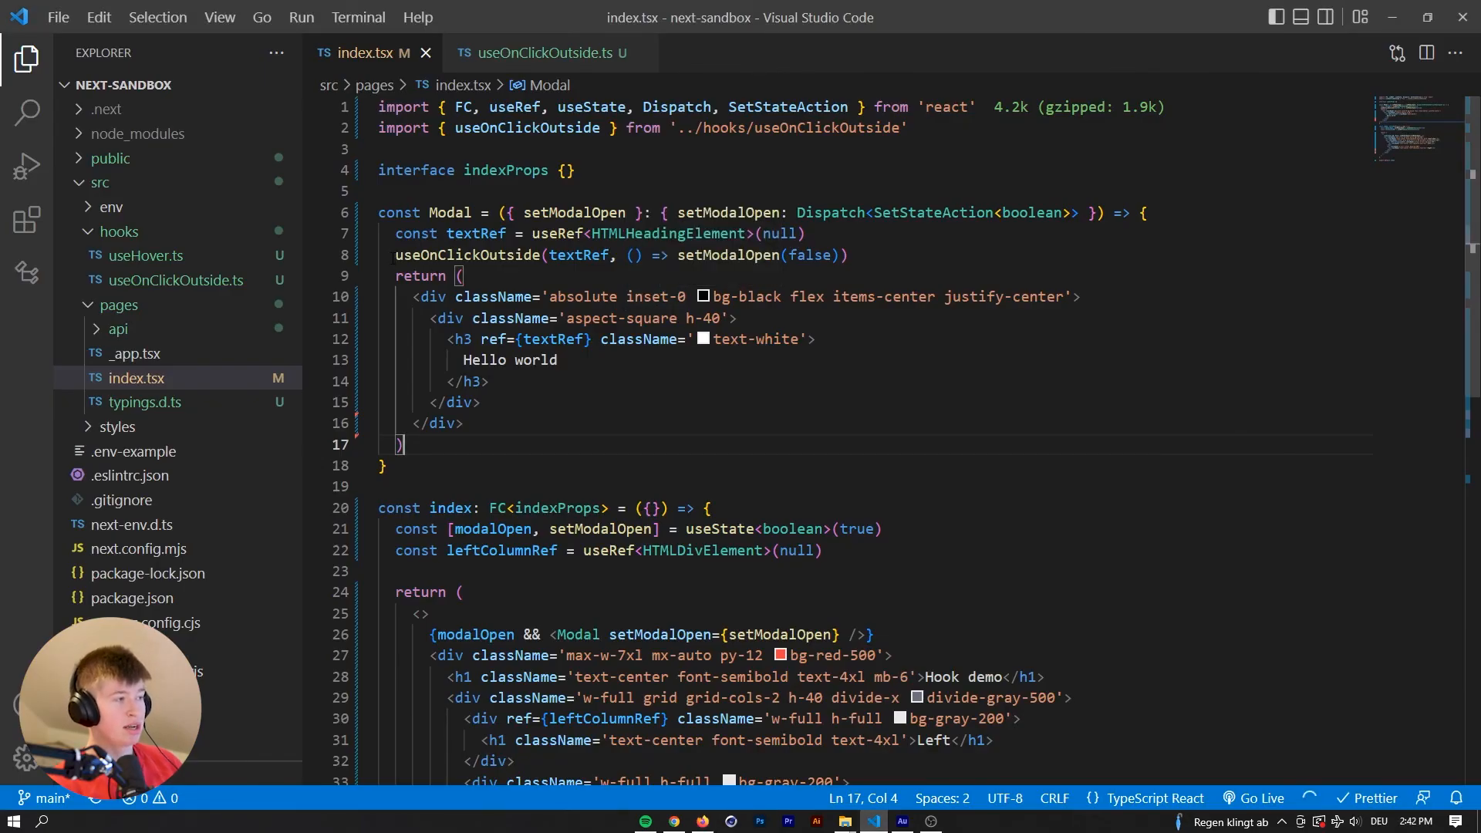
{"action": "left_click", "coordinate": [845, 255]}
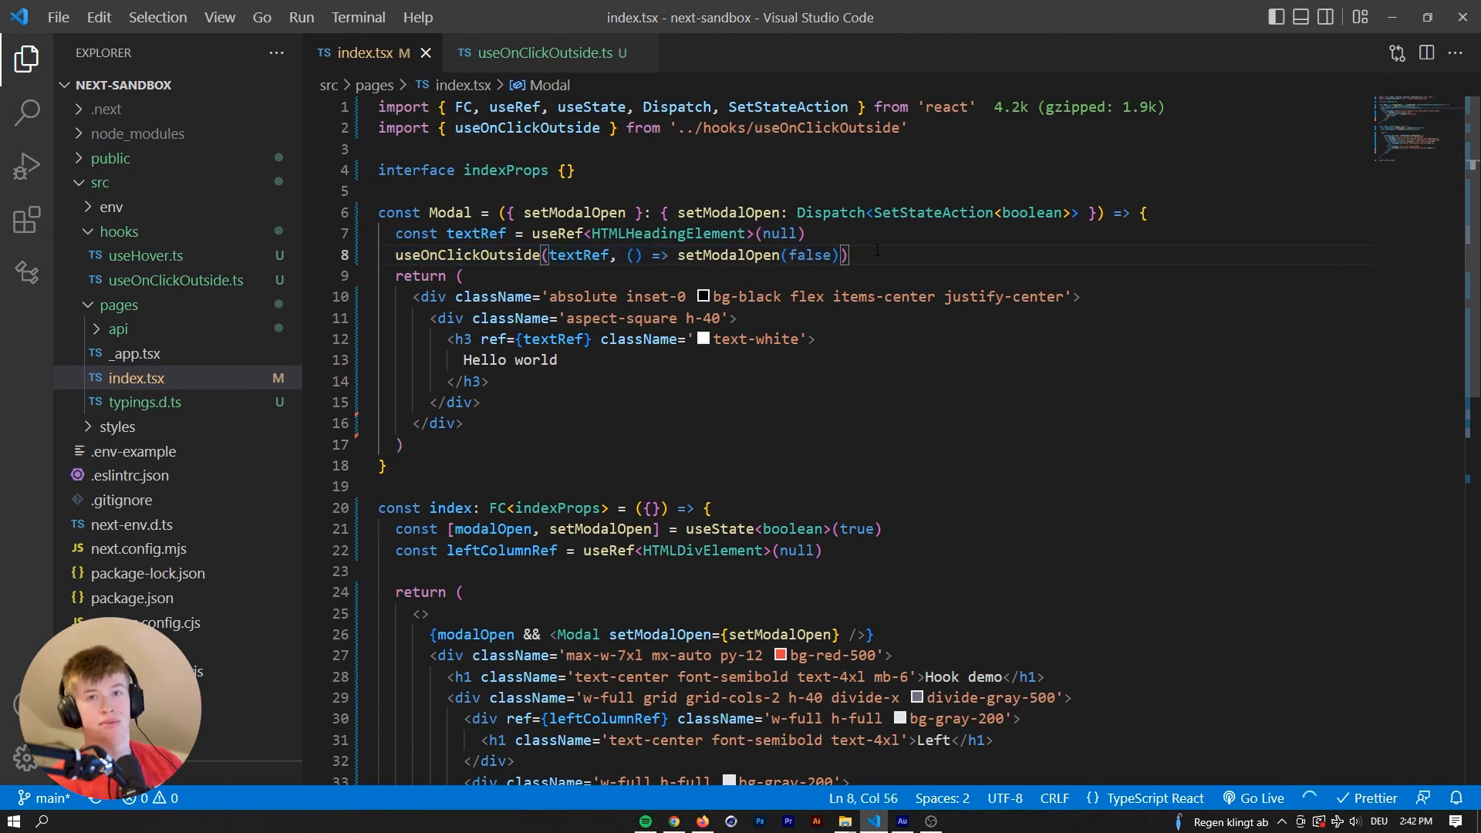